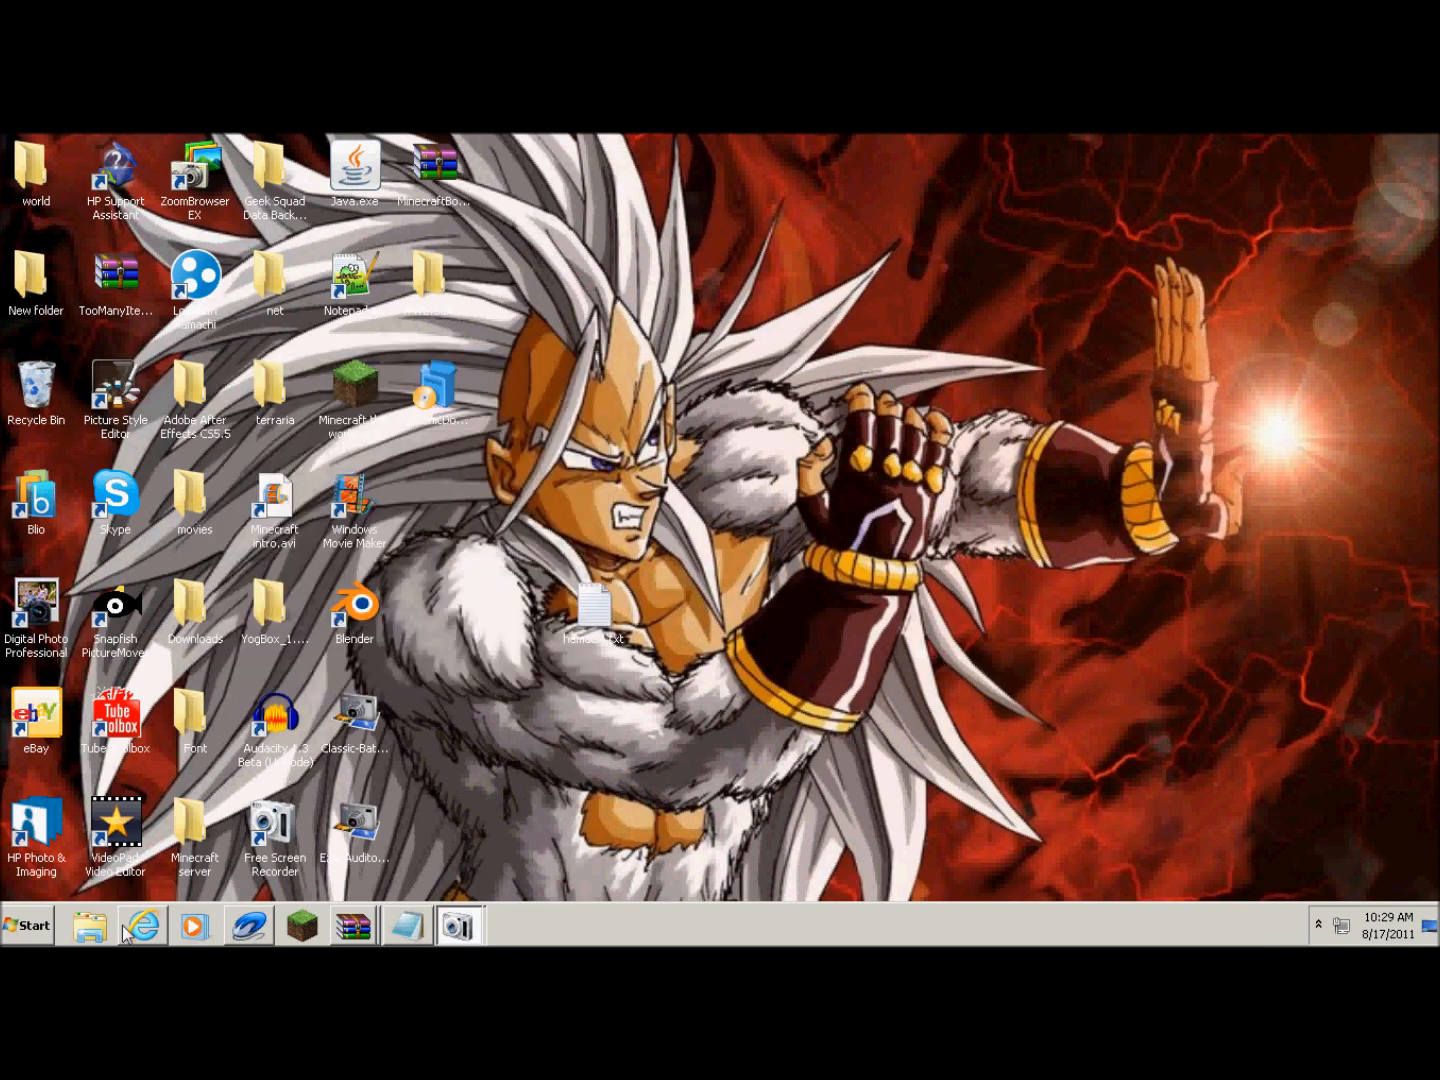
pyautogui.moveTo(520, 812)
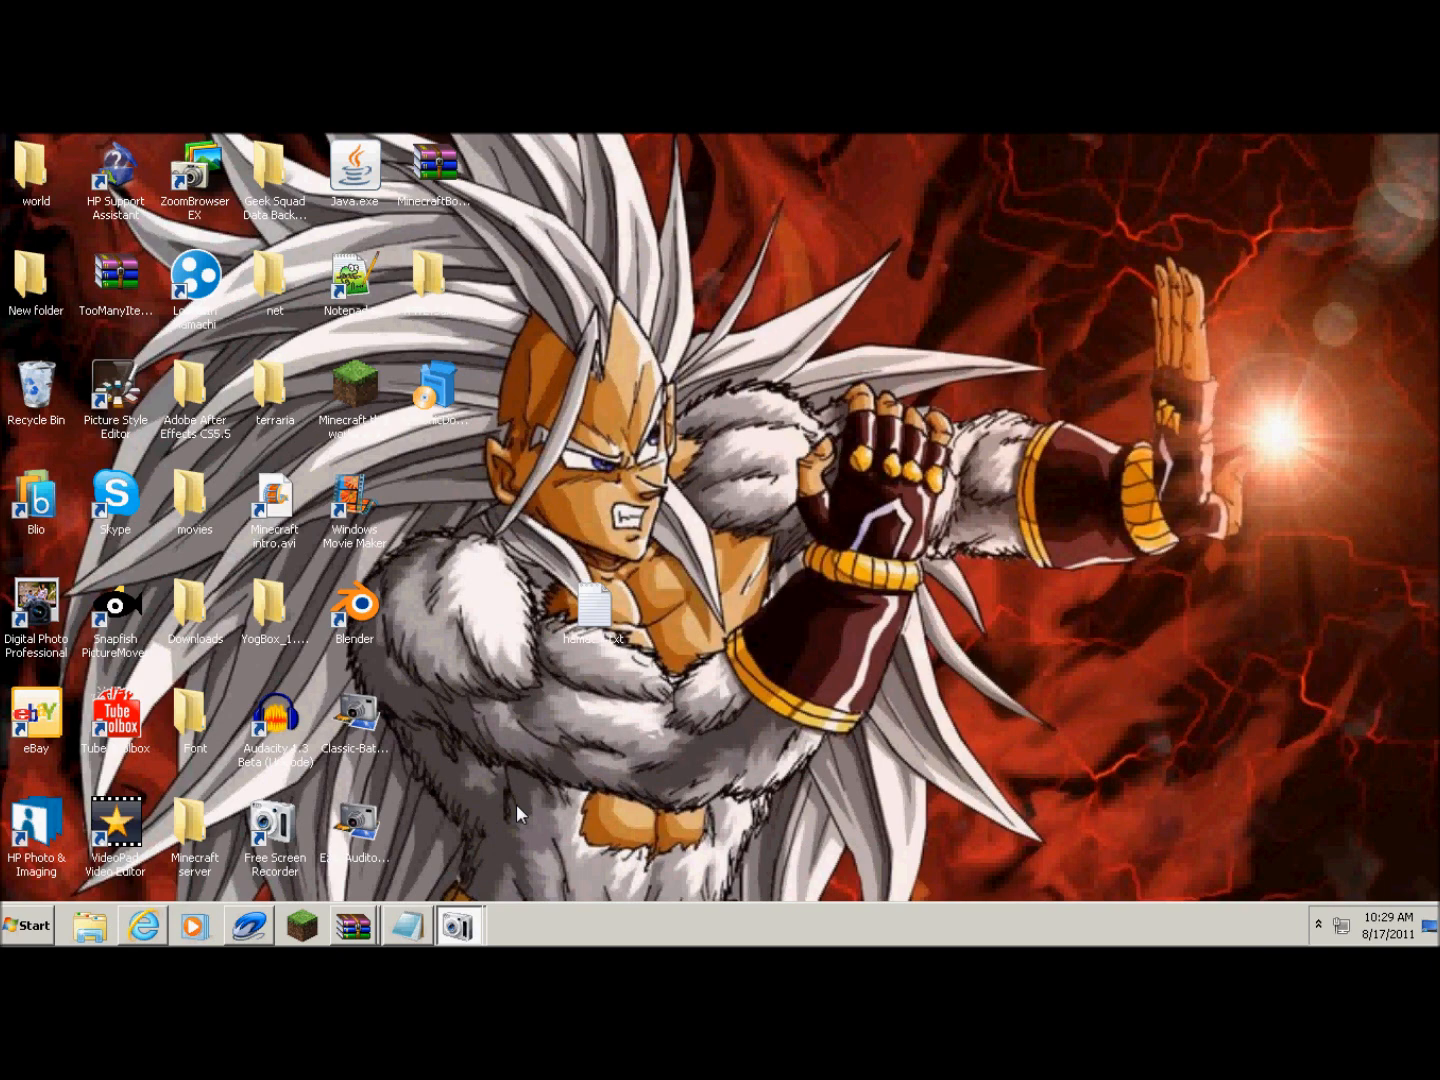
pyautogui.moveTo(520, 810)
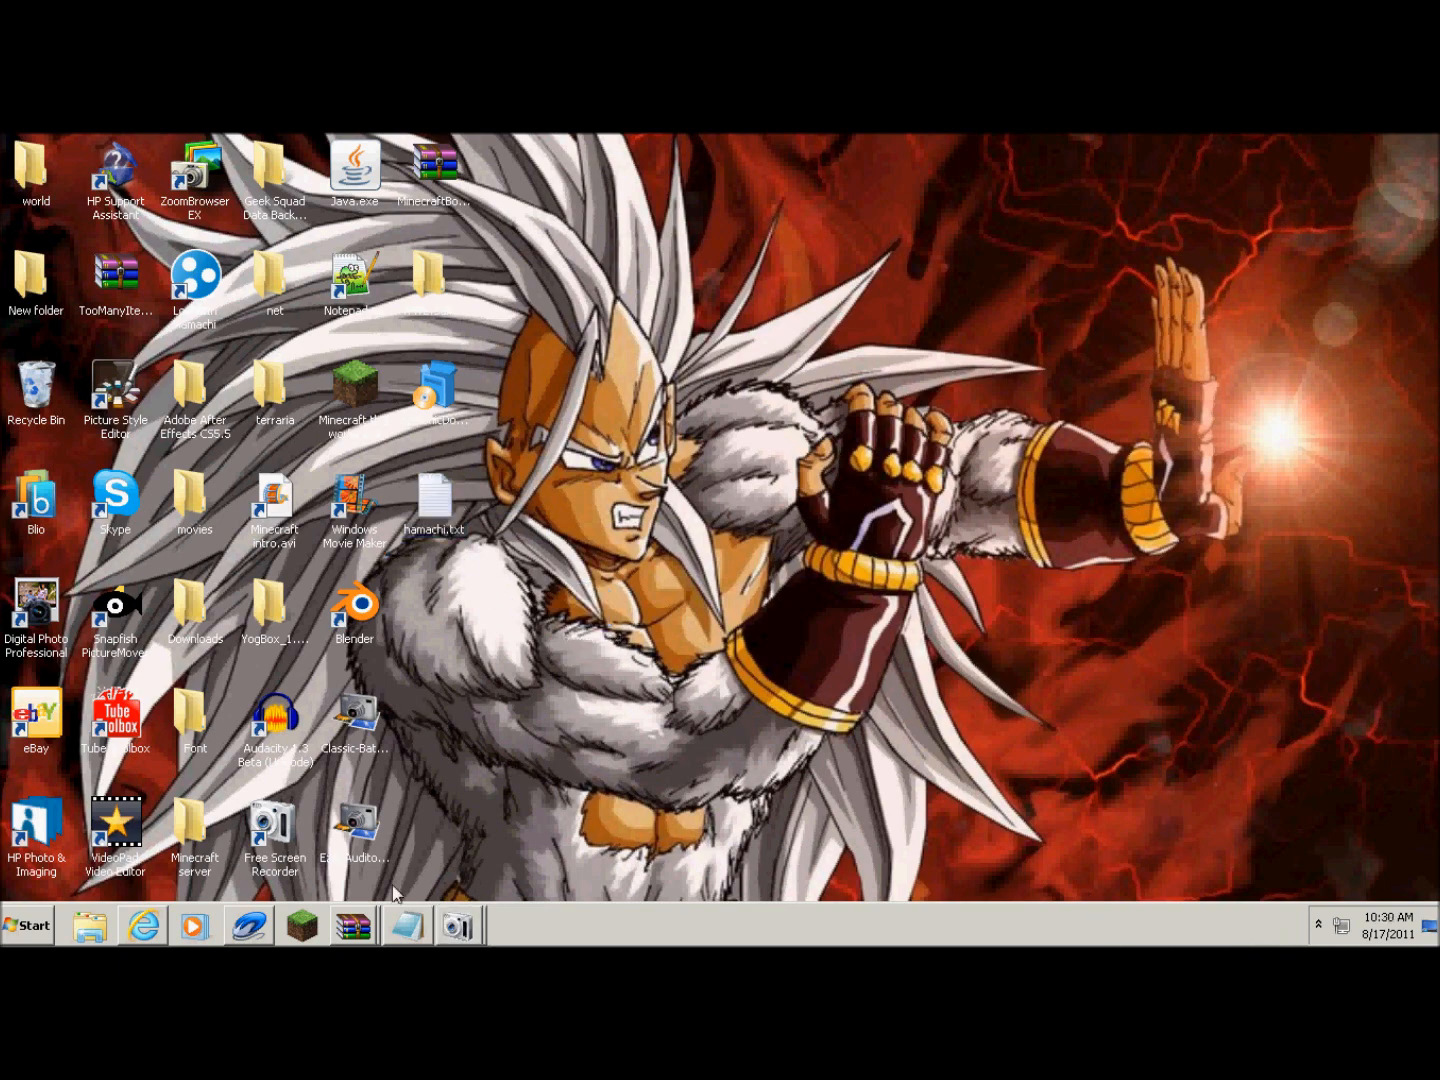
pyautogui.moveTo(497, 860)
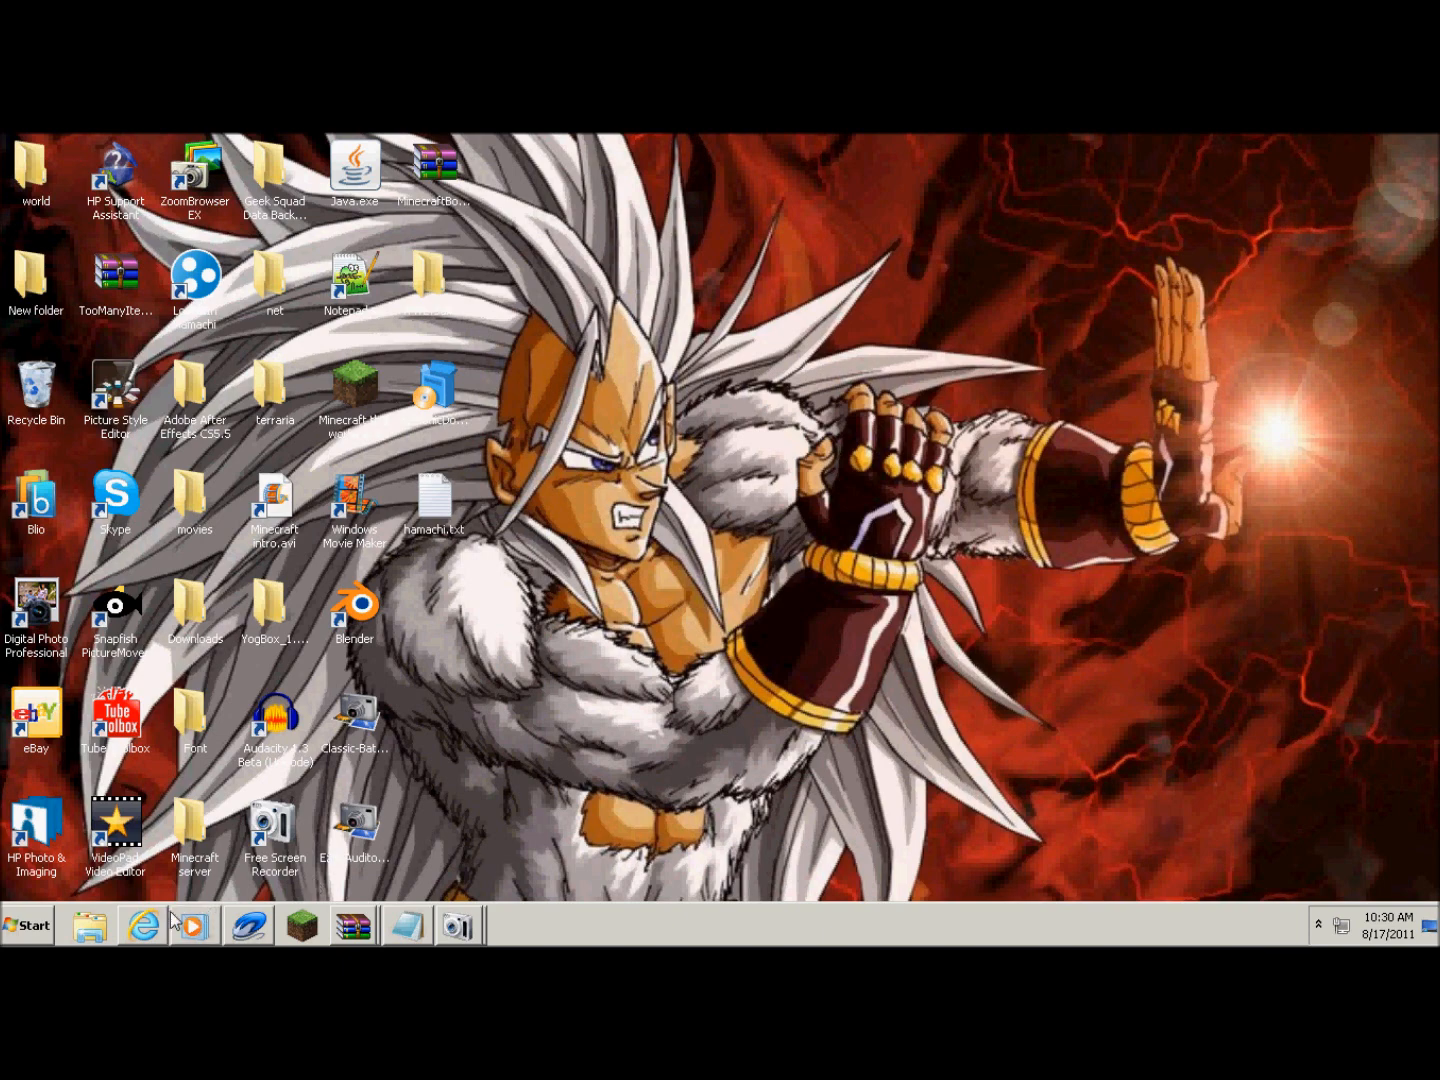
# Step: Open hamachi.txt in Notepad to see the Hamachi, CraftBukkit and plugin links
pyautogui.doubleClick(434, 505)
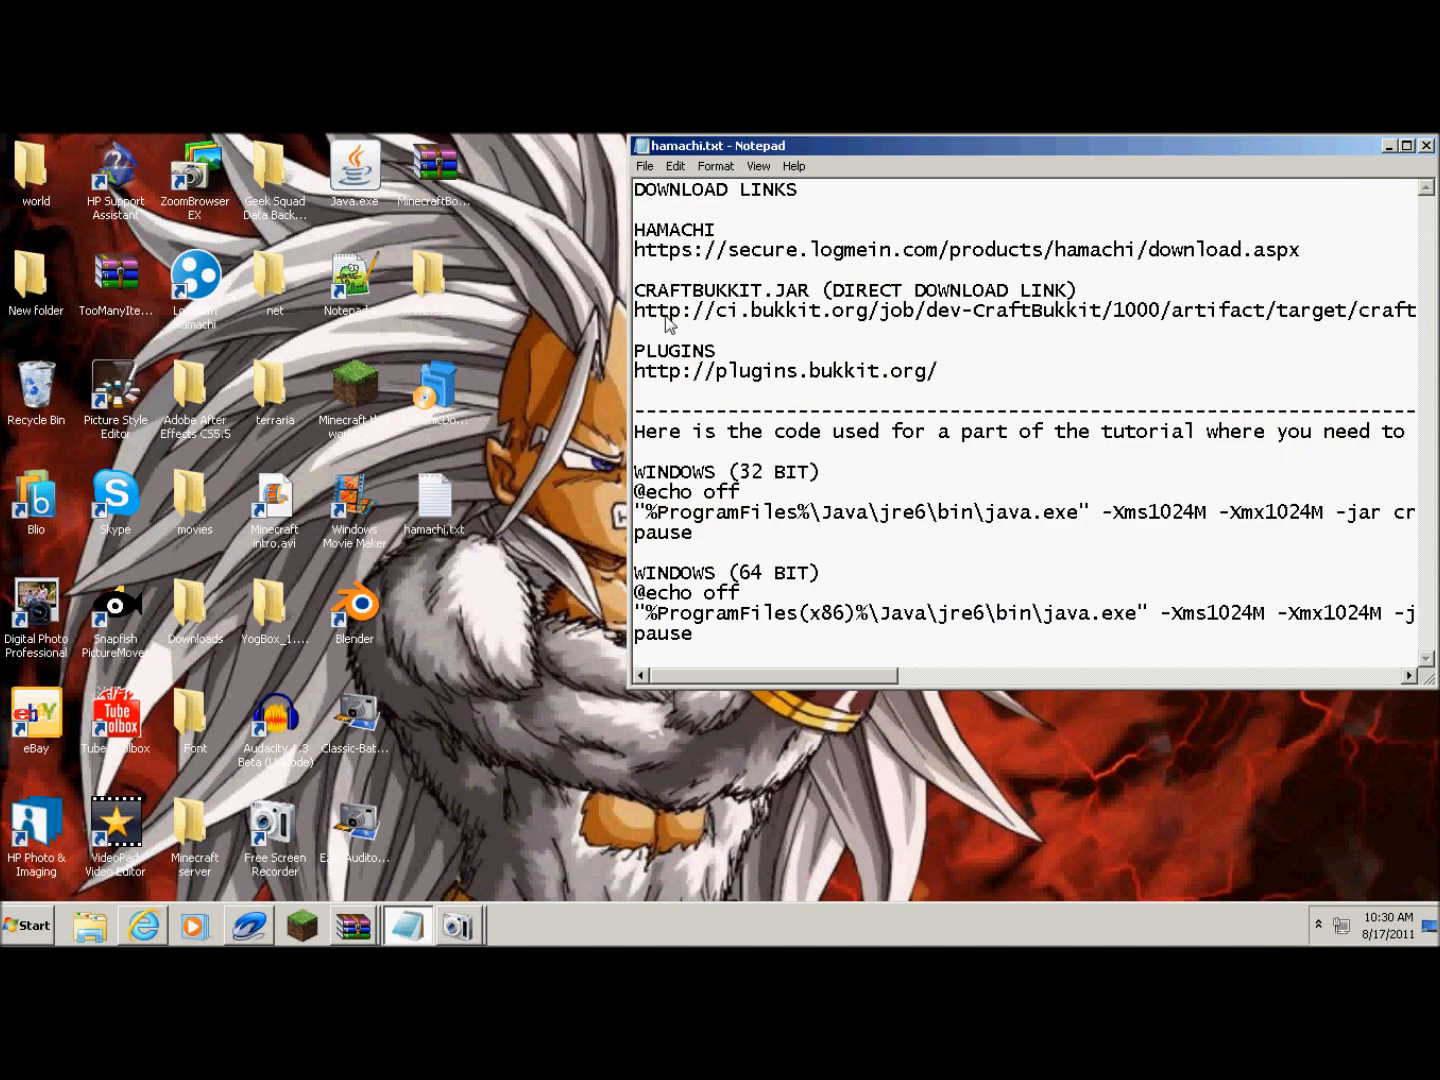
pyautogui.moveTo(1418, 323)
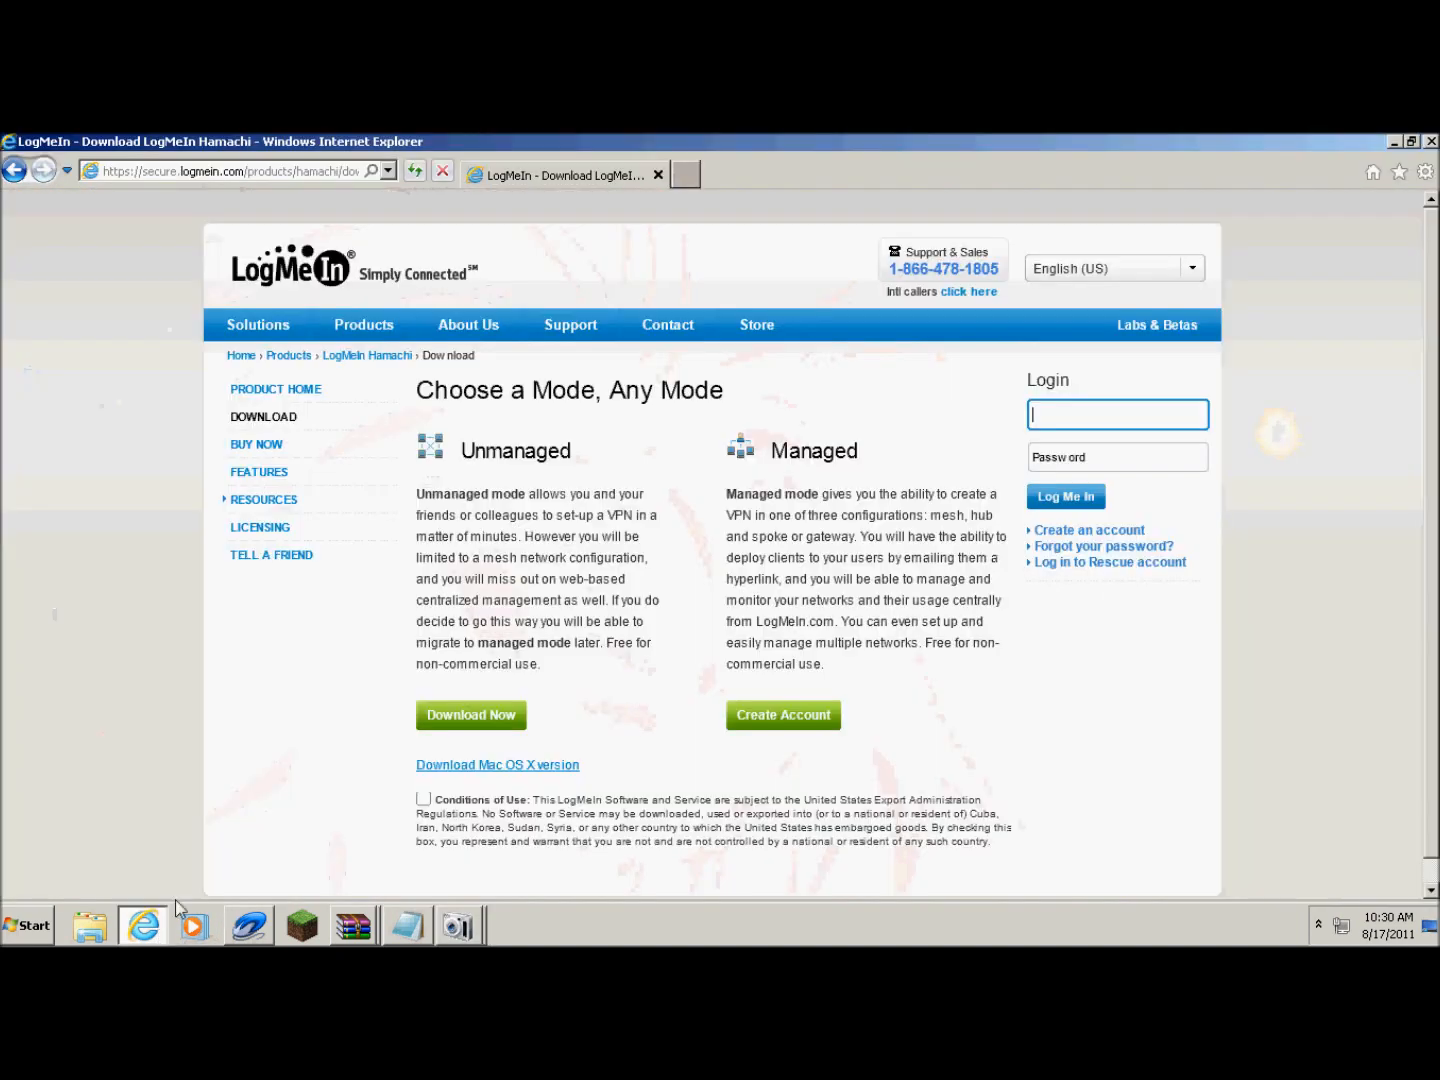
pyautogui.moveTo(265, 270)
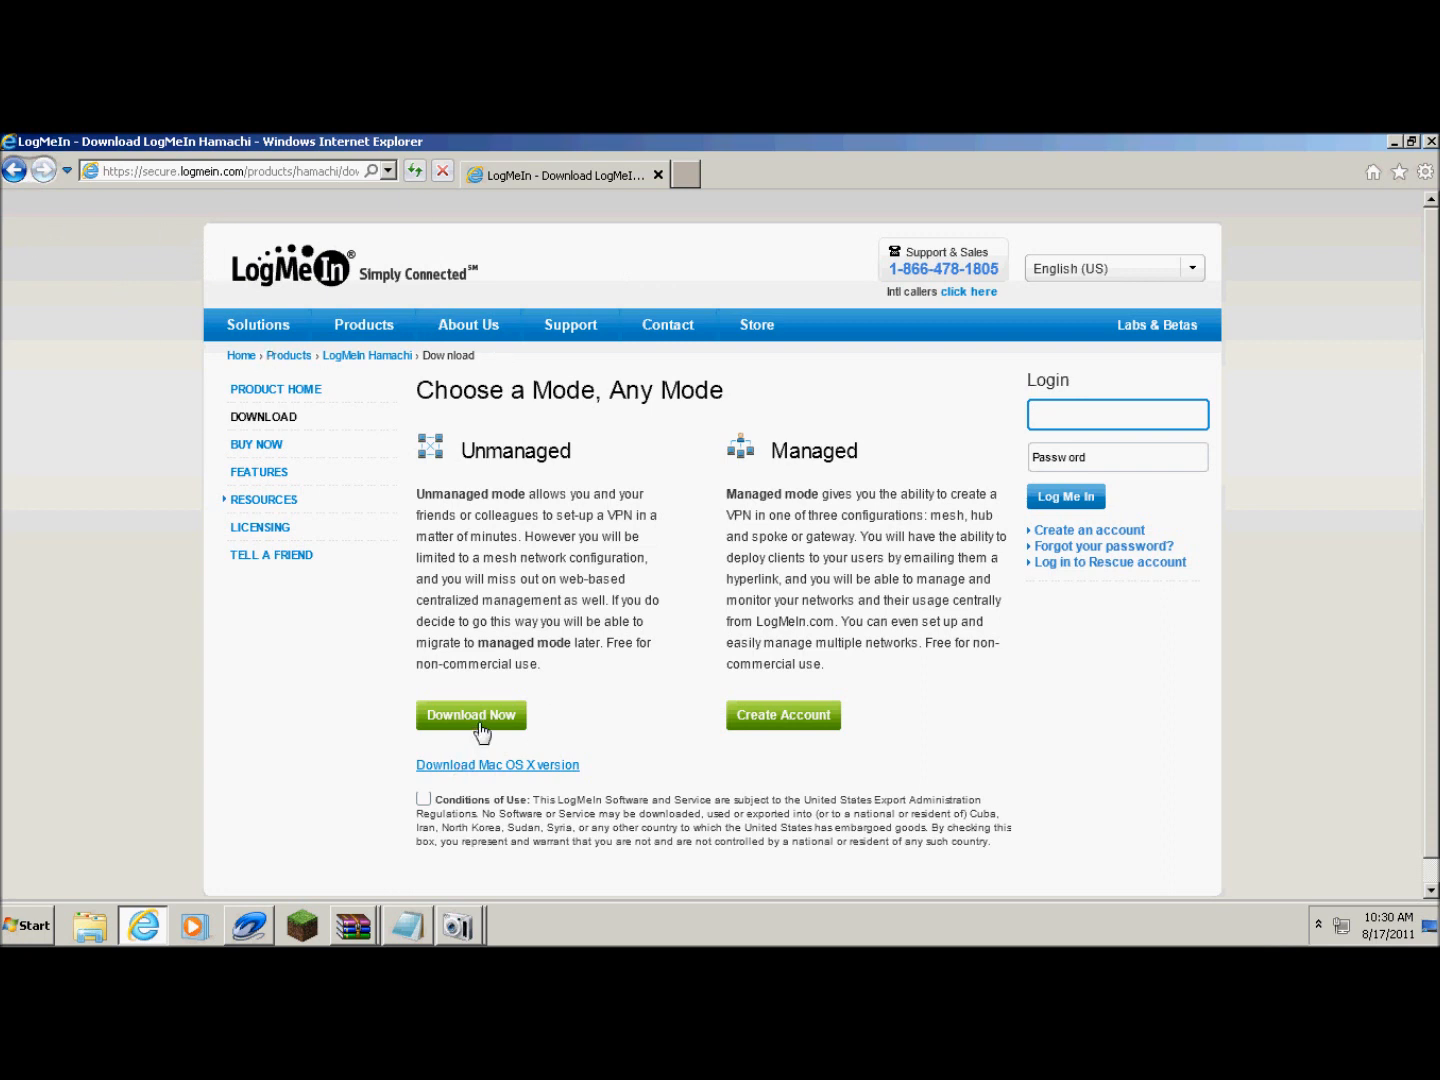
pyautogui.moveTo(470, 715)
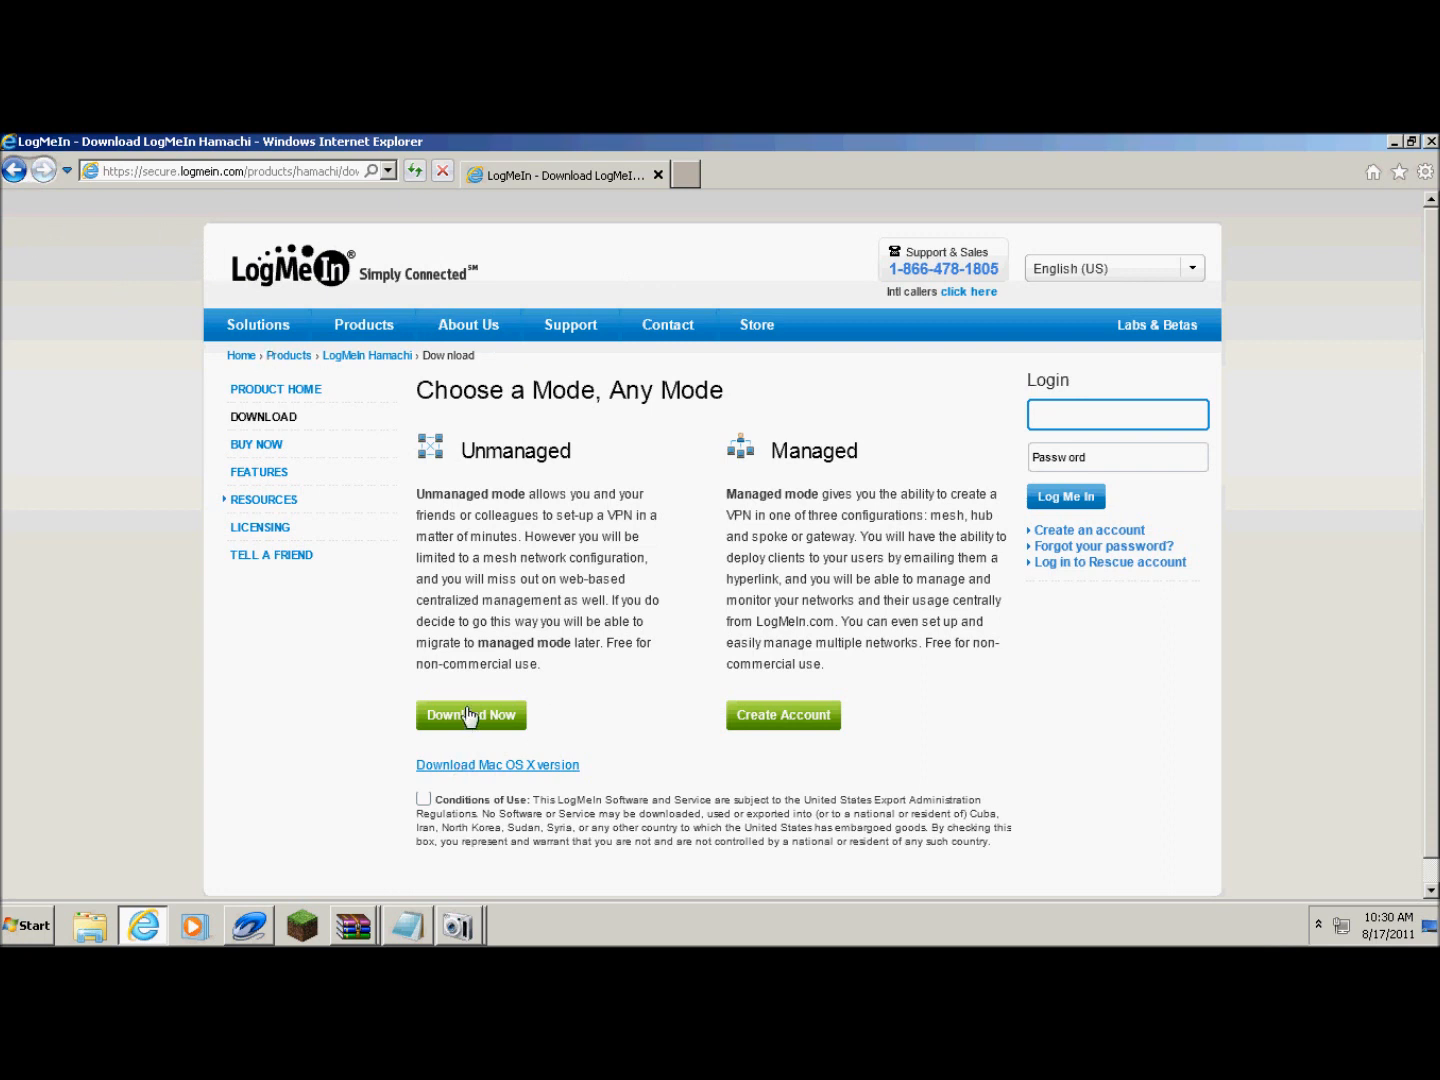
pyautogui.moveTo(139, 621)
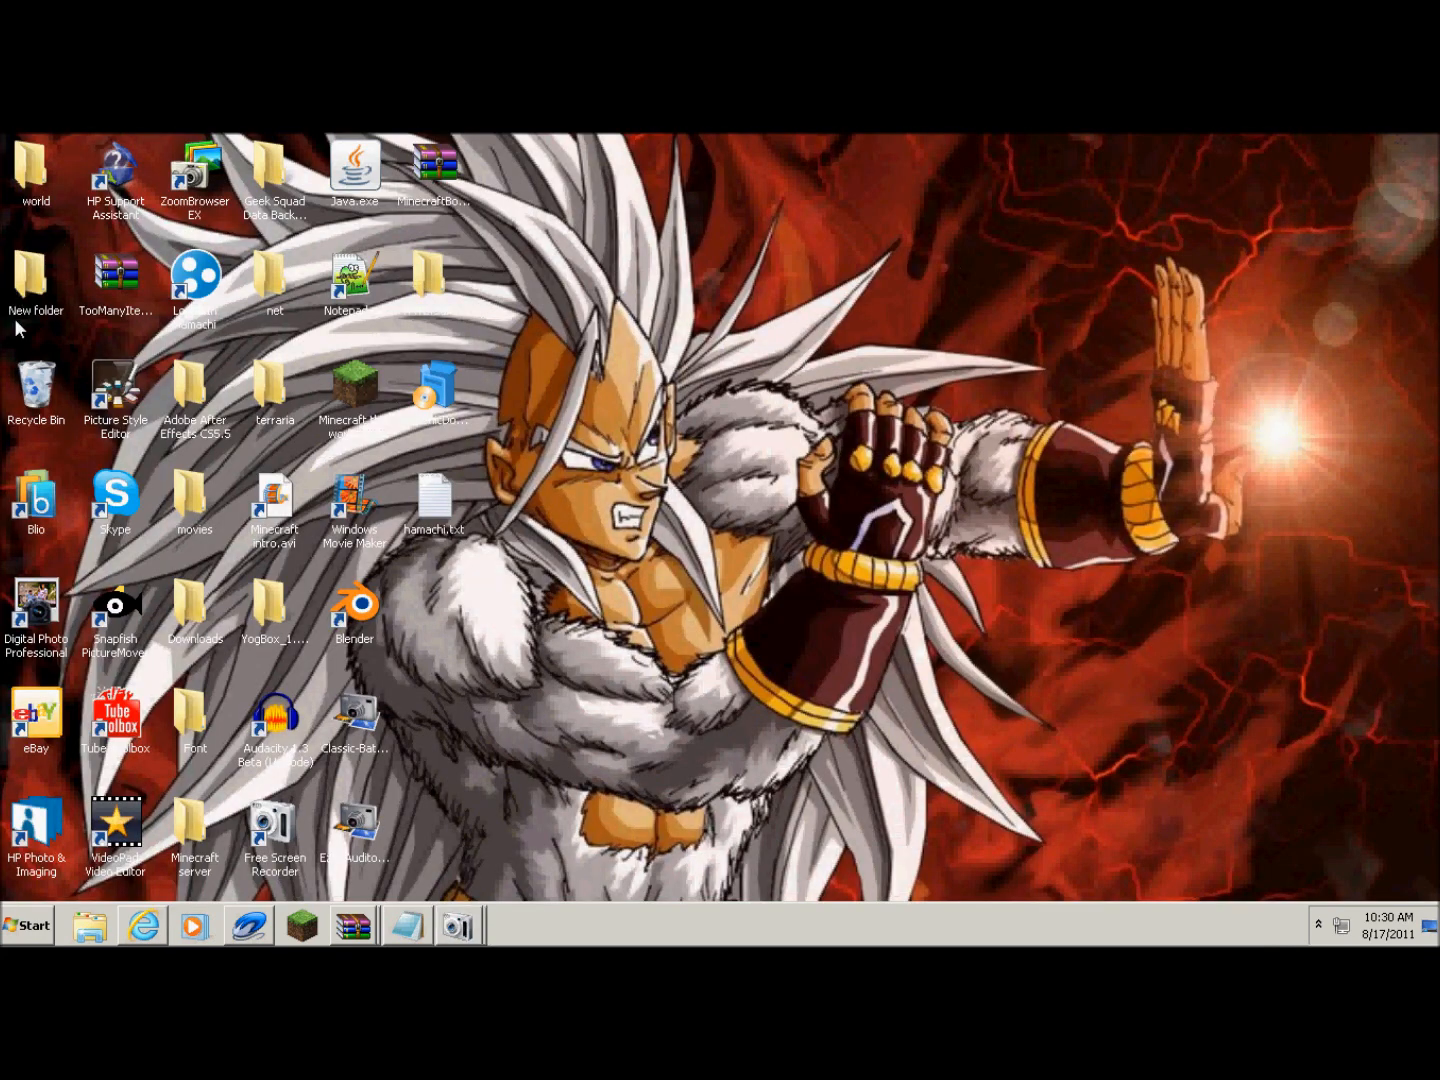
pyautogui.moveTo(198, 282)
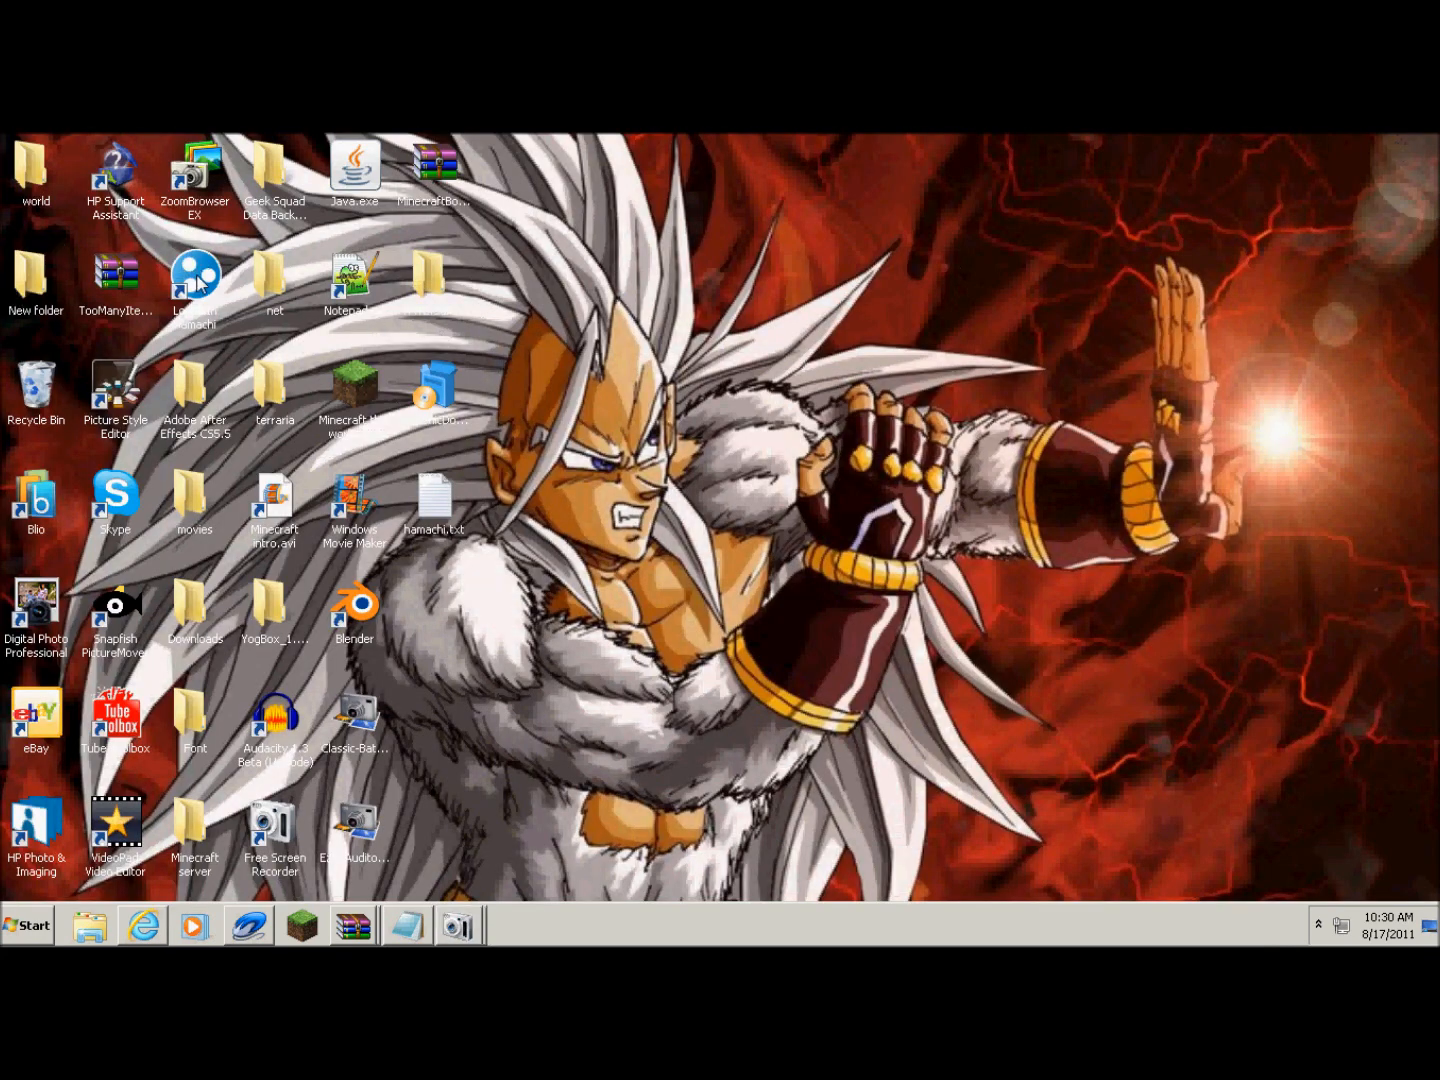
# Step: Launch LogMeIn Hamachi, power it off and back on, then minimize it
pyautogui.click(195, 280)
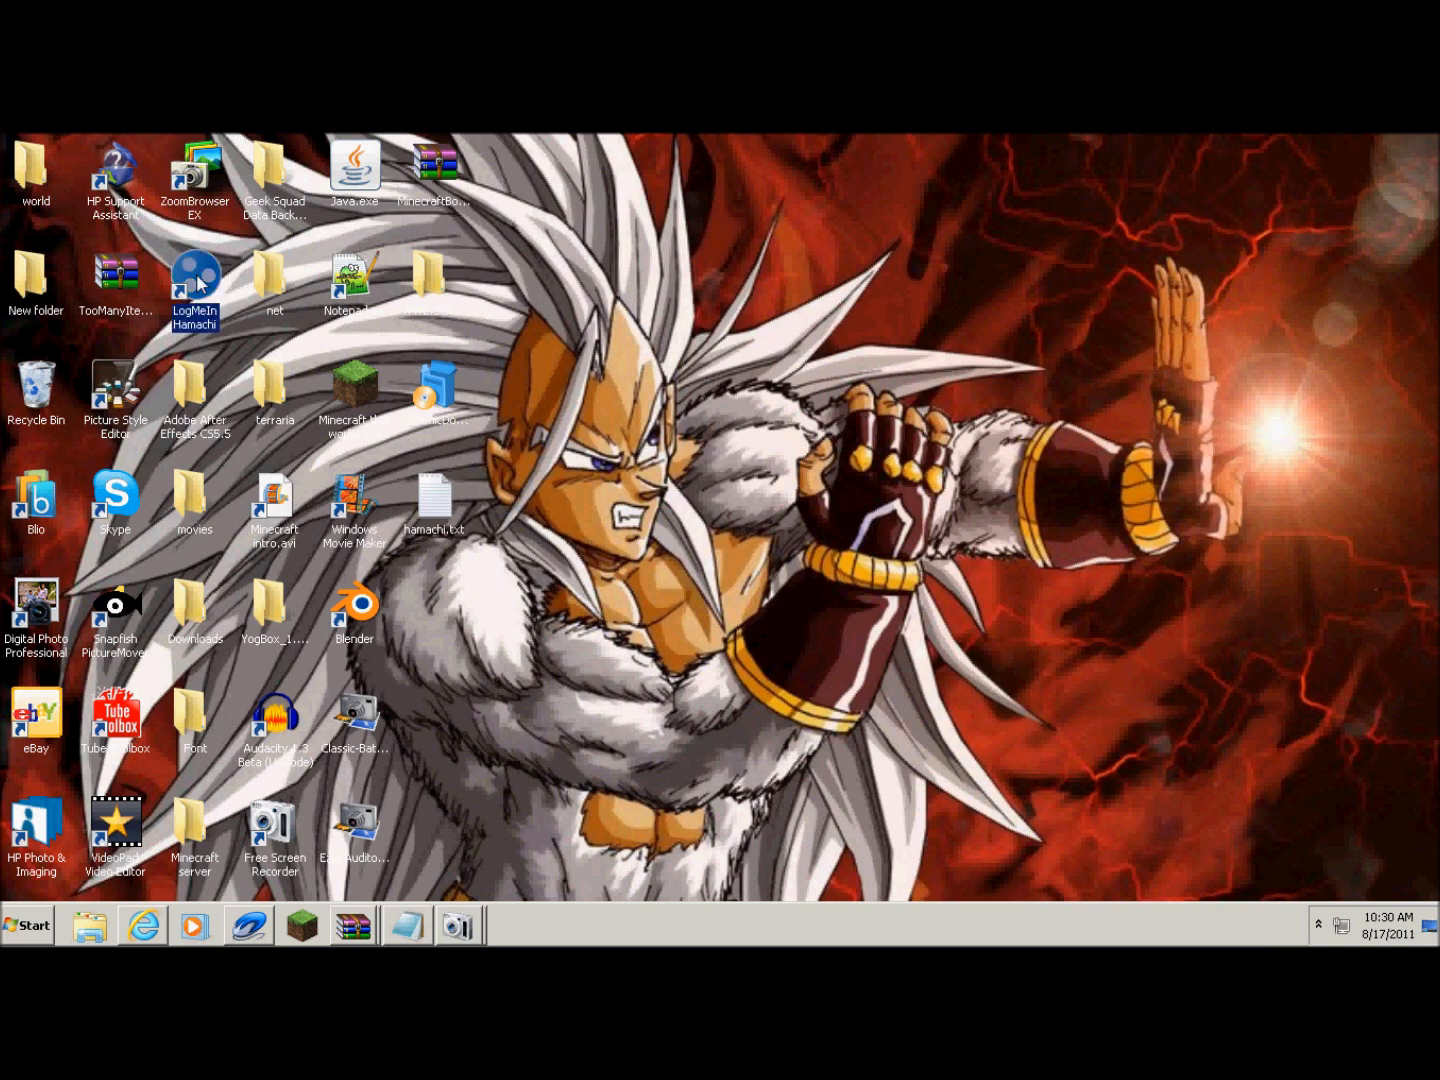
pyautogui.doubleClick(194, 280)
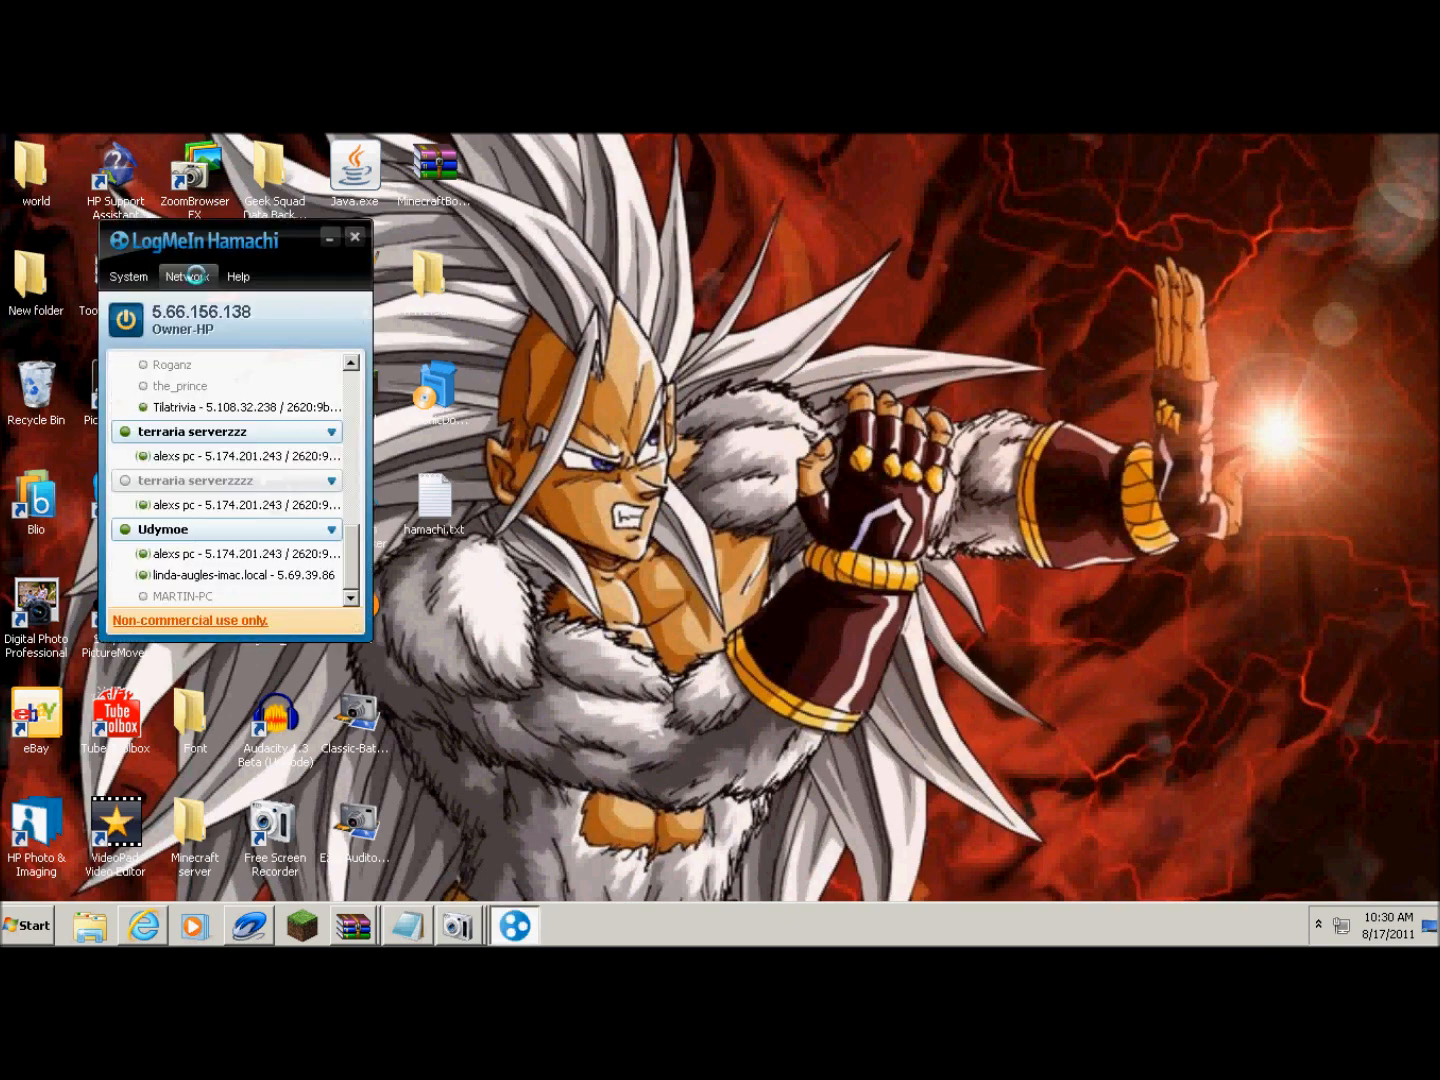
pyautogui.click(126, 318)
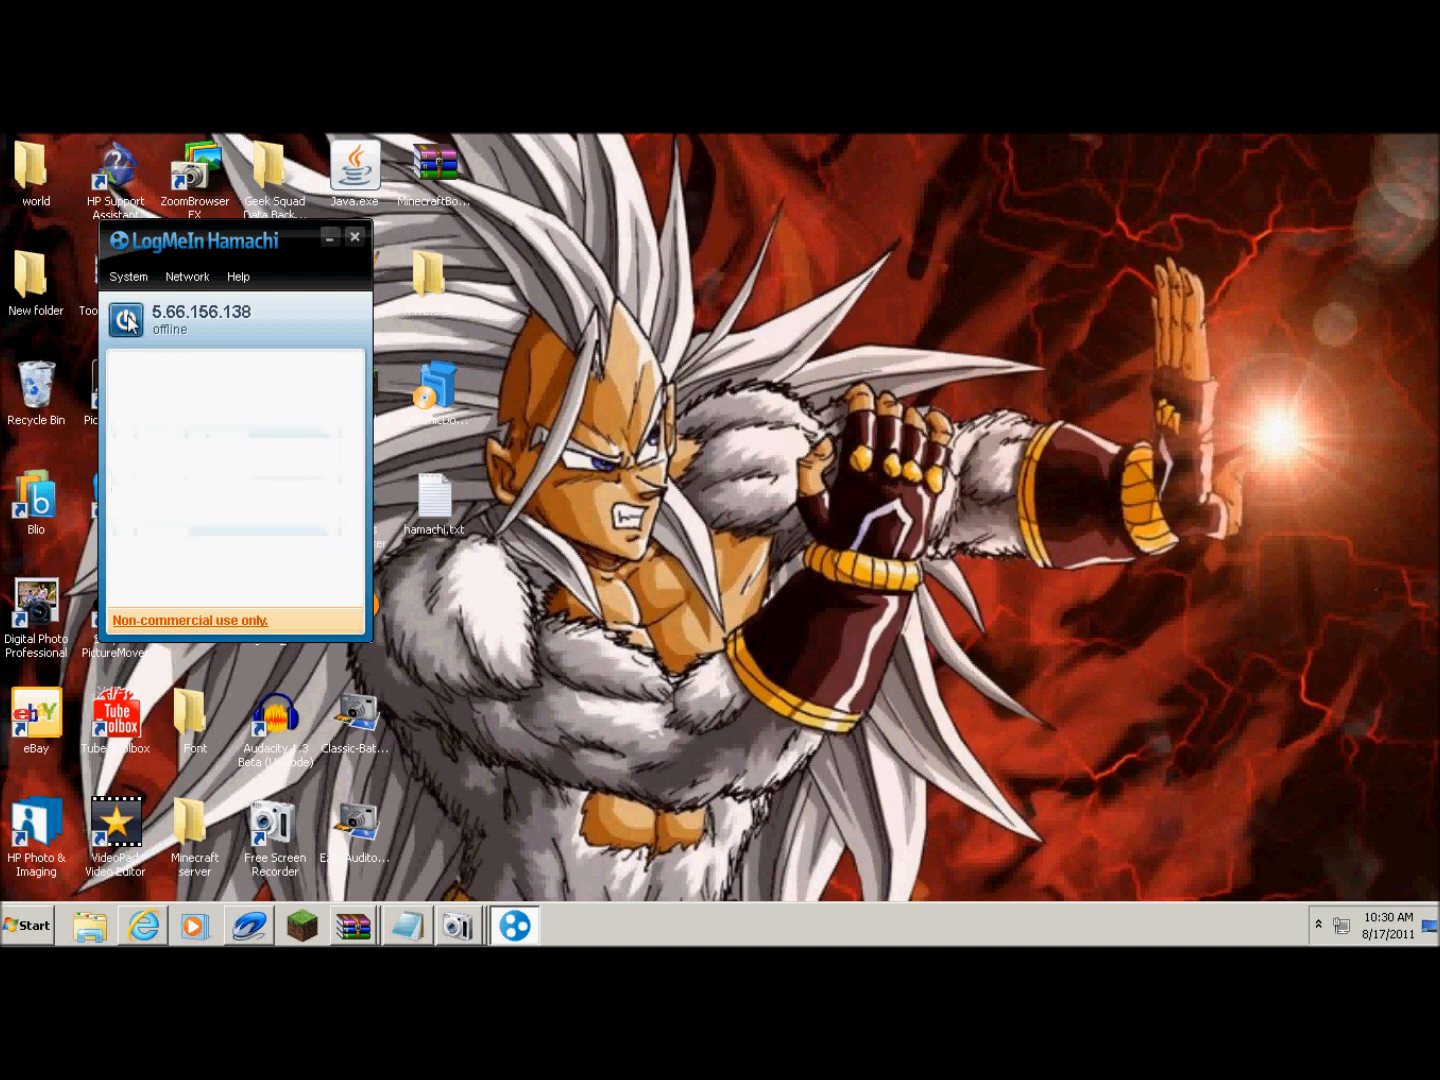
pyautogui.click(126, 320)
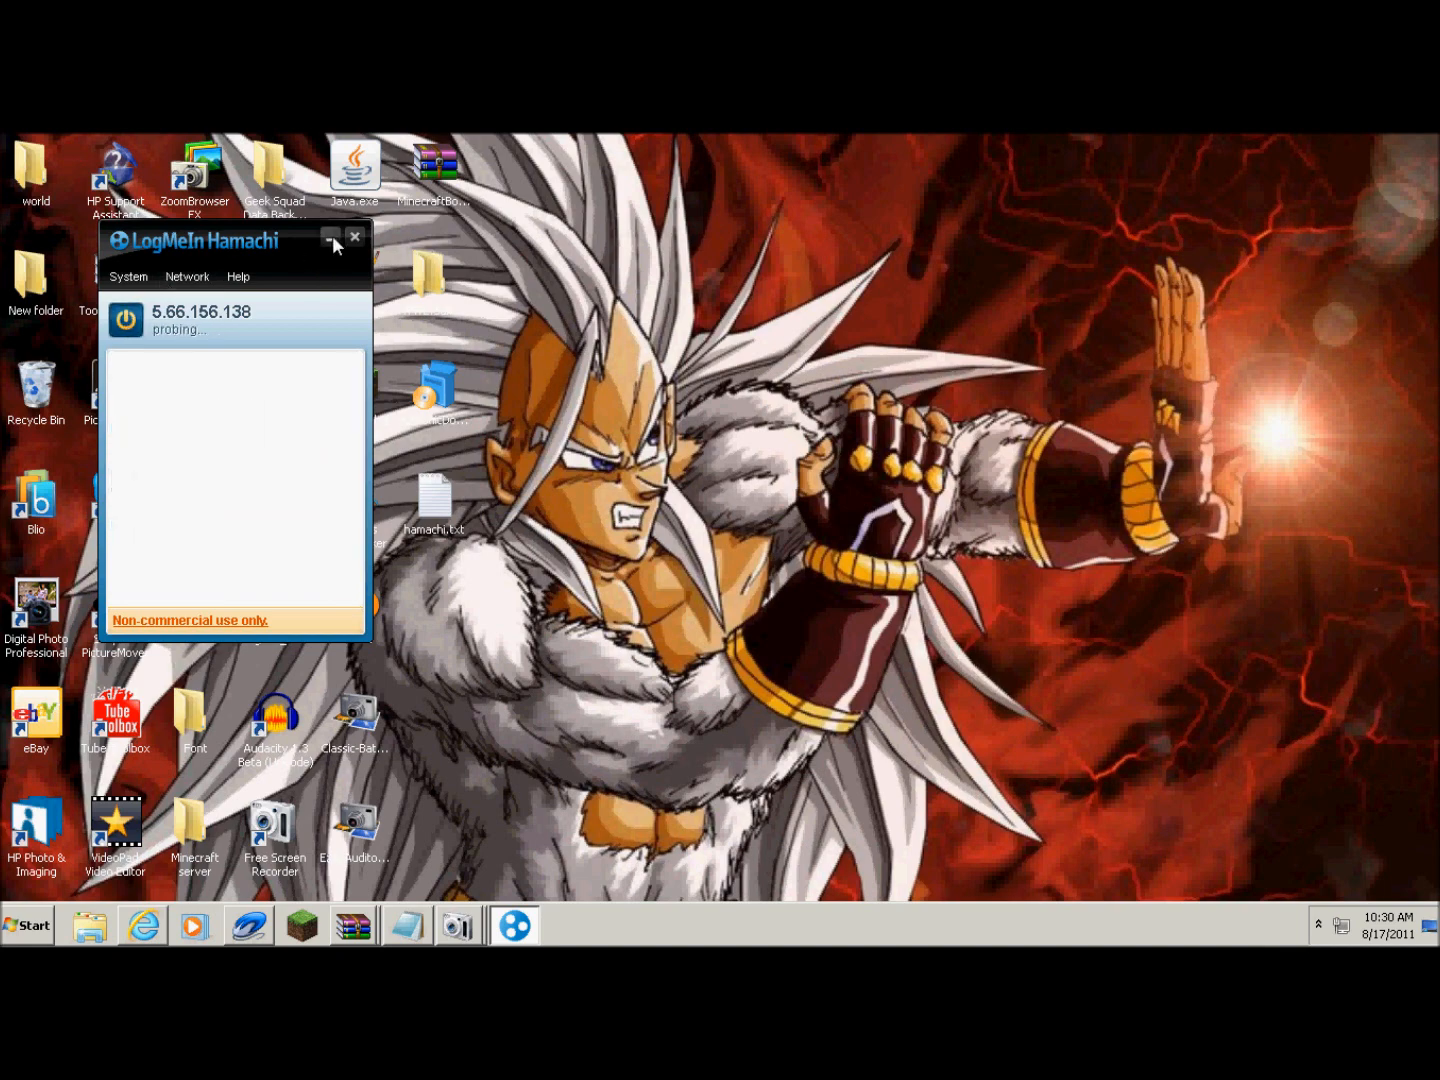
pyautogui.moveTo(333, 245)
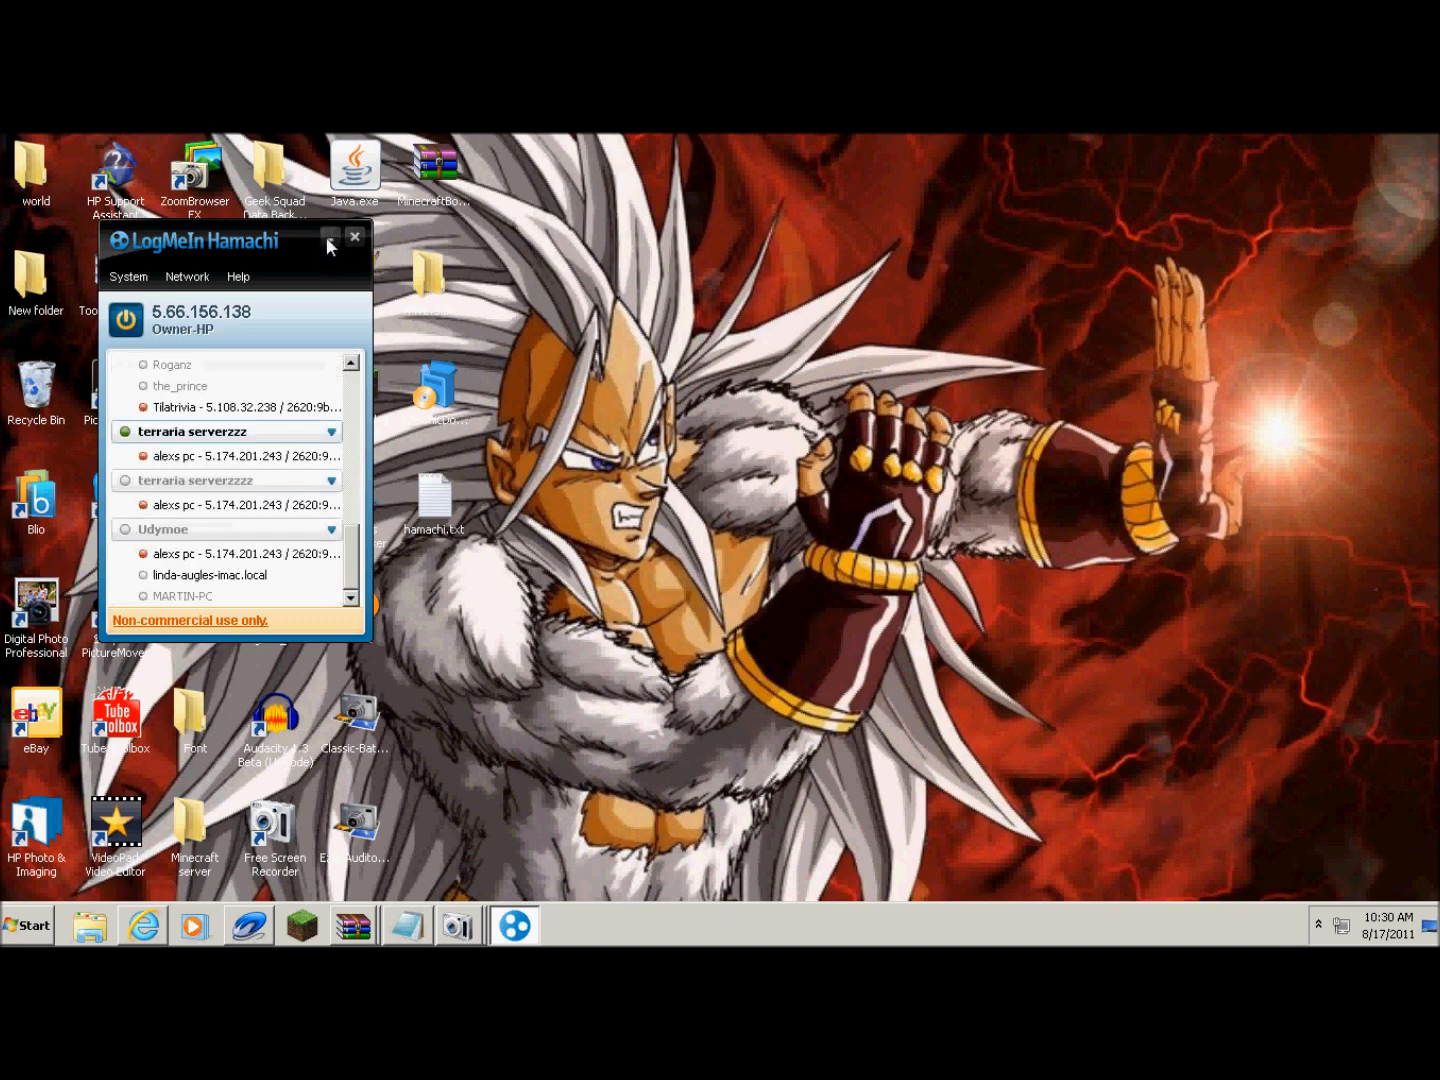
pyautogui.click(332, 237)
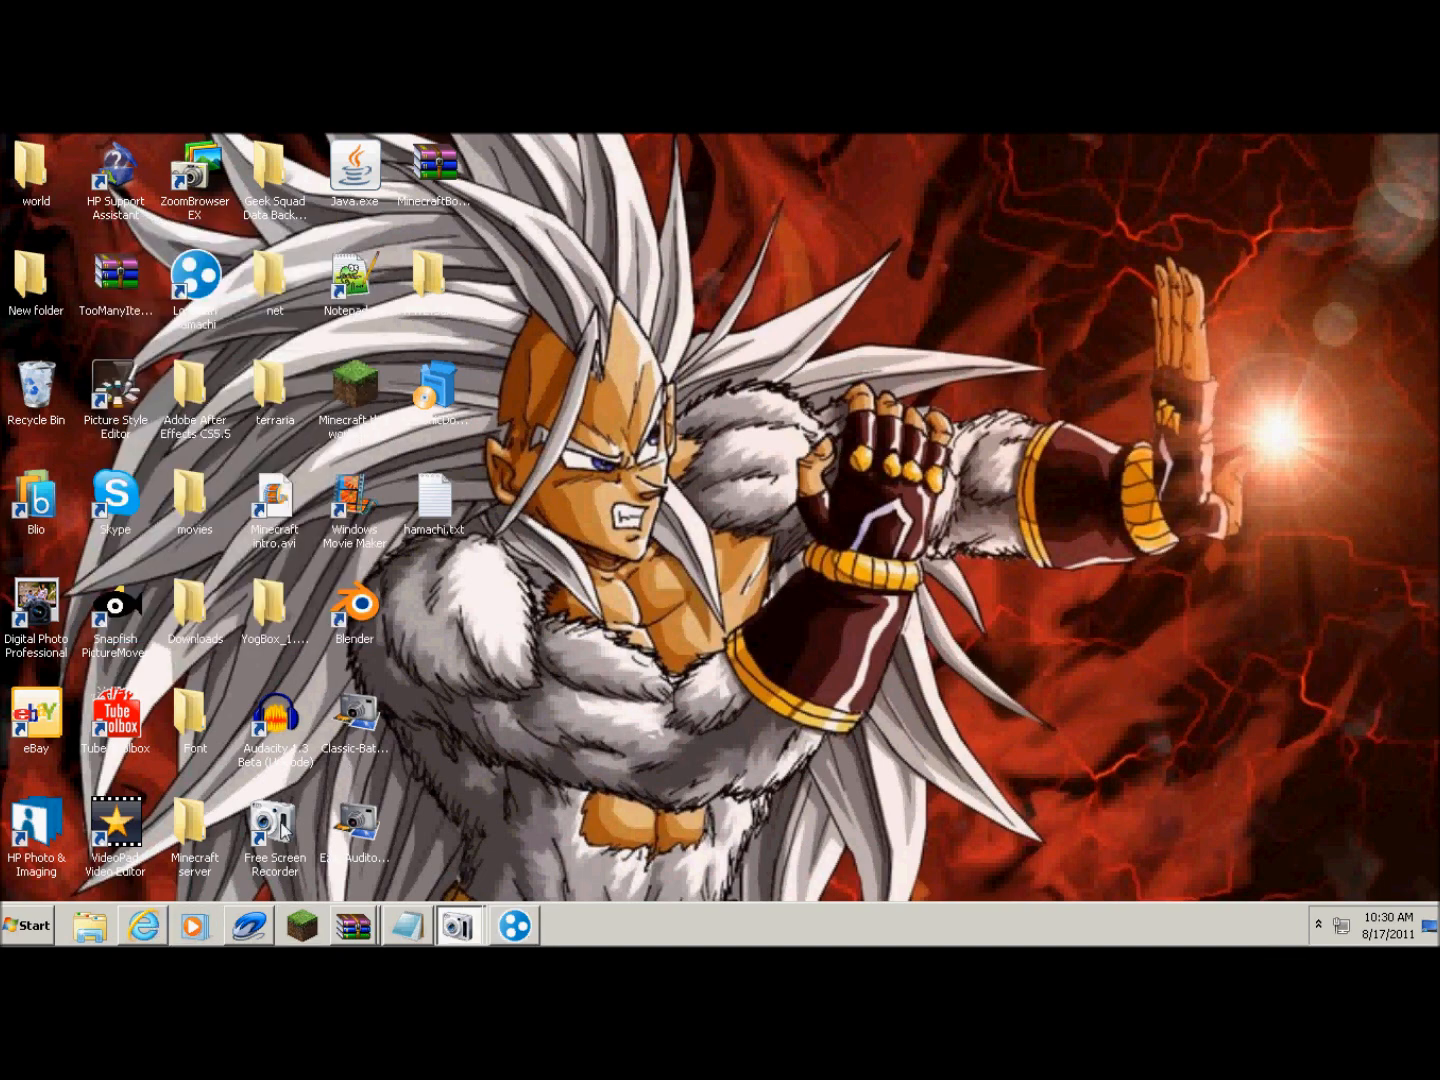
# Step: Move craftbukkit-0.0.1-SNAPSHOT.jar and RUN.bat from the Minecraft server folder to the desktop
pyautogui.doubleClick(193, 835)
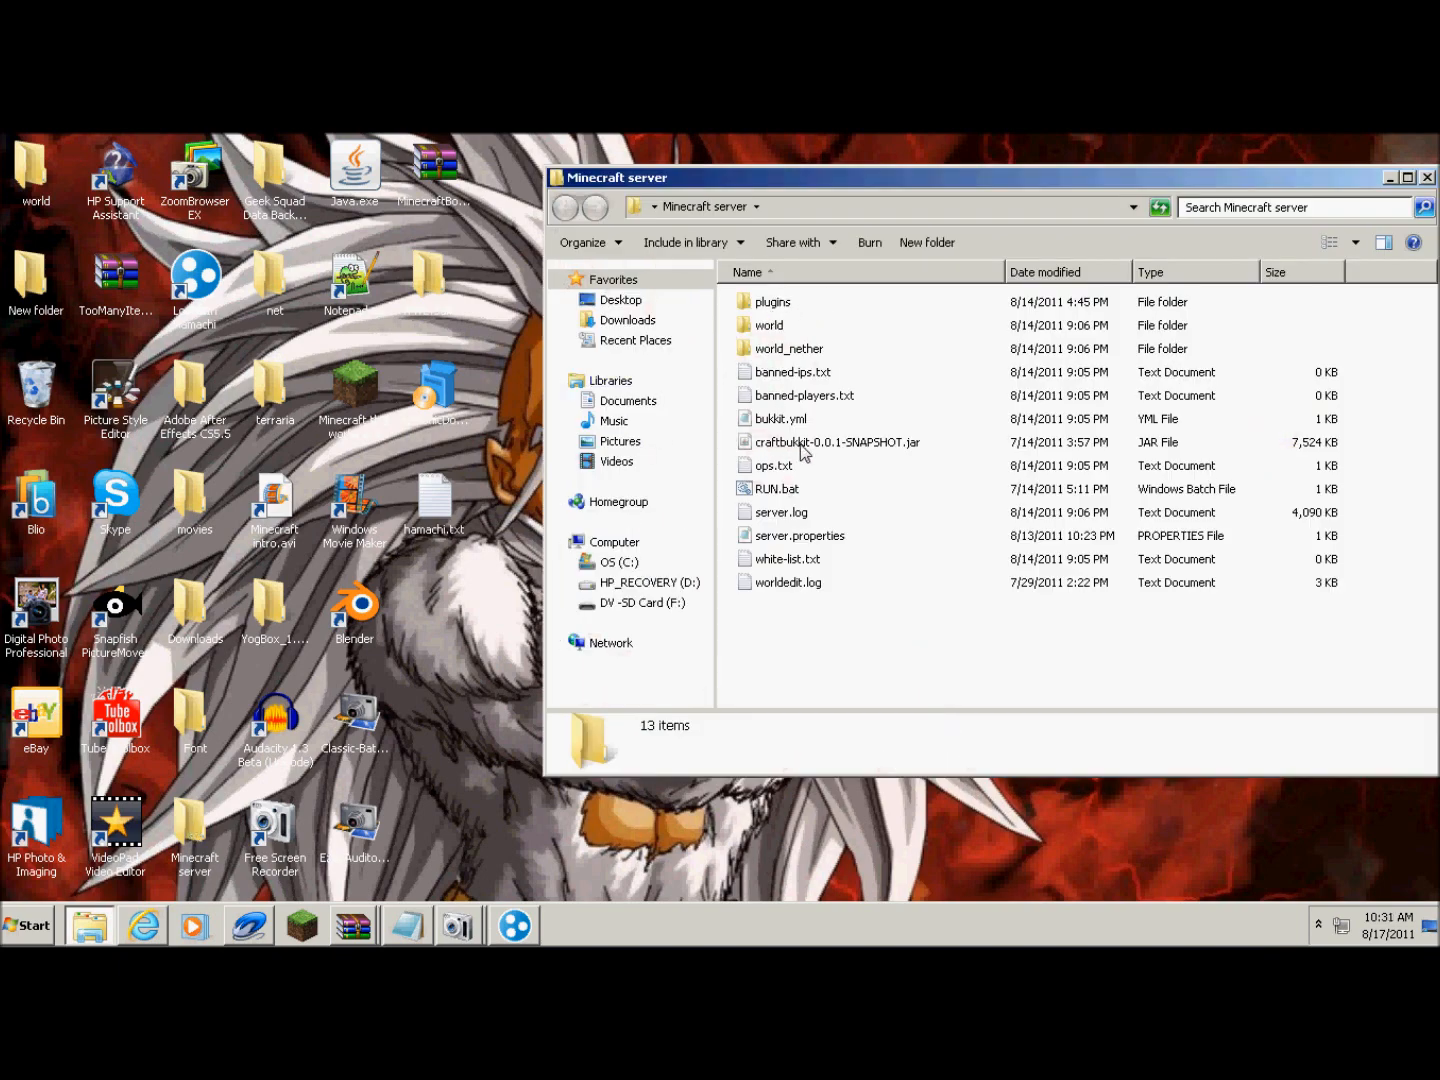
pyautogui.click(838, 442)
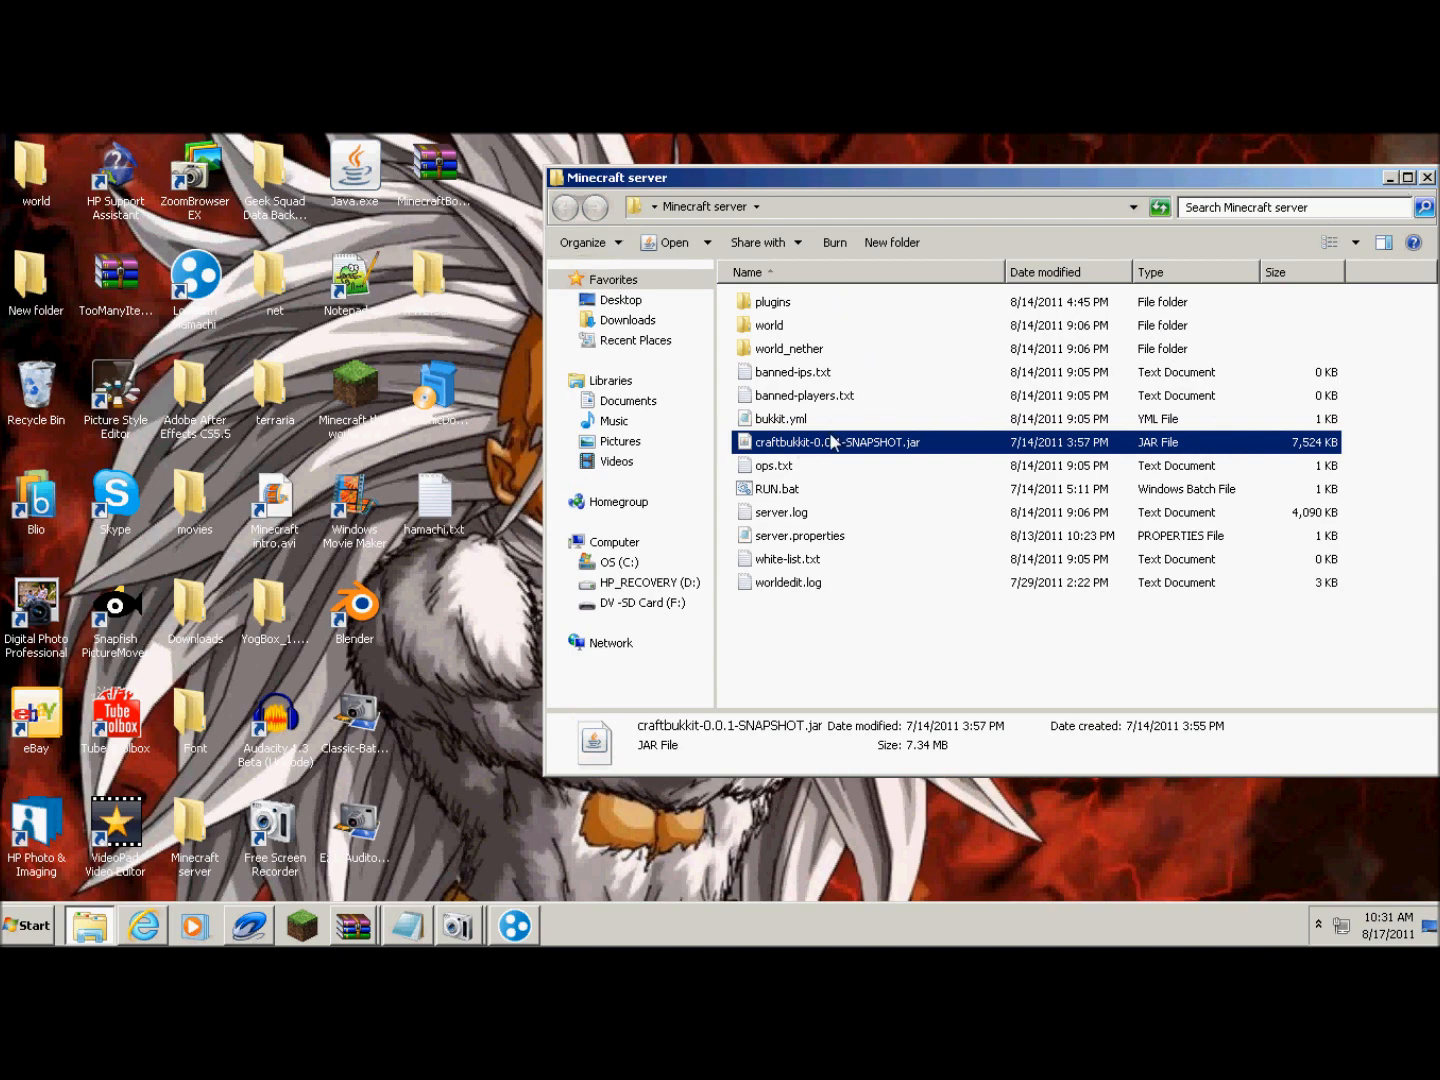
pyautogui.moveTo(838, 441); pyautogui.dragTo(434, 630)
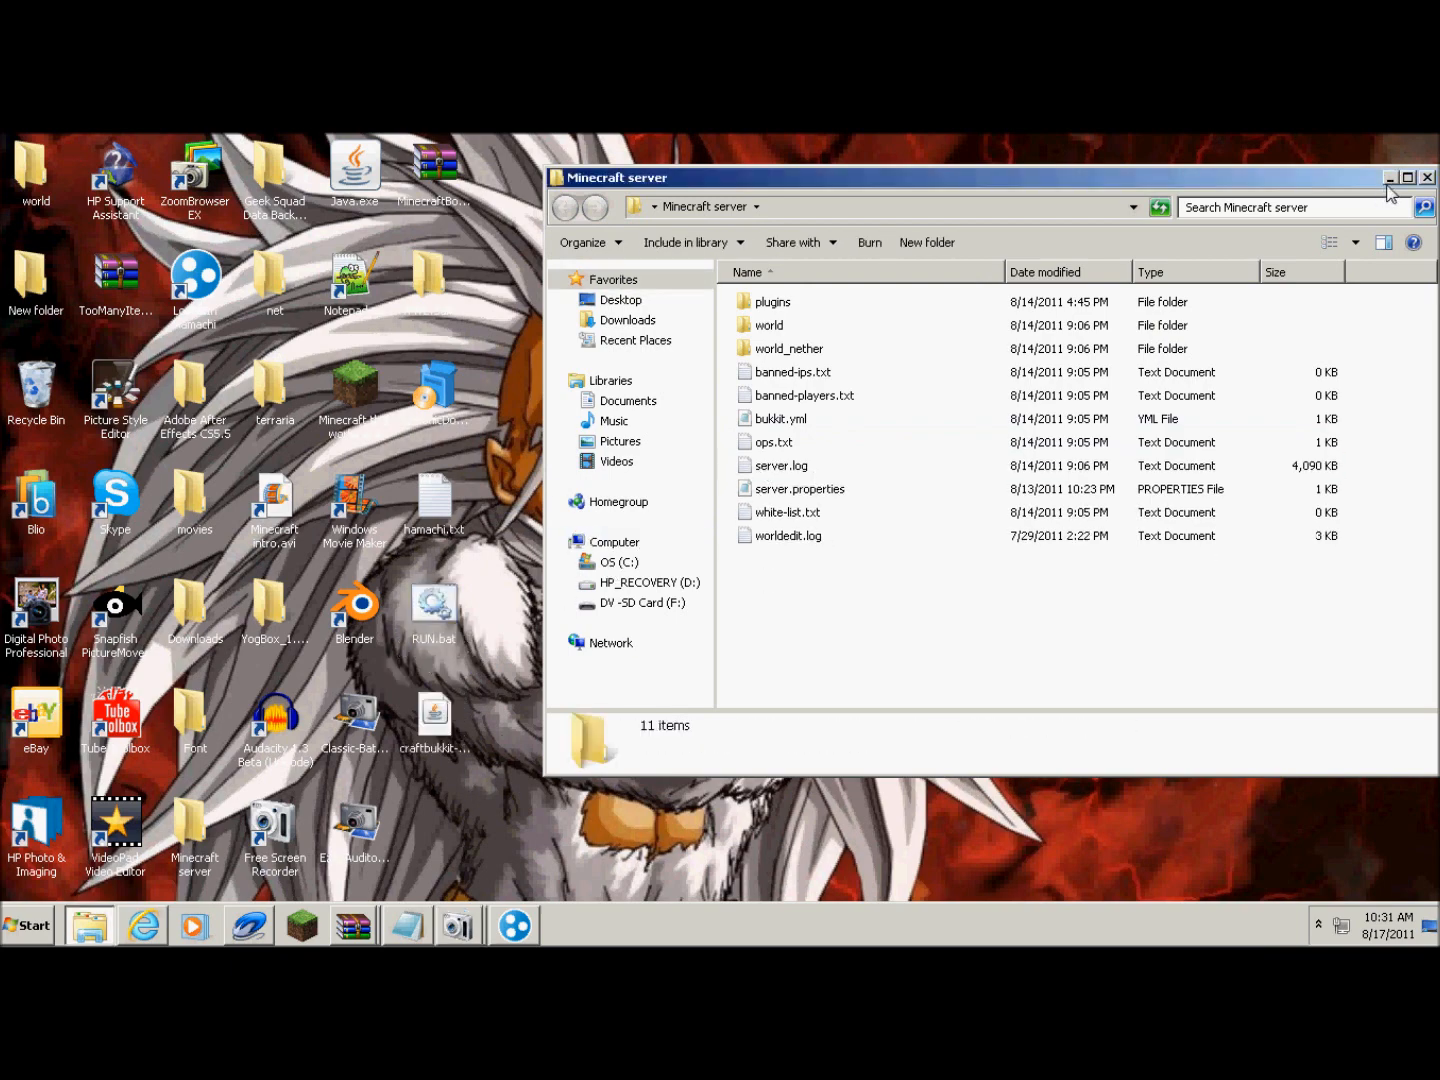
pyautogui.click(1389, 177)
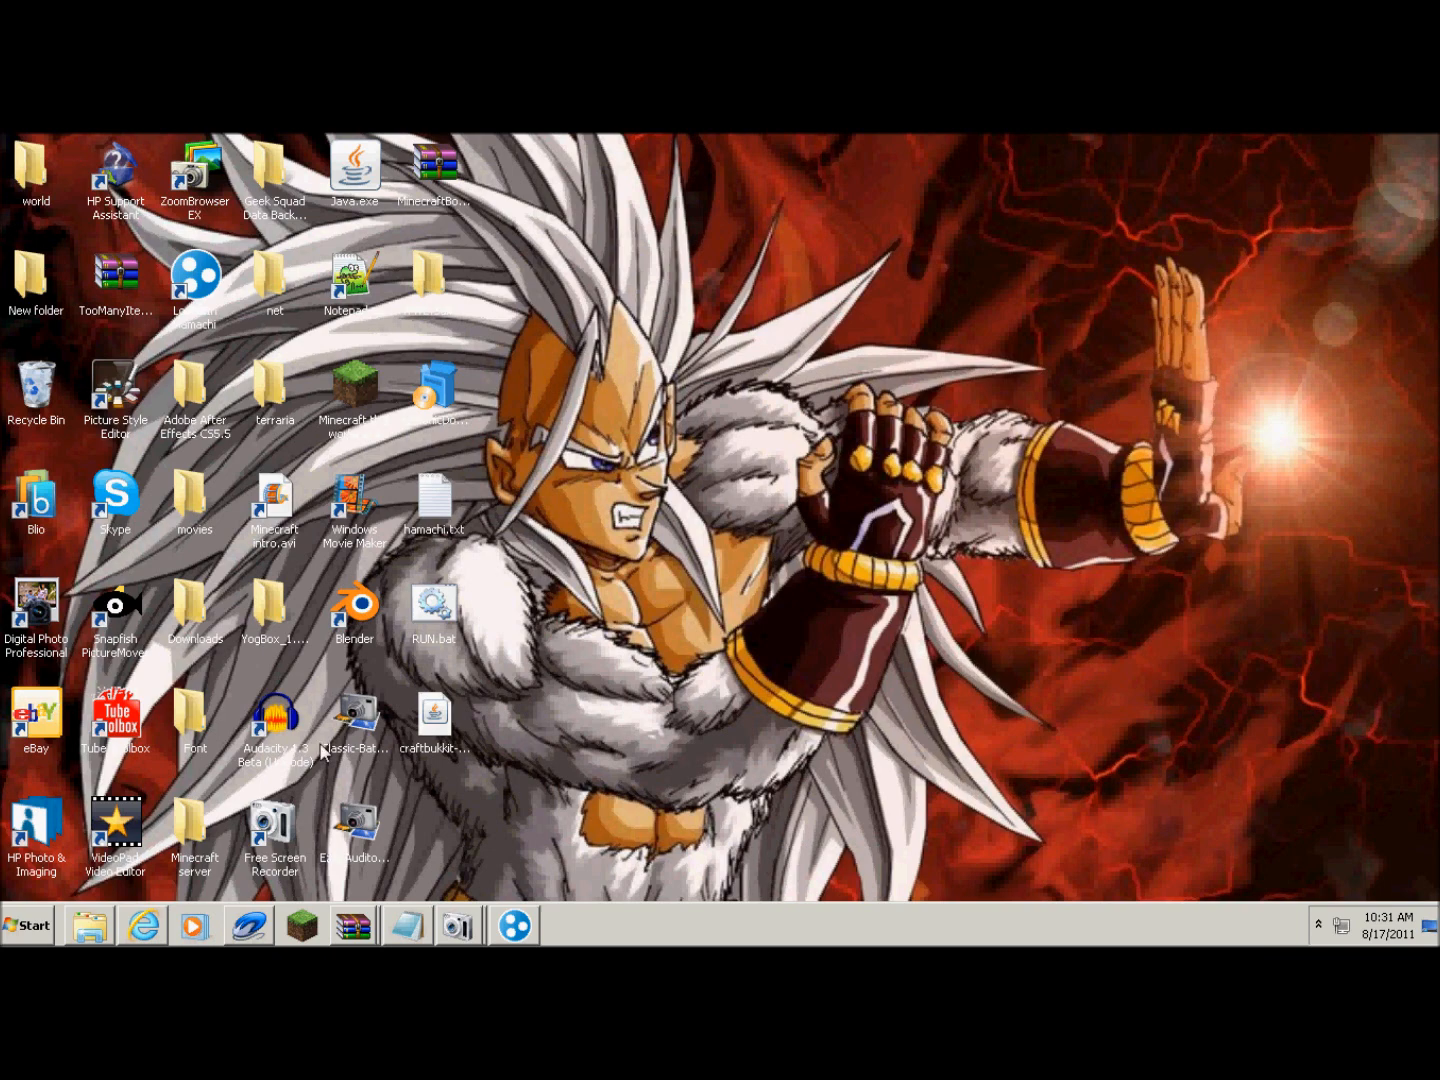
pyautogui.moveTo(555, 505)
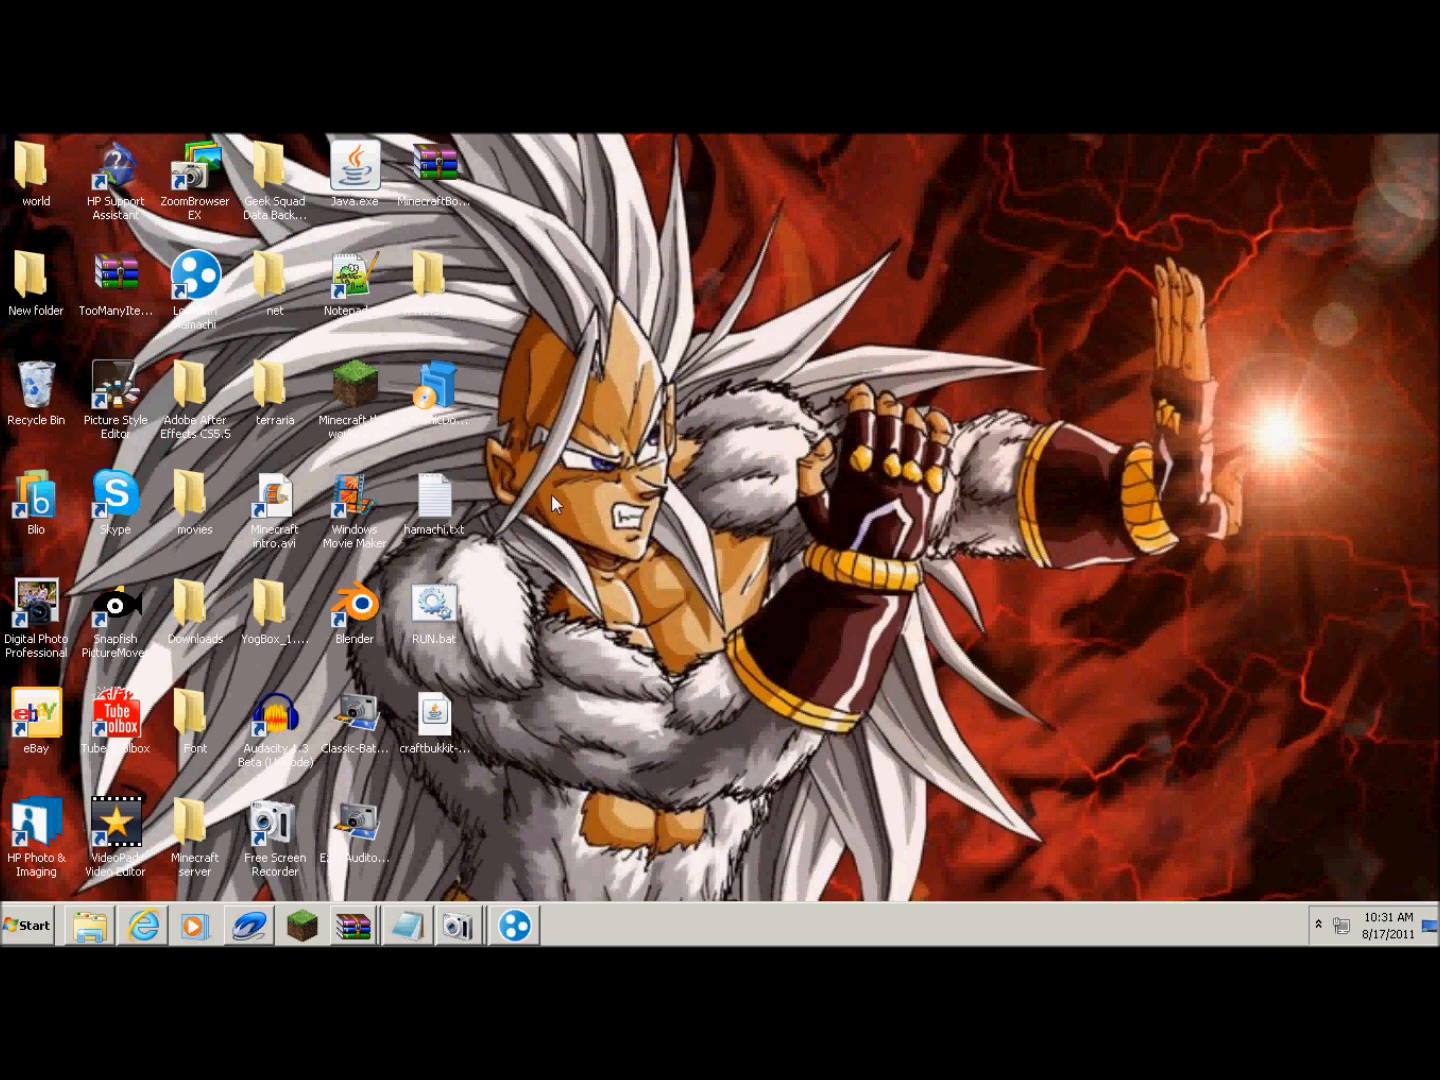
# Step: Make a desktop folder named 'bukkit server' and open it
pyautogui.rightClick(555, 503)
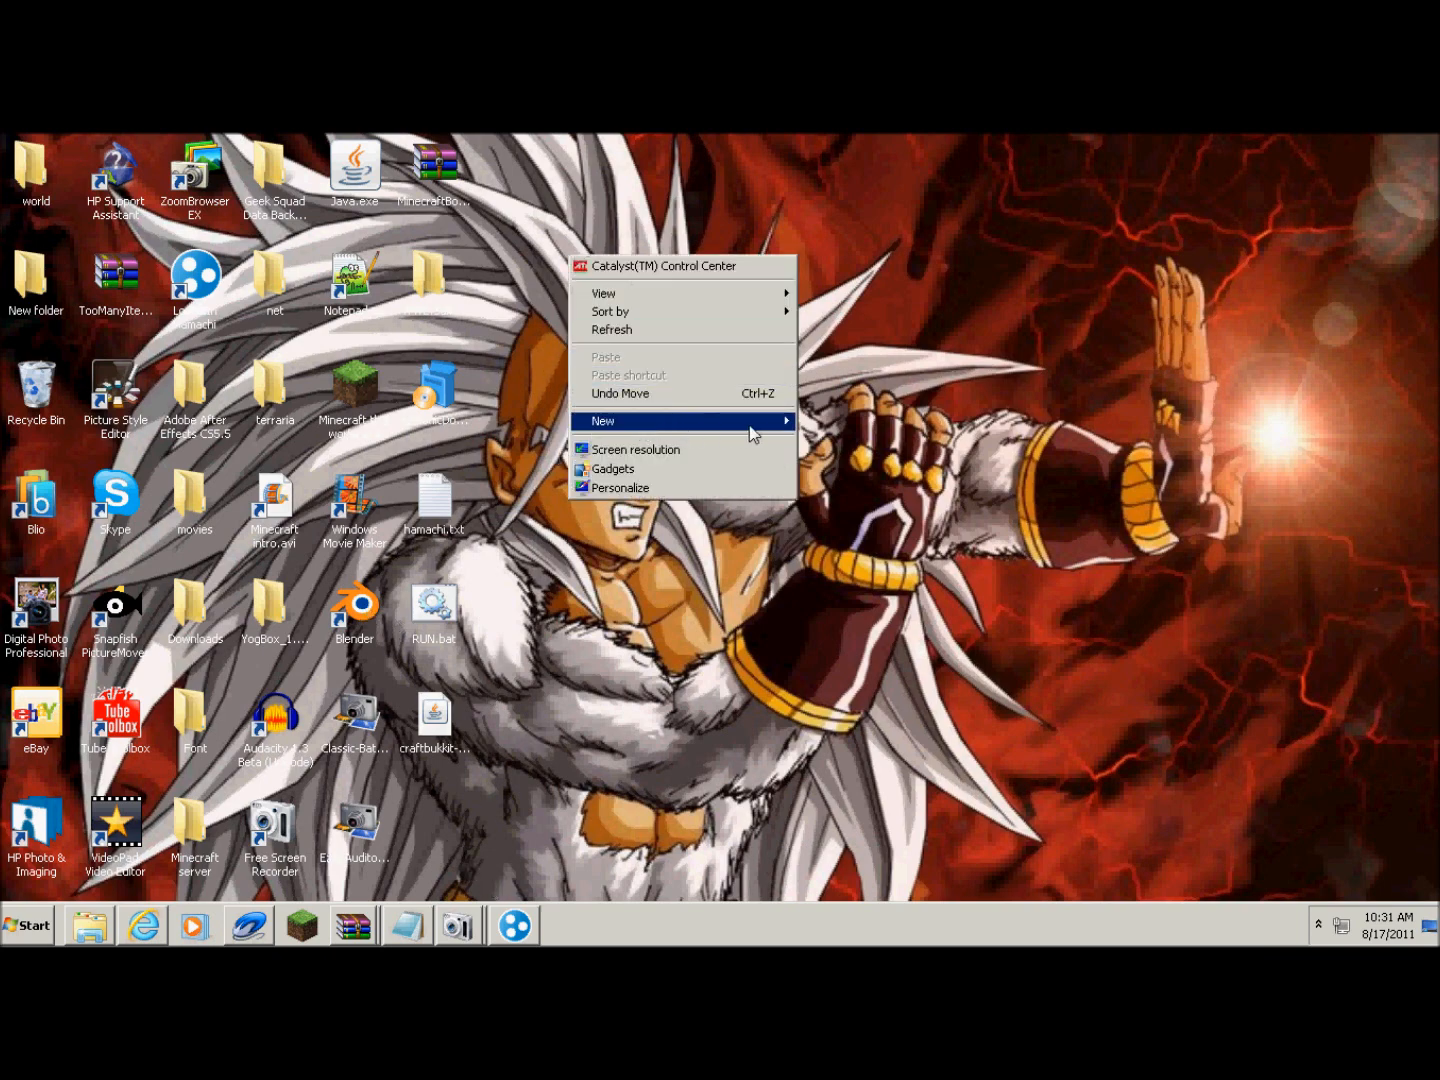
pyautogui.click(602, 420)
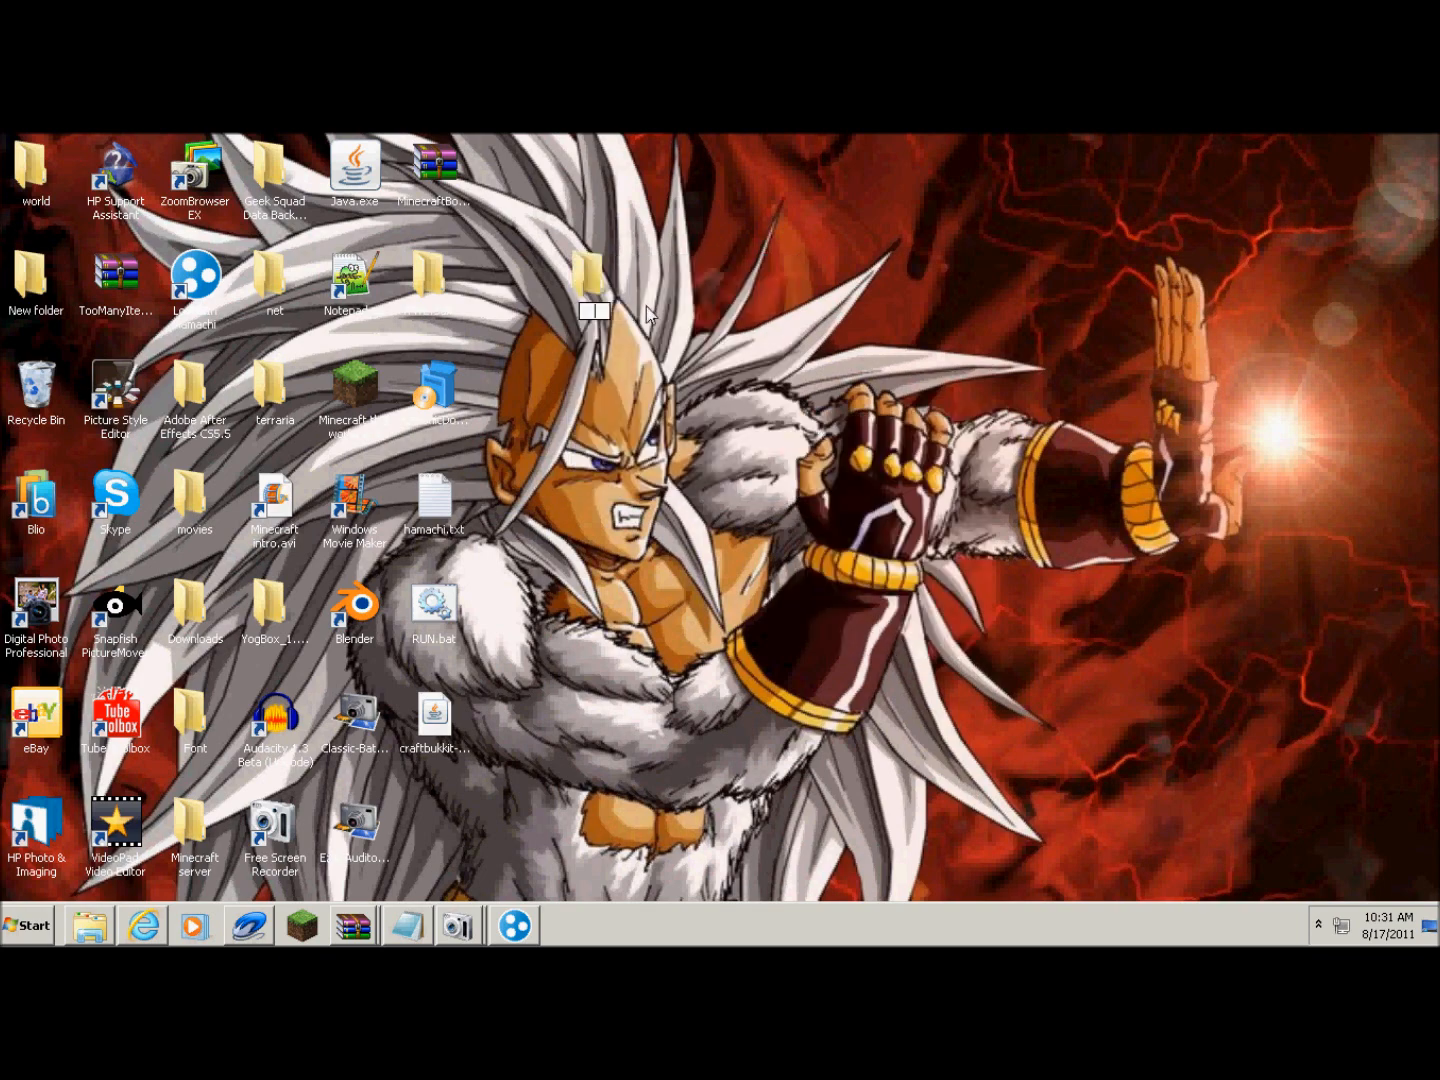
pyautogui.write('bukkit server')
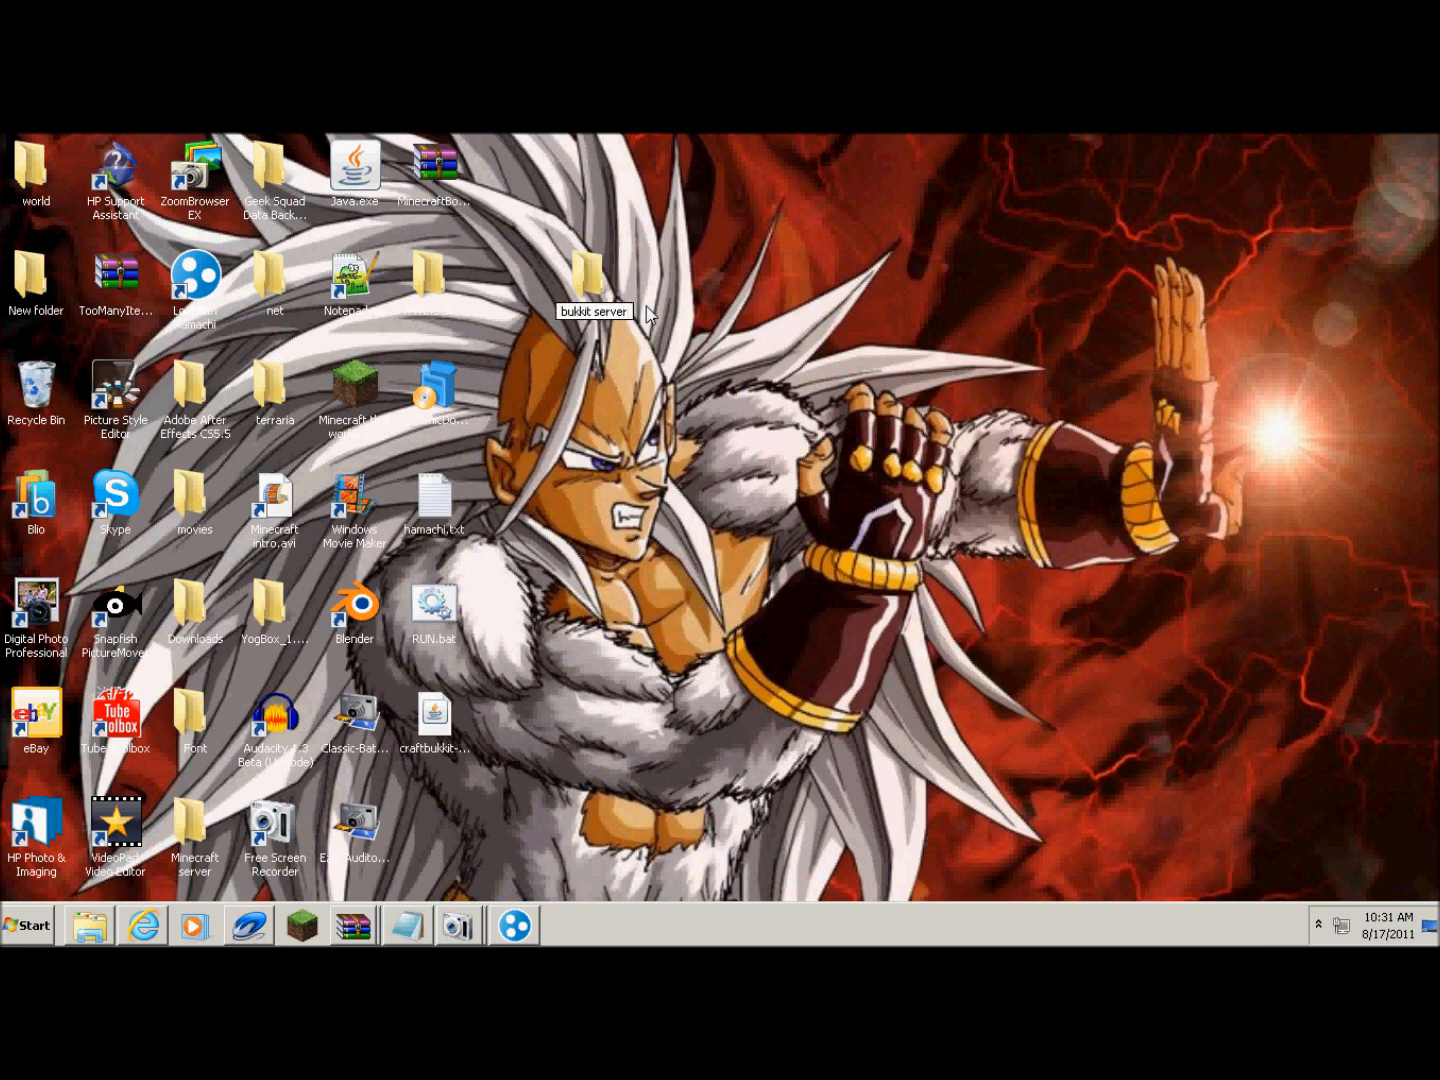
pyautogui.moveTo(605, 250)
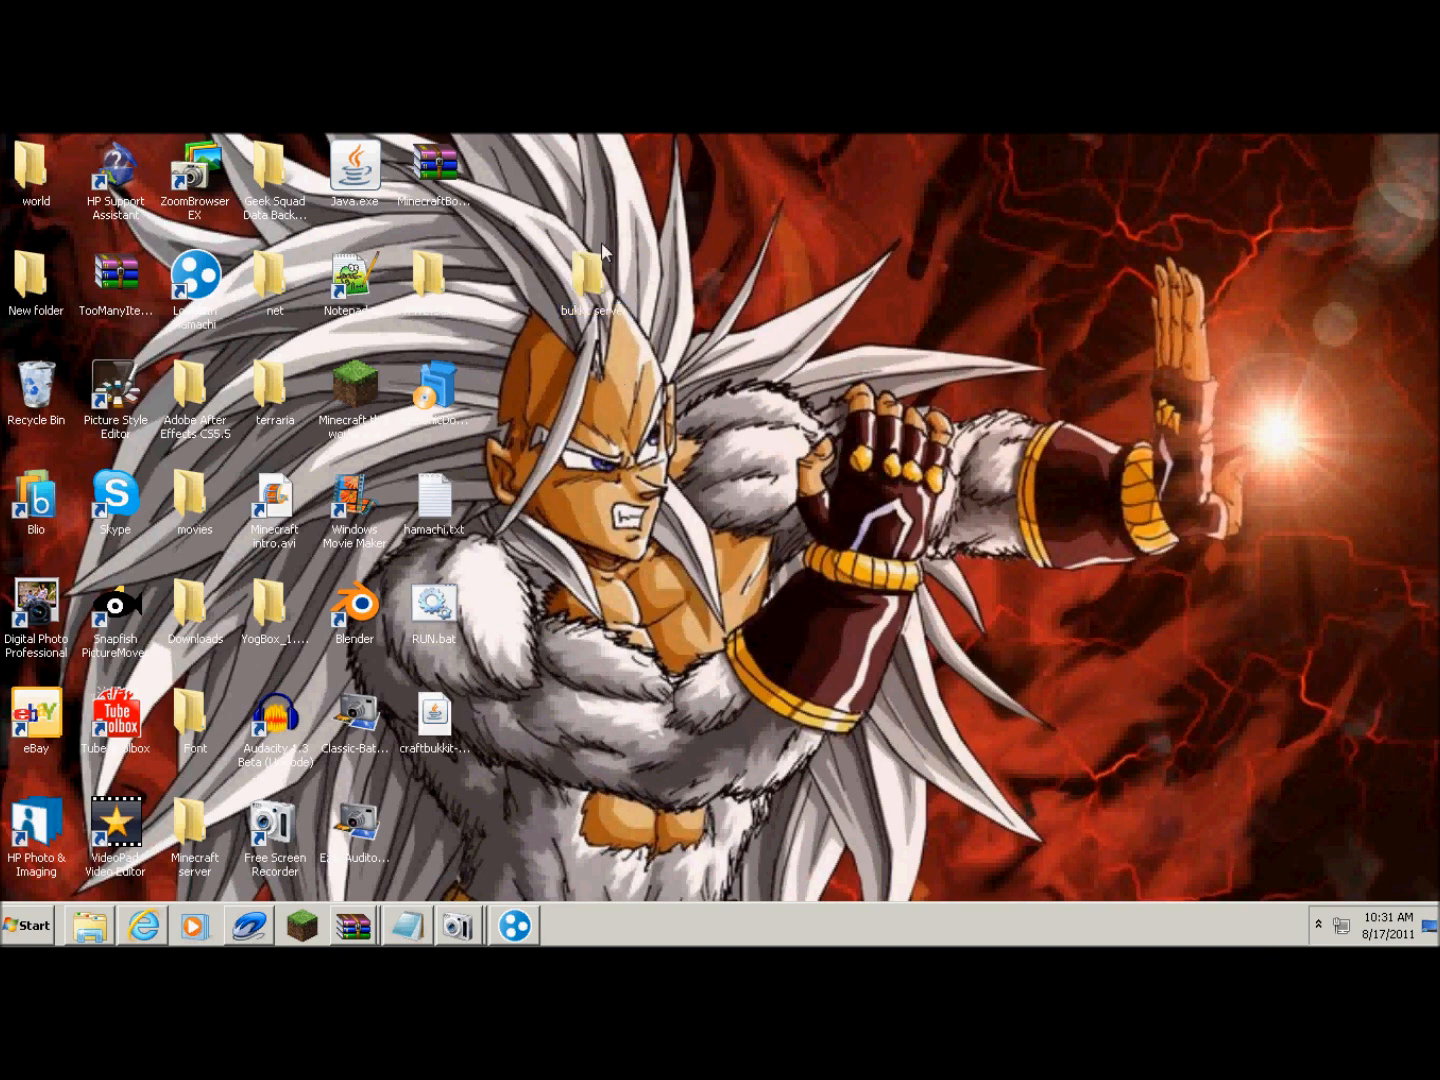
pyautogui.doubleClick(595, 280)
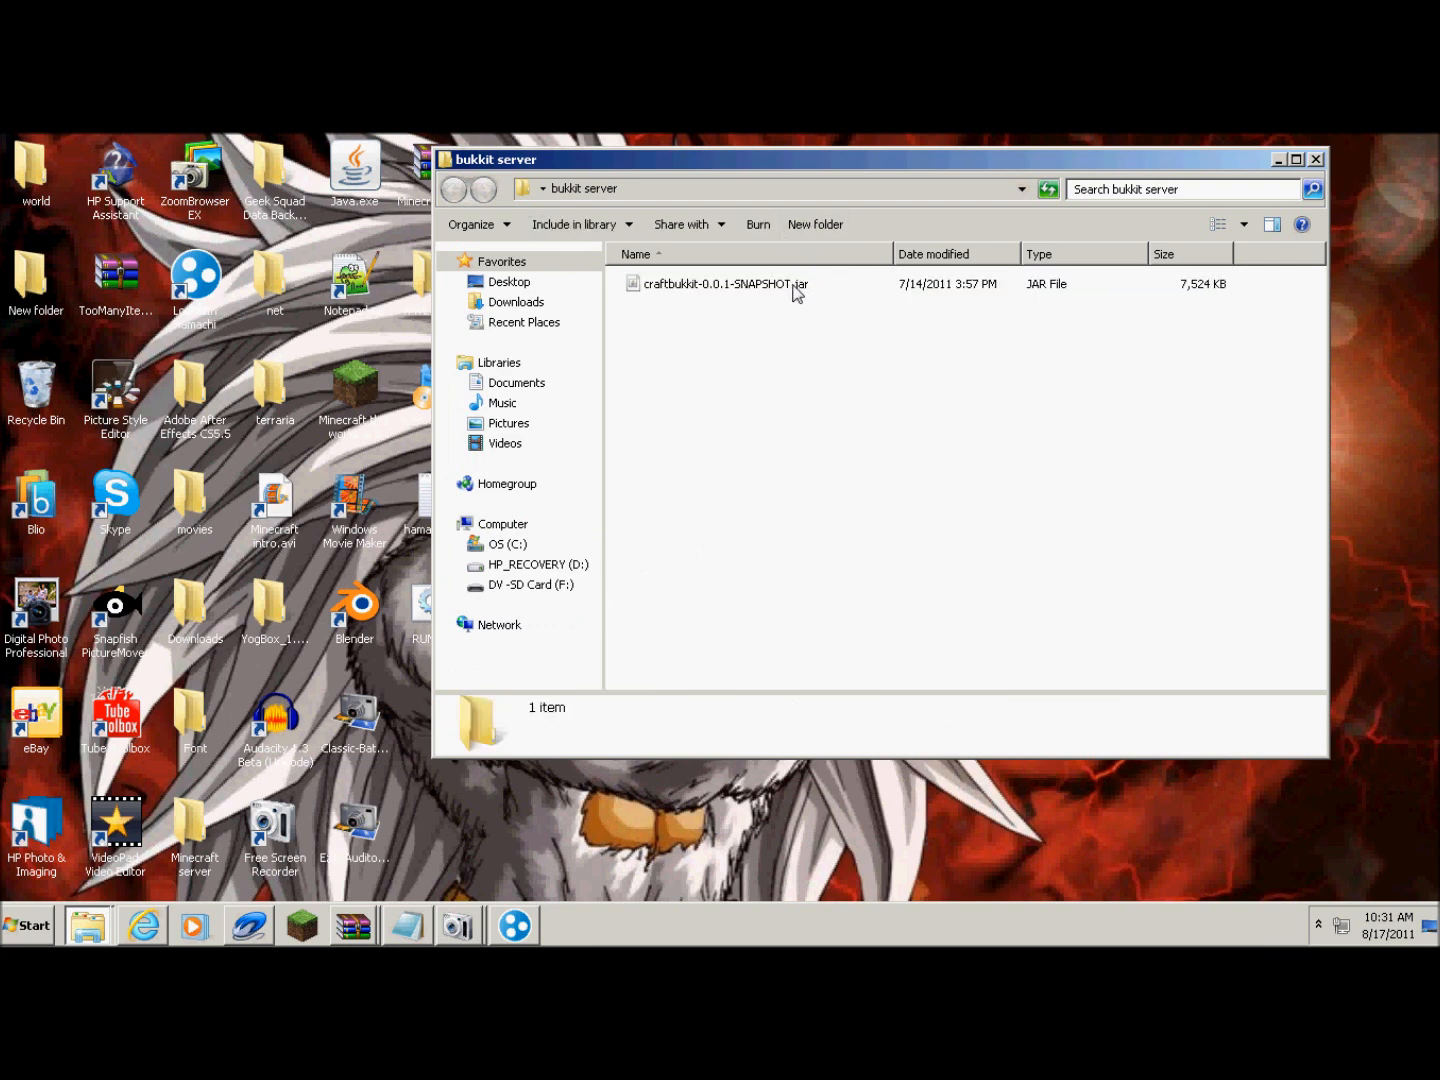
pyautogui.click(722, 283)
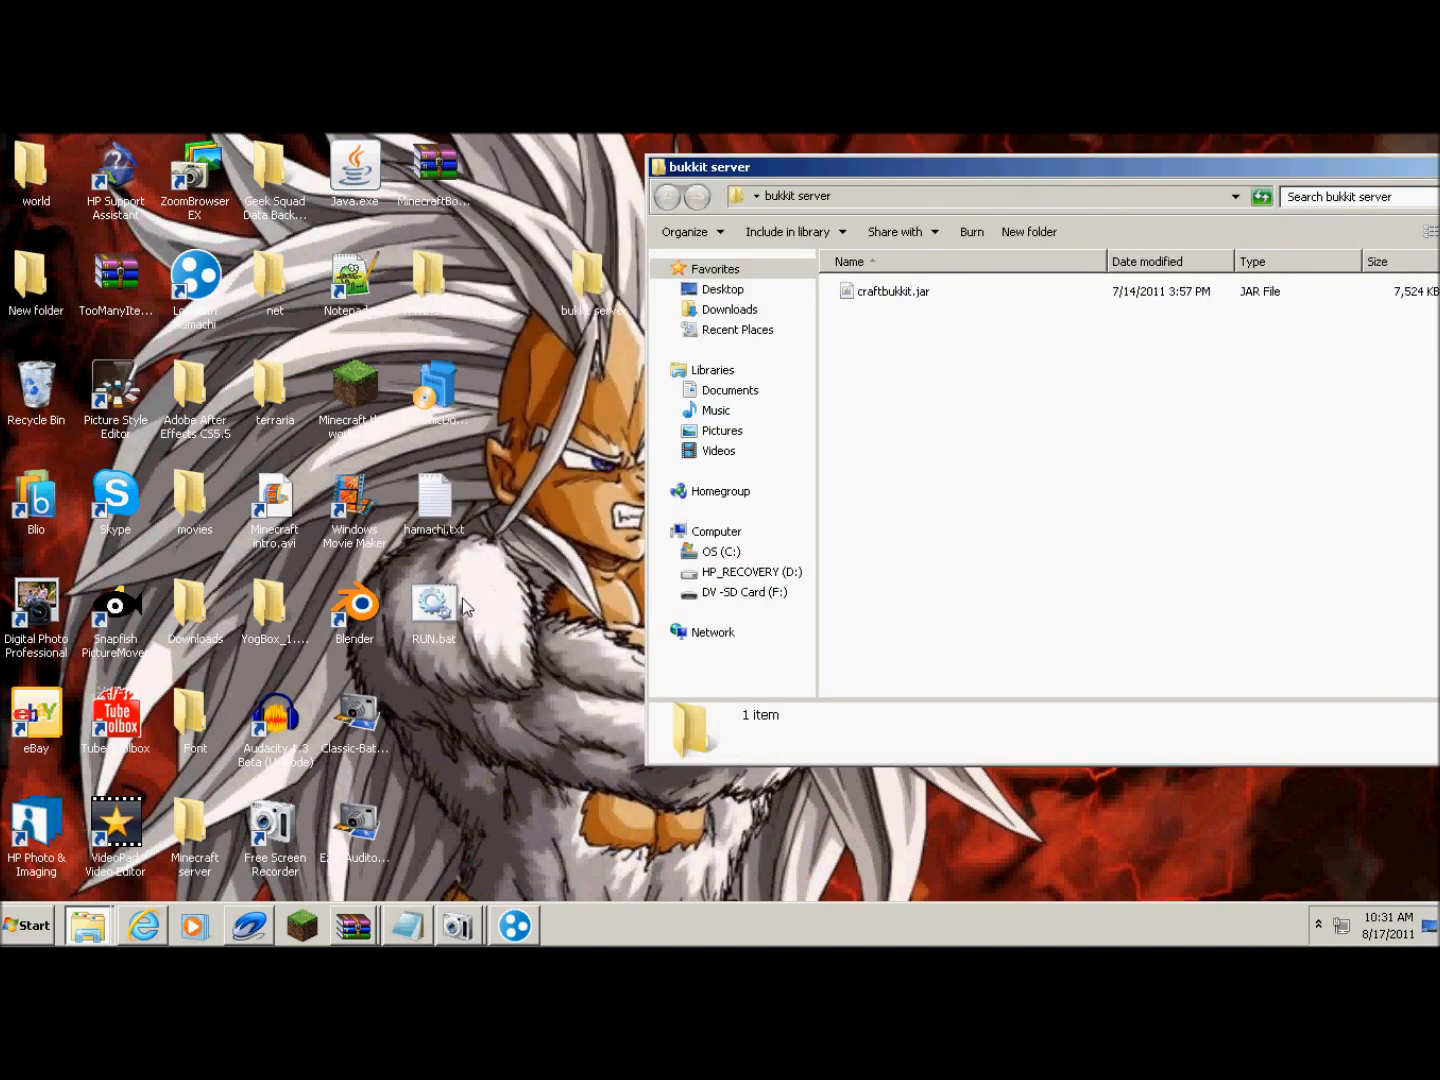
pyautogui.moveTo(458, 648)
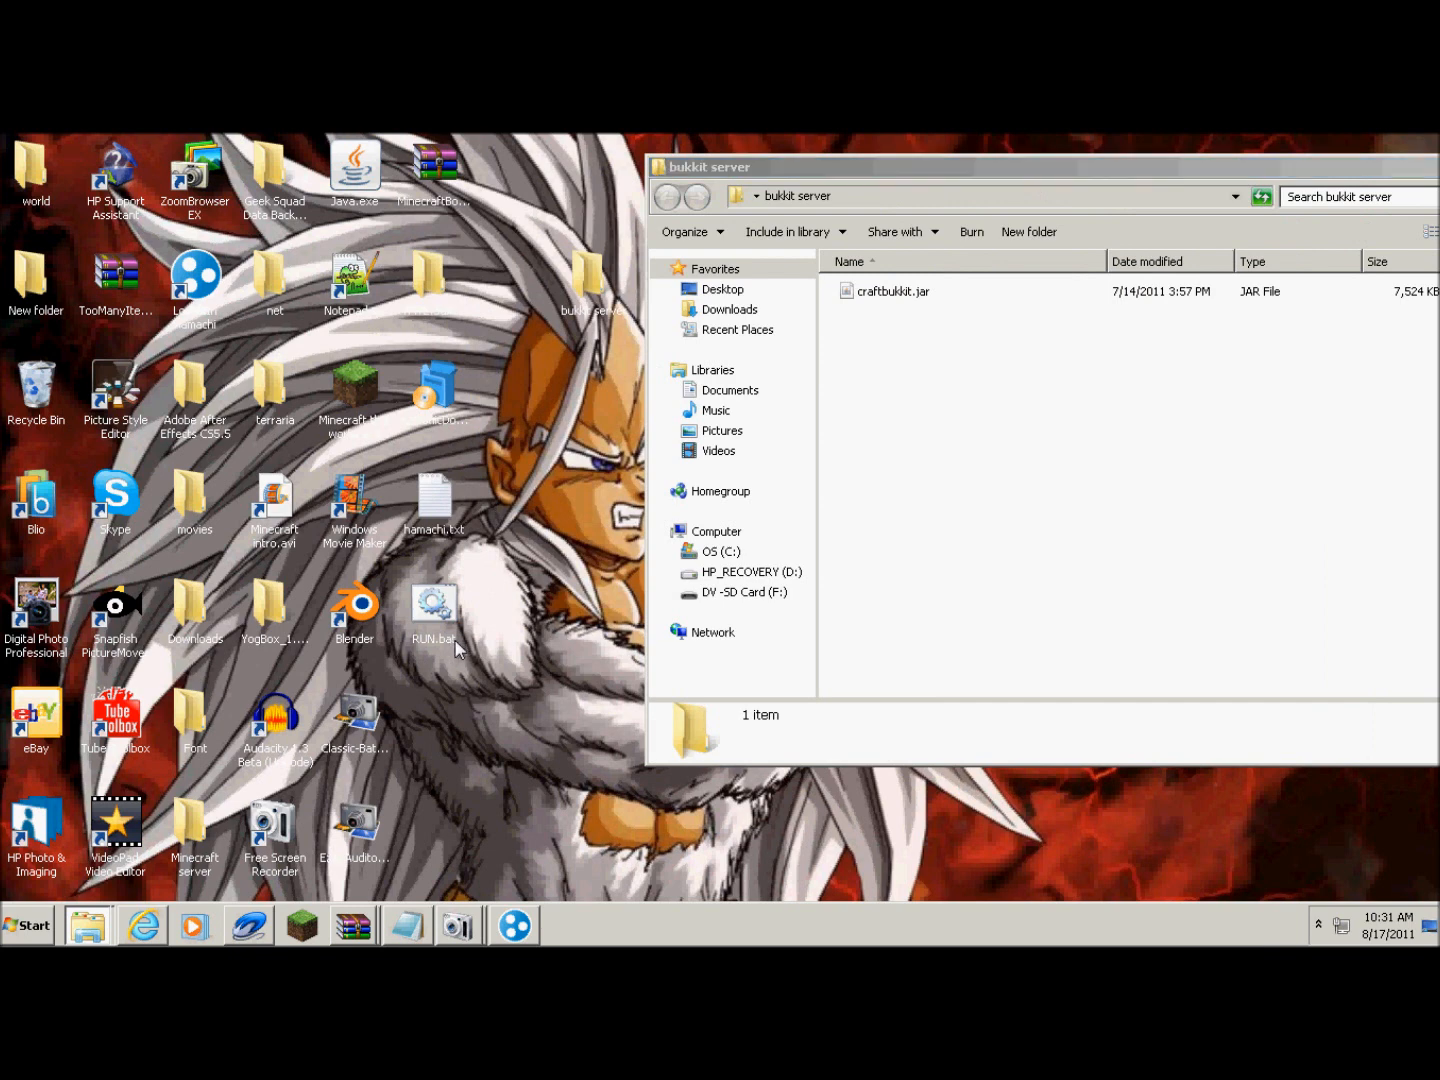
pyautogui.moveTo(485, 592)
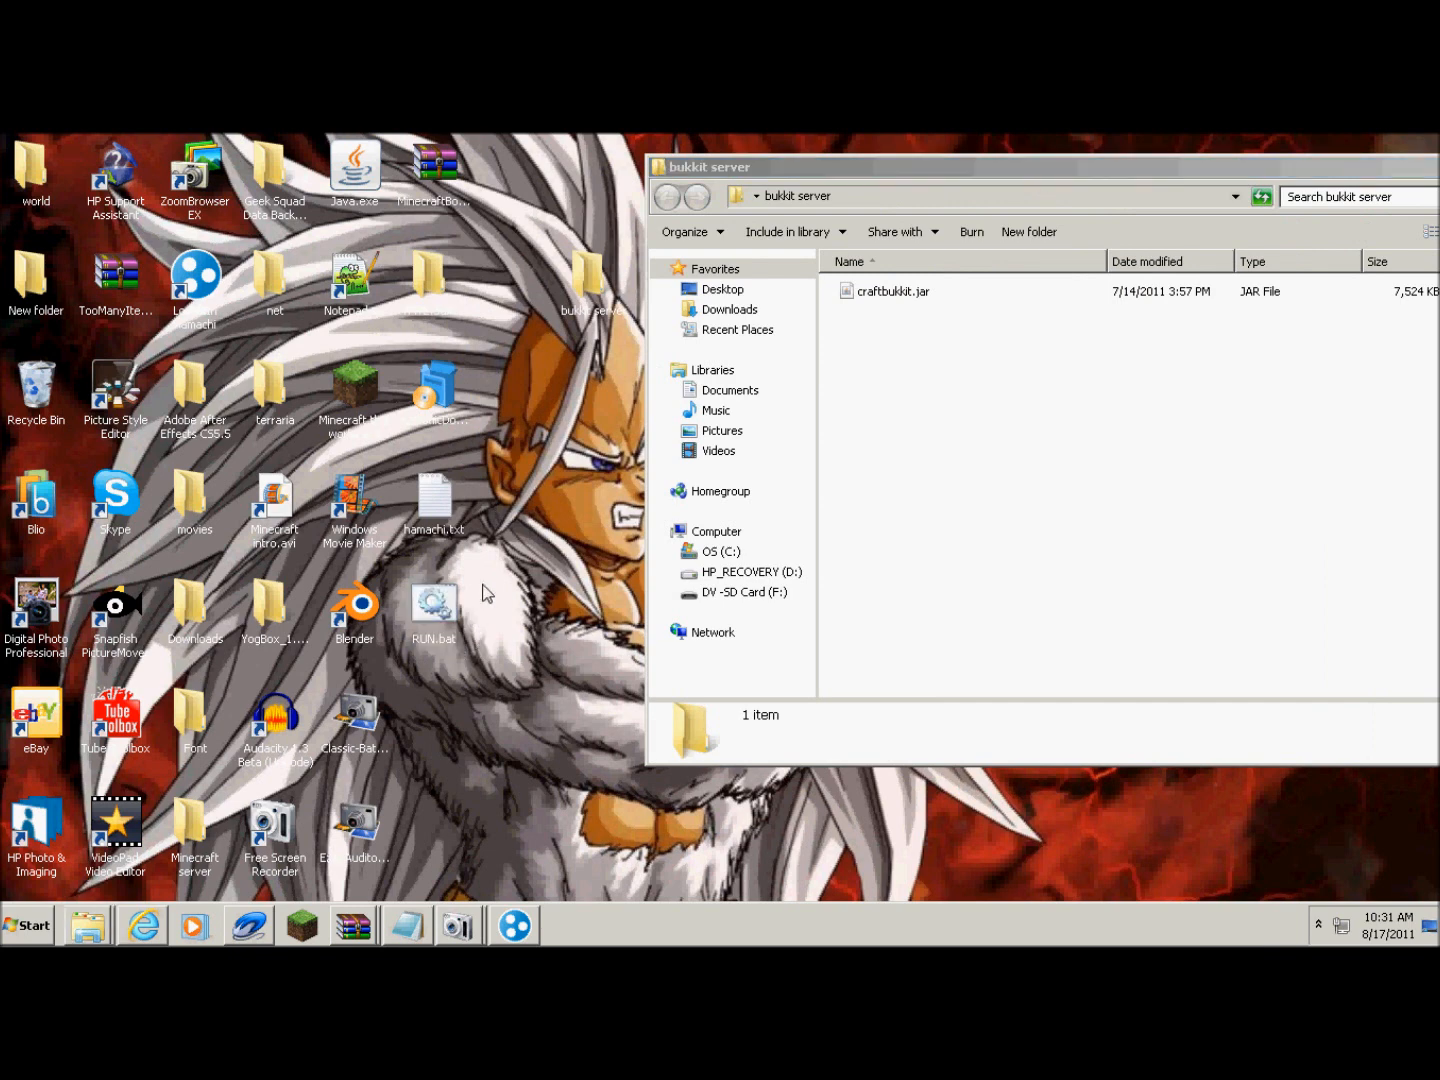
pyautogui.moveTo(443, 710)
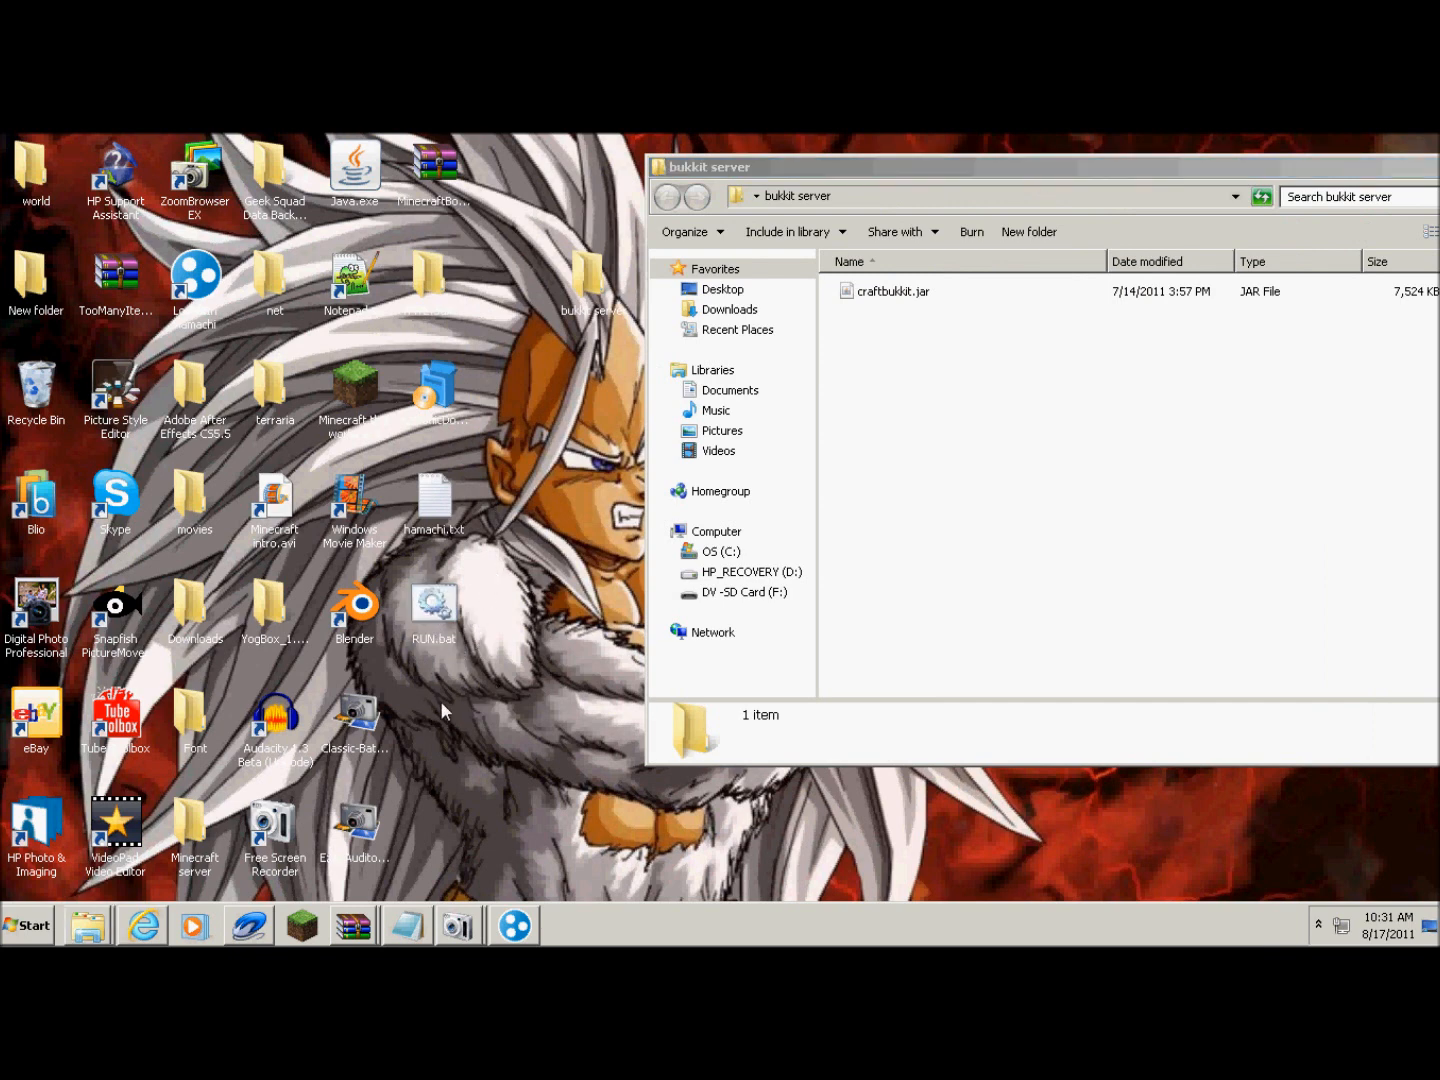
# Step: Add a blank New Text Document to the desktop with its default name
pyautogui.rightClick(443, 710)
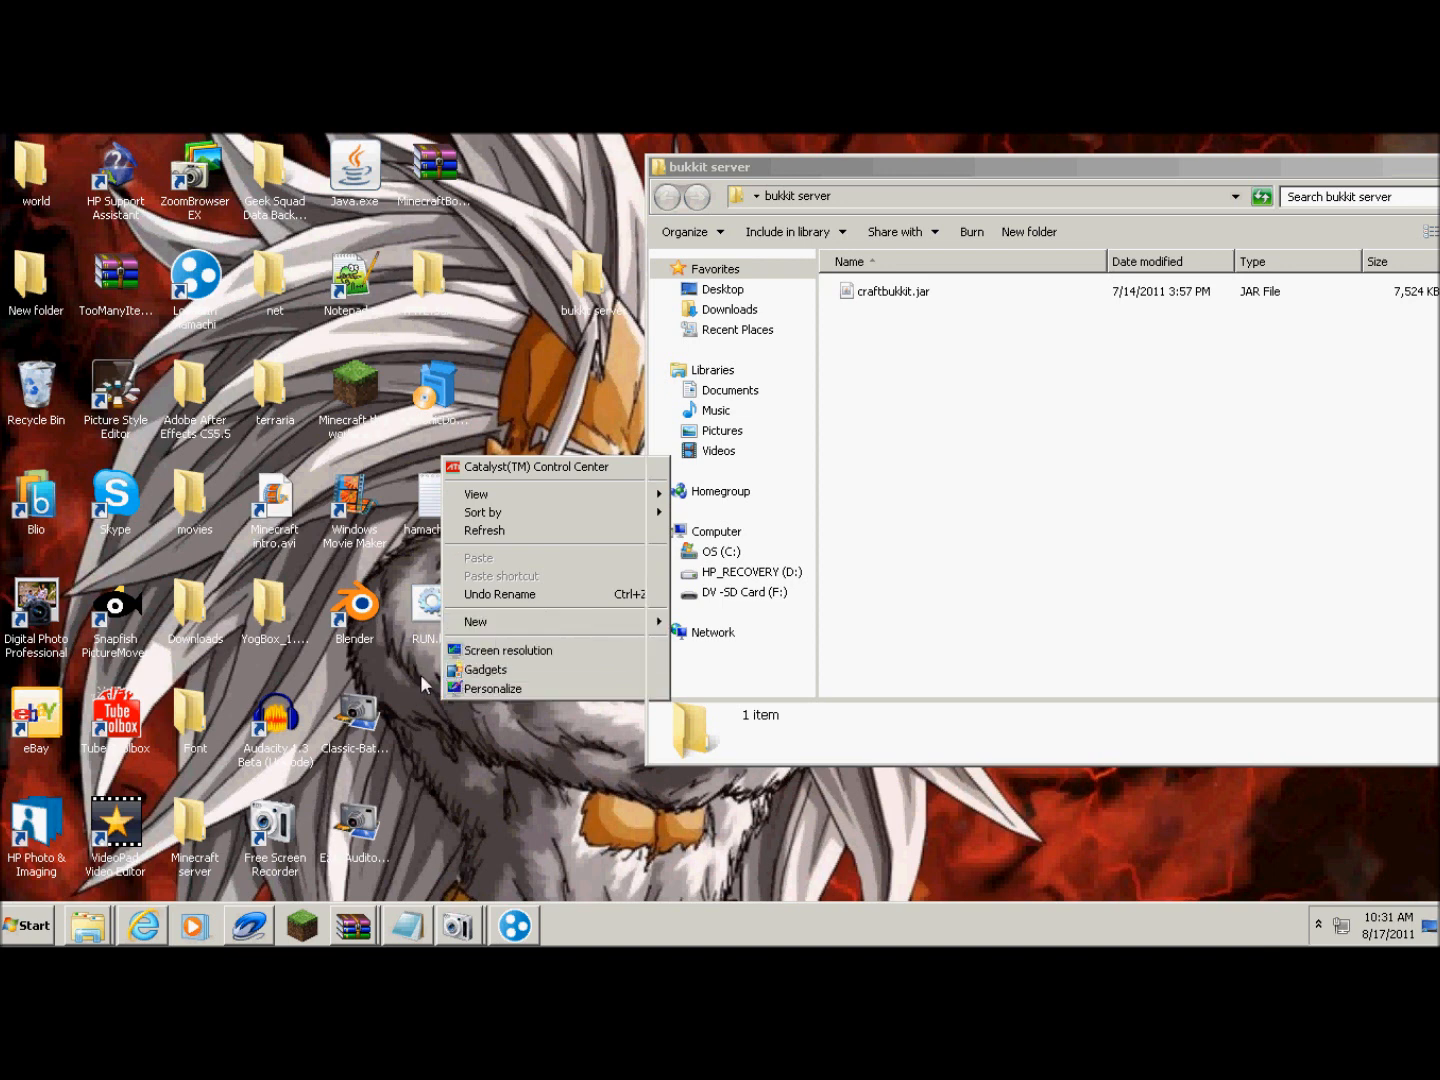
pyautogui.click(425, 703)
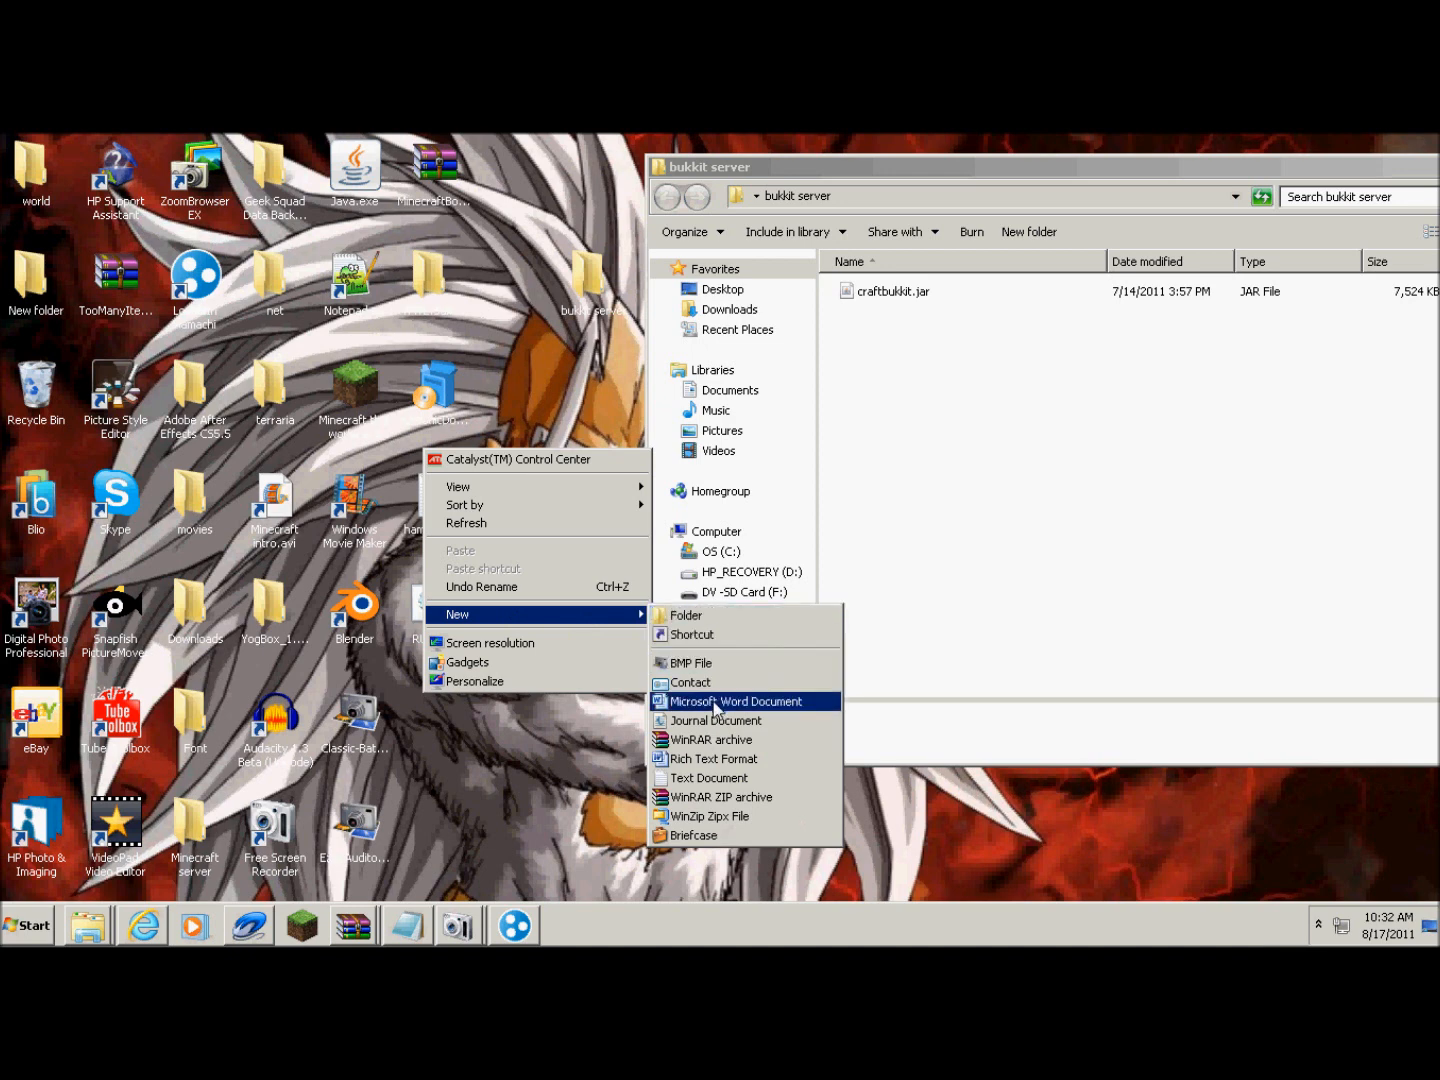
pyautogui.click(708, 777)
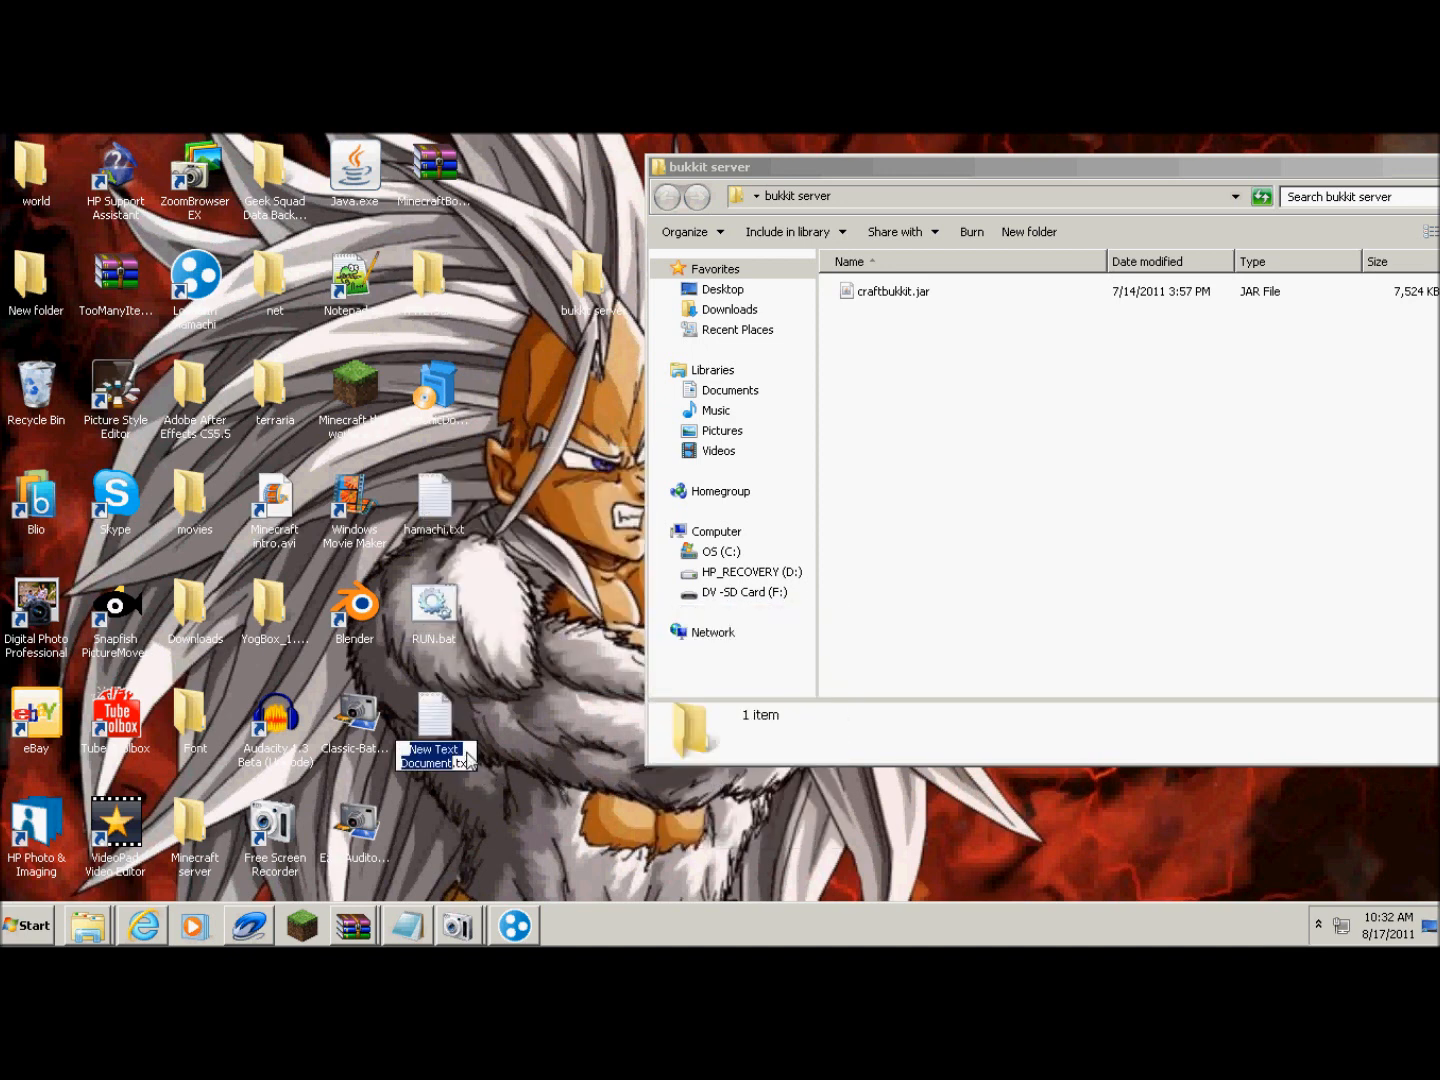
pyautogui.moveTo(490, 765)
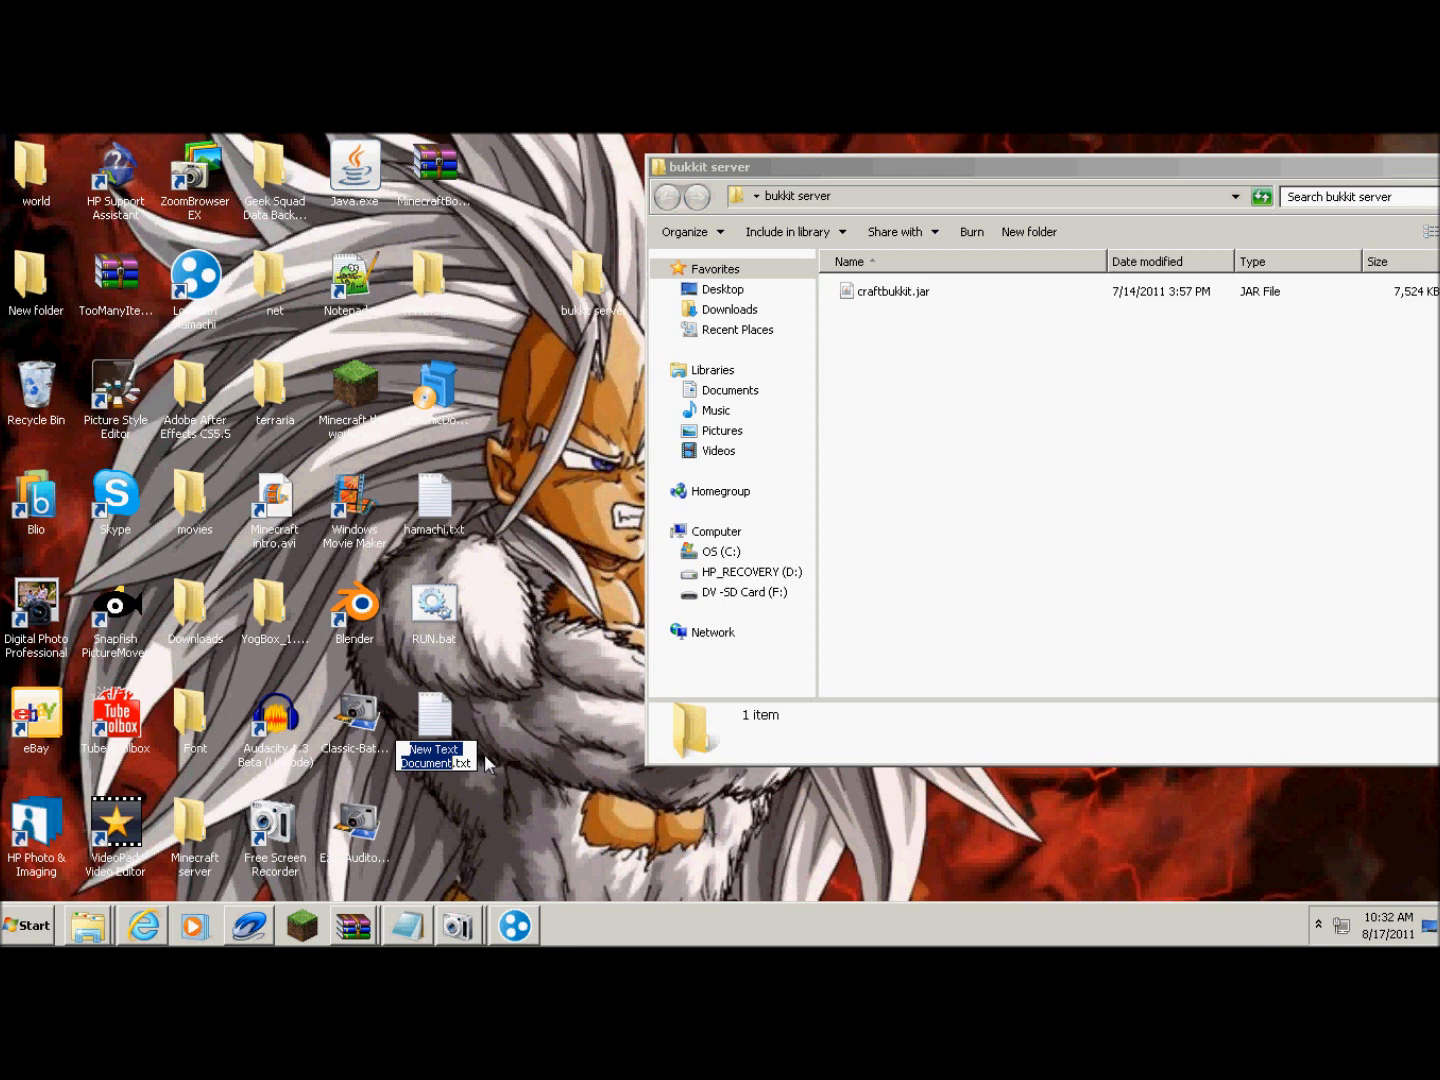
pyautogui.click(490, 765)
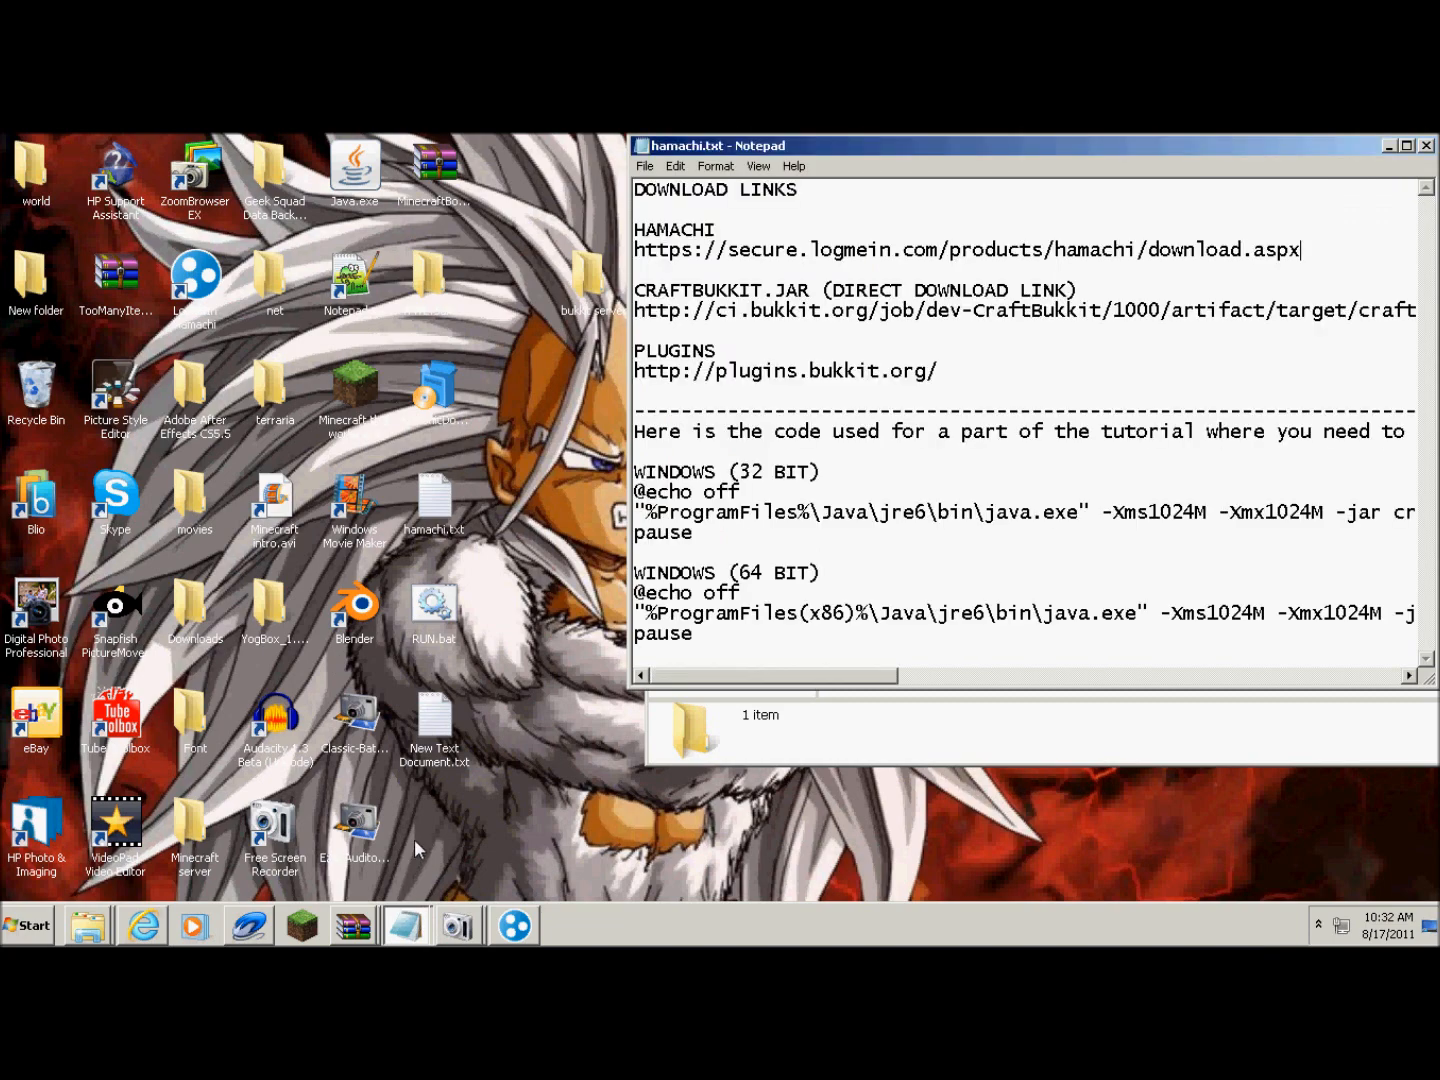
pyautogui.moveTo(665, 485)
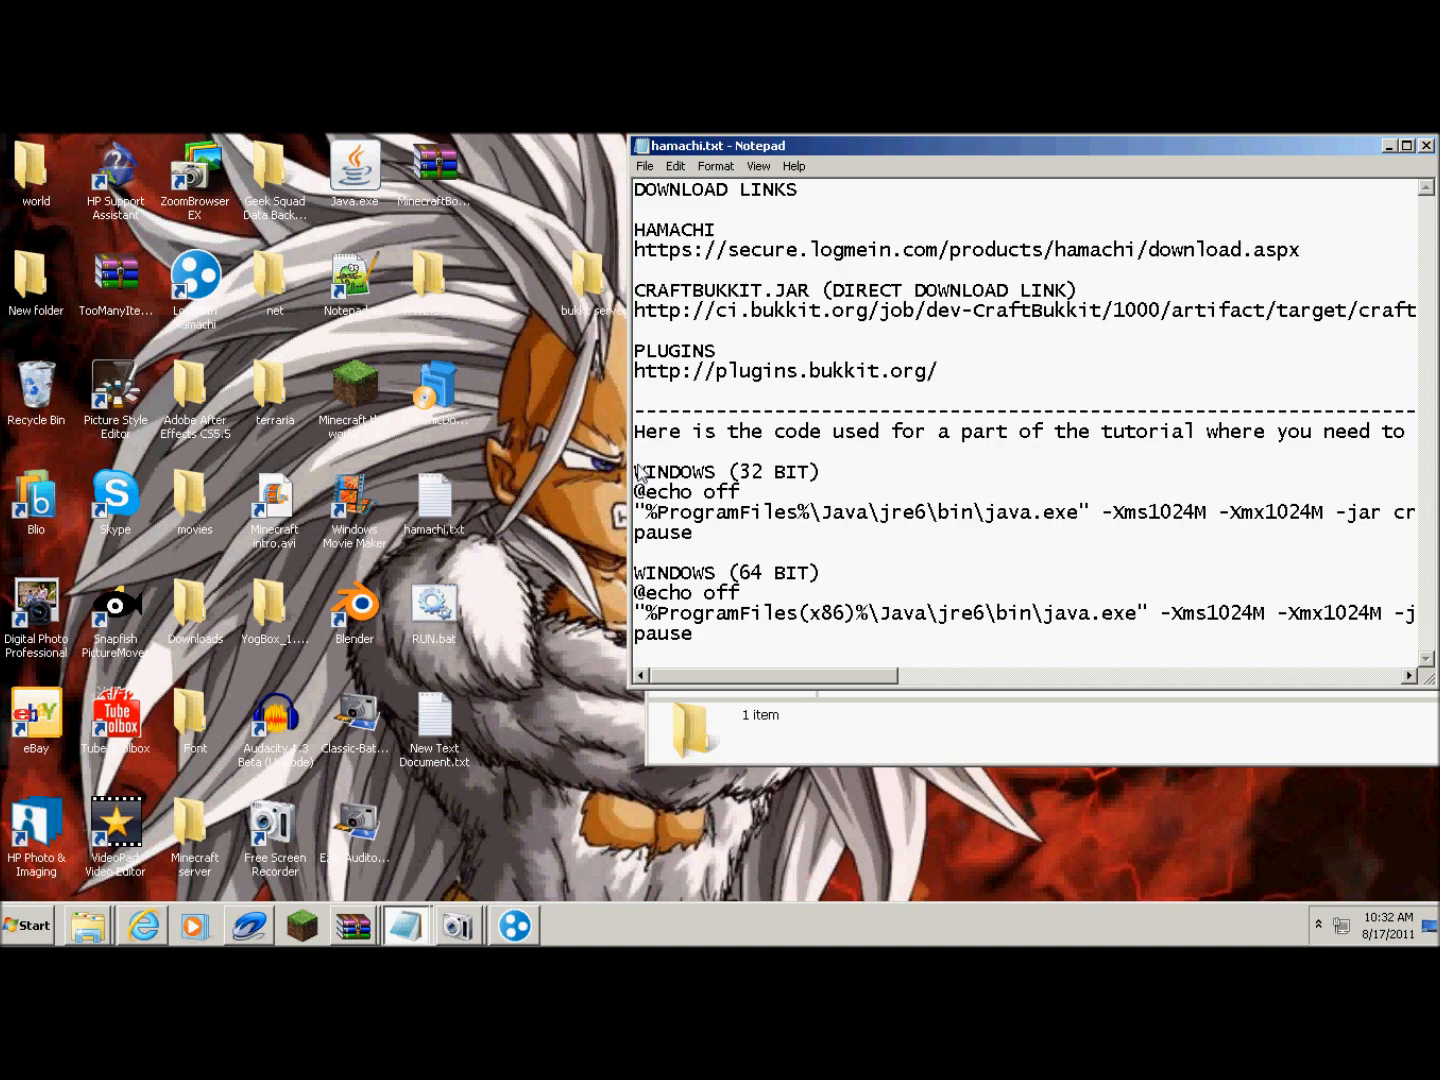
pyautogui.moveTo(645, 470)
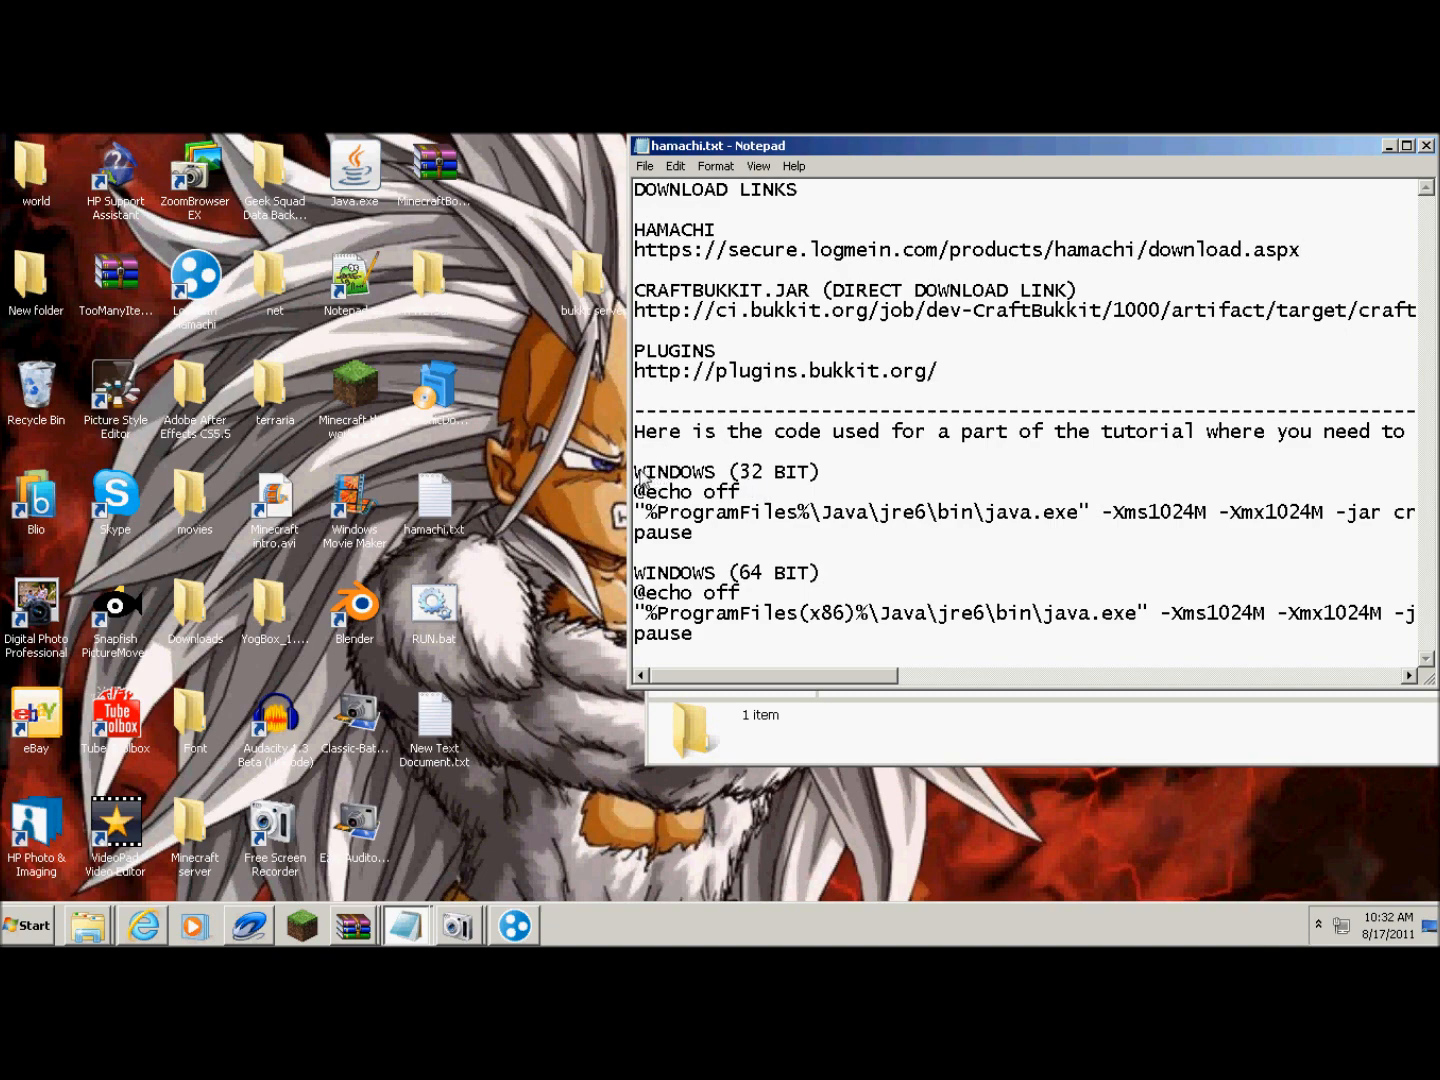
pyautogui.moveTo(805, 522)
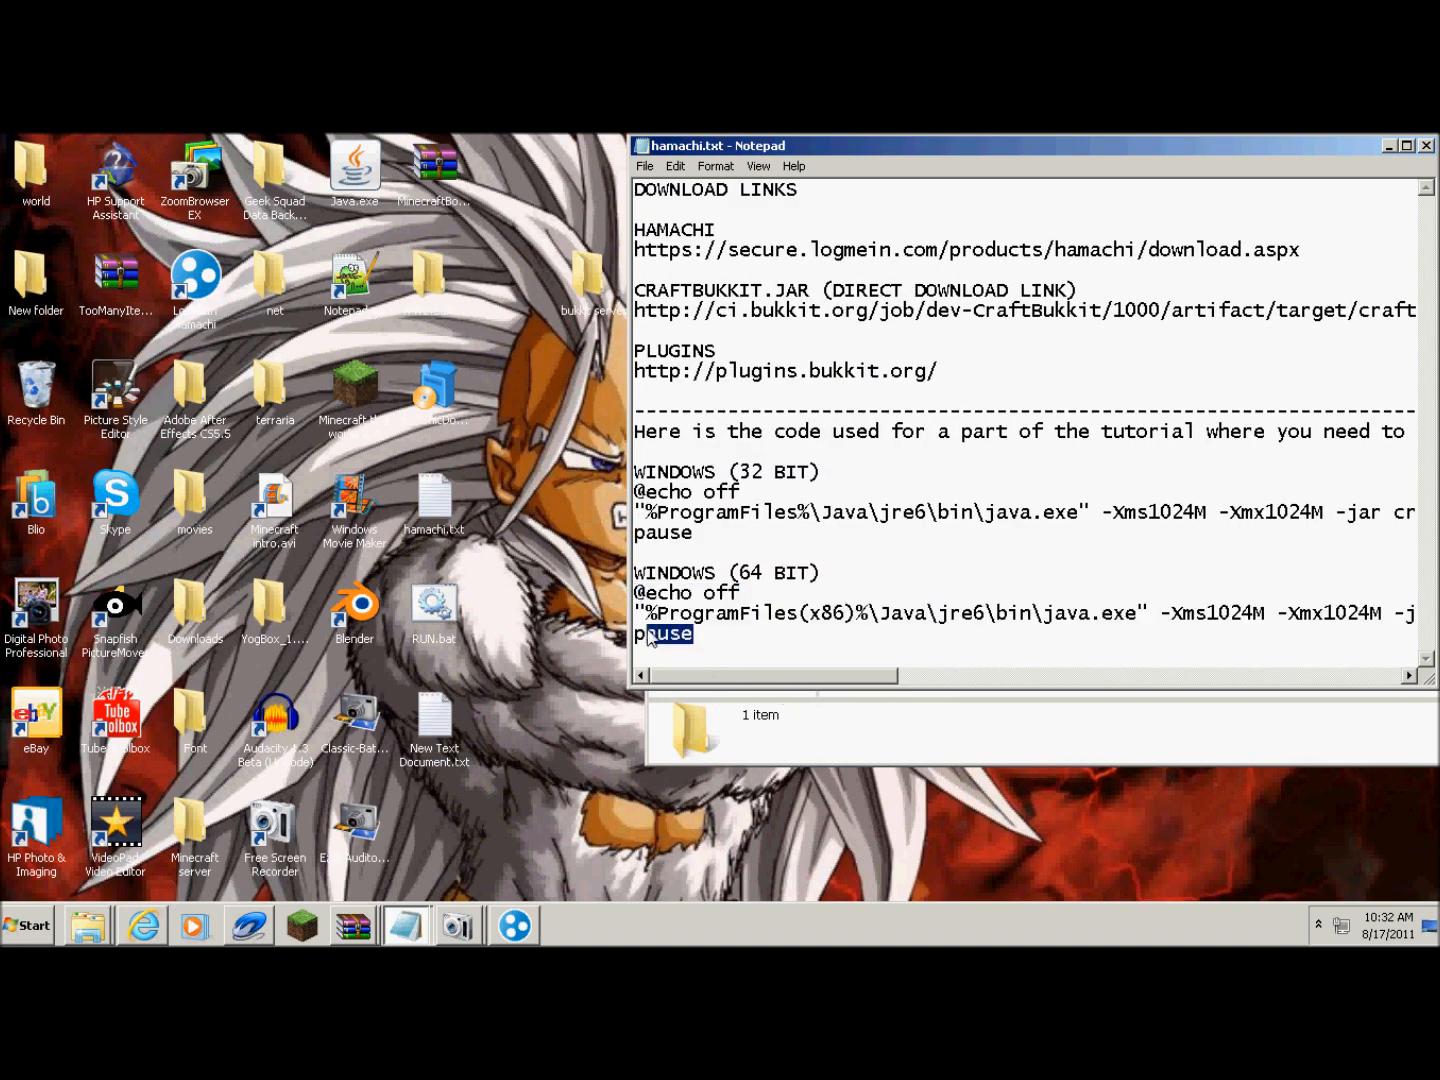
pyautogui.rightClick(700, 610)
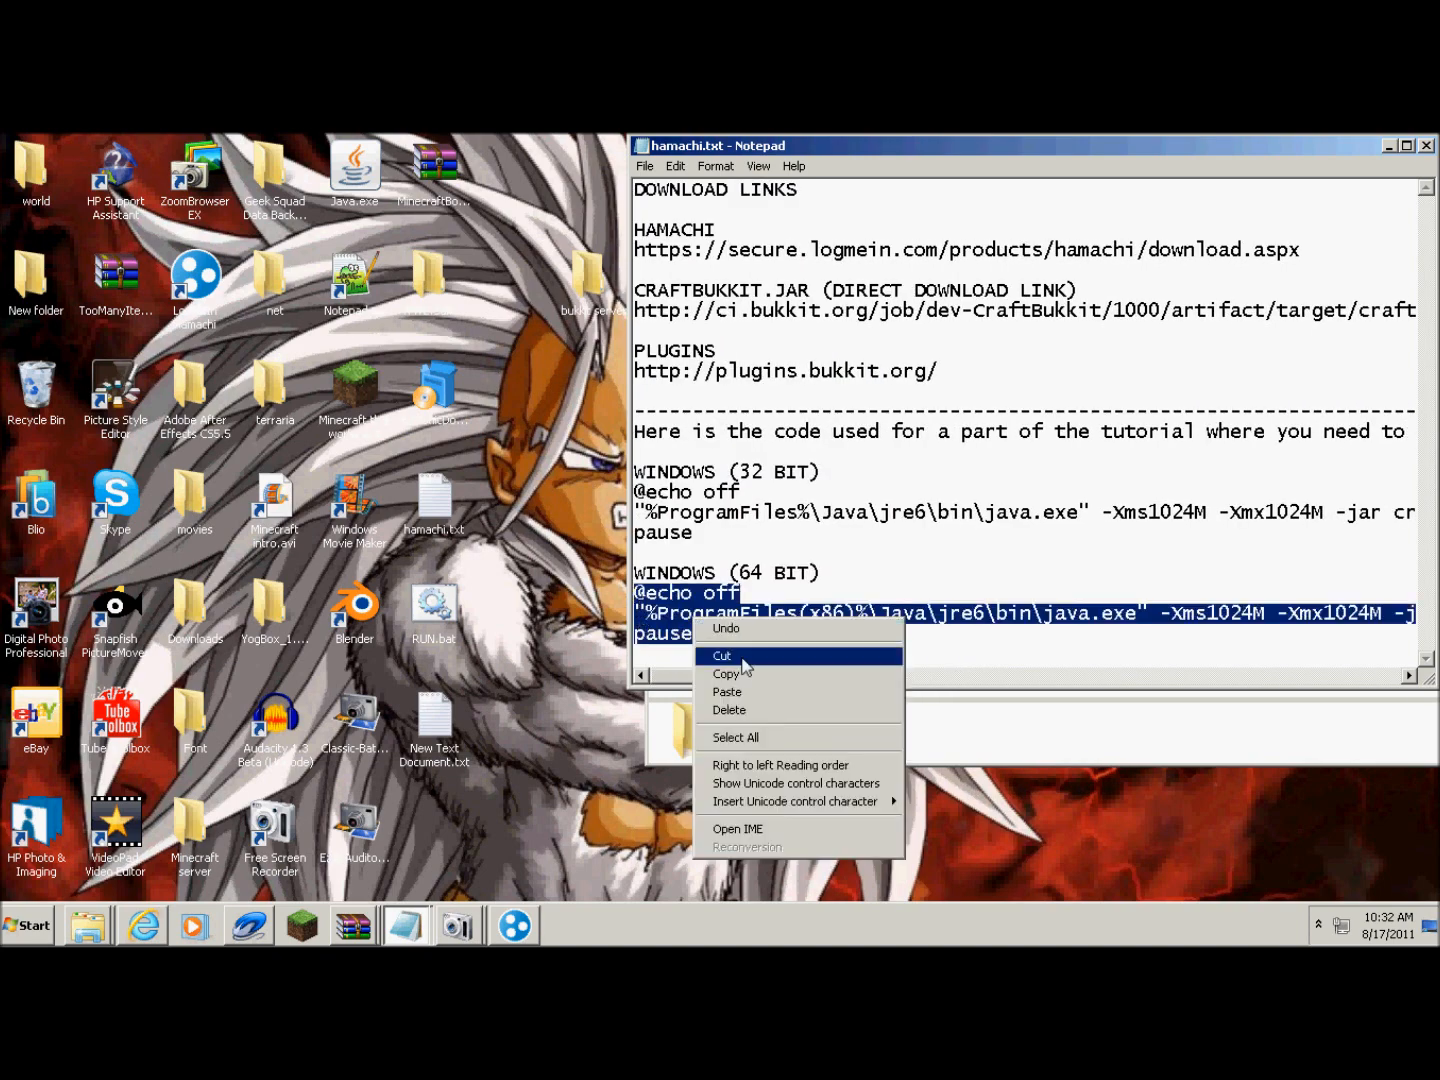
pyautogui.click(729, 673)
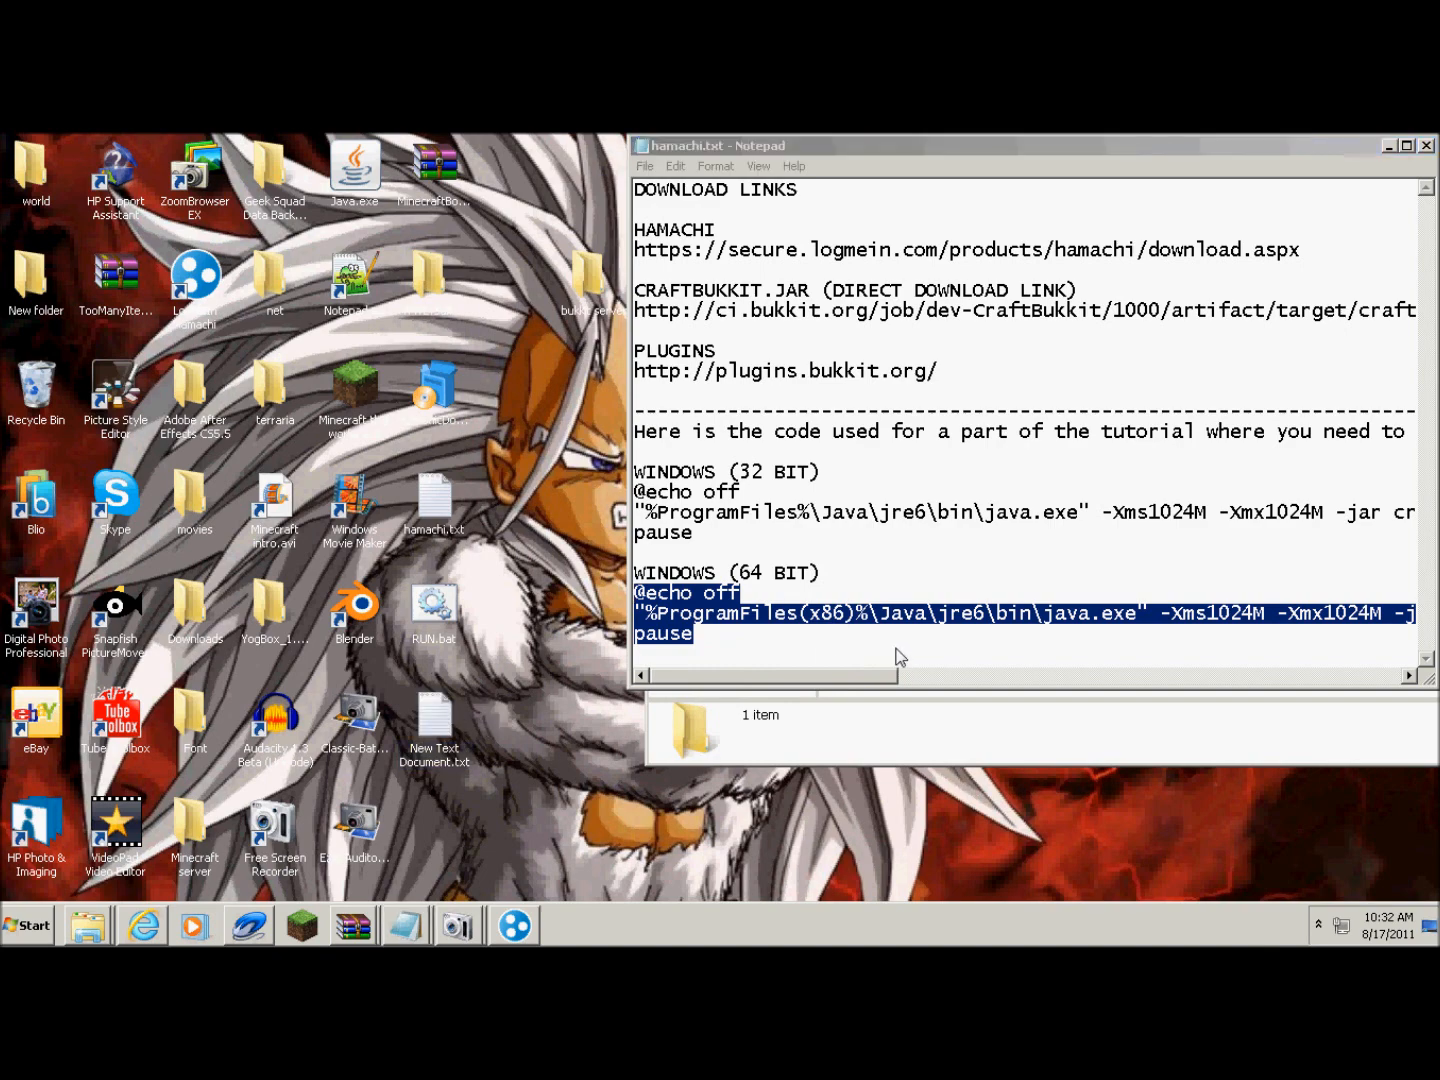
pyautogui.hscroll(3)
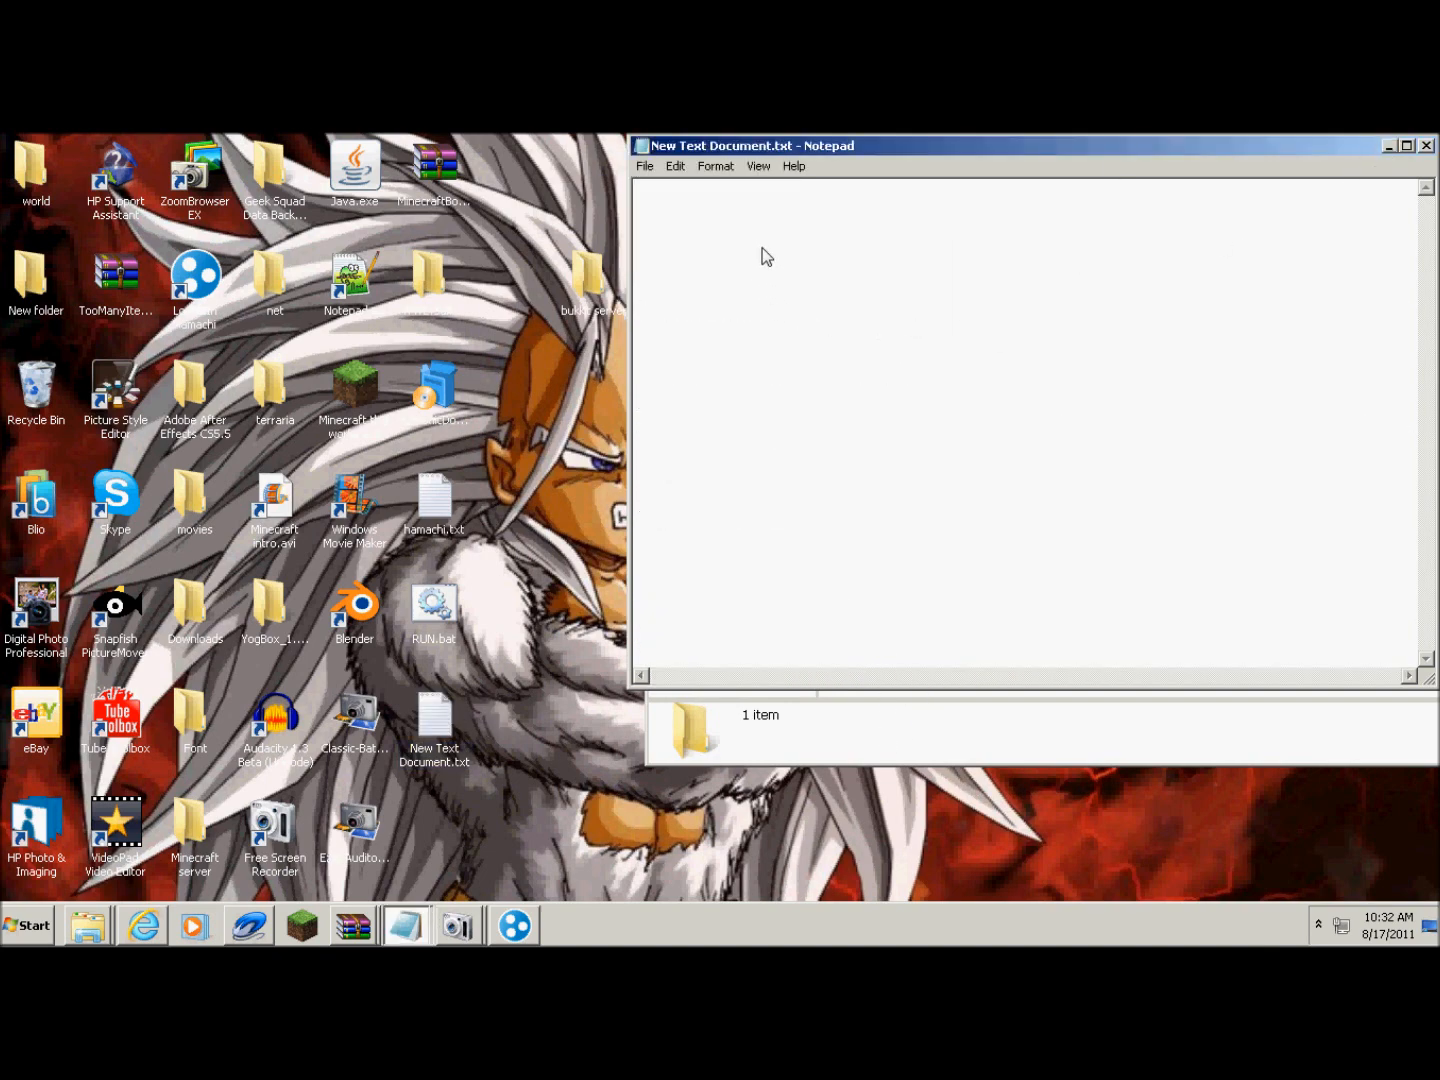
pyautogui.write('@echo off')
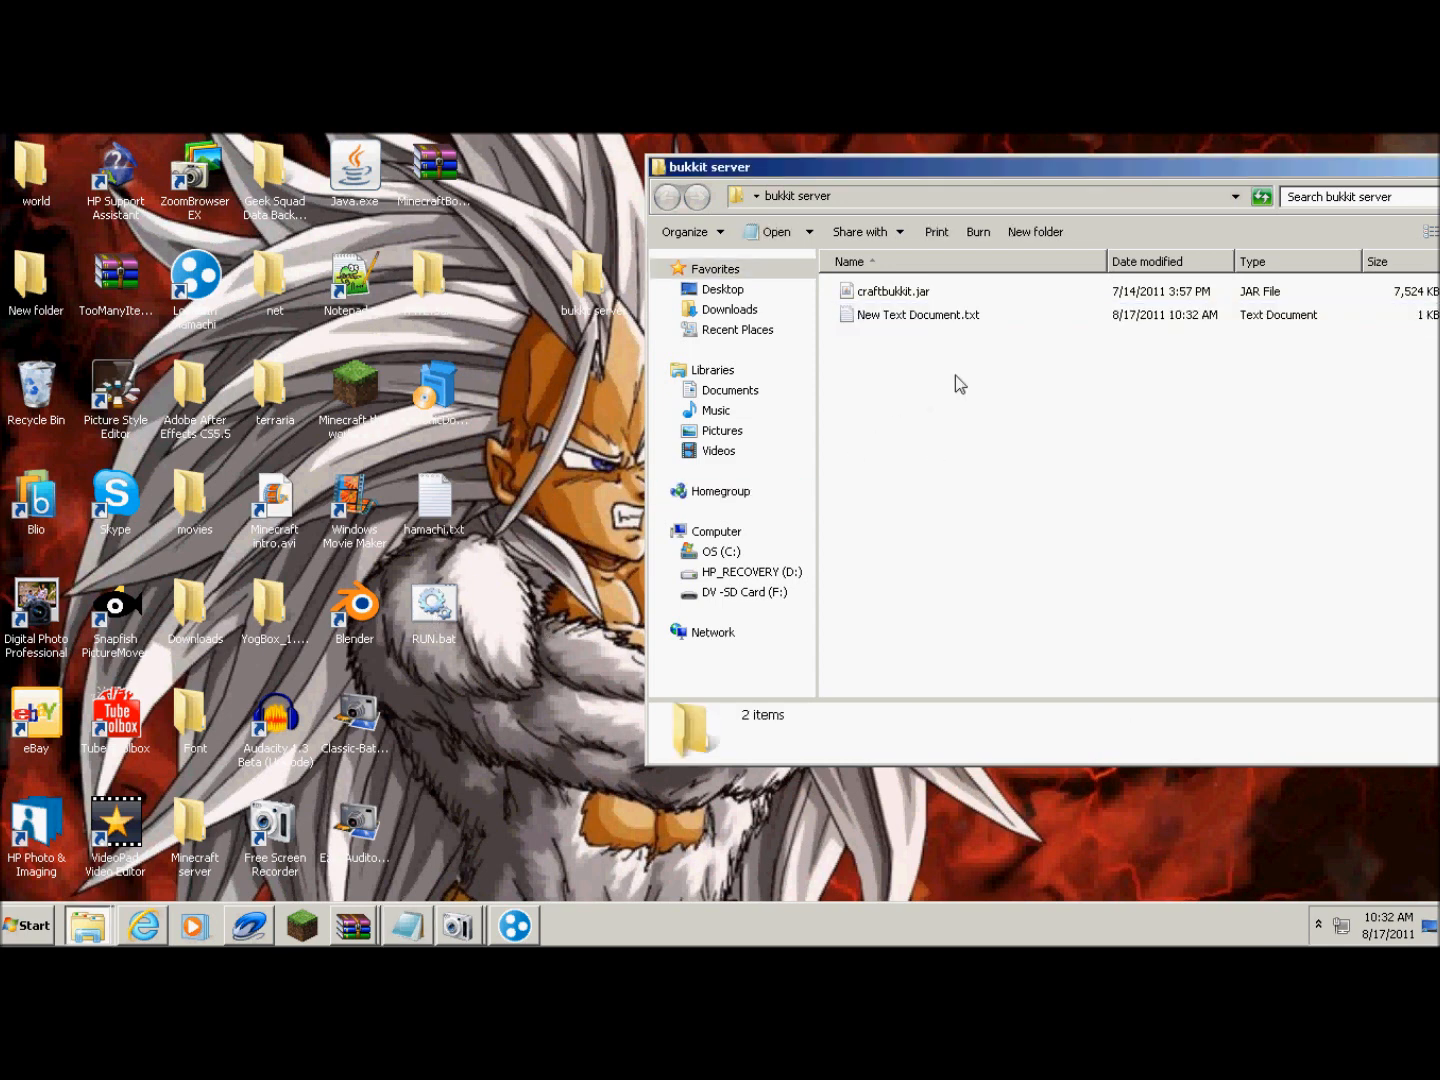
# Step: Rename New Text Document.txt to RUN.bat, accepting the extension change warning
pyautogui.click(917, 314)
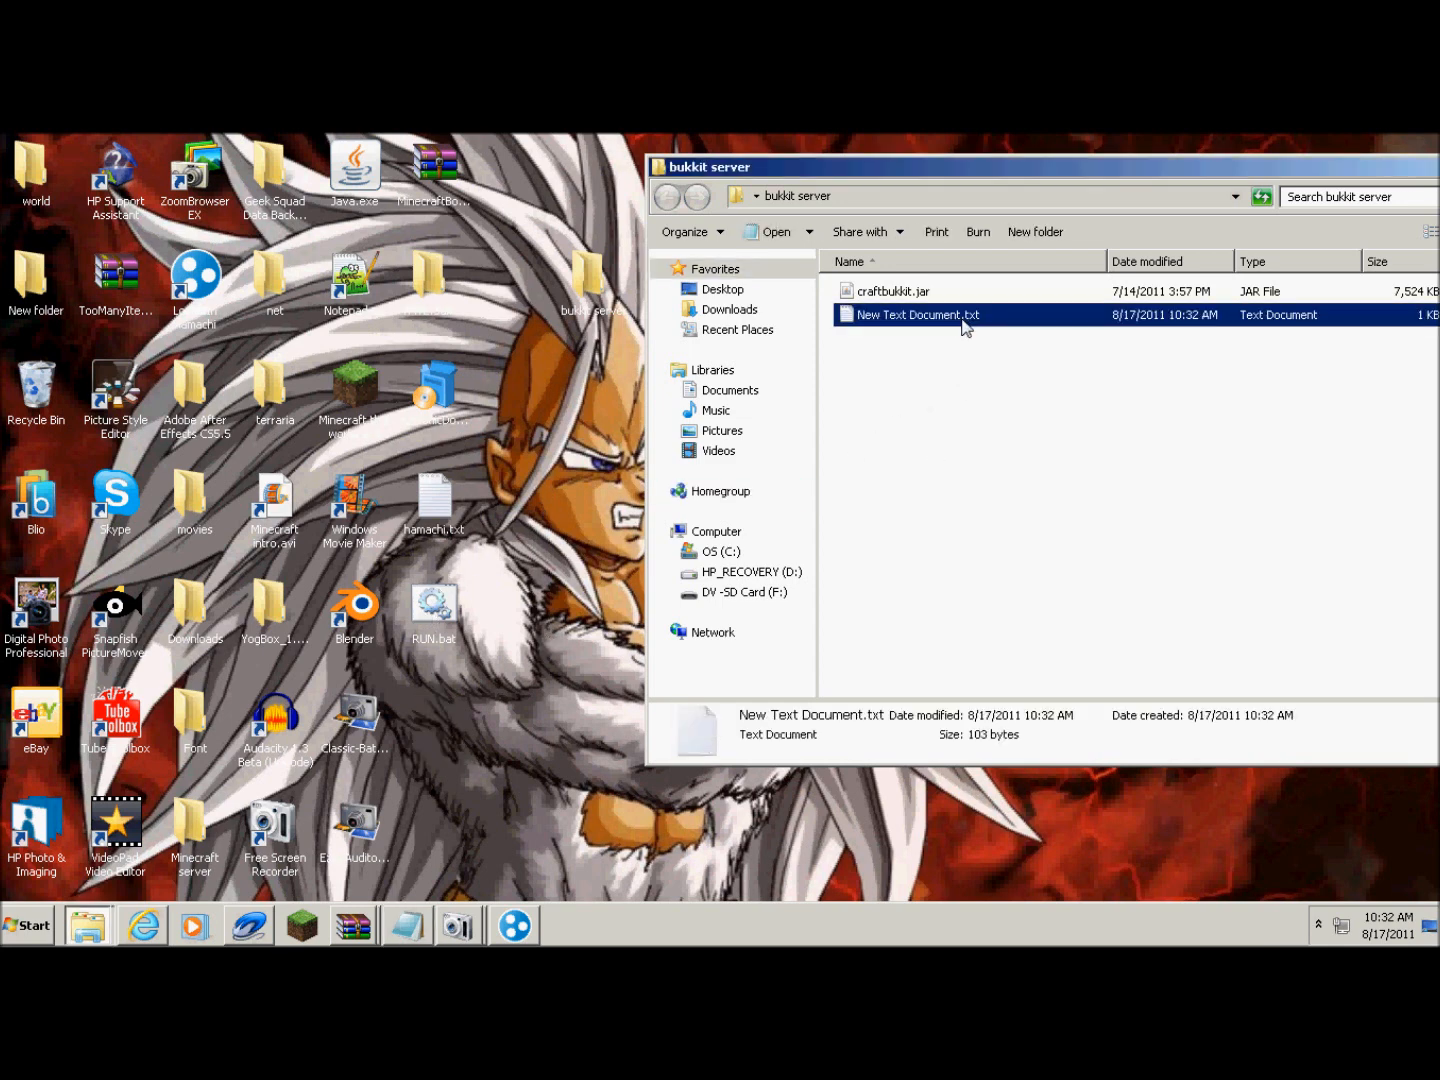
pyautogui.click(917, 315)
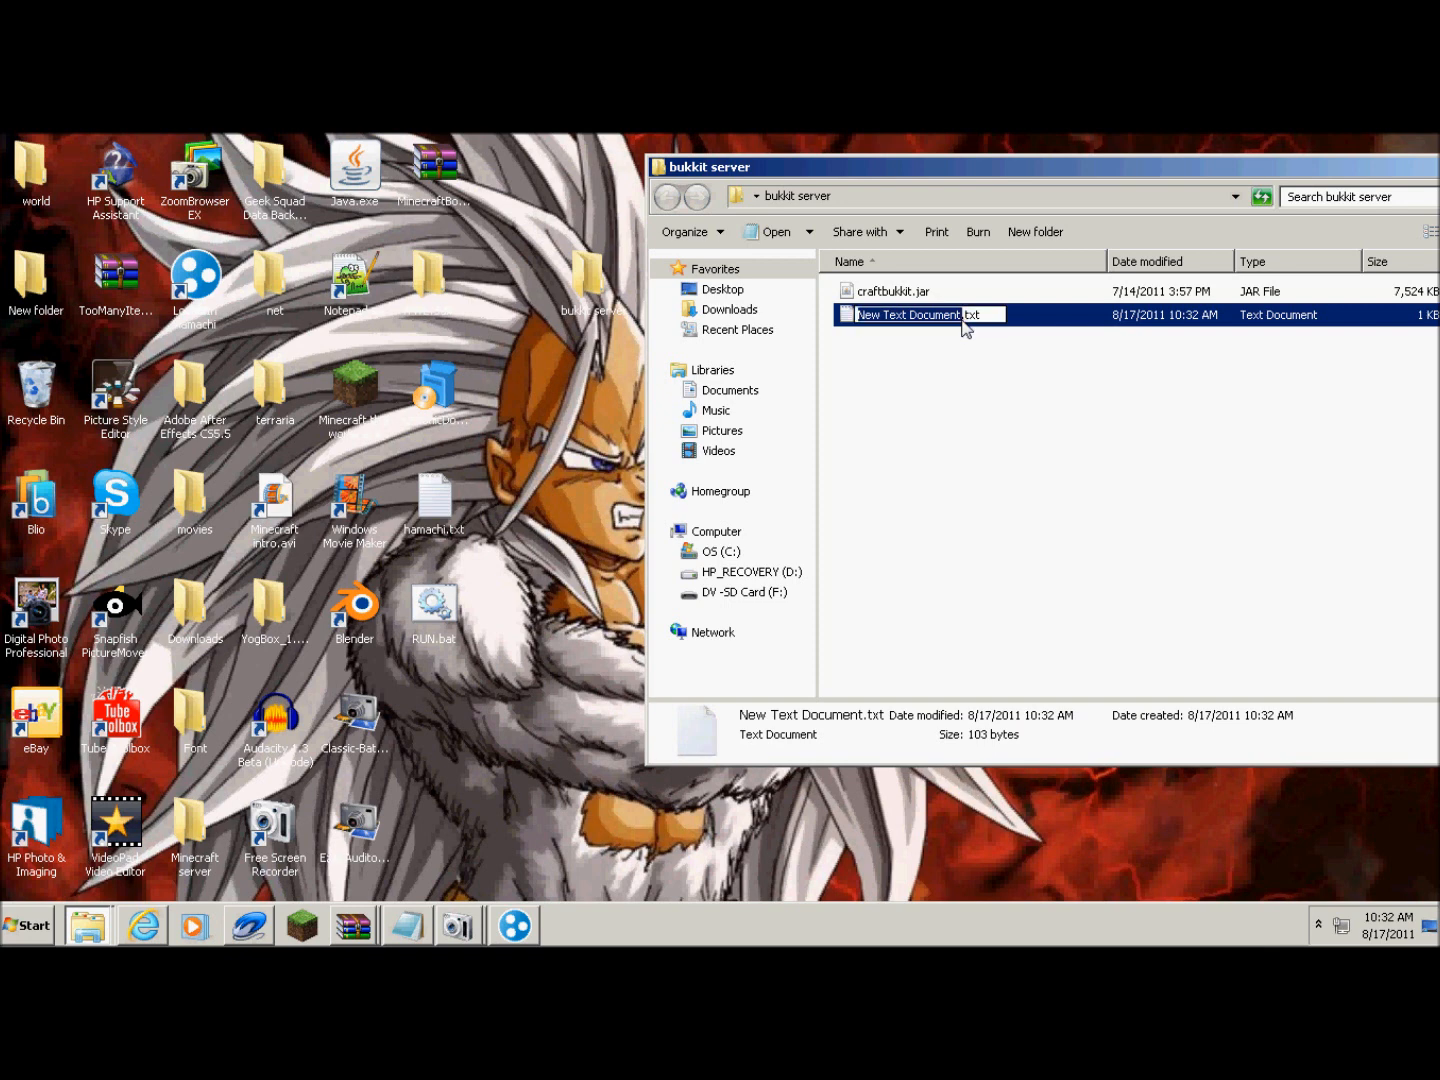
pyautogui.write('RUN.')
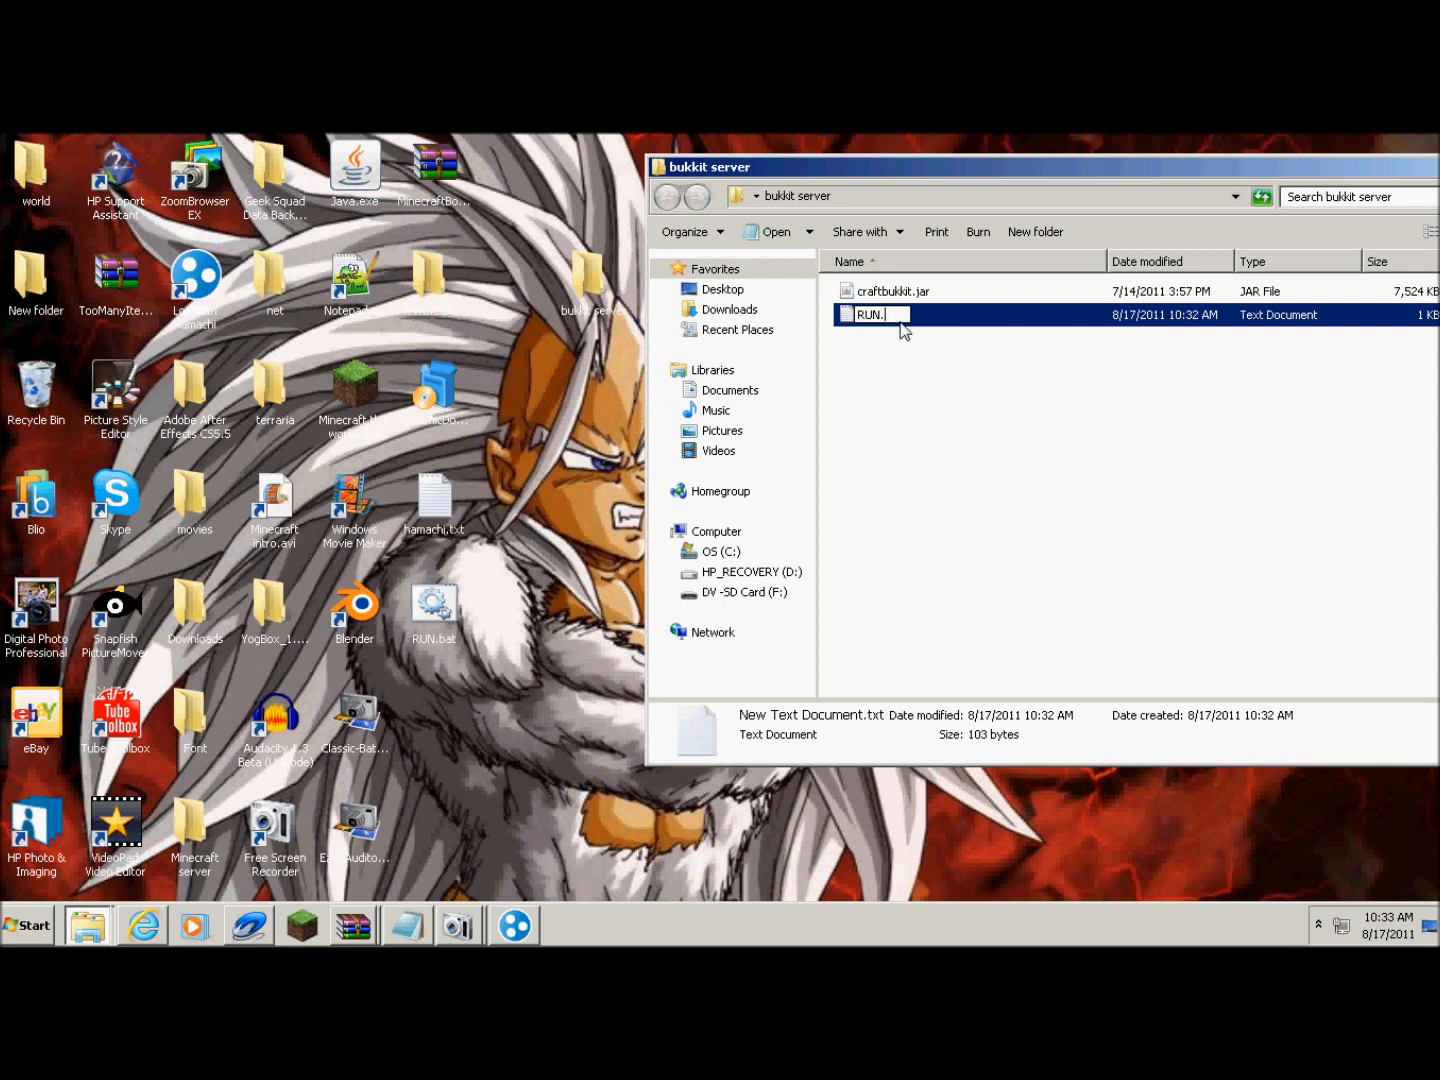
pyautogui.write('bat')
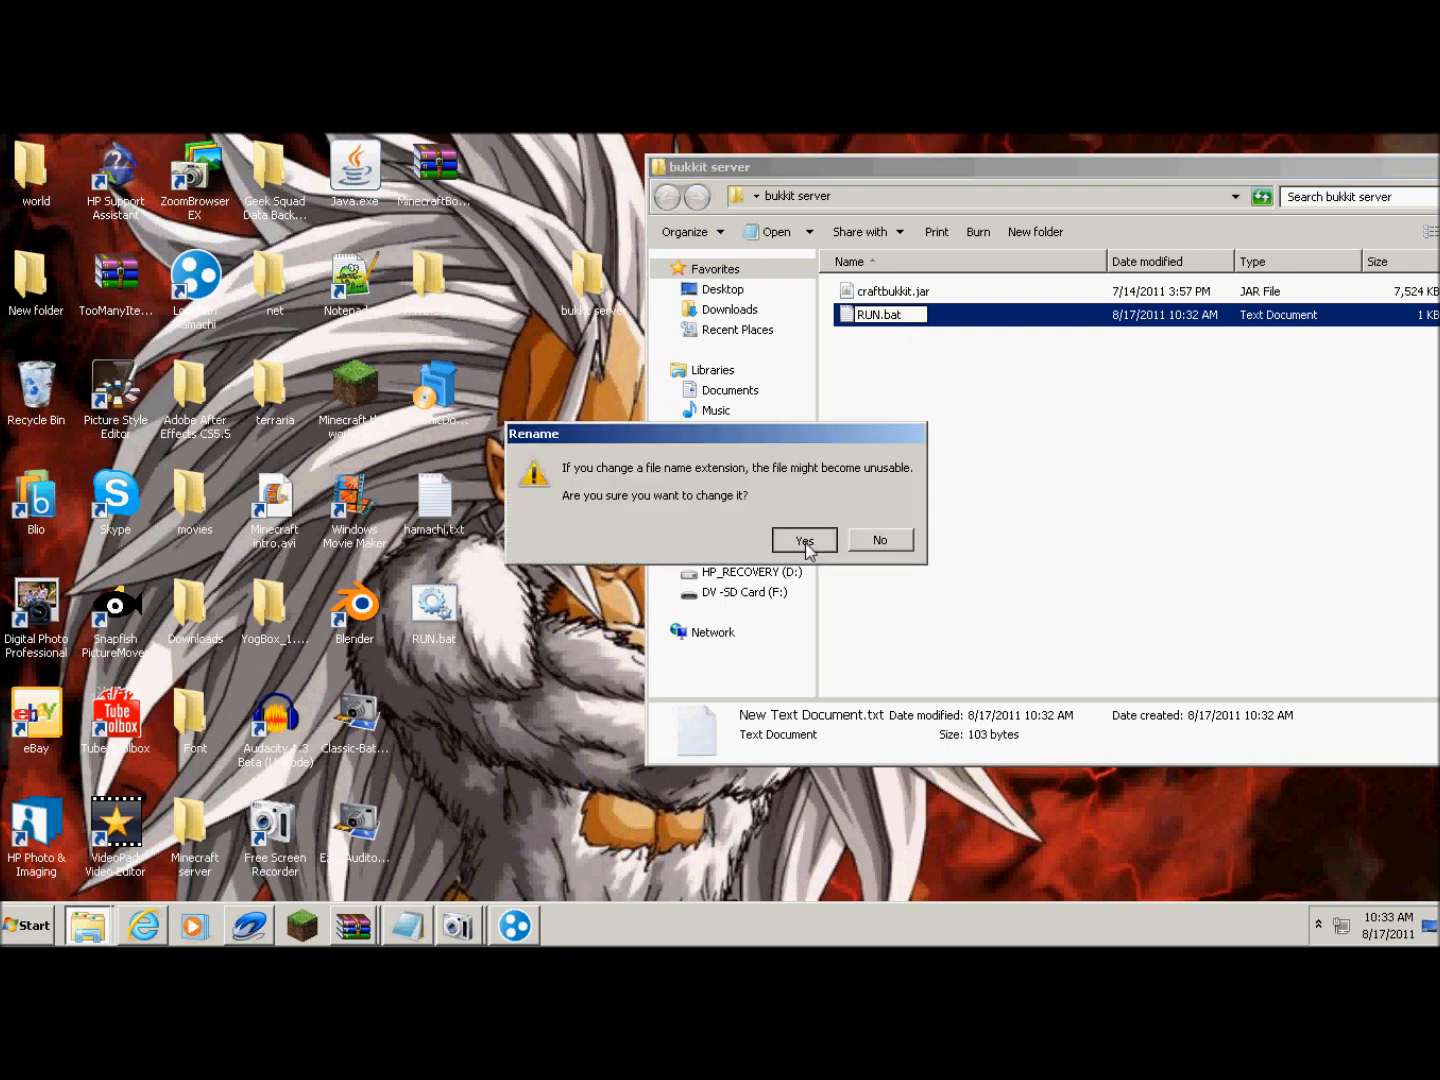
pyautogui.click(803, 540)
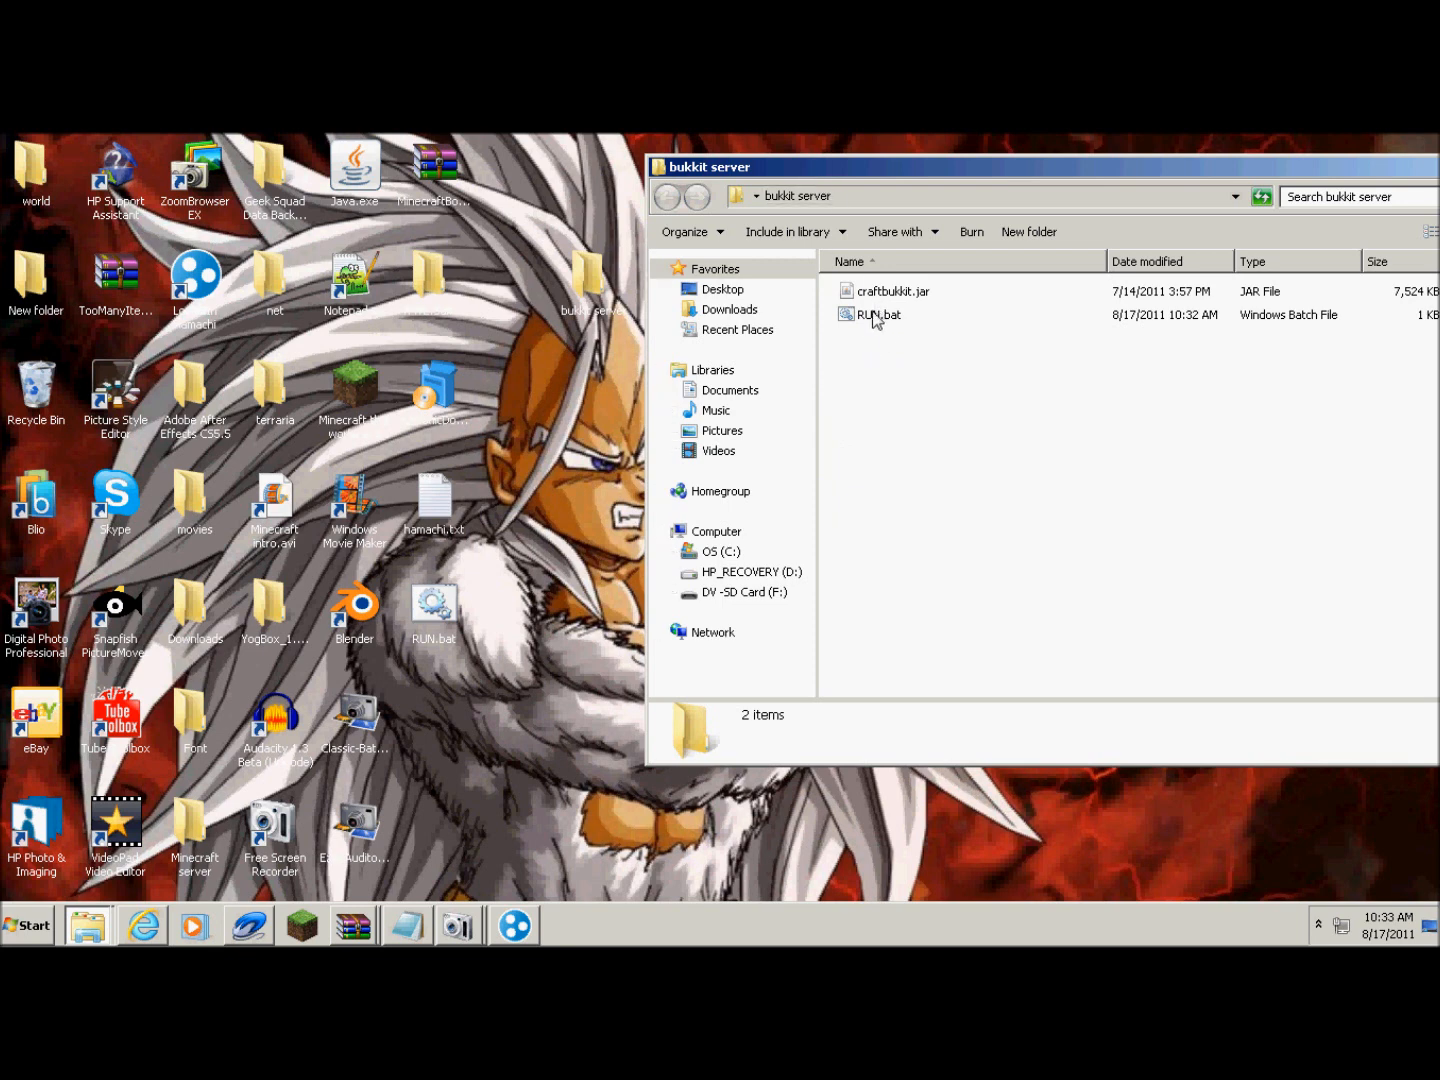
pyautogui.moveTo(877, 318)
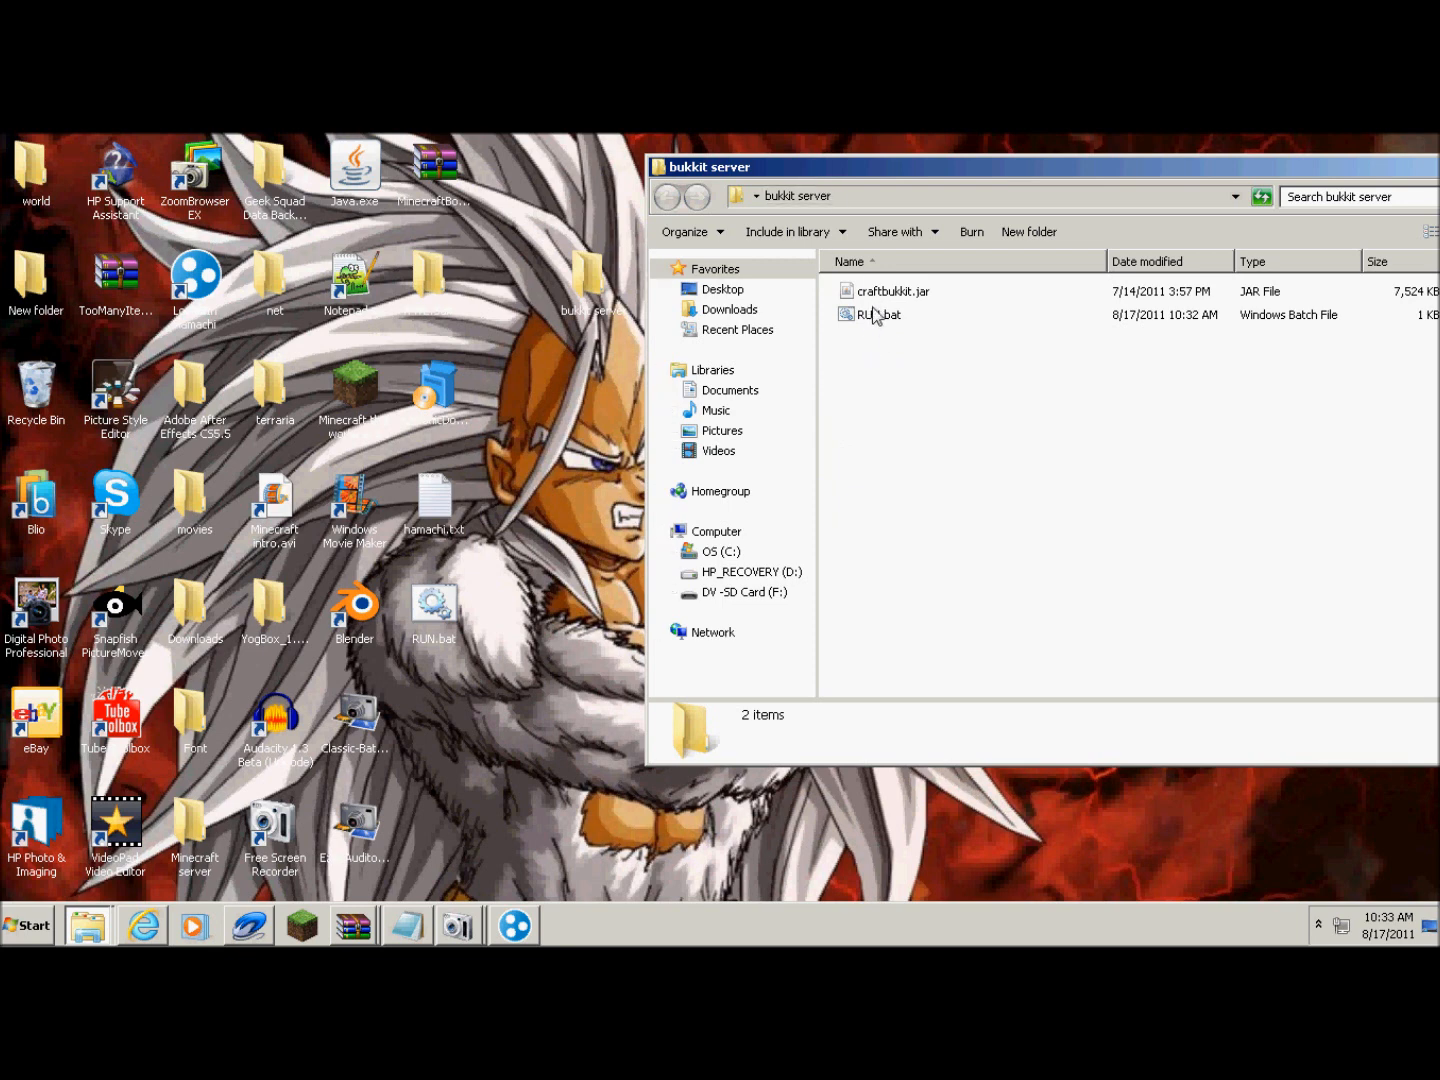
# Step: Launch RUN.bat to generate the server files, then type 'stop' to shut it down
pyautogui.click(880, 314)
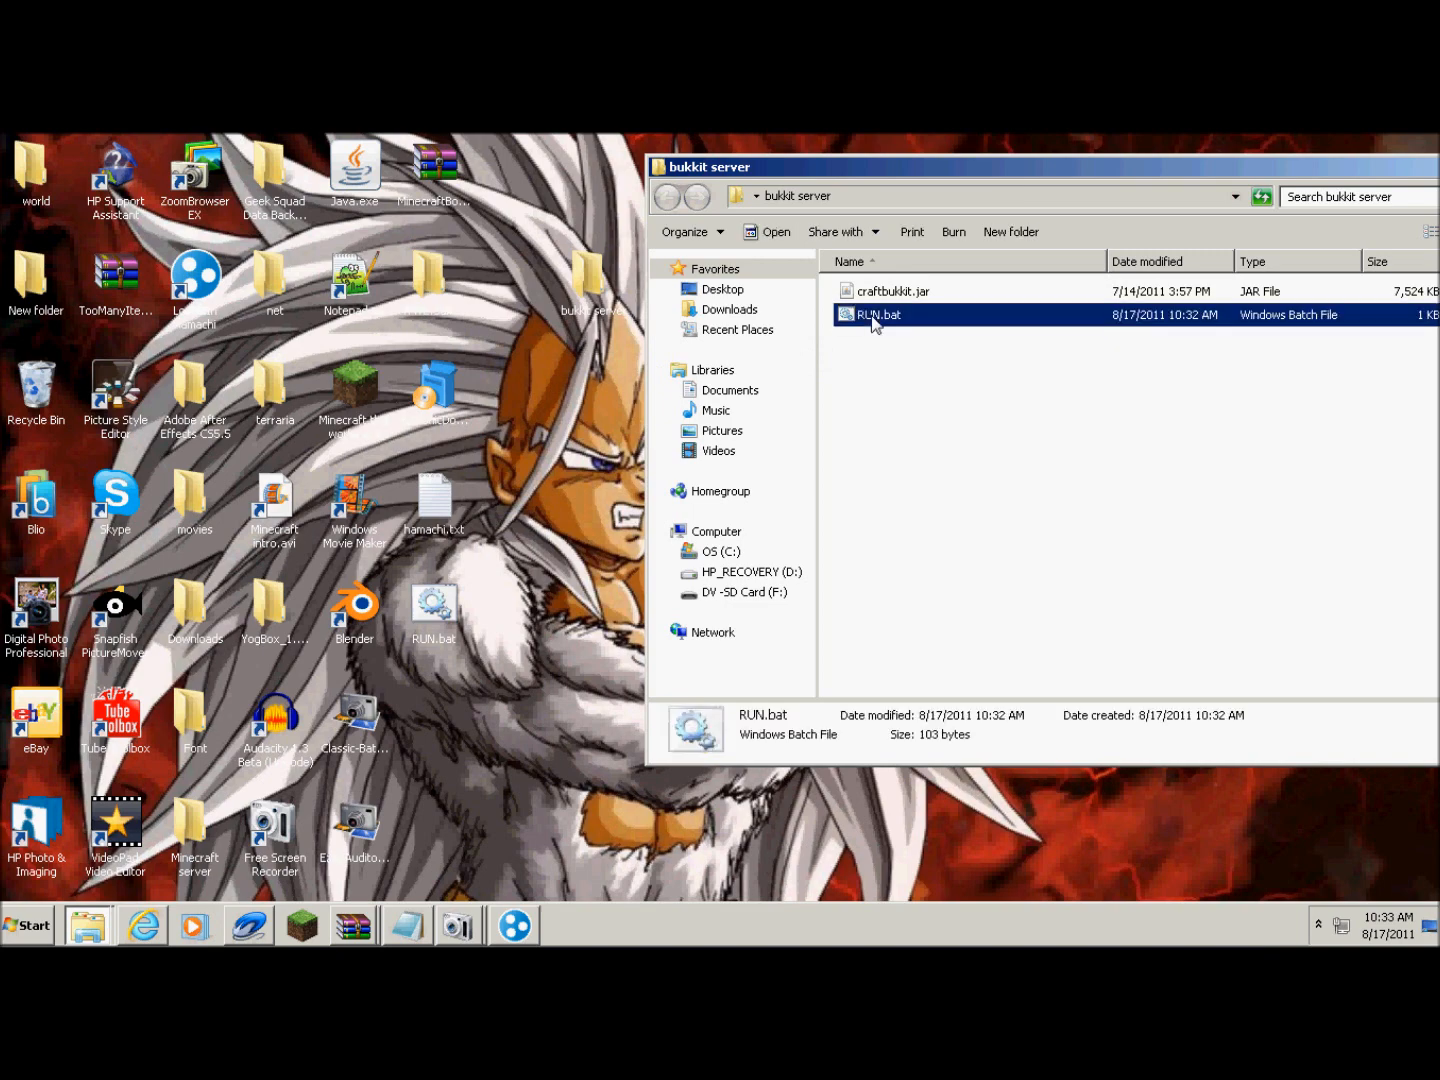
pyautogui.doubleClick(878, 314)
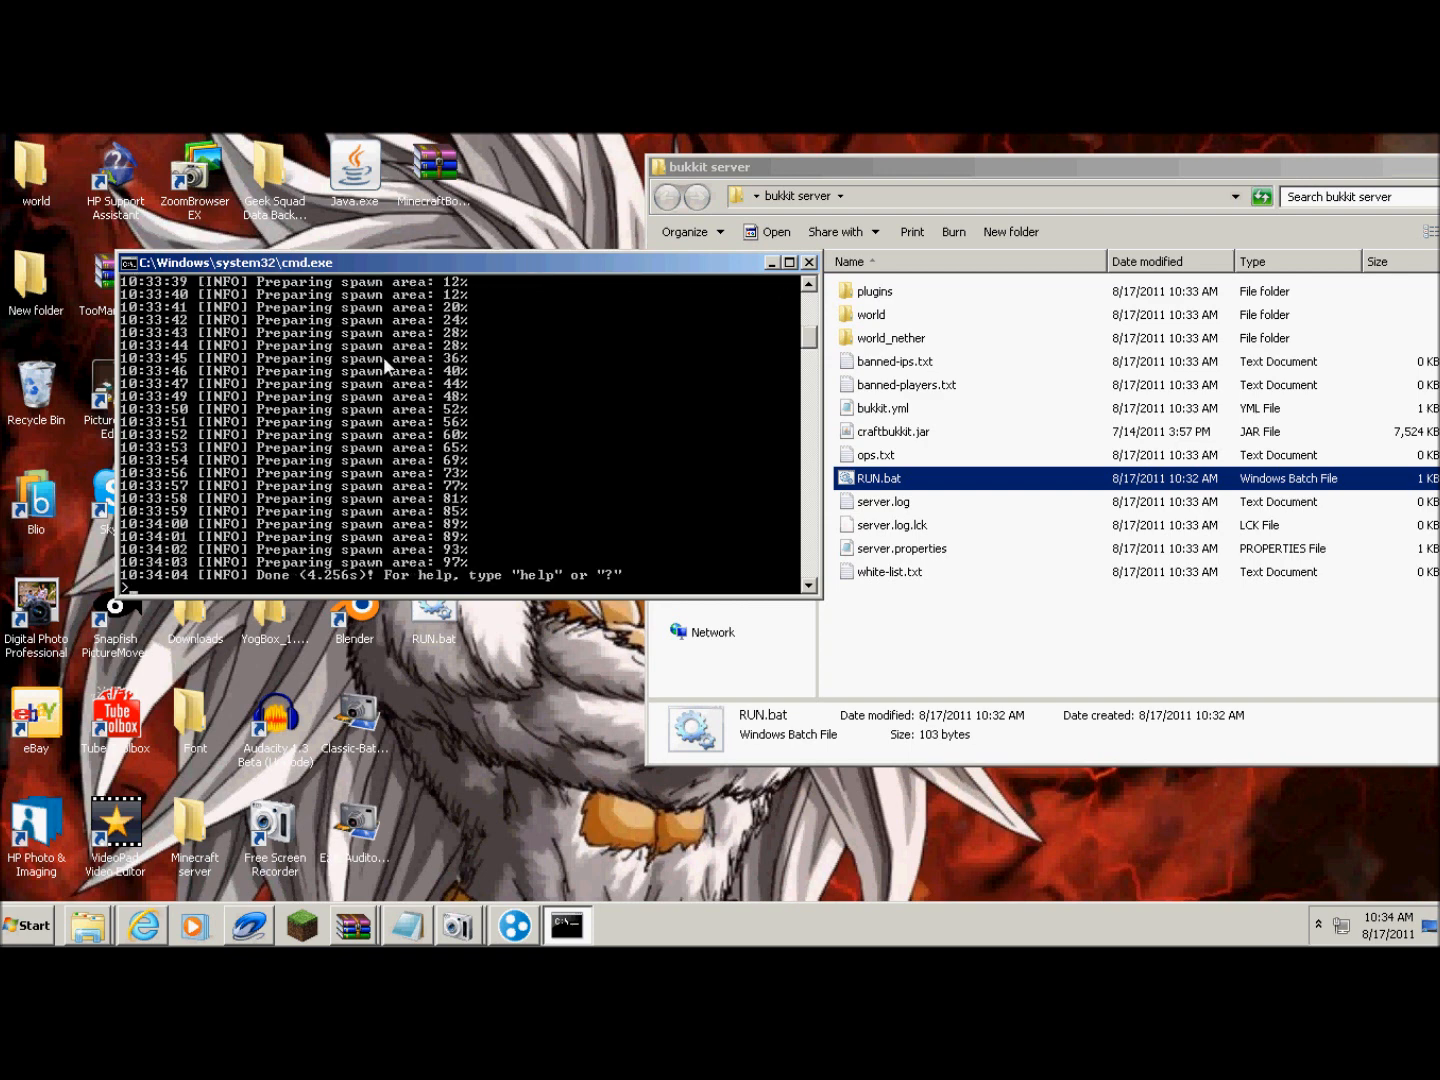
pyautogui.write('stop')
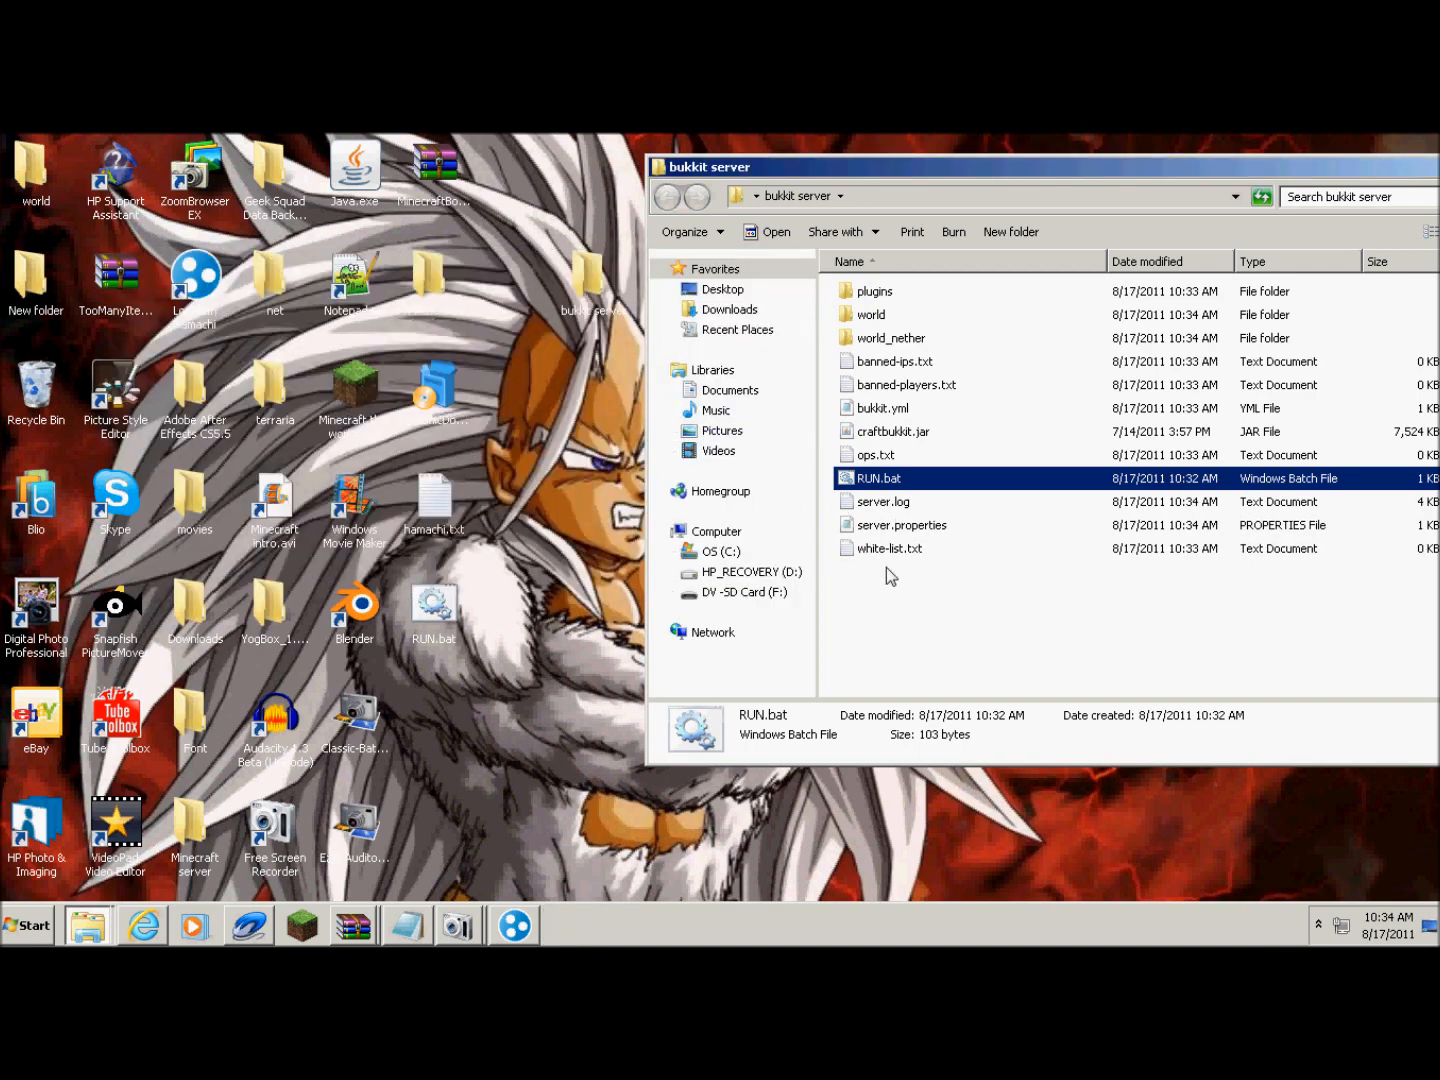
# Step: In server.properties, set online-mode=false and allow-flight=true
pyautogui.doubleClick(900, 524)
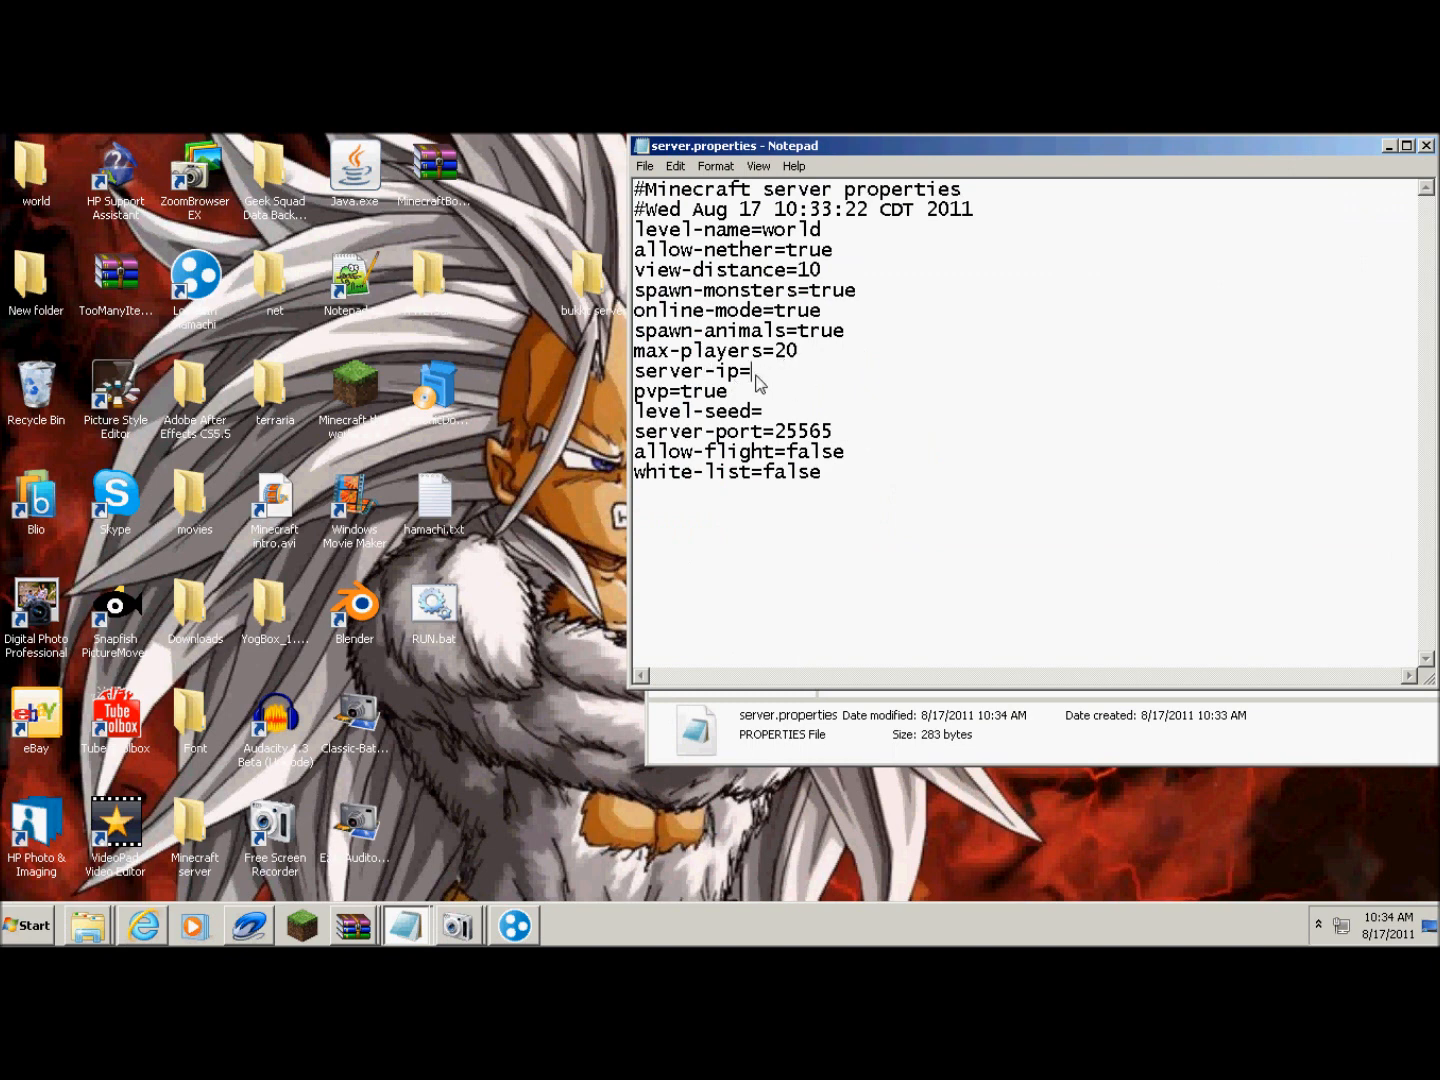
pyautogui.moveTo(820, 322)
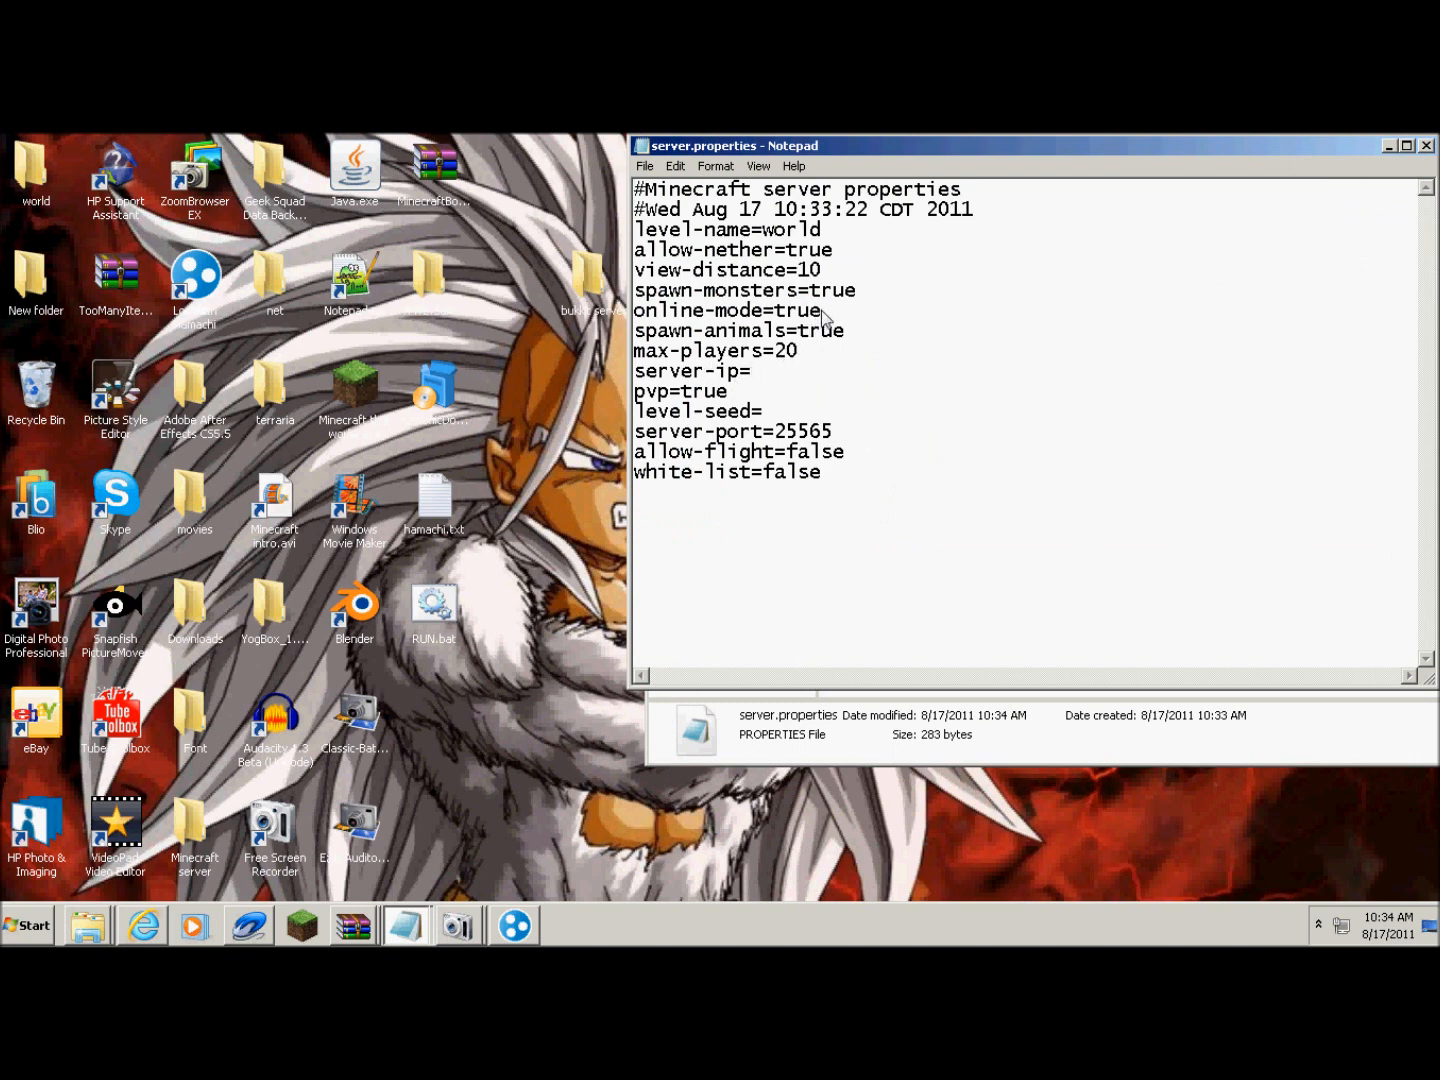
pyautogui.press('BackSpace')
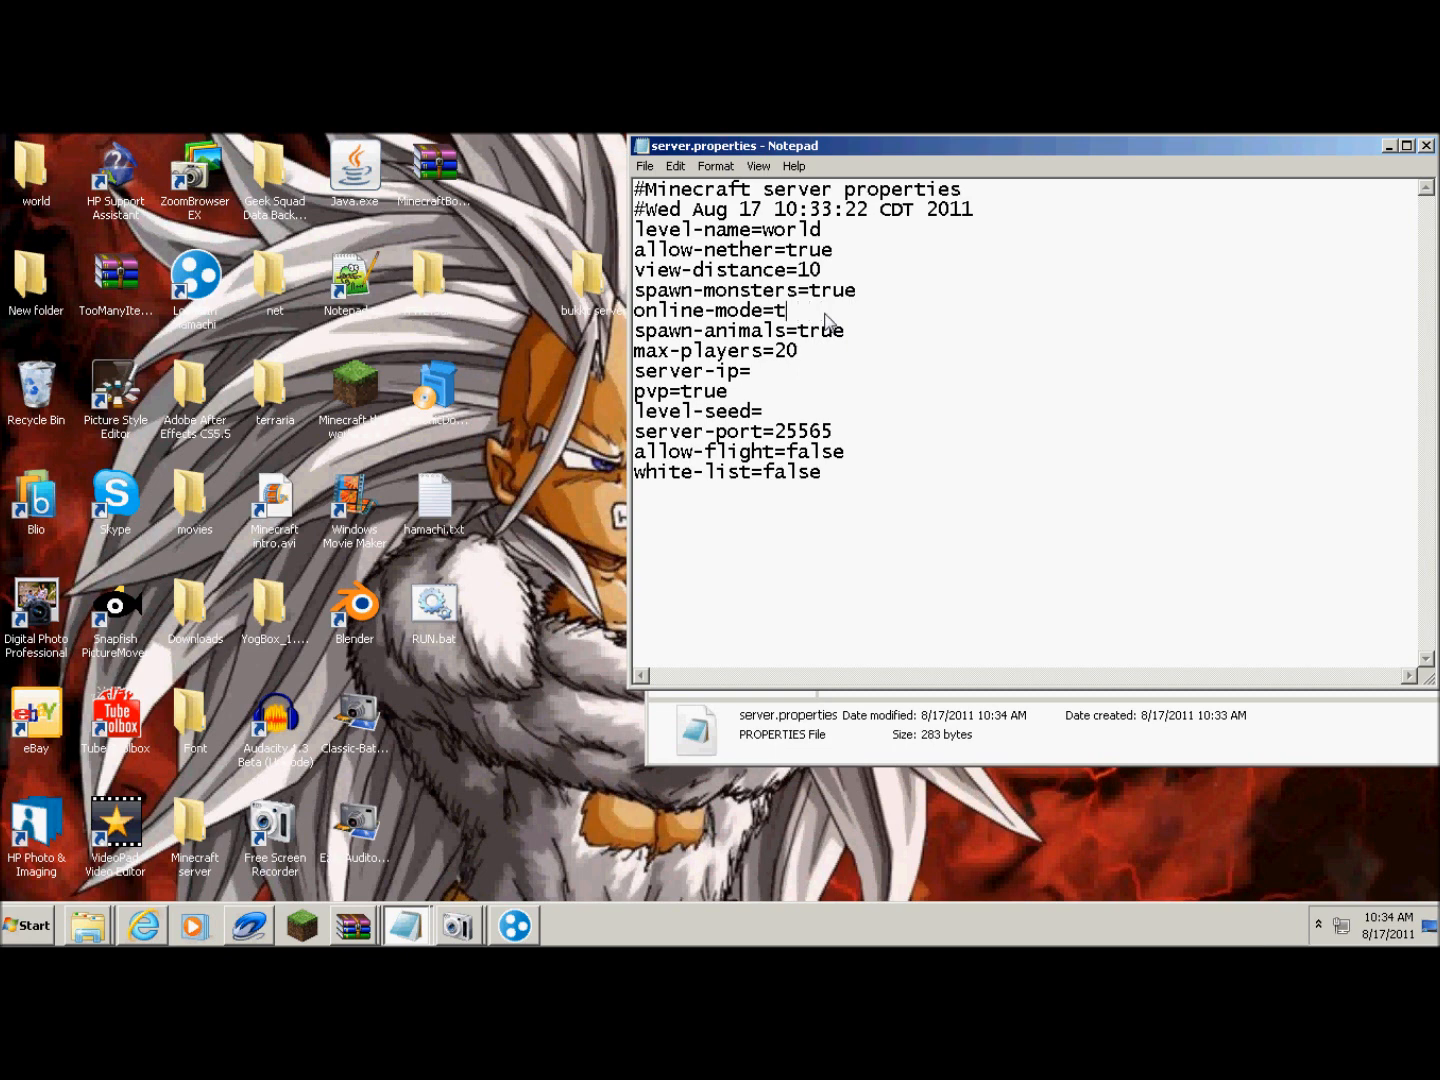
pyautogui.write('als')
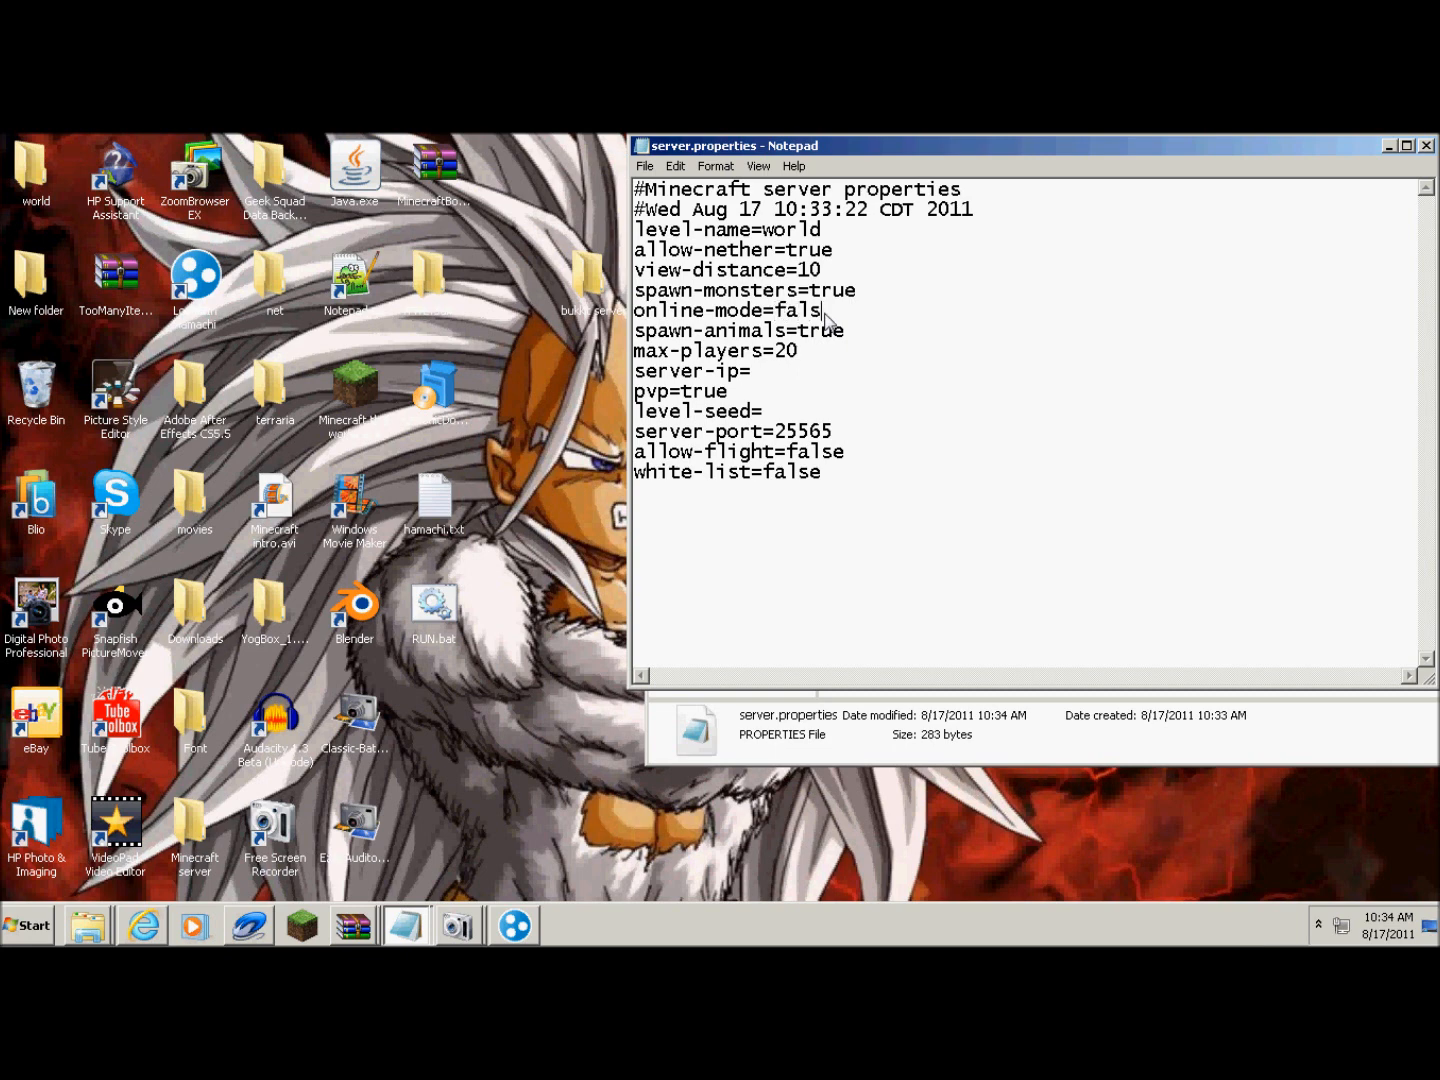
pyautogui.write('e')
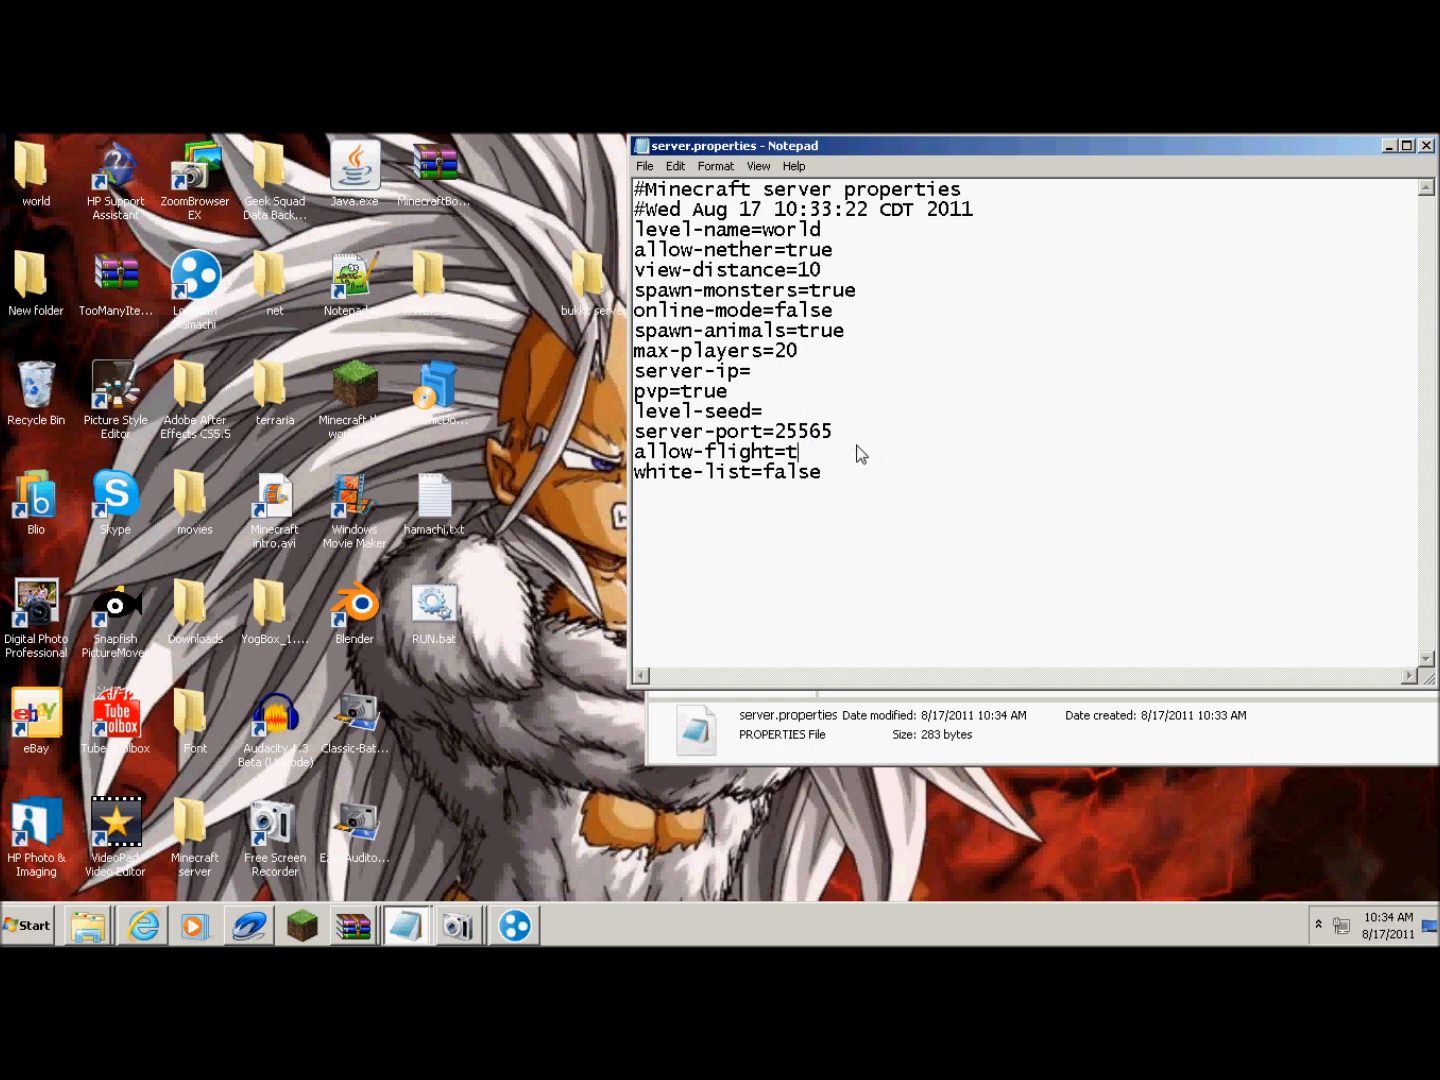
pyautogui.write('rue')
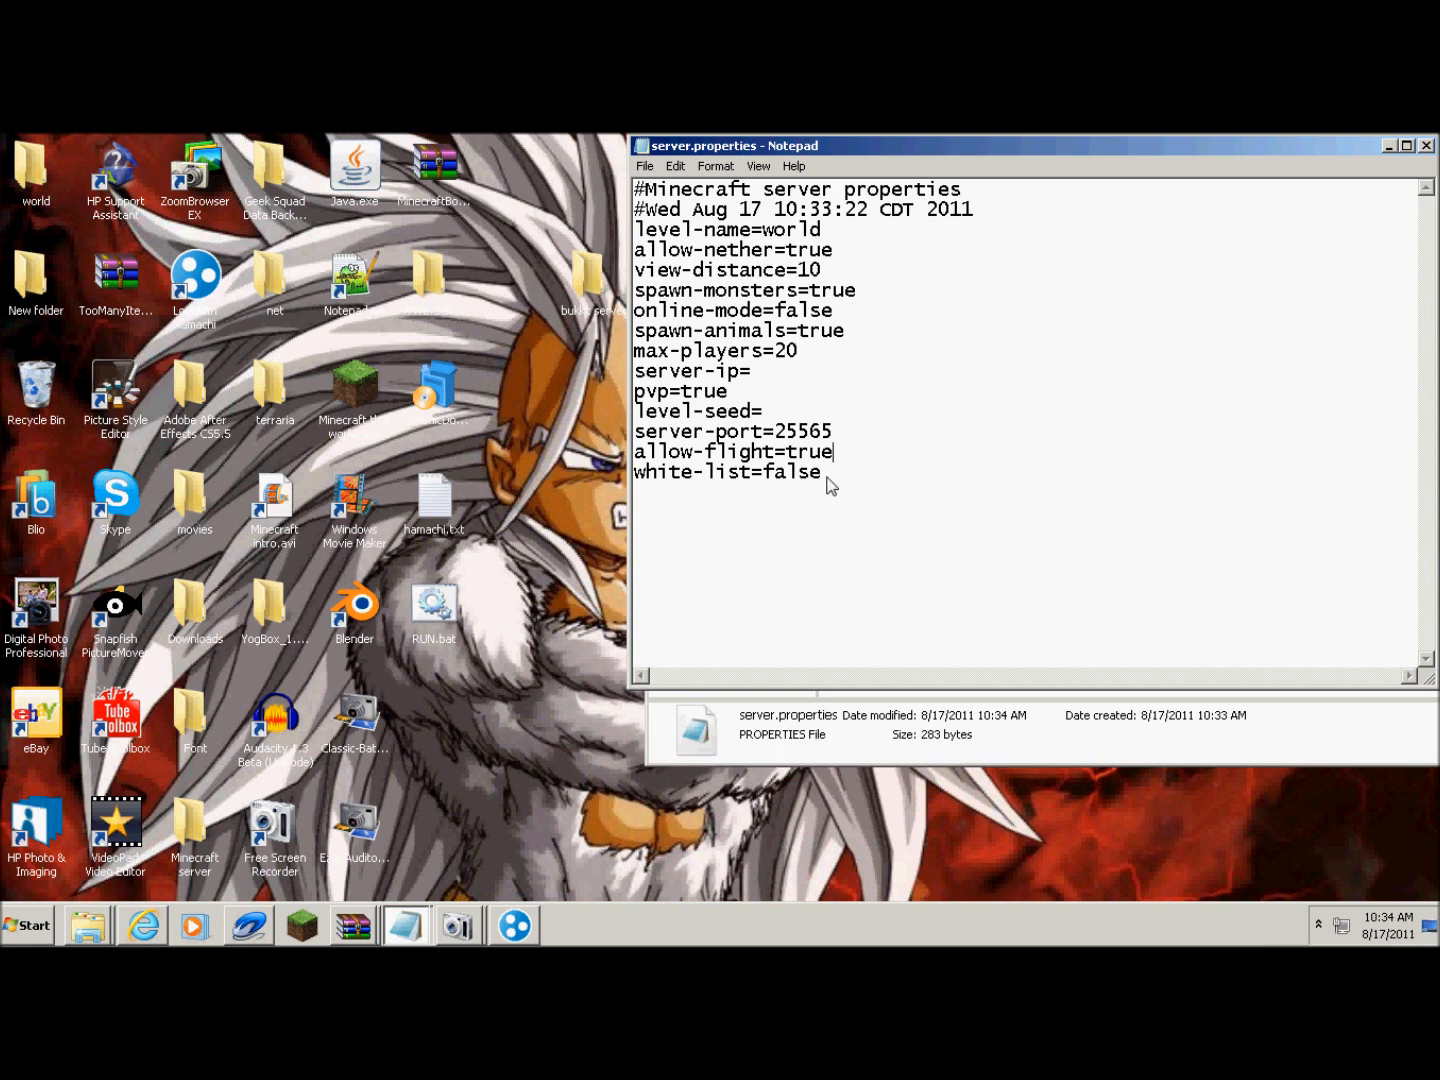
pyautogui.moveTo(753, 483)
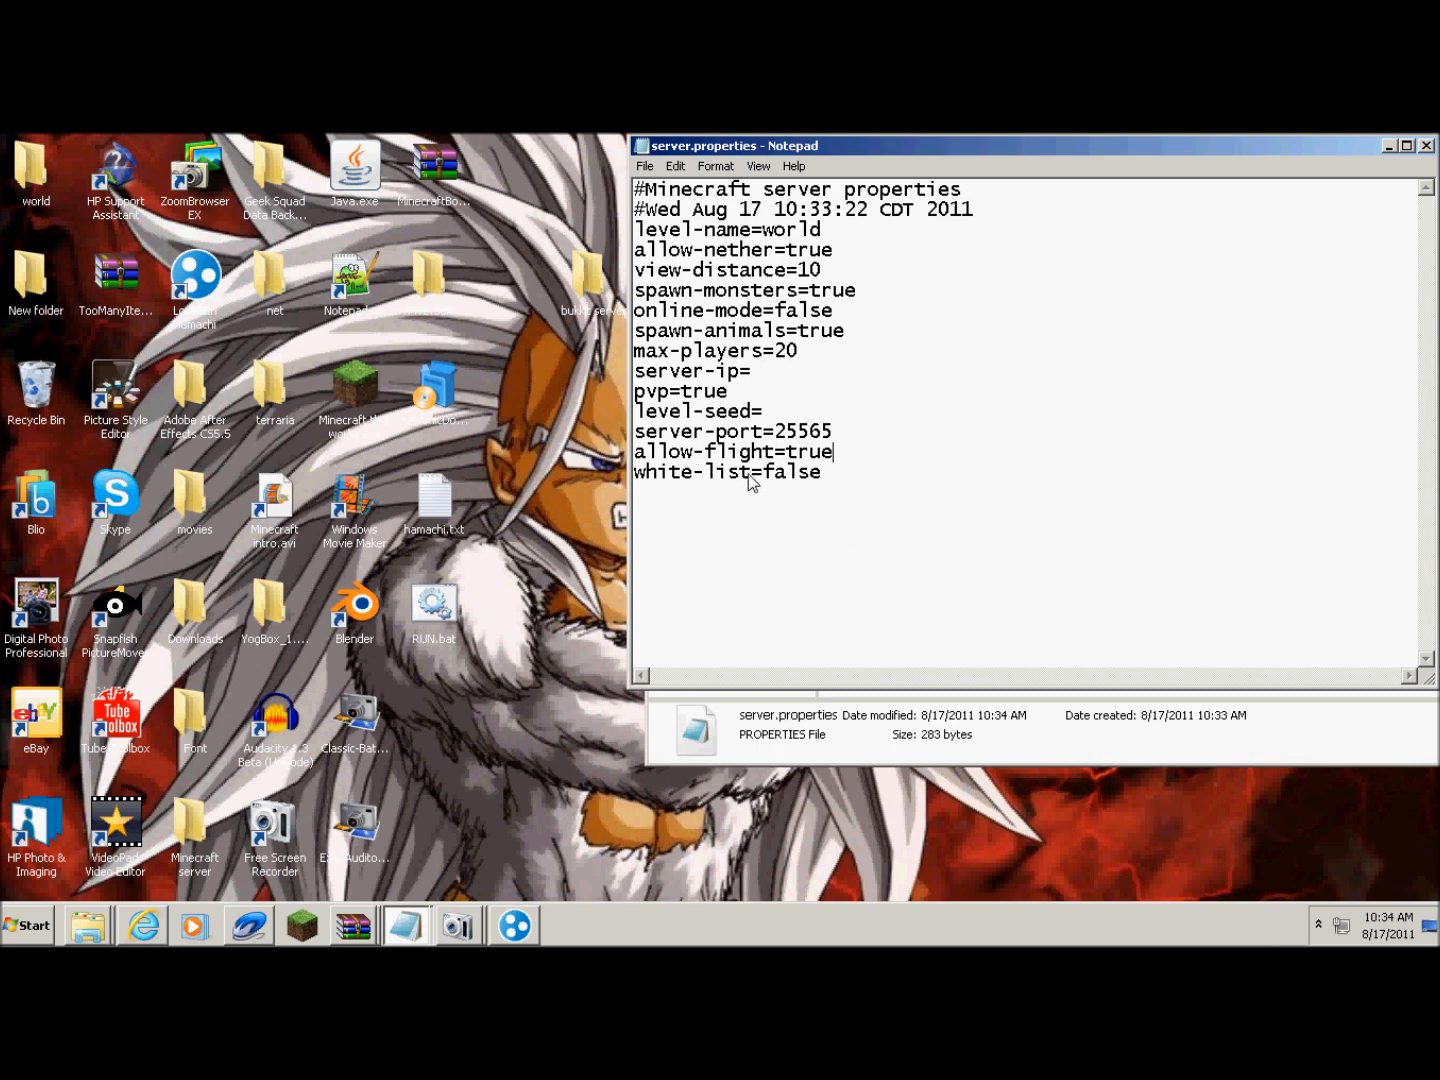
pyautogui.moveTo(826, 492)
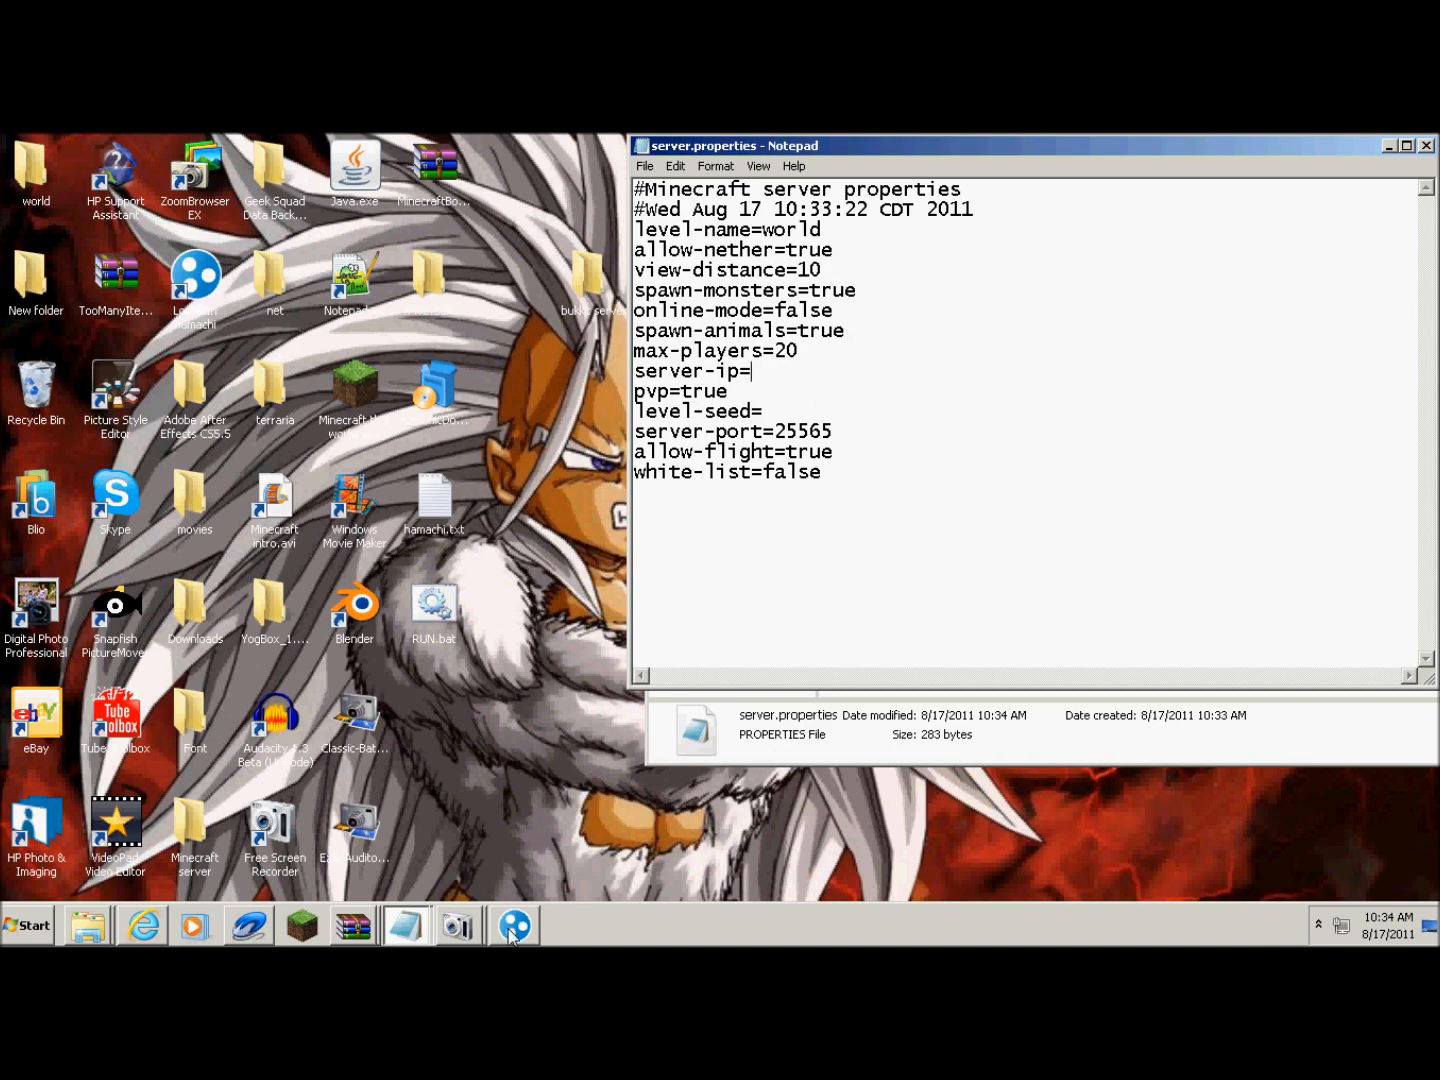
# Step: Check Hamachi's address, enter server-ip=5.66.156.138, and save server.properties
pyautogui.click(514, 924)
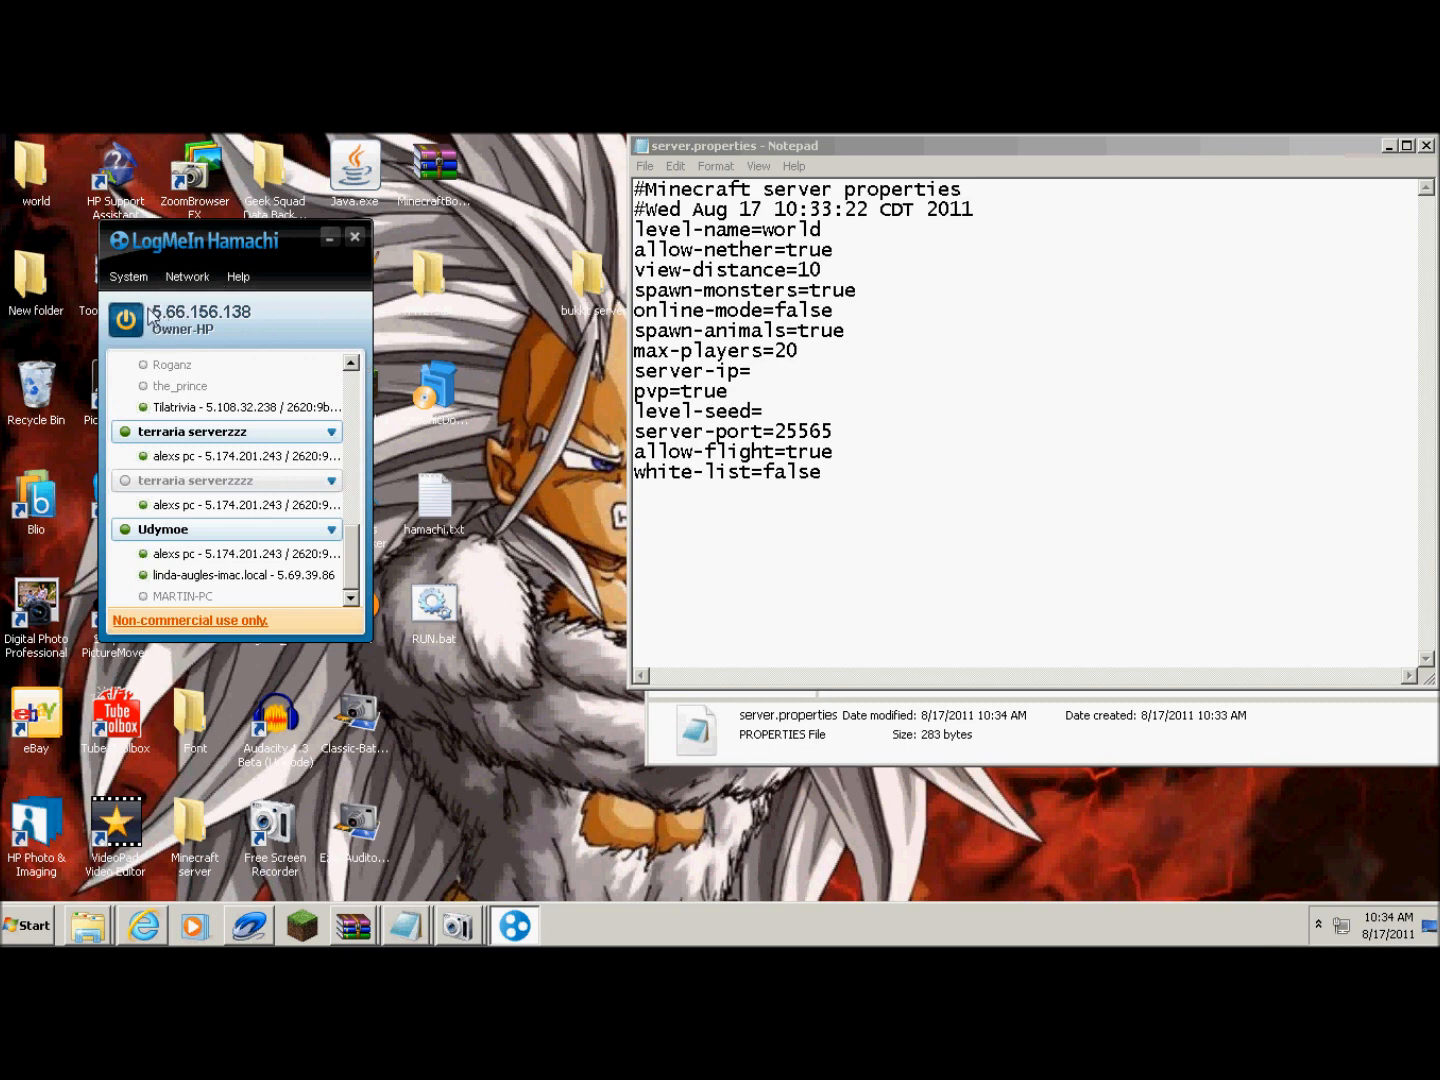
pyautogui.moveTo(220, 330)
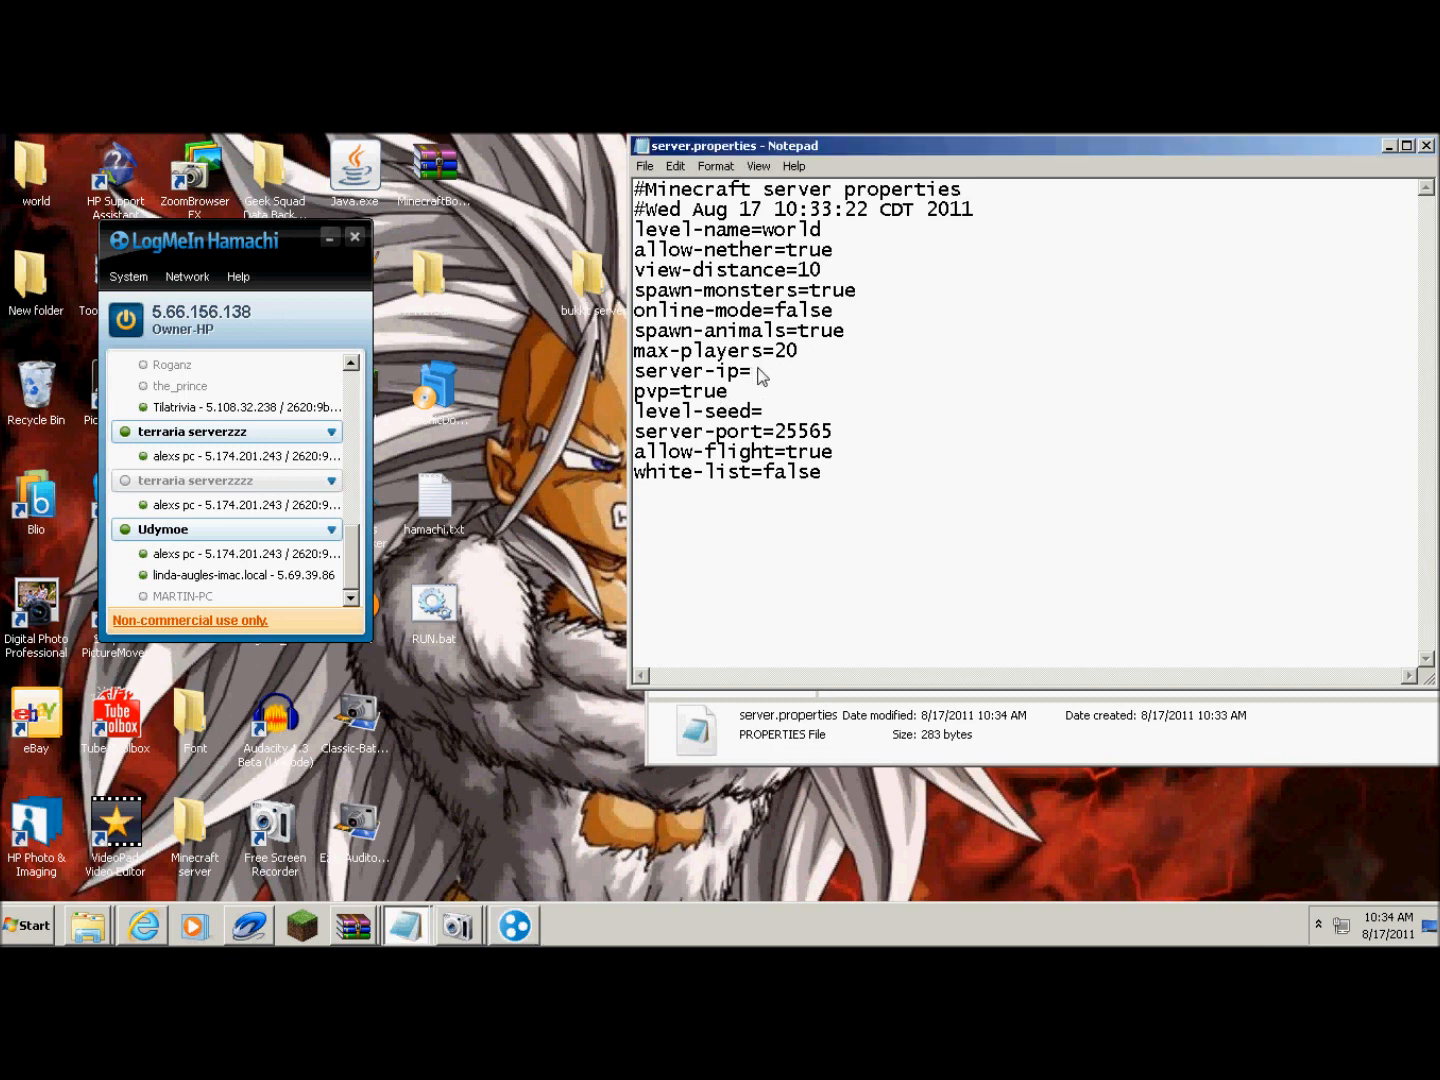
pyautogui.write('5')
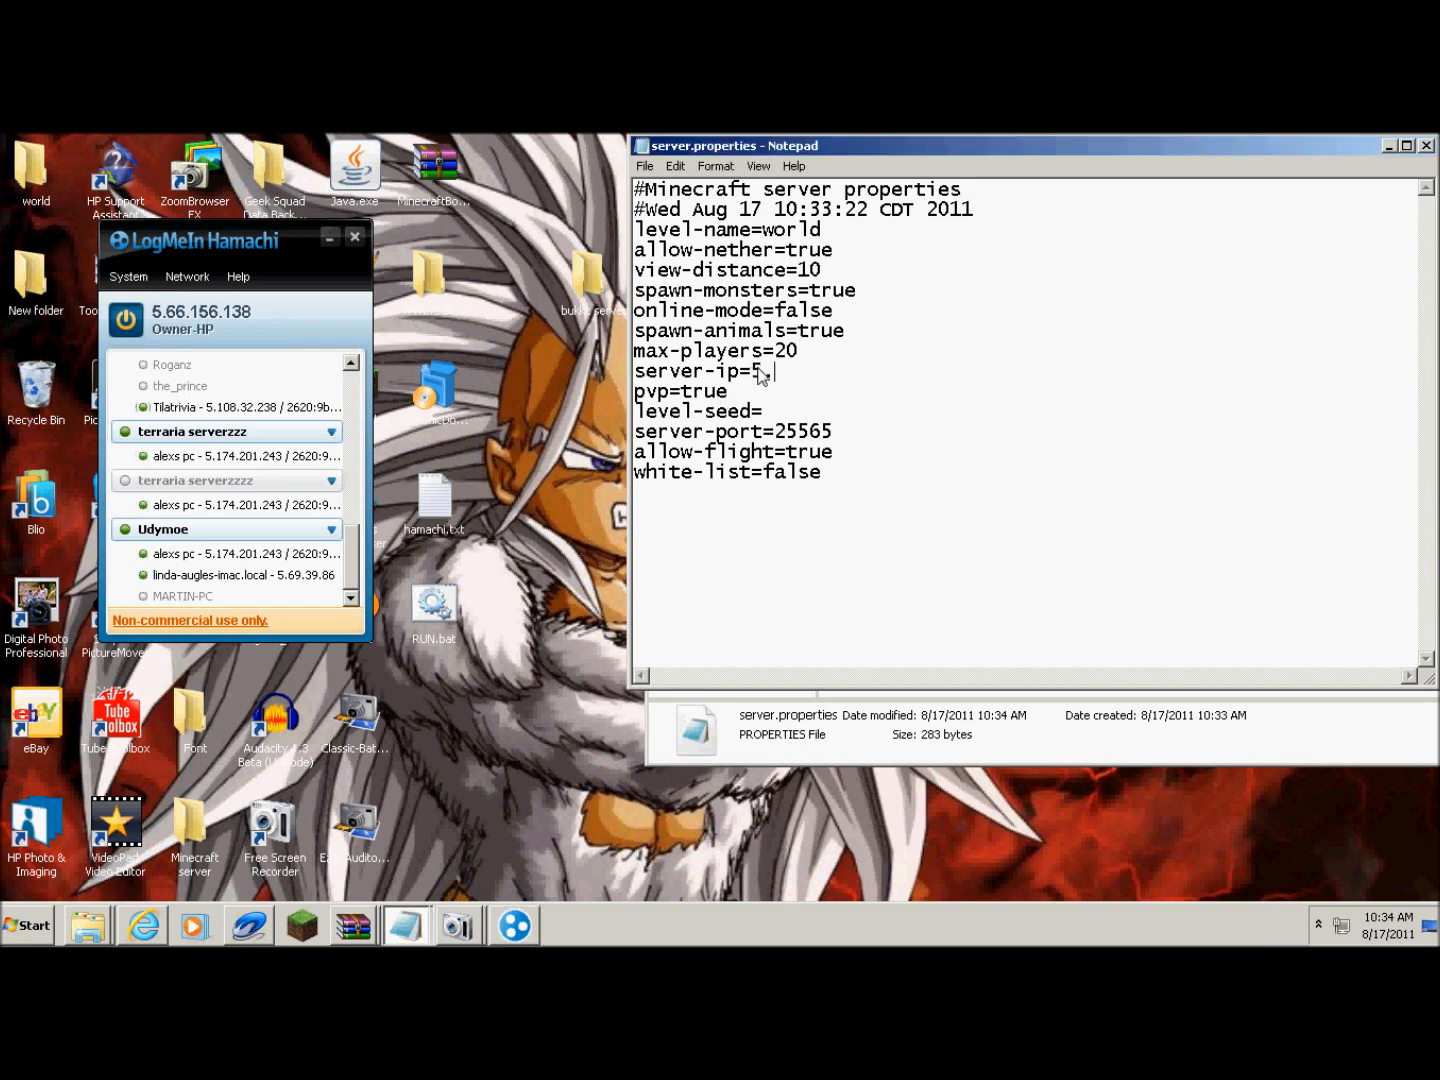
pyautogui.write('.66.25')
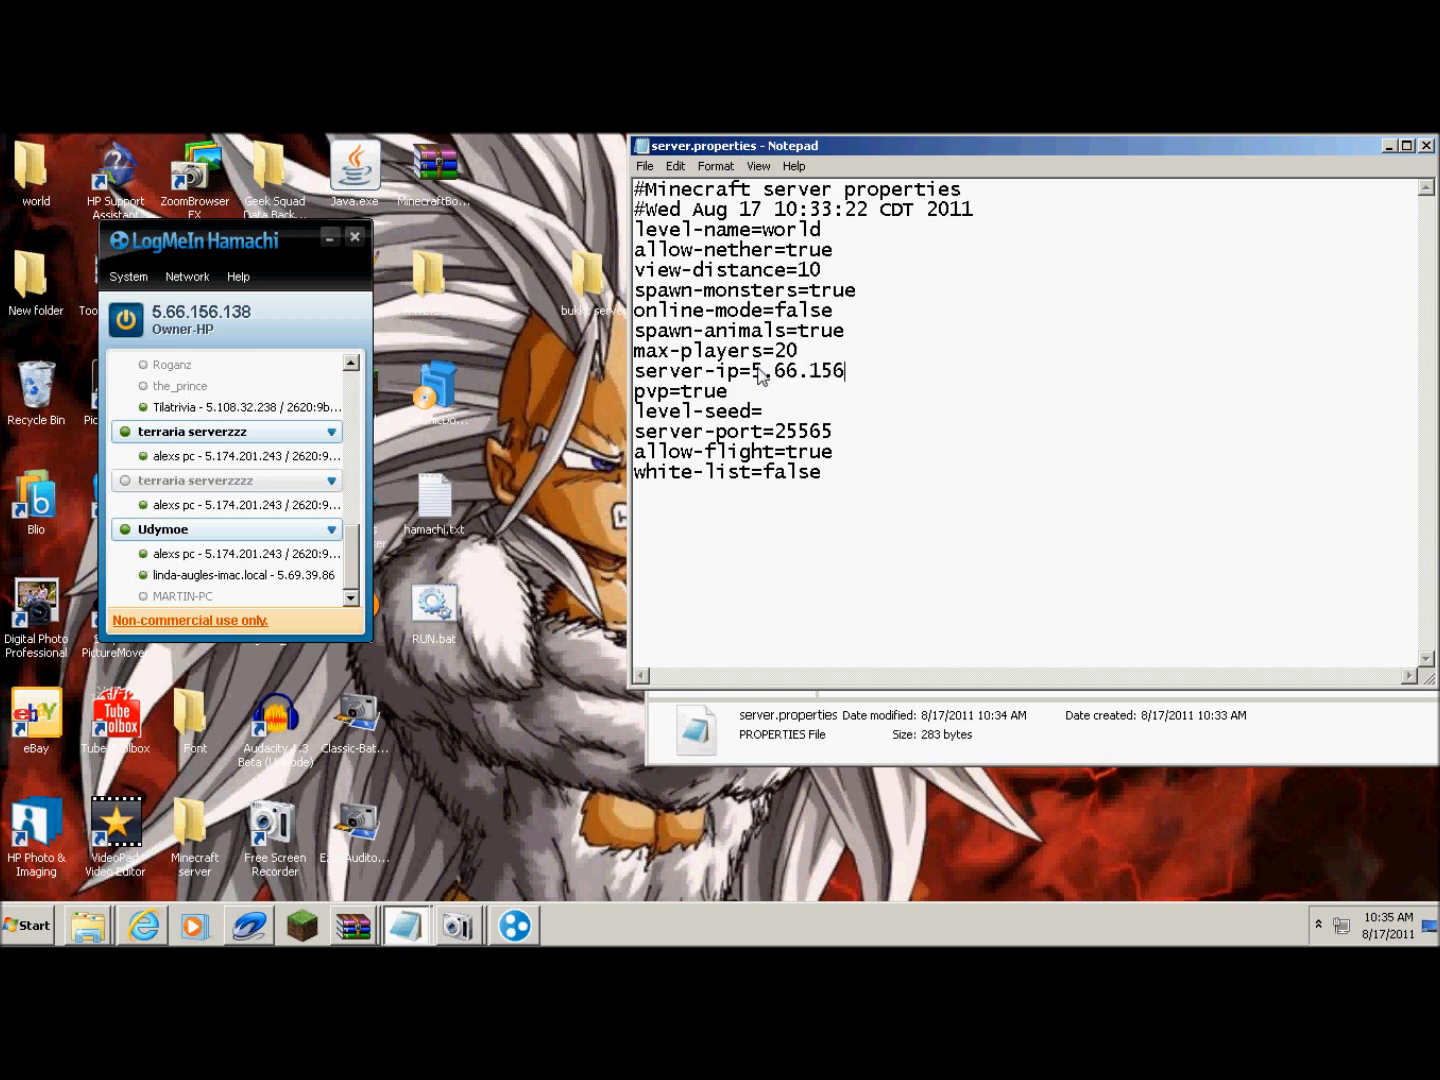
pyautogui.write('.138')
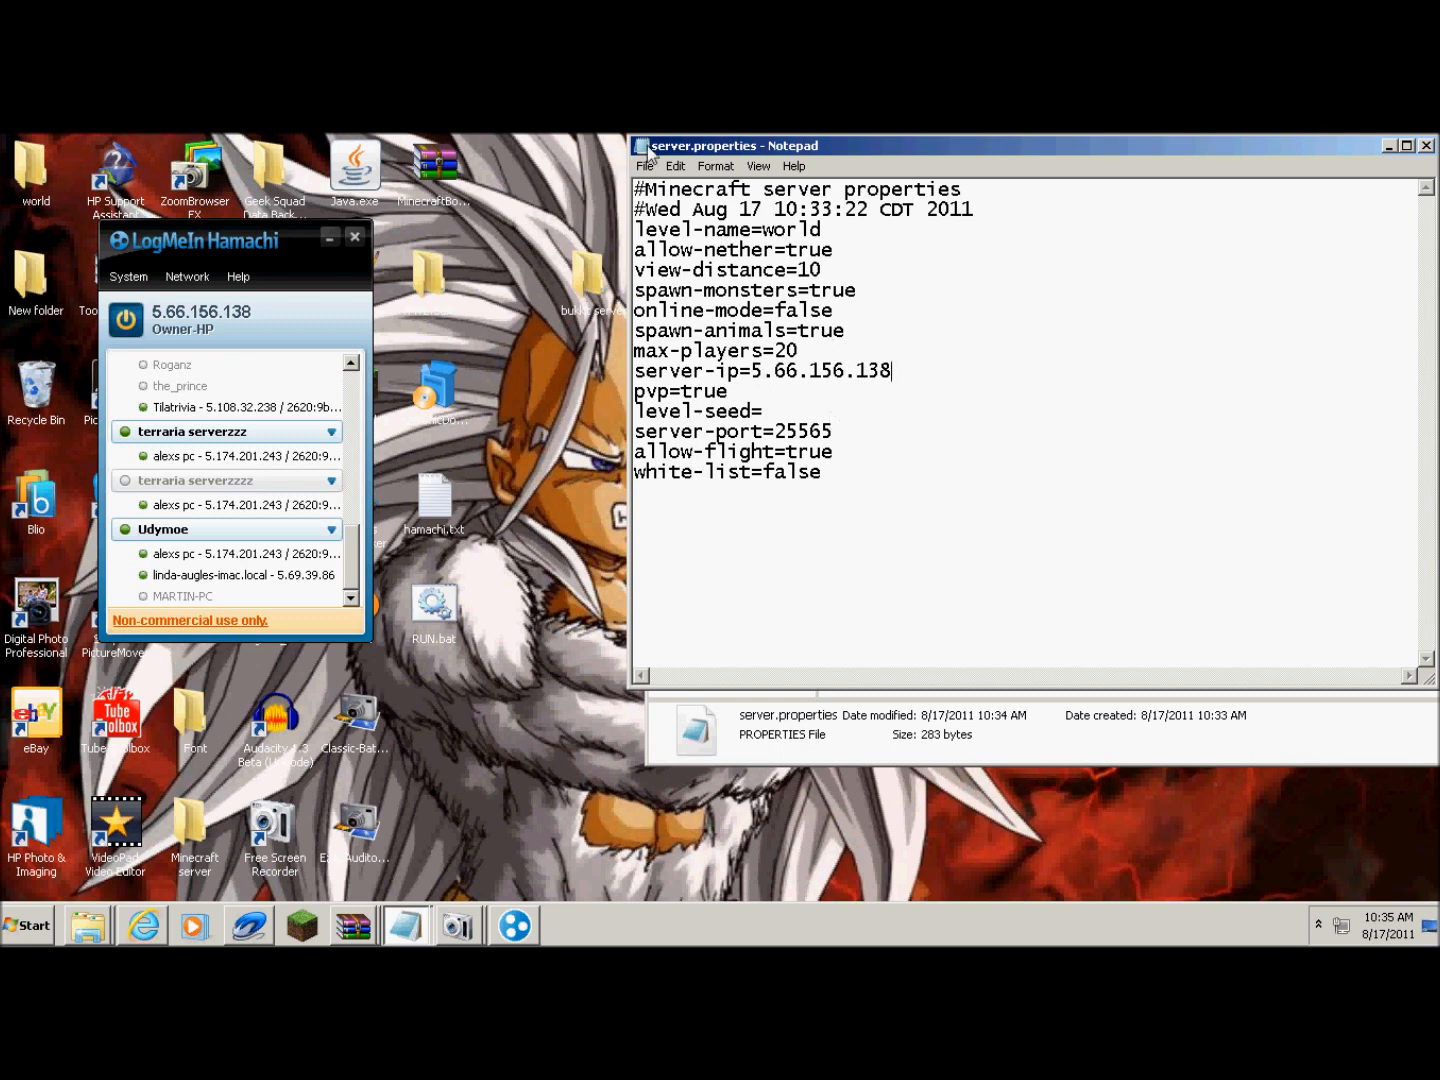
pyautogui.click(646, 166)
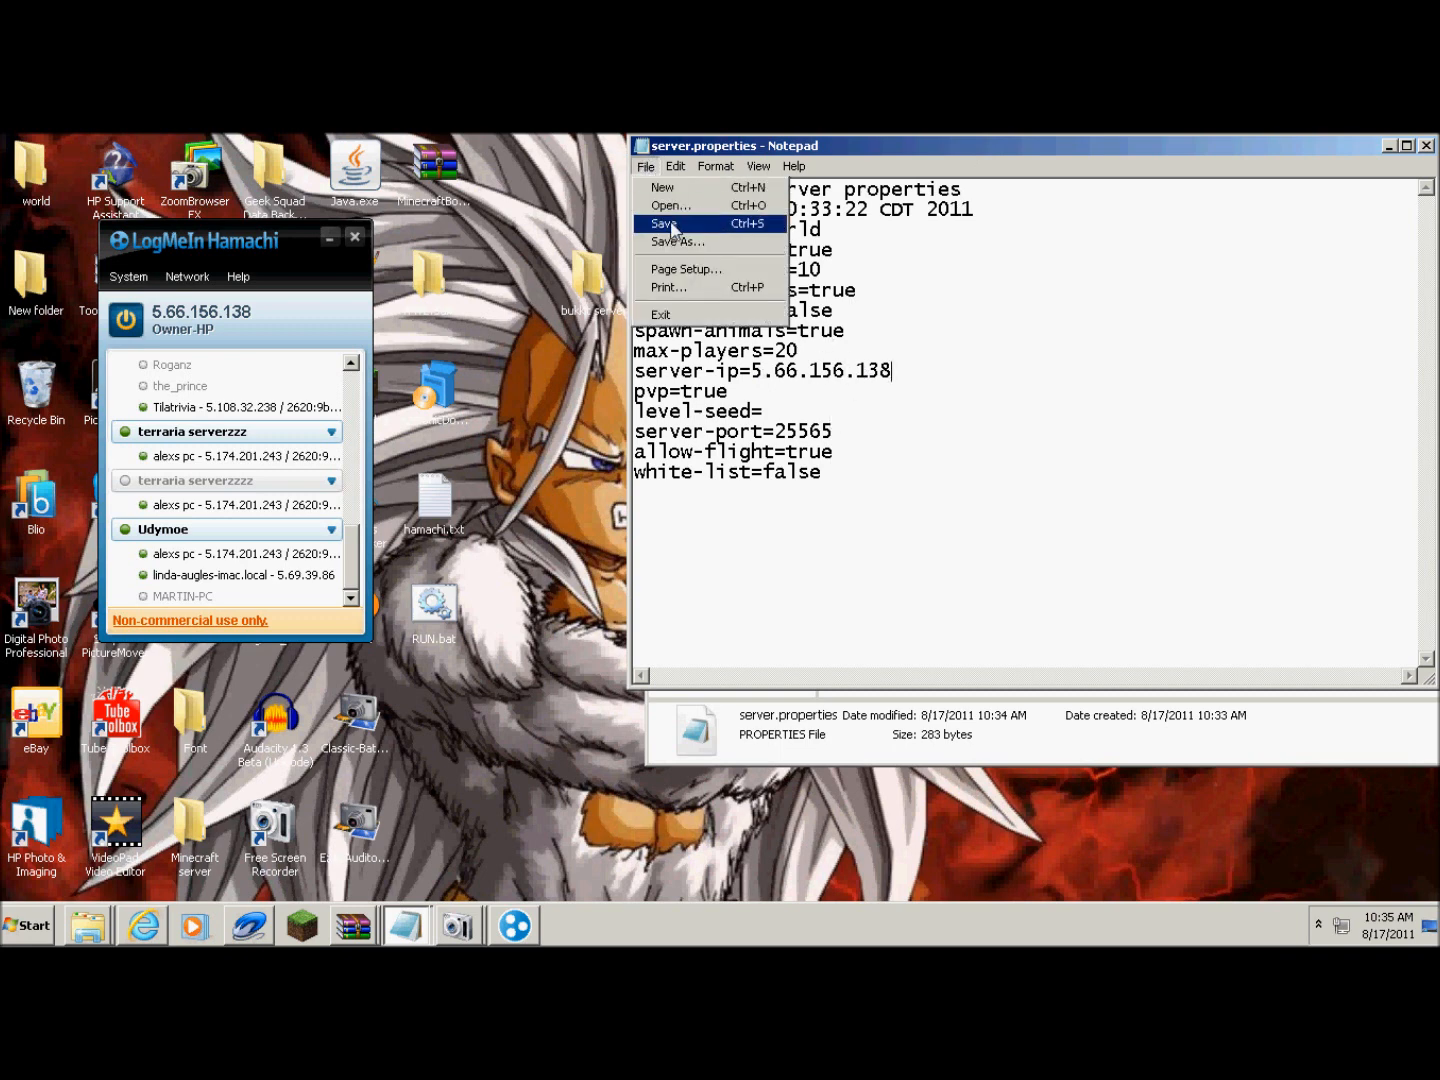
pyautogui.click(663, 223)
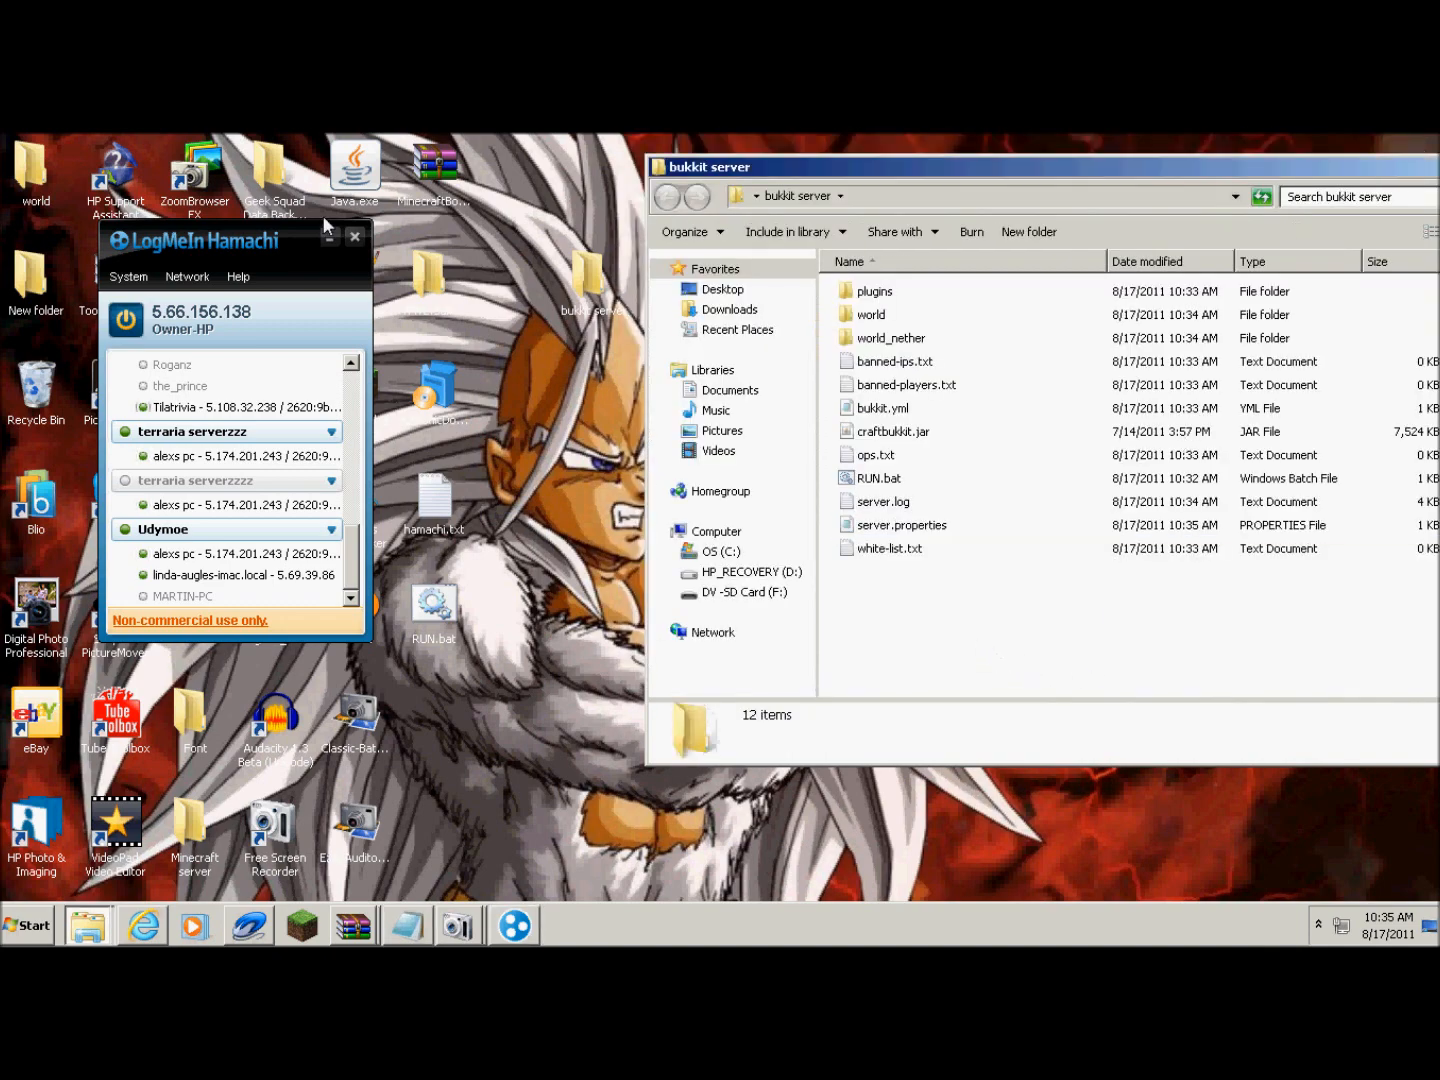
# Step: Create a Hamachi network named 'noahb8283 is awesome' protected with a password
pyautogui.click(187, 277)
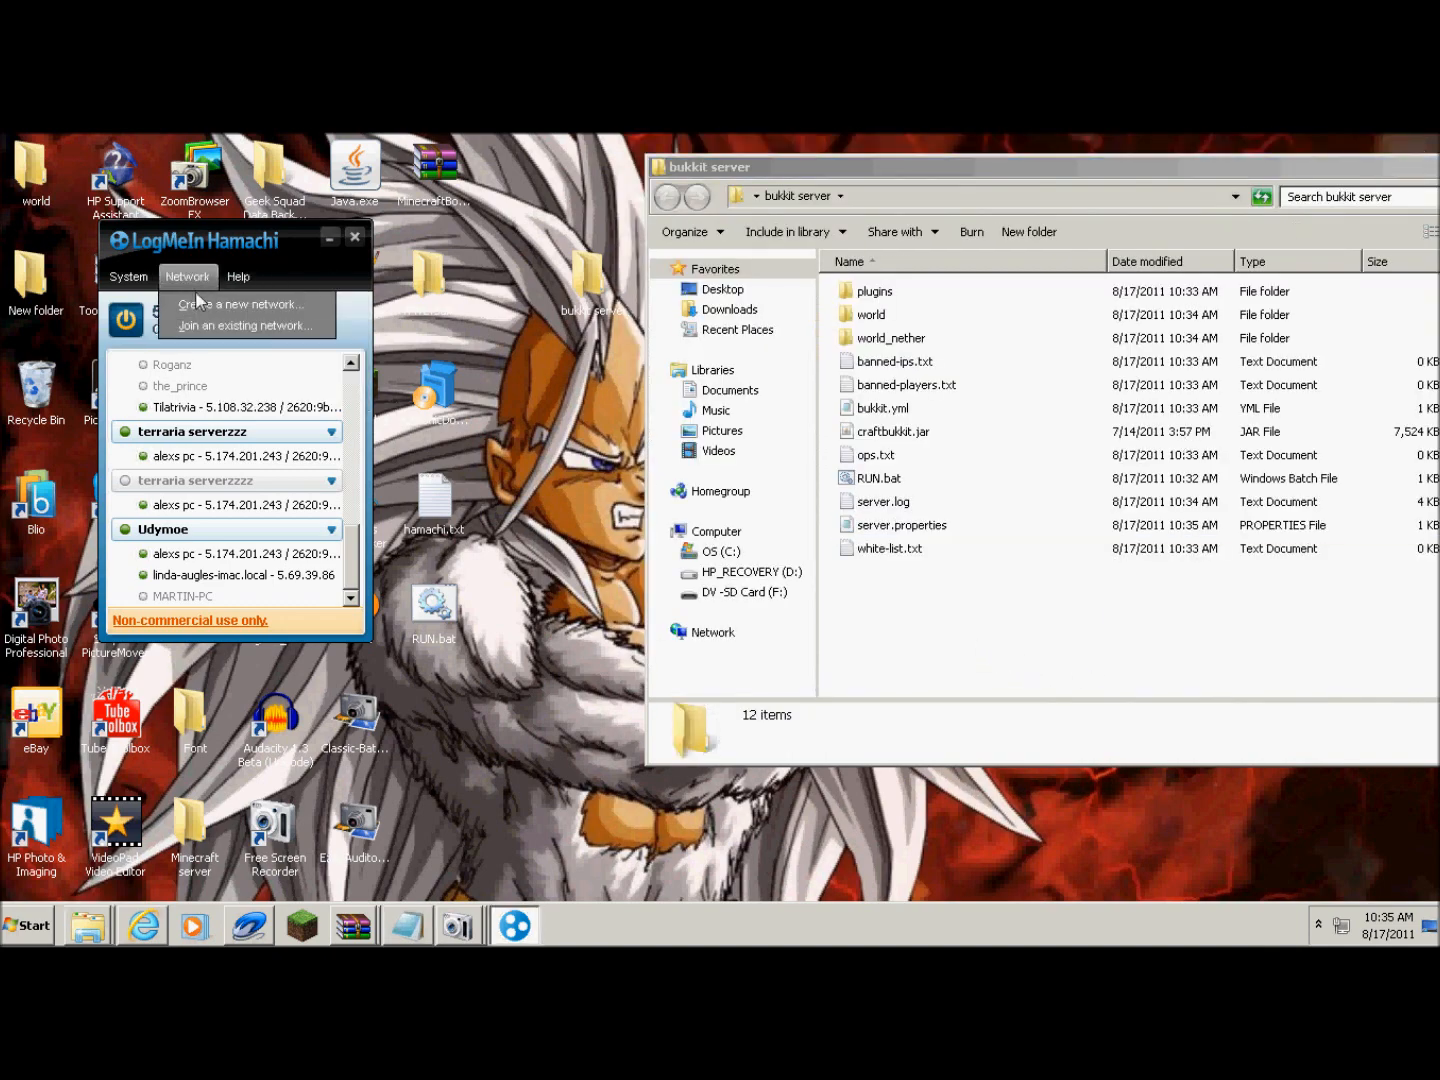
pyautogui.click(242, 304)
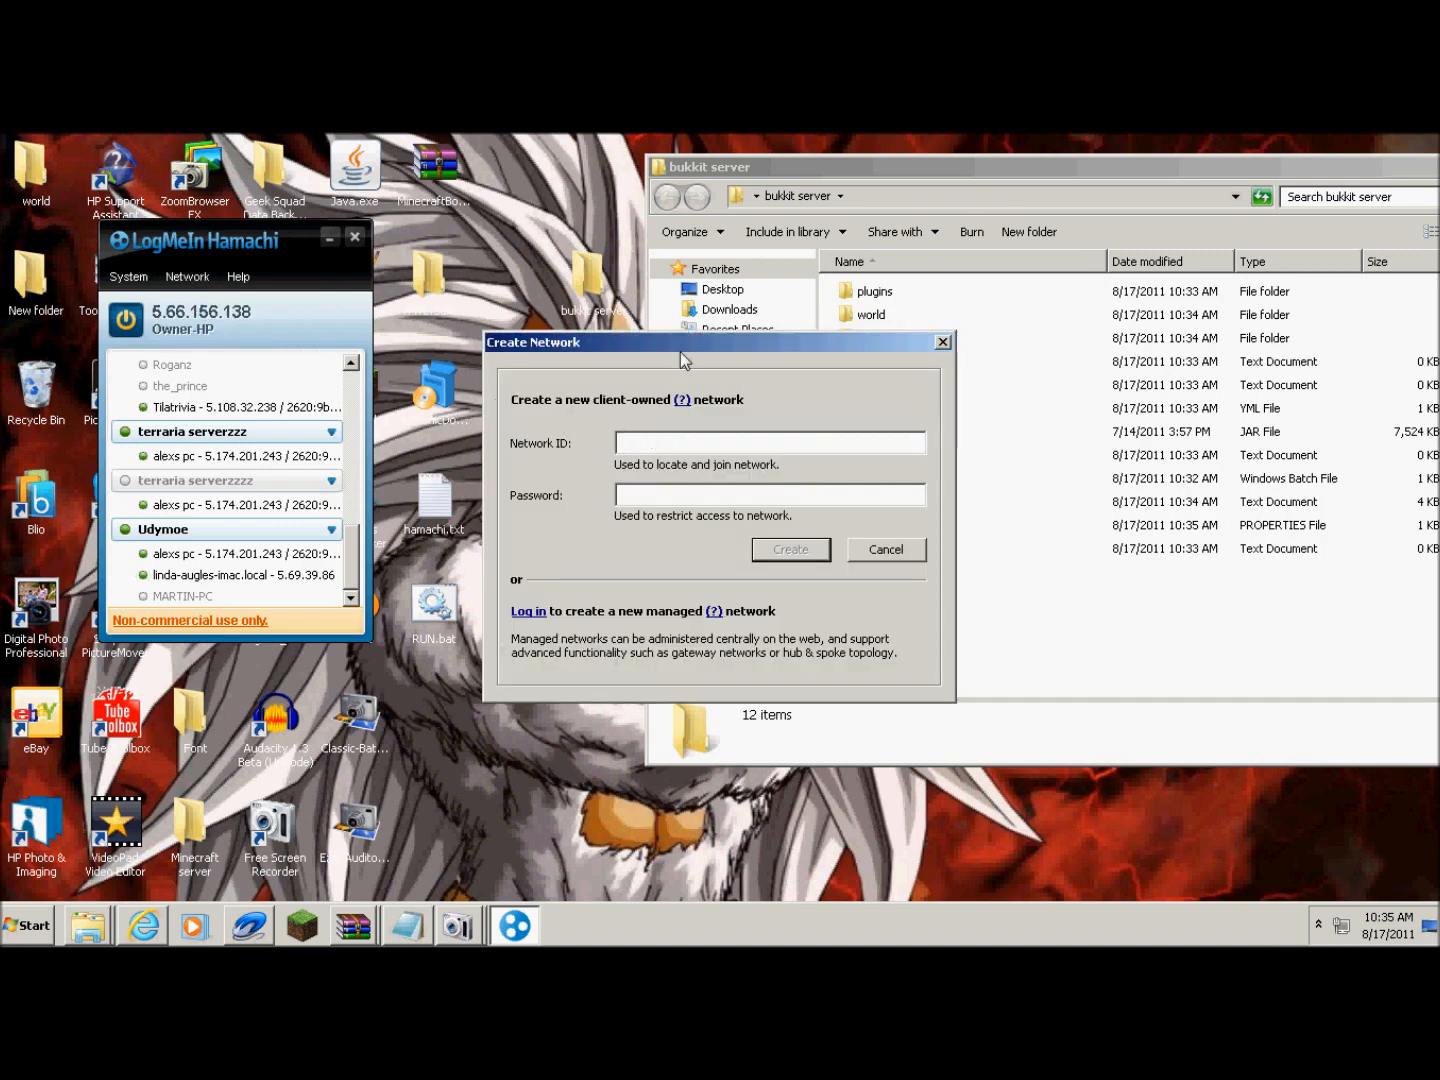
pyautogui.write('noahb8283 is')
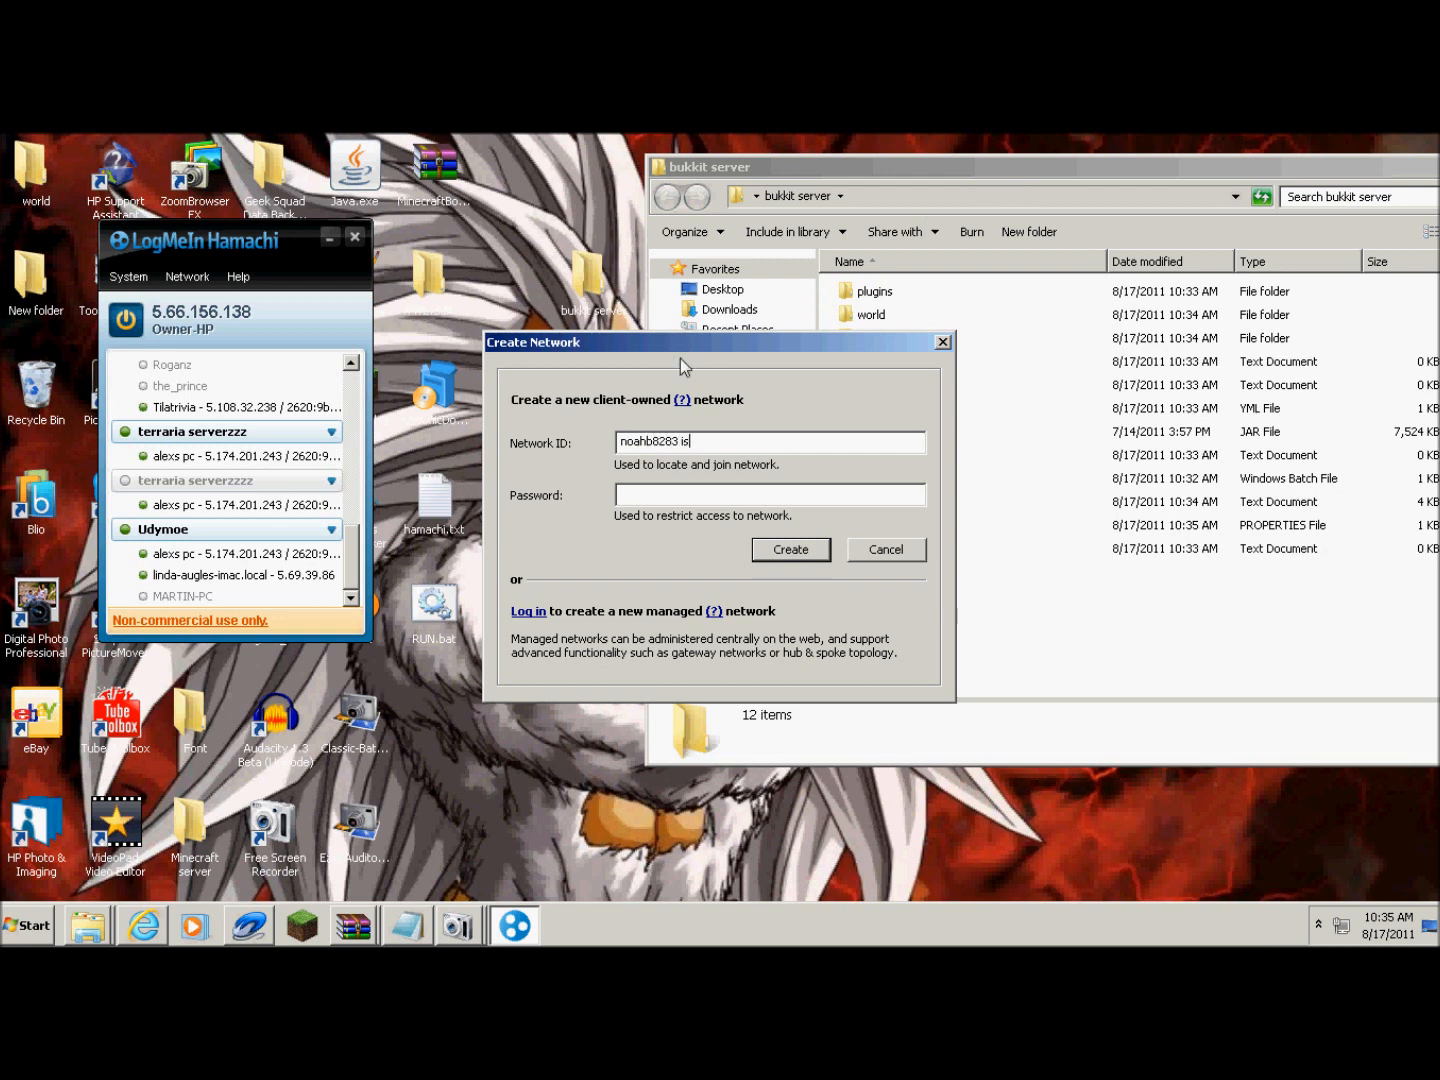
pyautogui.write('awesome')
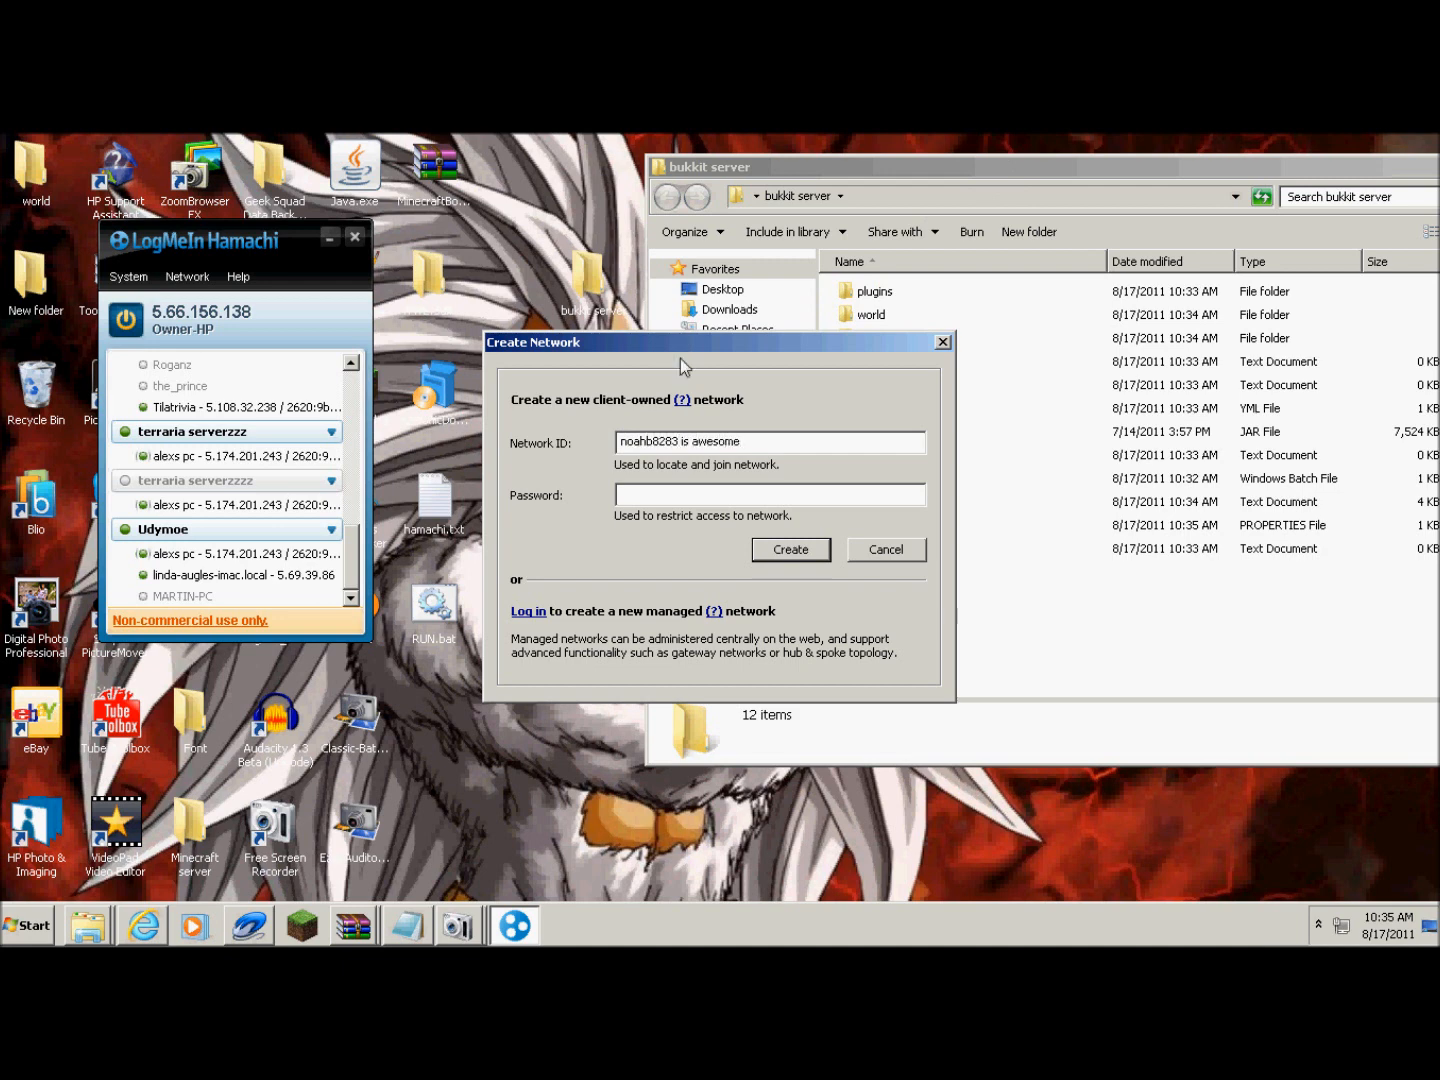
pyautogui.click(770, 494)
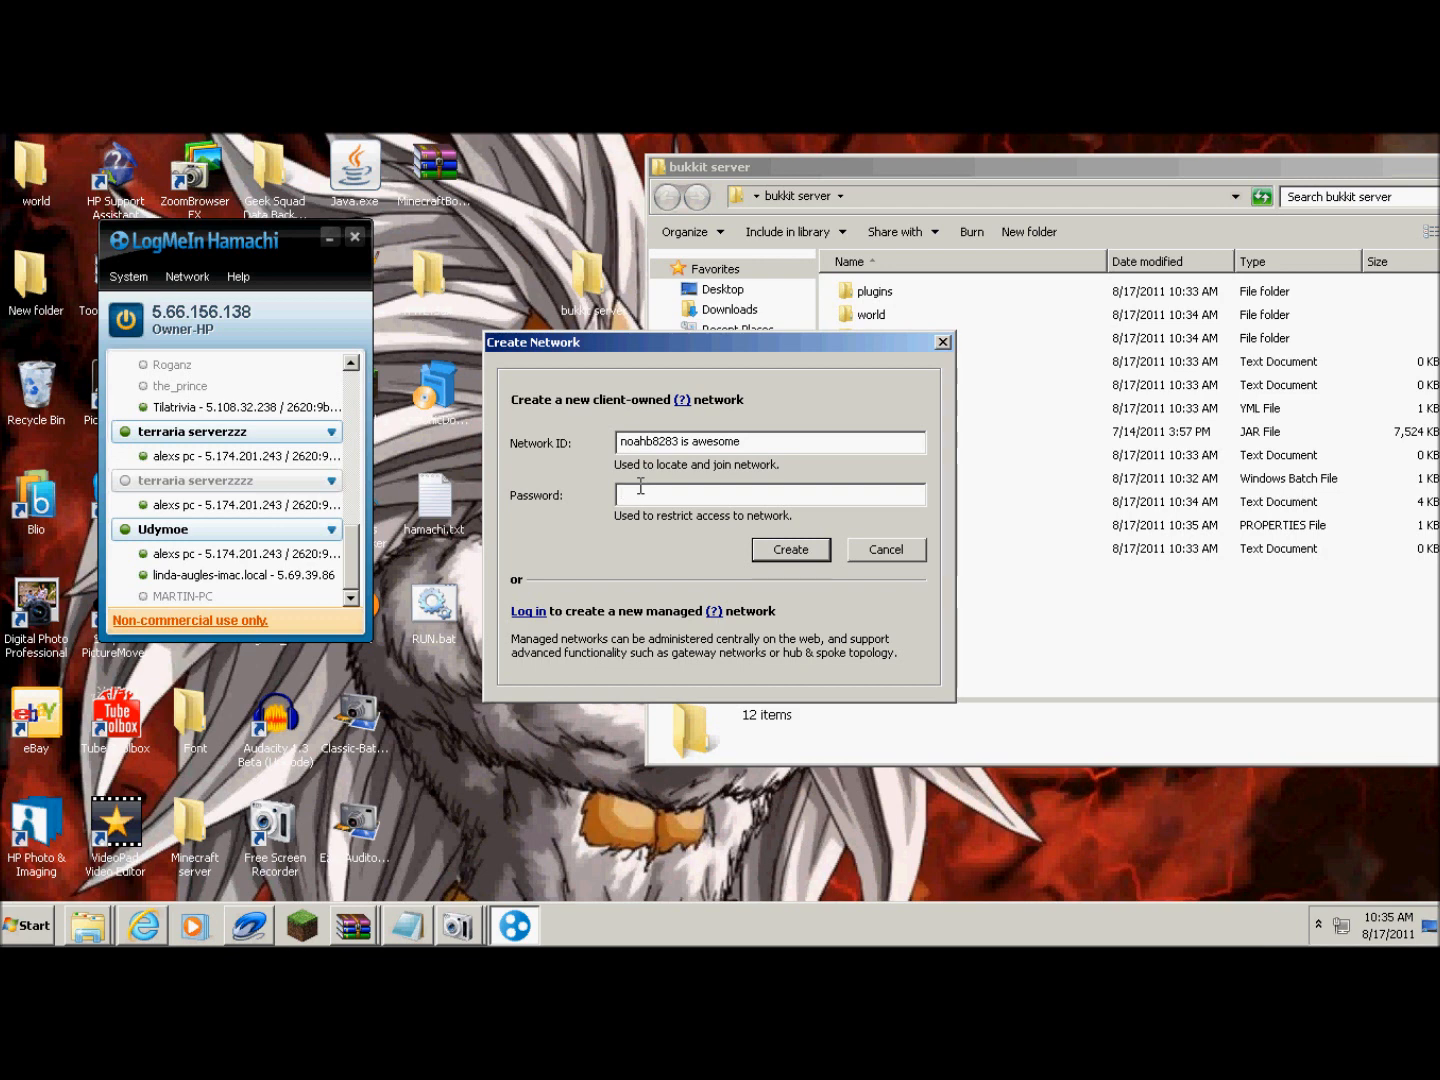
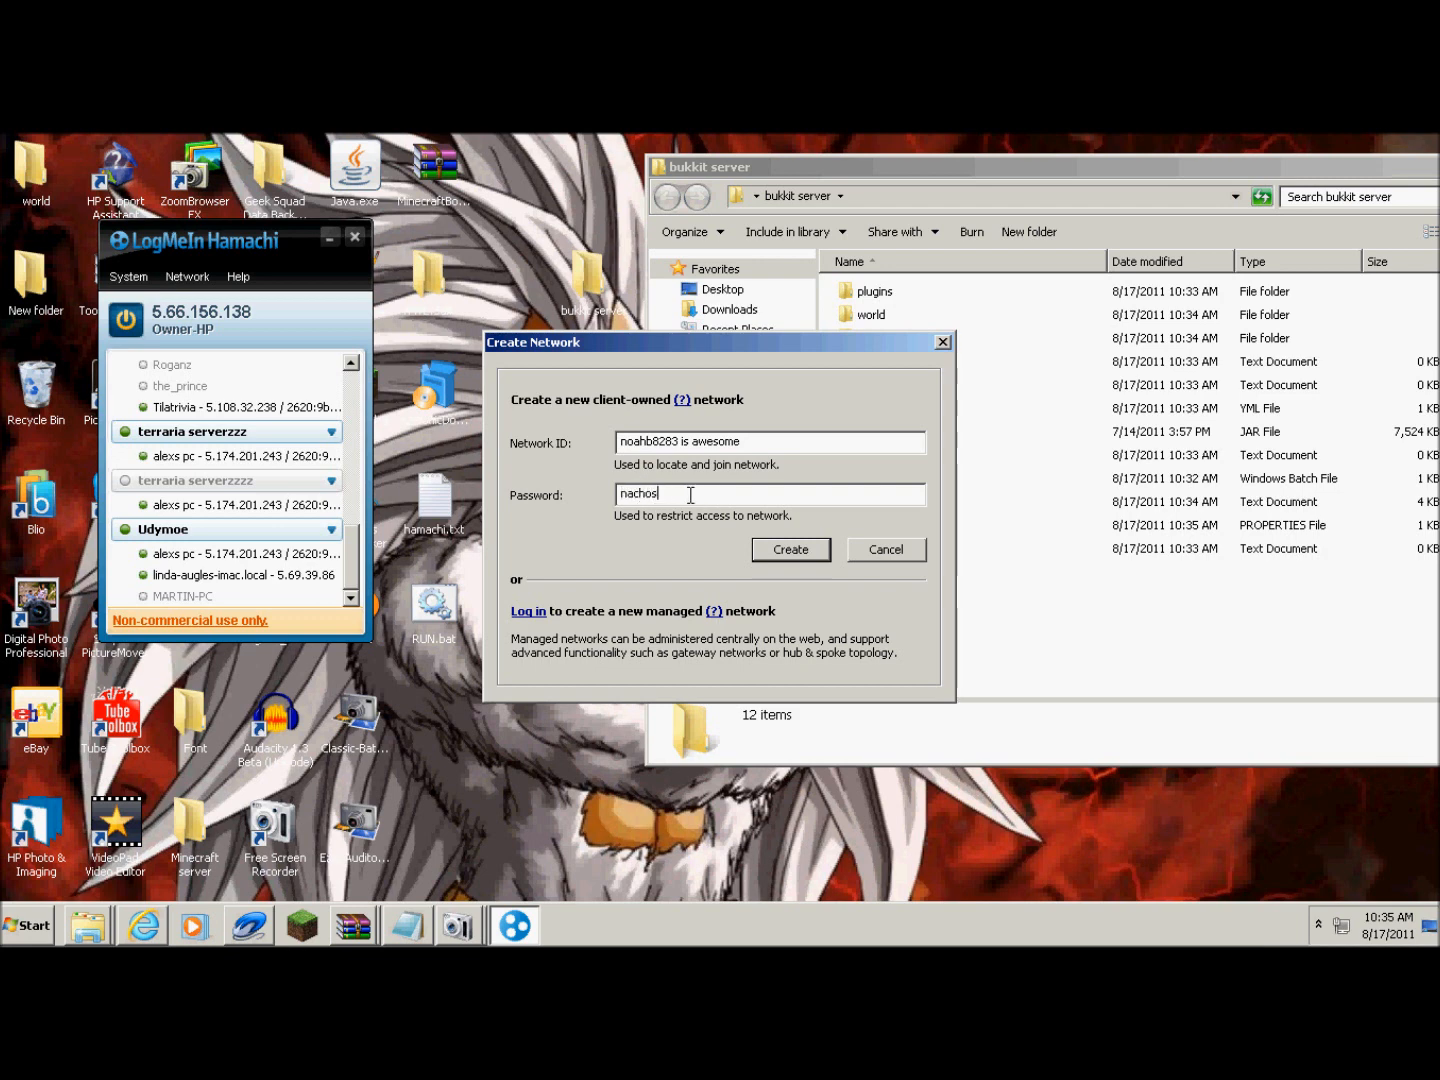
pyautogui.moveTo(680, 515)
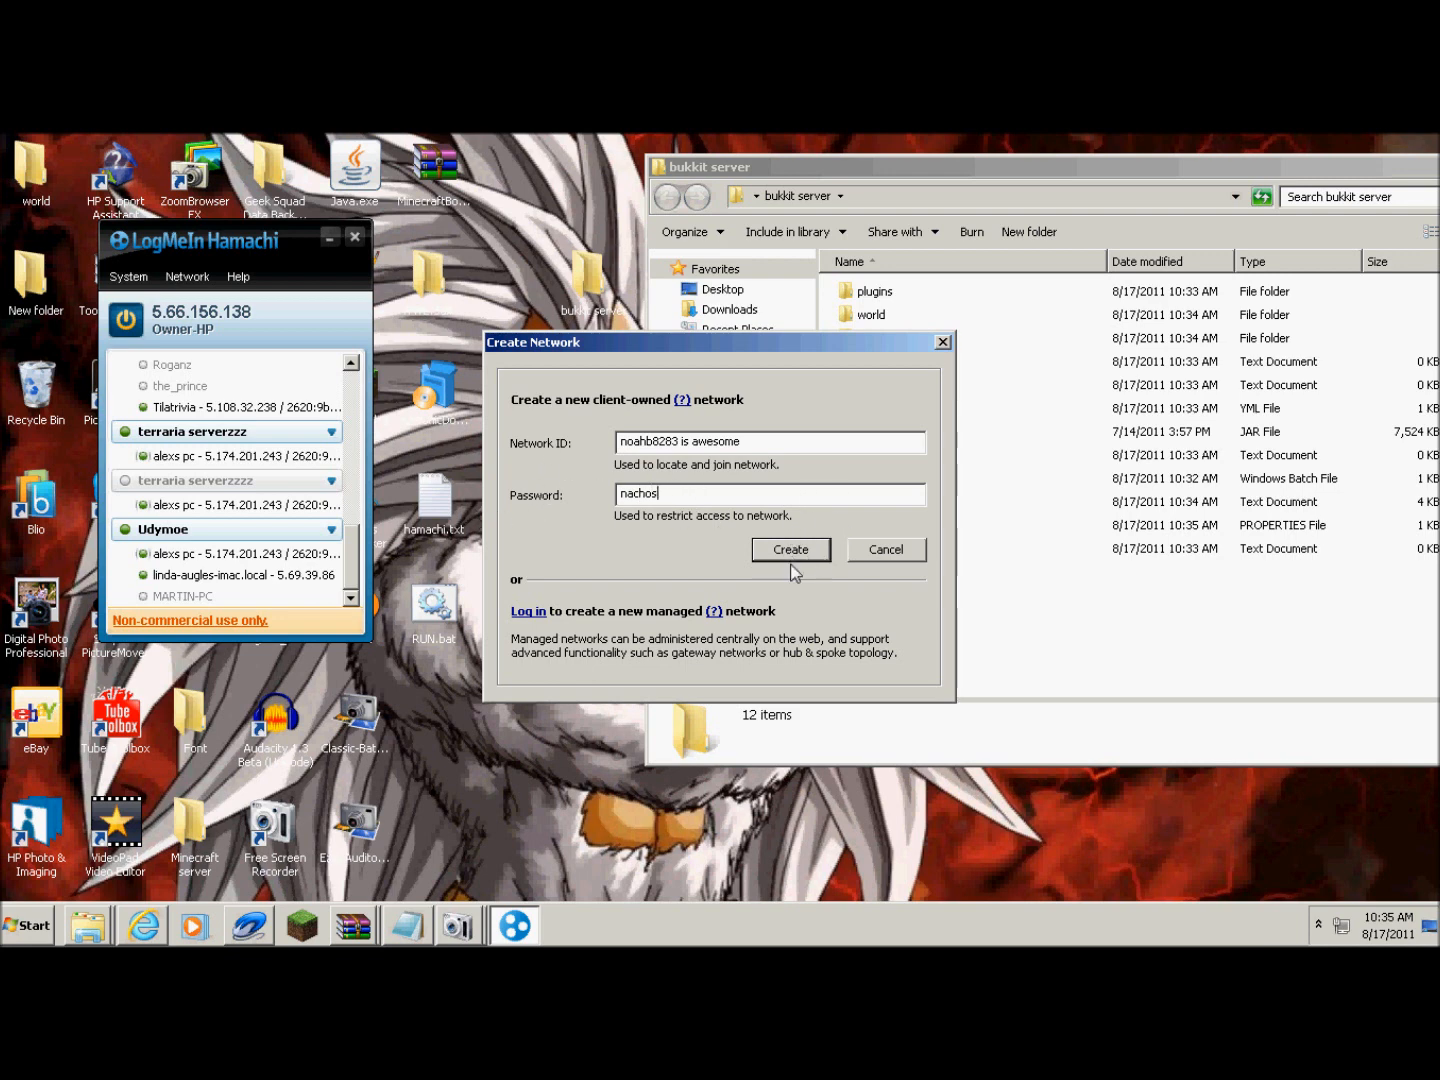
pyautogui.click(790, 549)
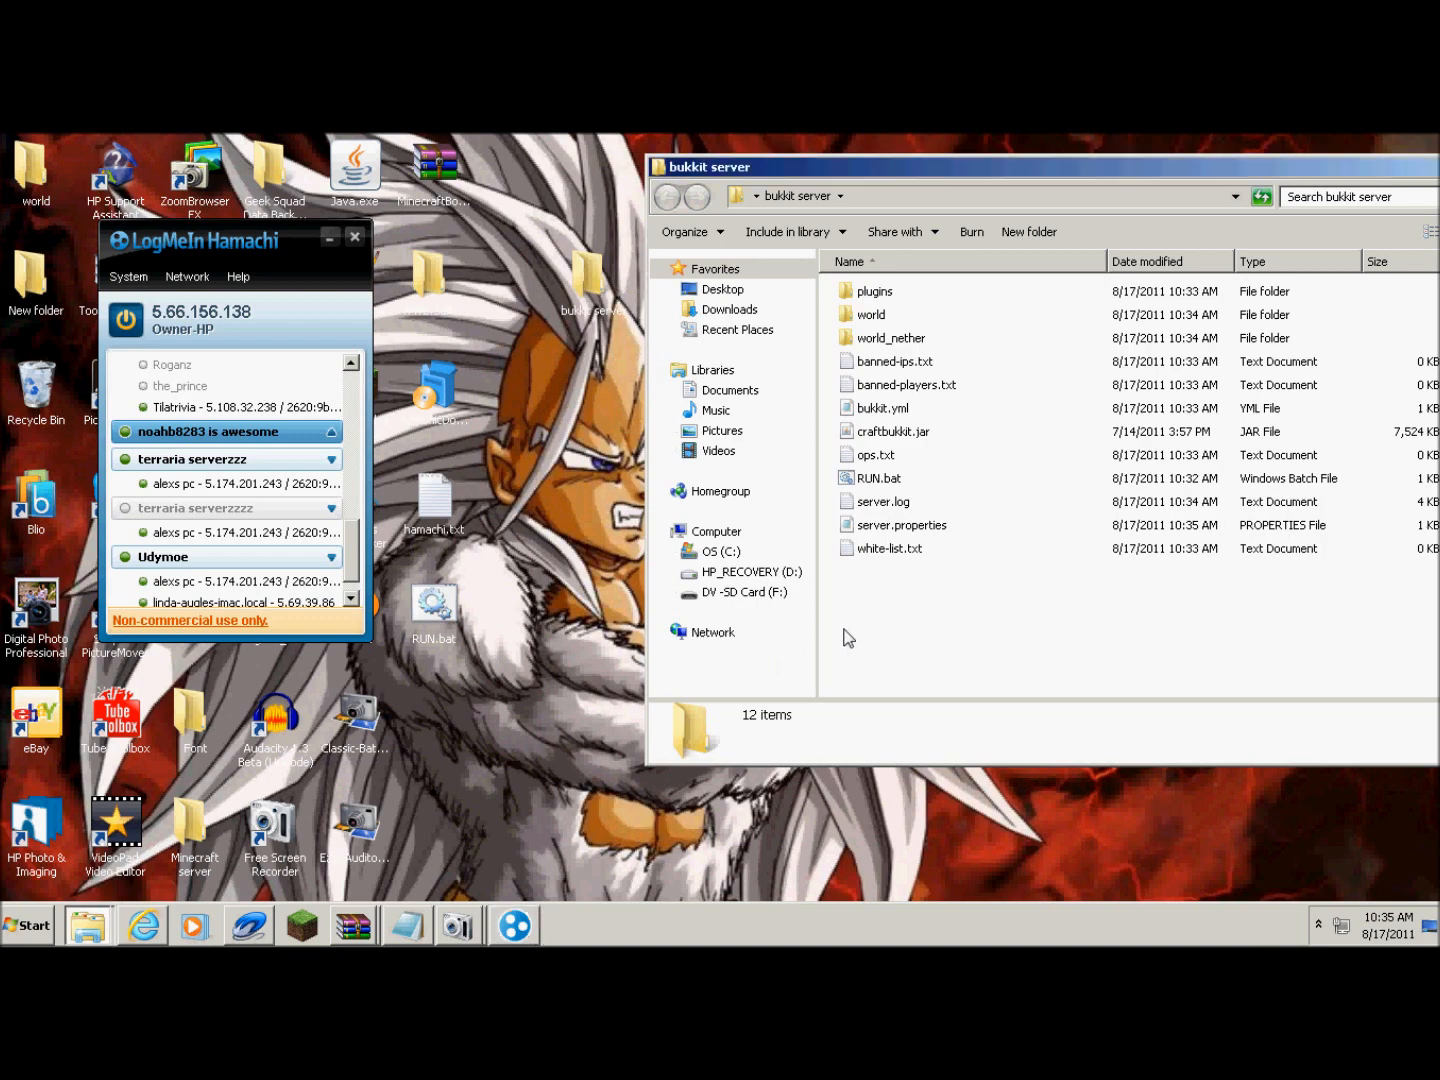
pyautogui.moveTo(443, 894)
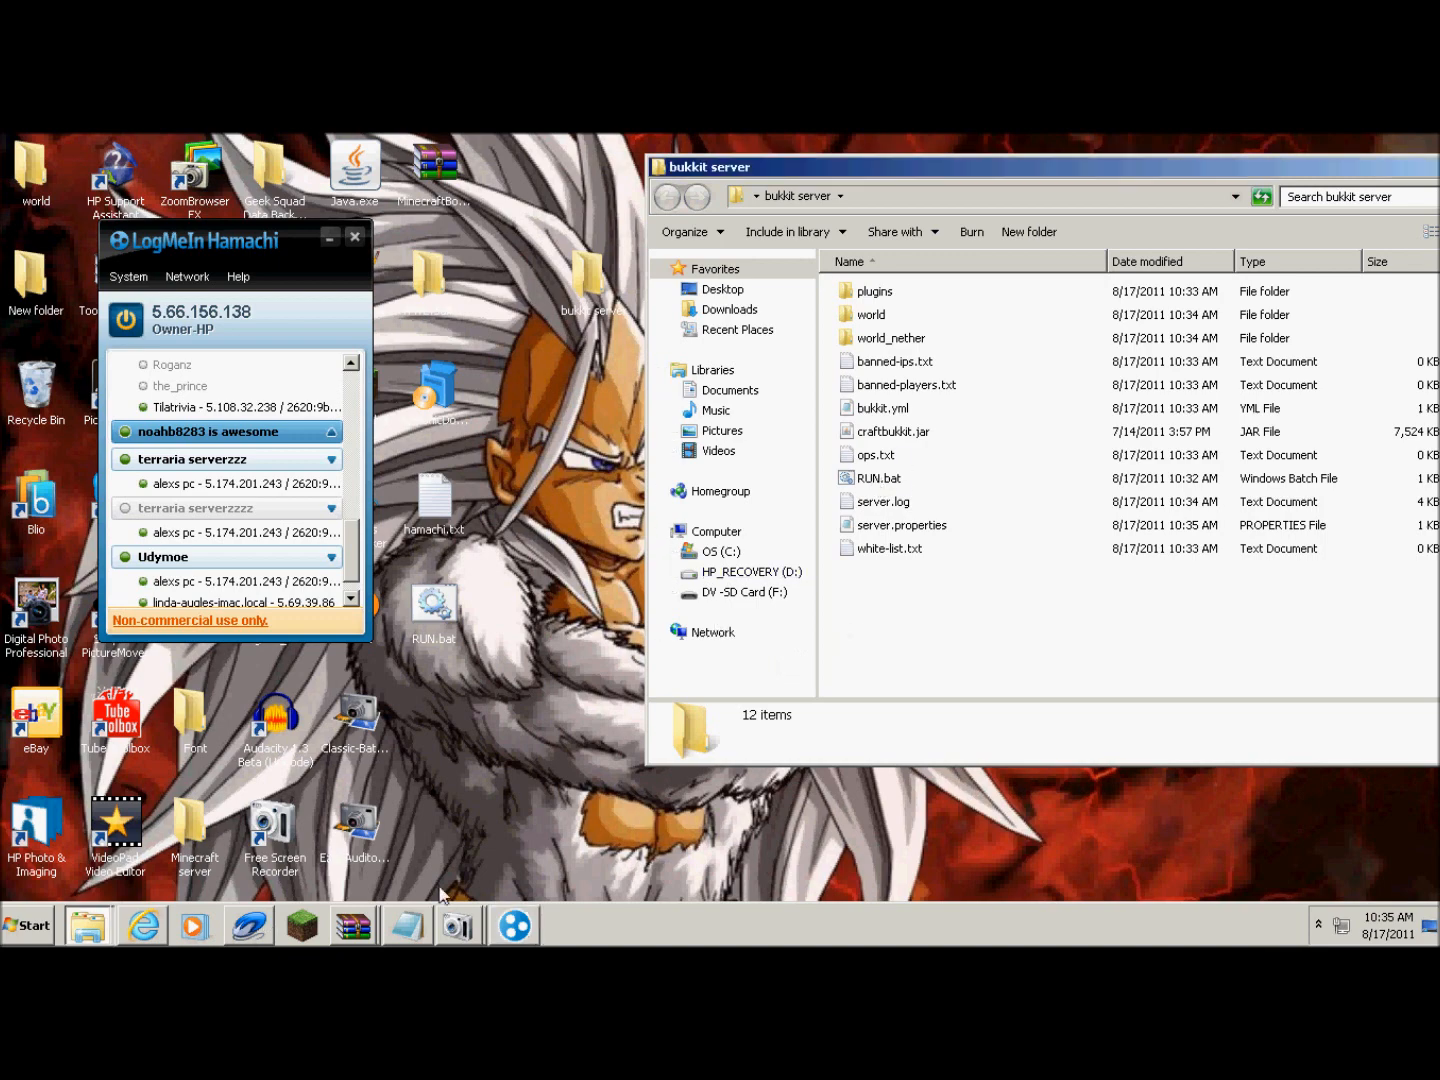
pyautogui.moveTo(906, 498)
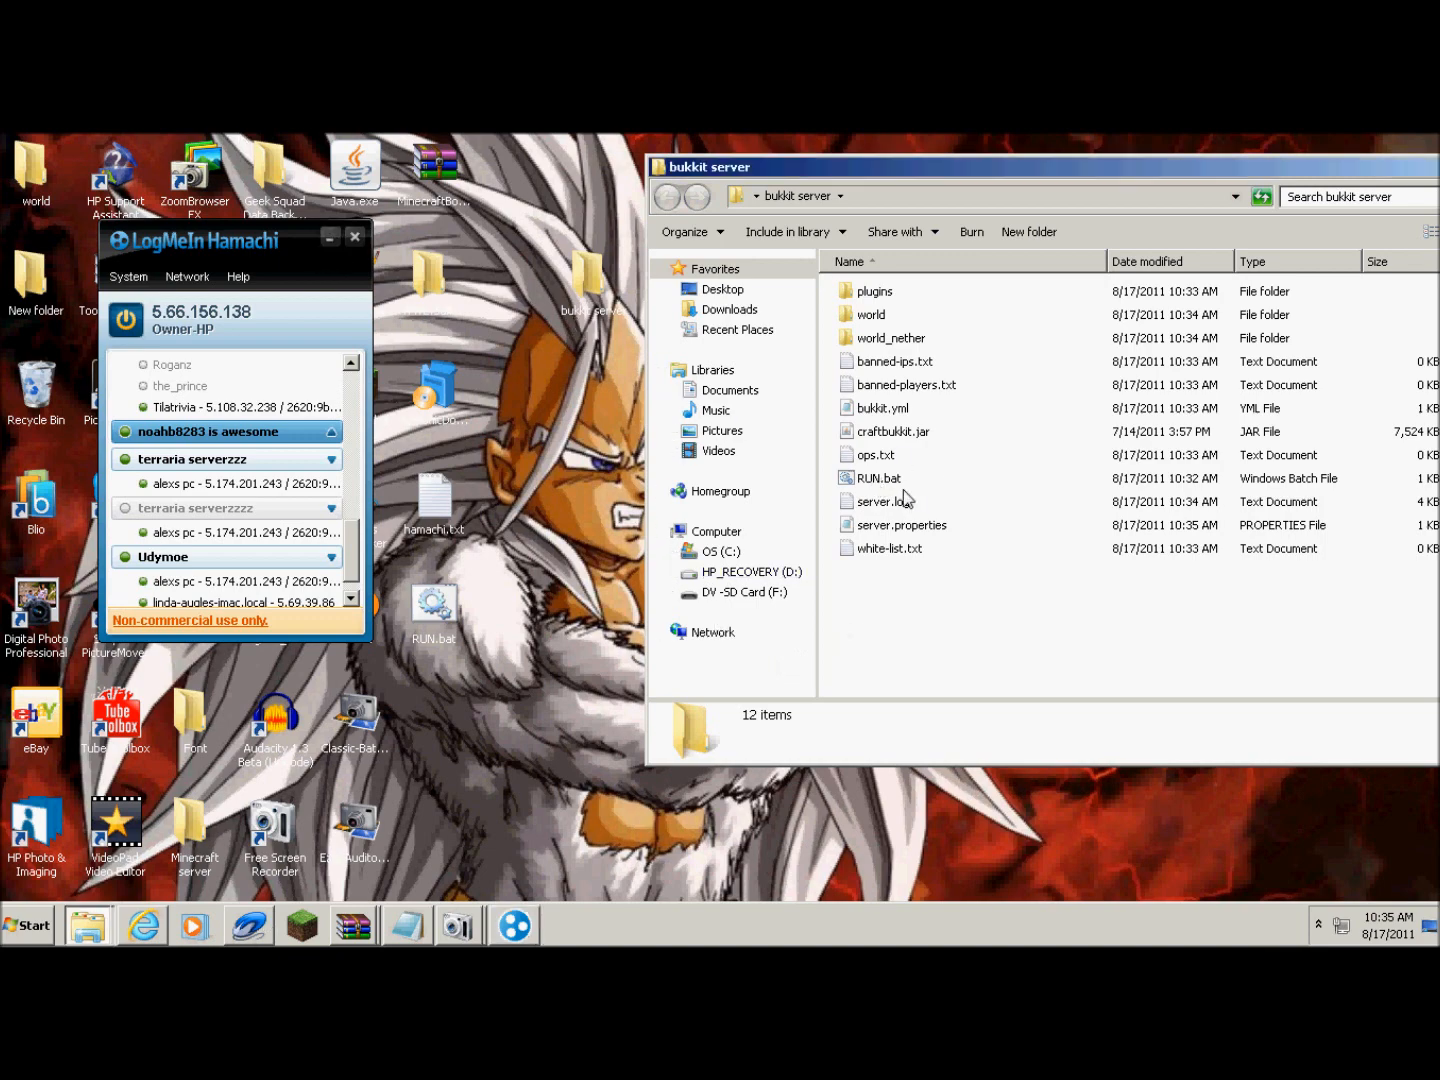
# Step: Launch RUN.bat again to start the Bukkit server
pyautogui.doubleClick(879, 478)
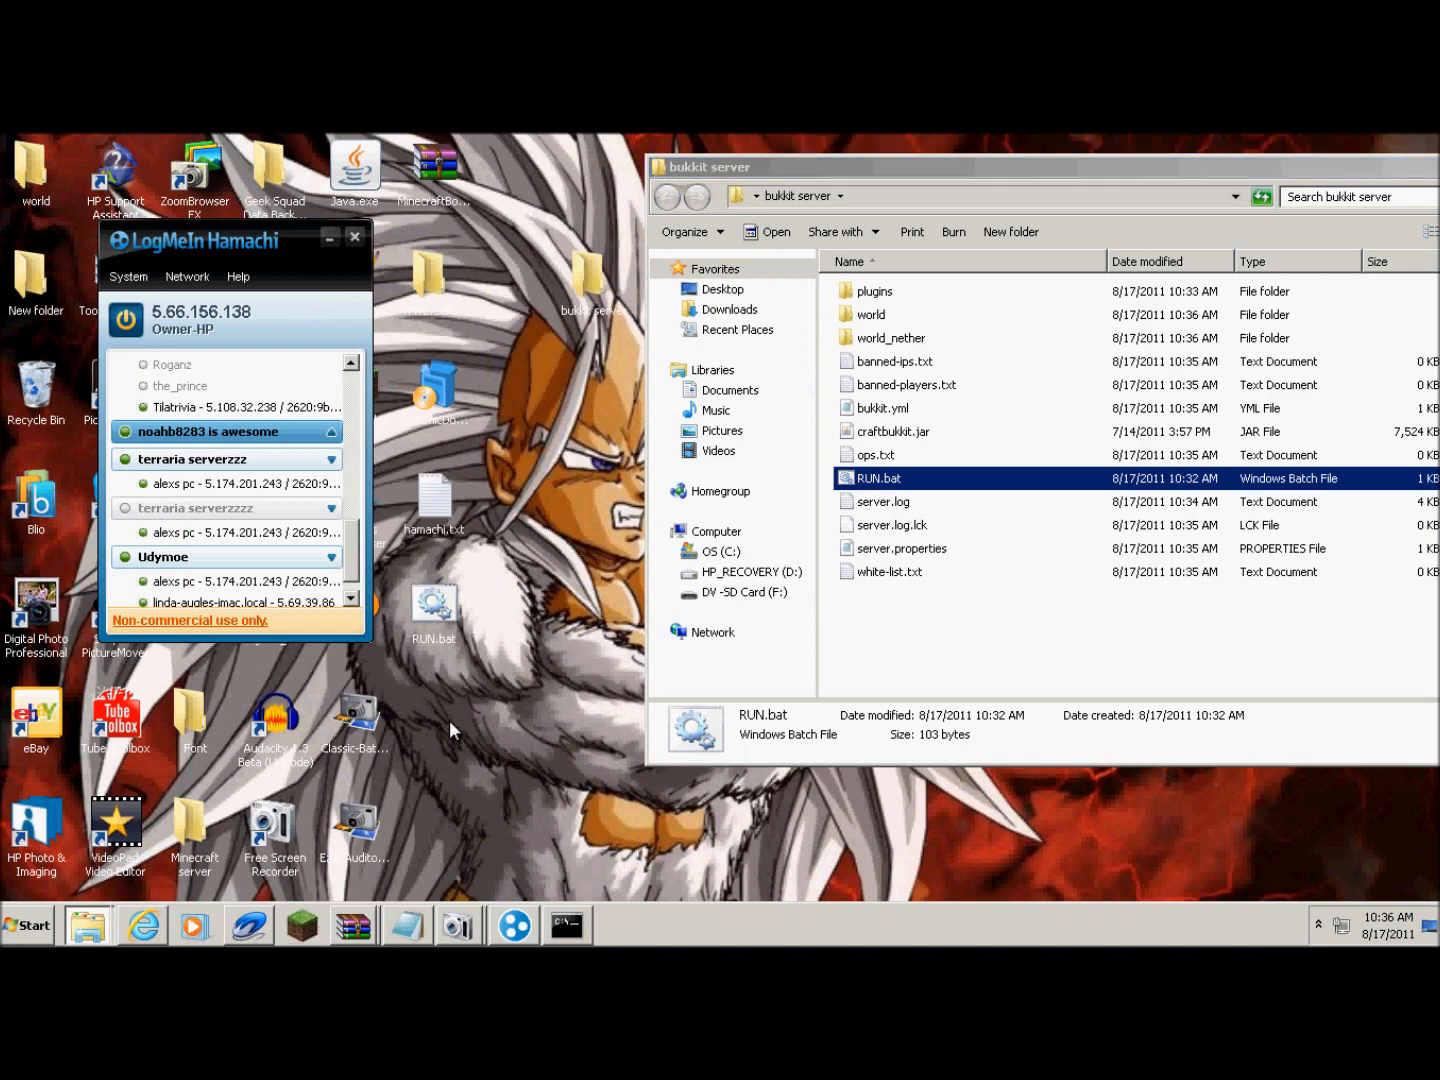
pyautogui.moveTo(456, 713)
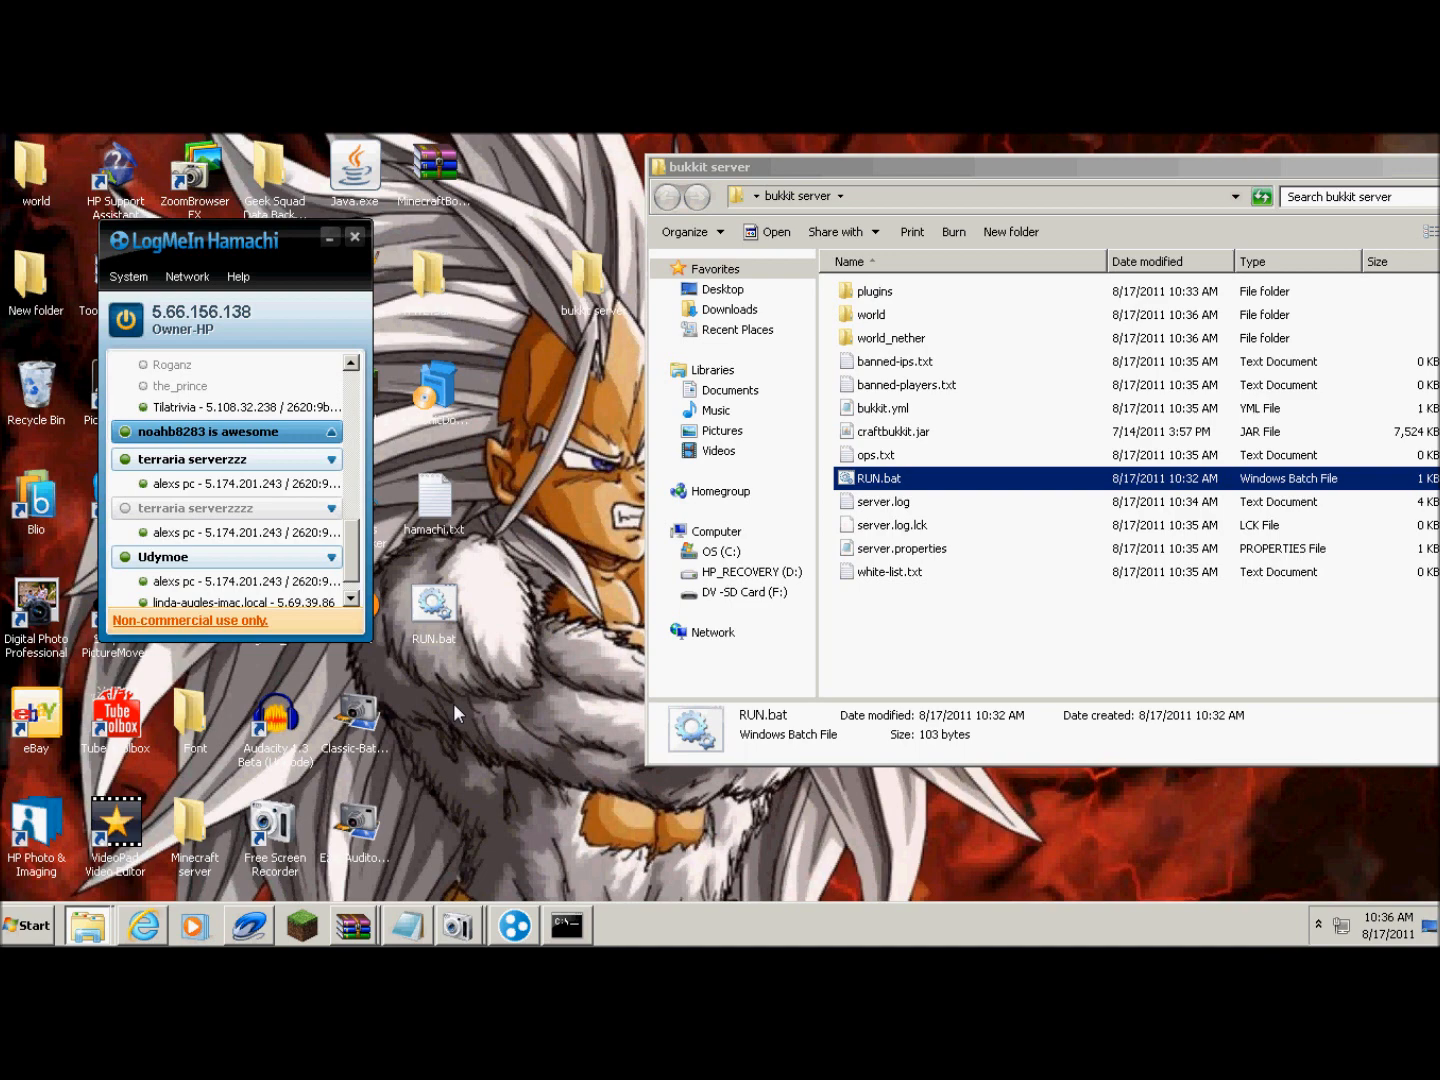
pyautogui.moveTo(465, 690)
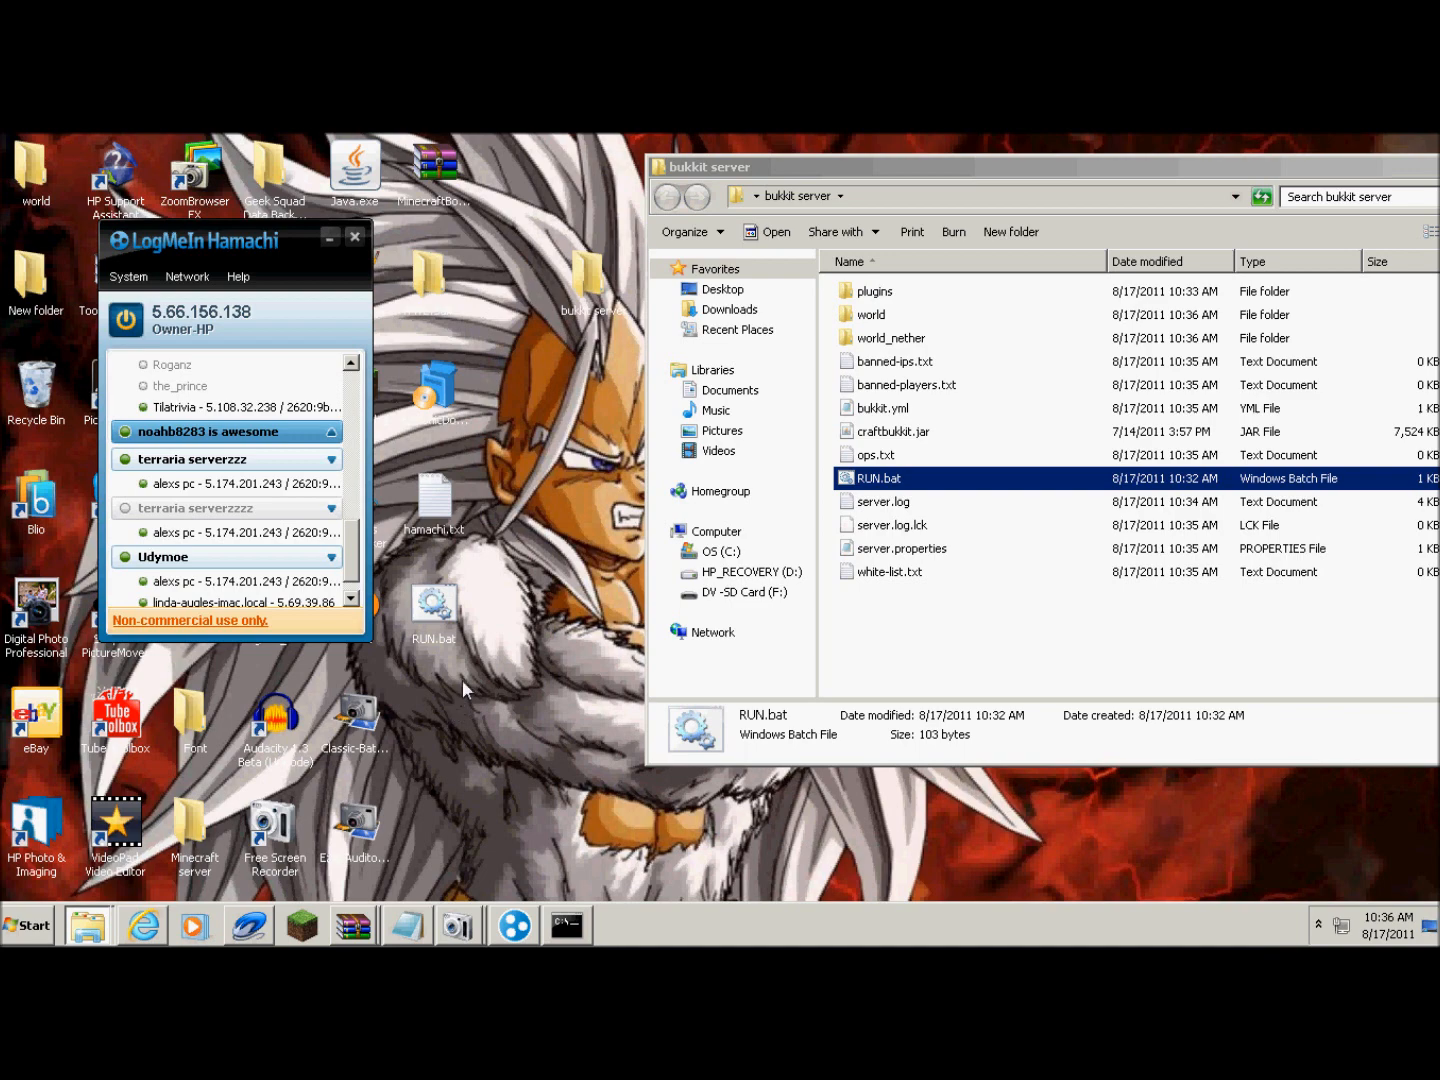
pyautogui.moveTo(568, 563)
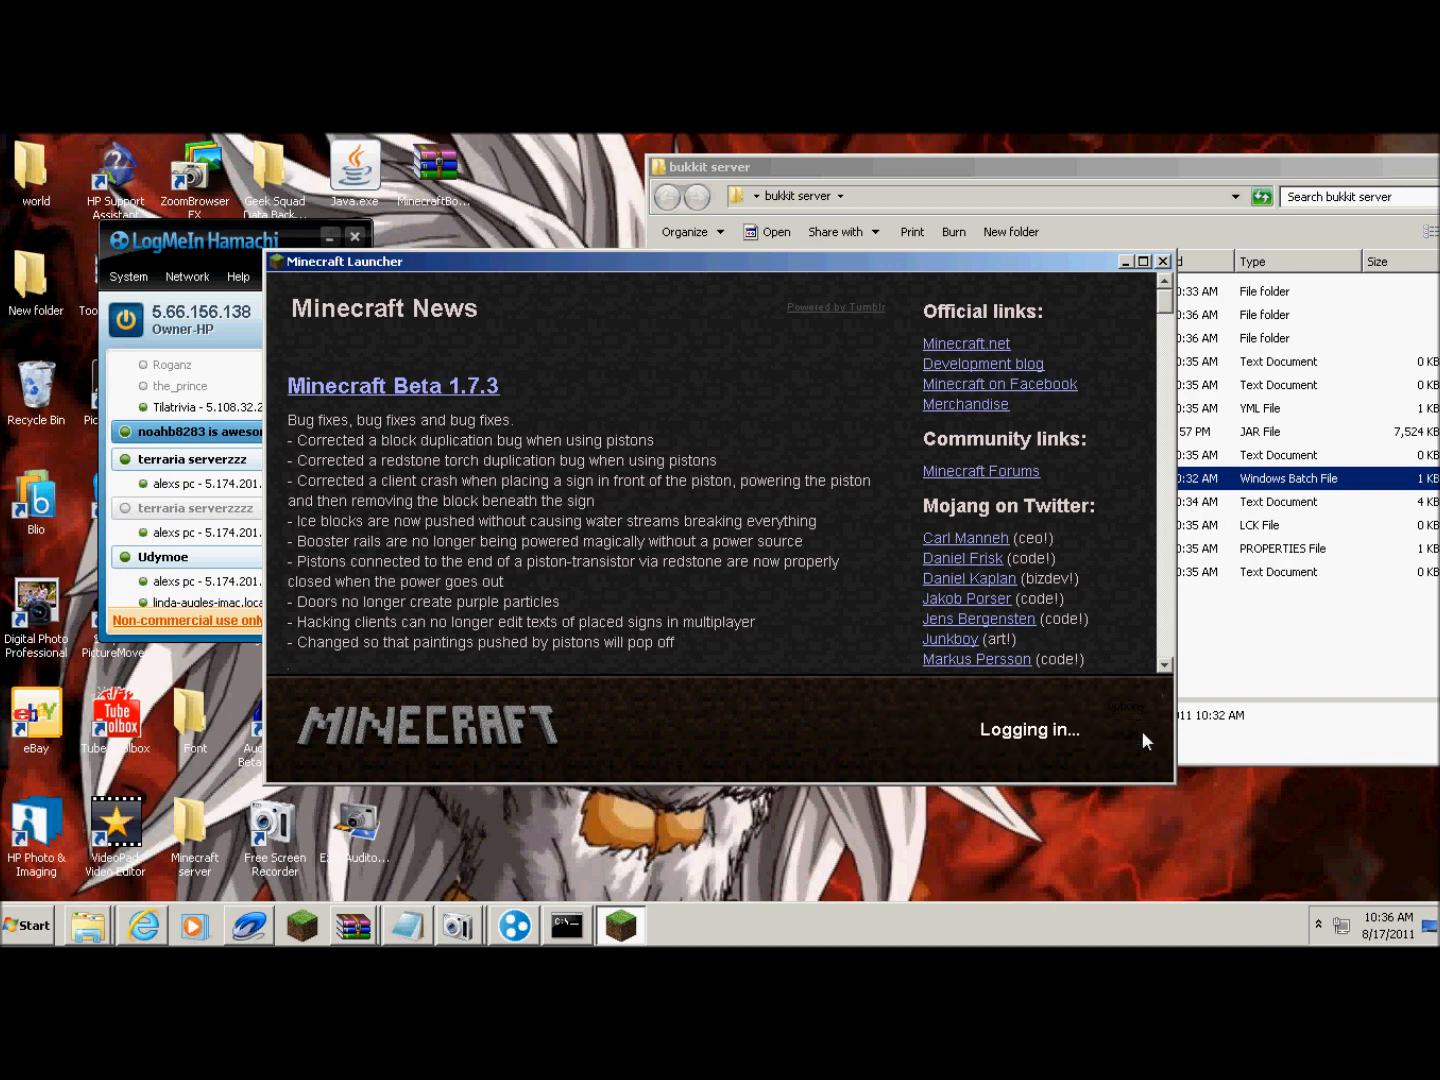
pyautogui.moveTo(1050, 725)
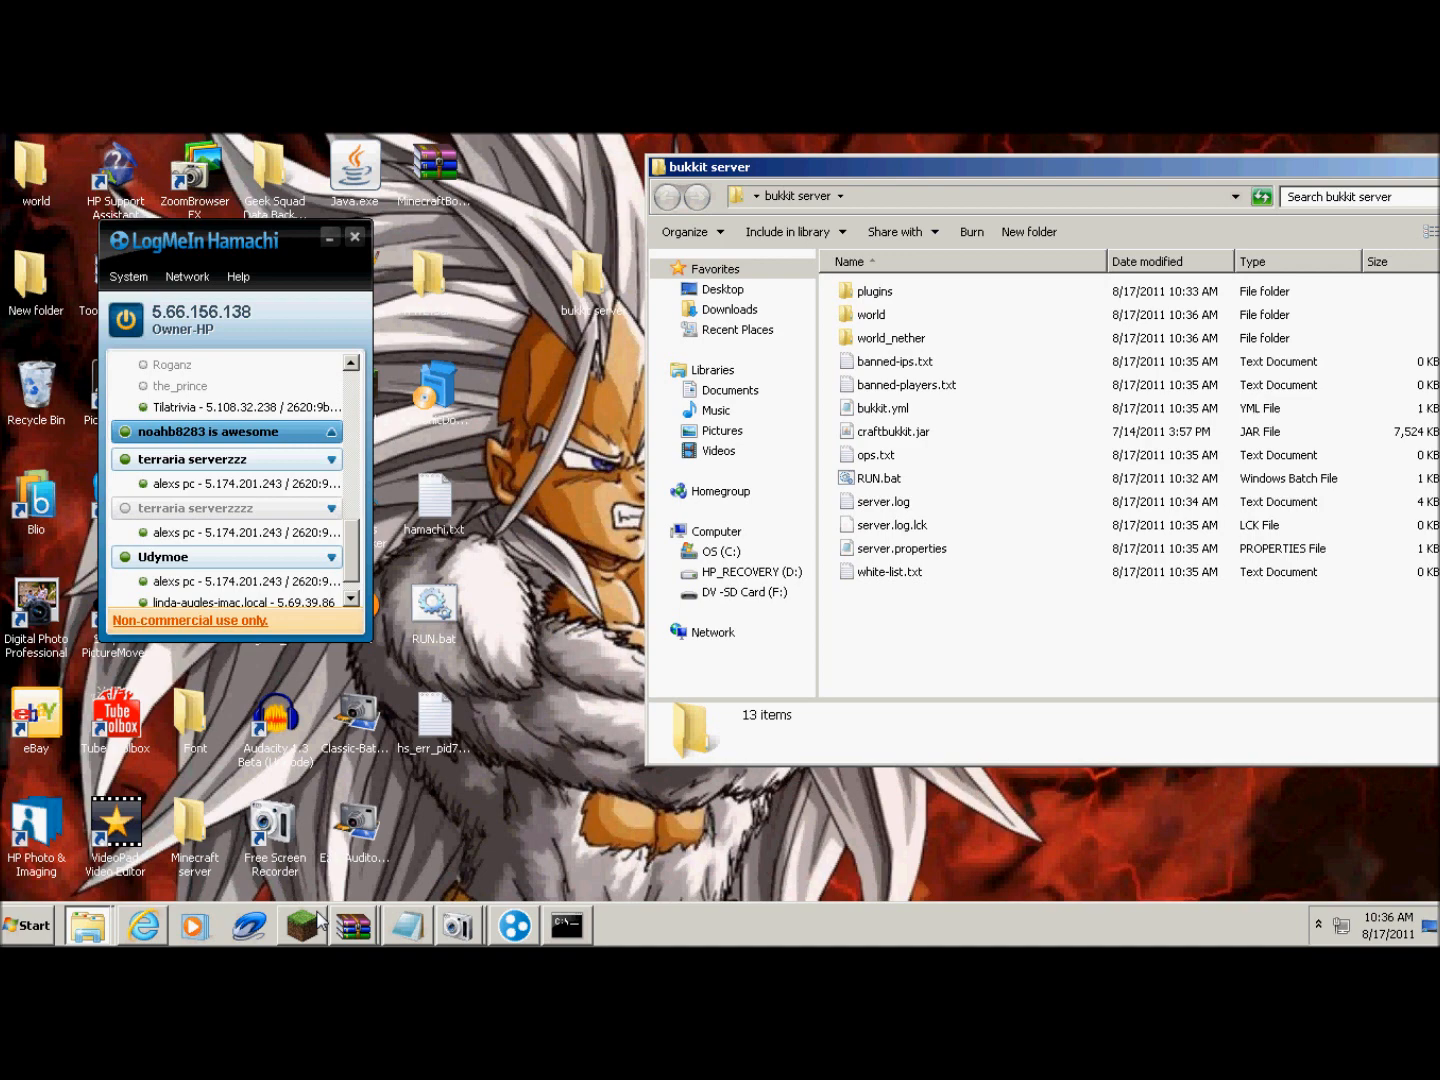
pyautogui.moveTo(152, 437)
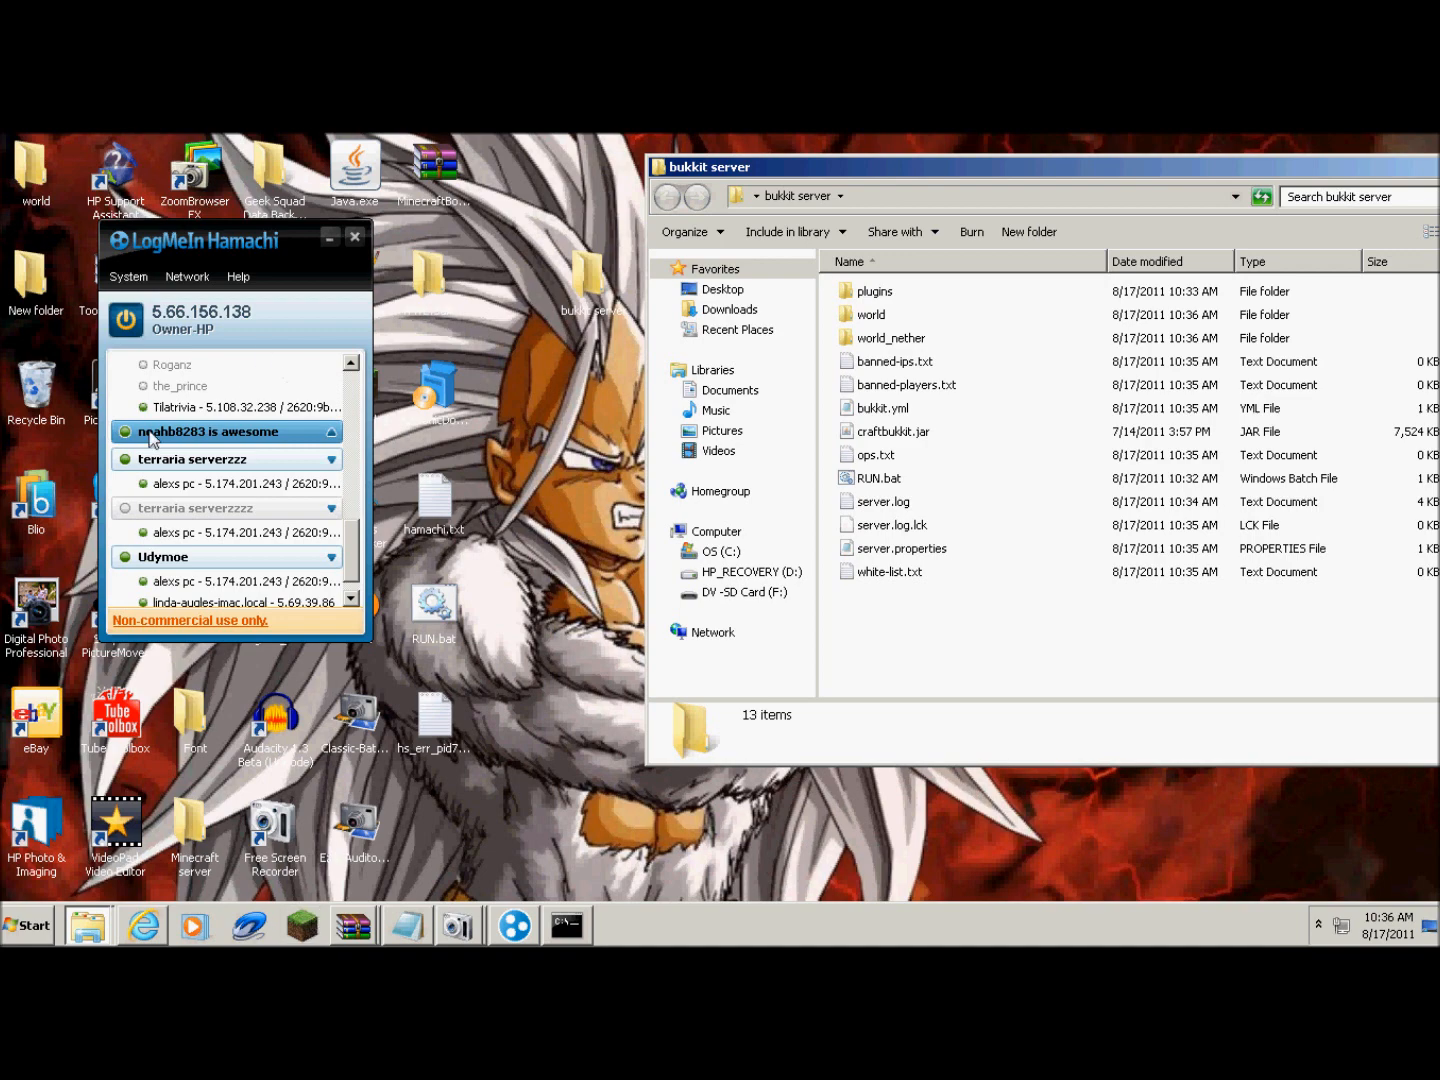
pyautogui.moveTo(185, 325)
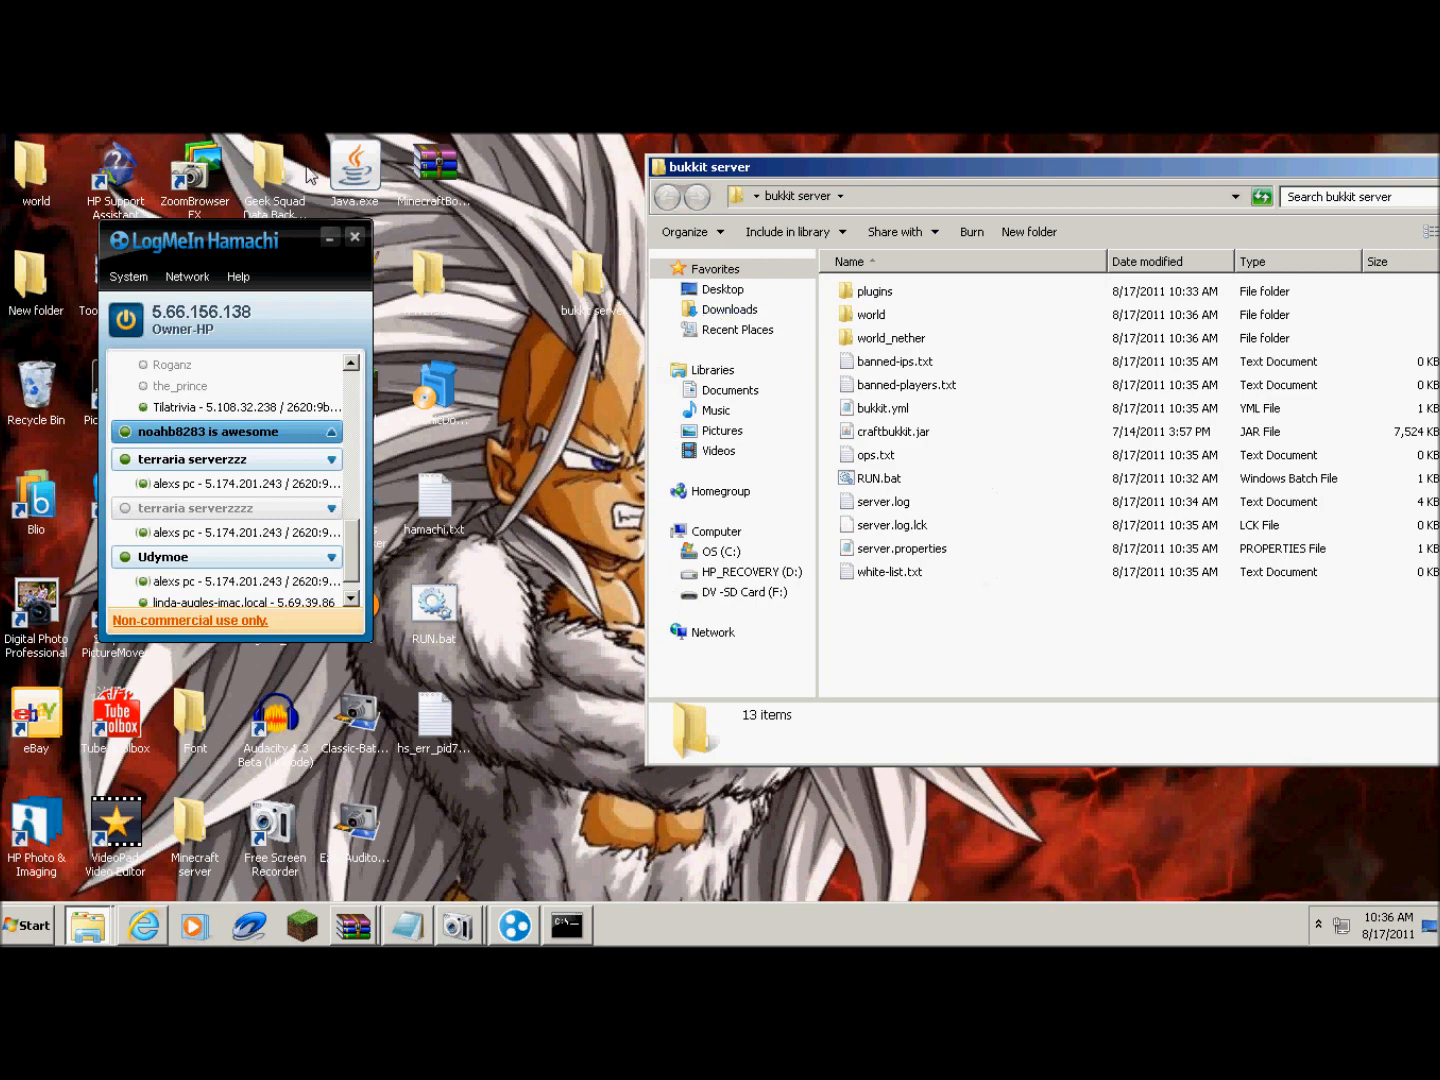
pyautogui.click(355, 236)
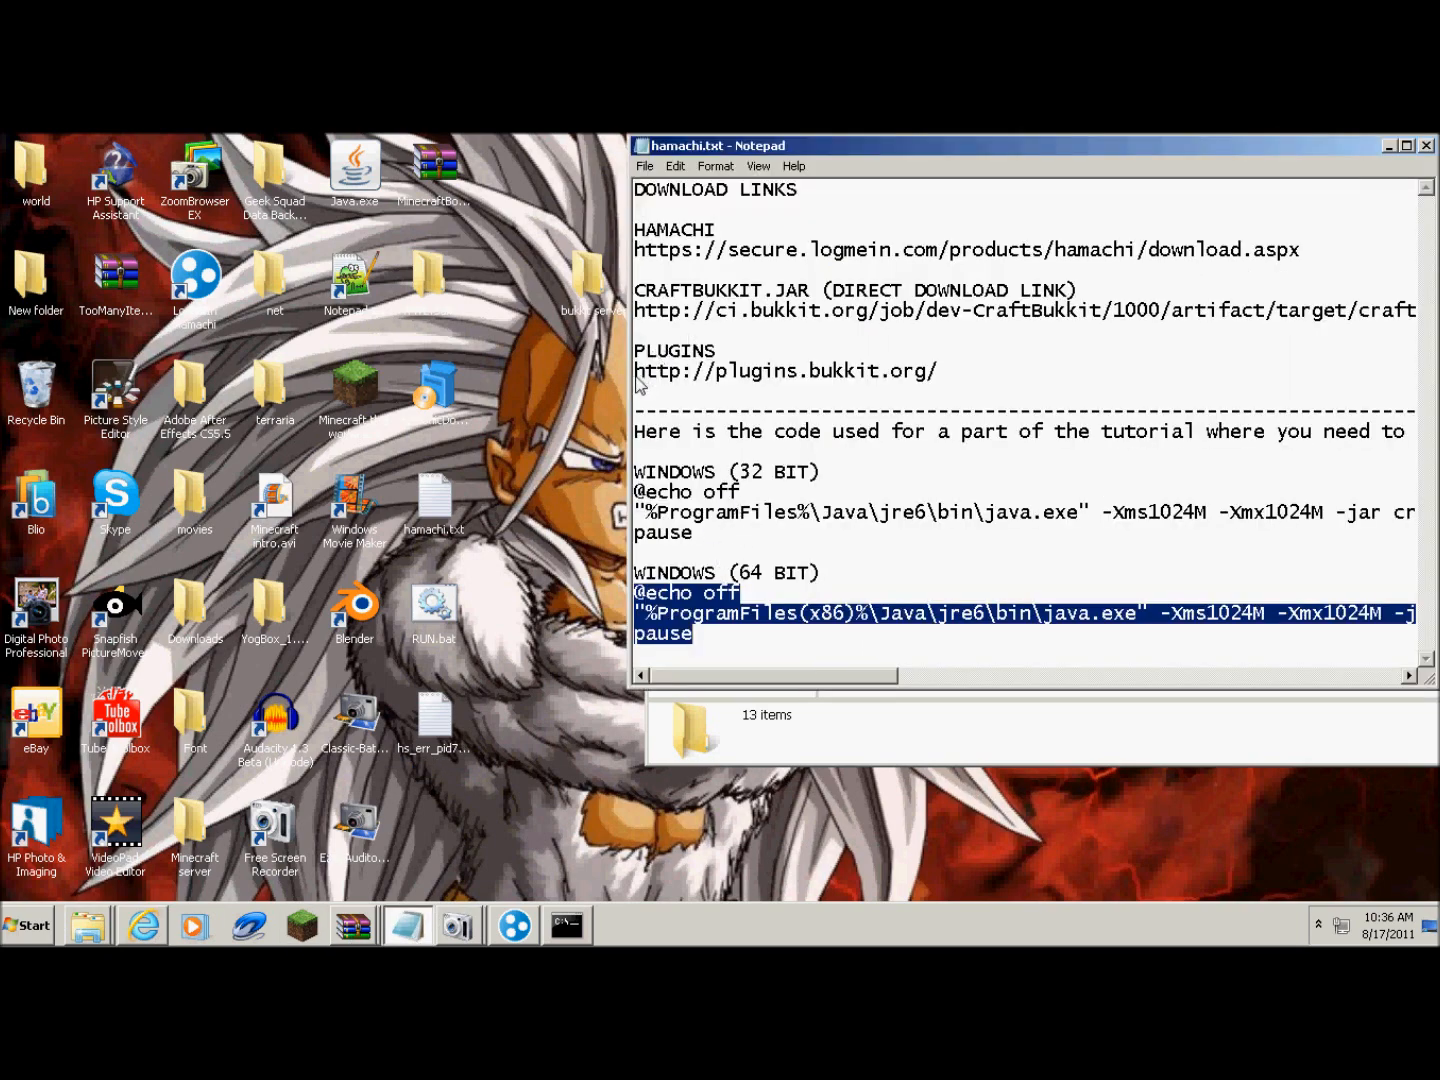
# Step: Copy the plugins.bukkit.org link from hamachi.txt and paste it into Internet Explorer
pyautogui.rightClick(785, 371)
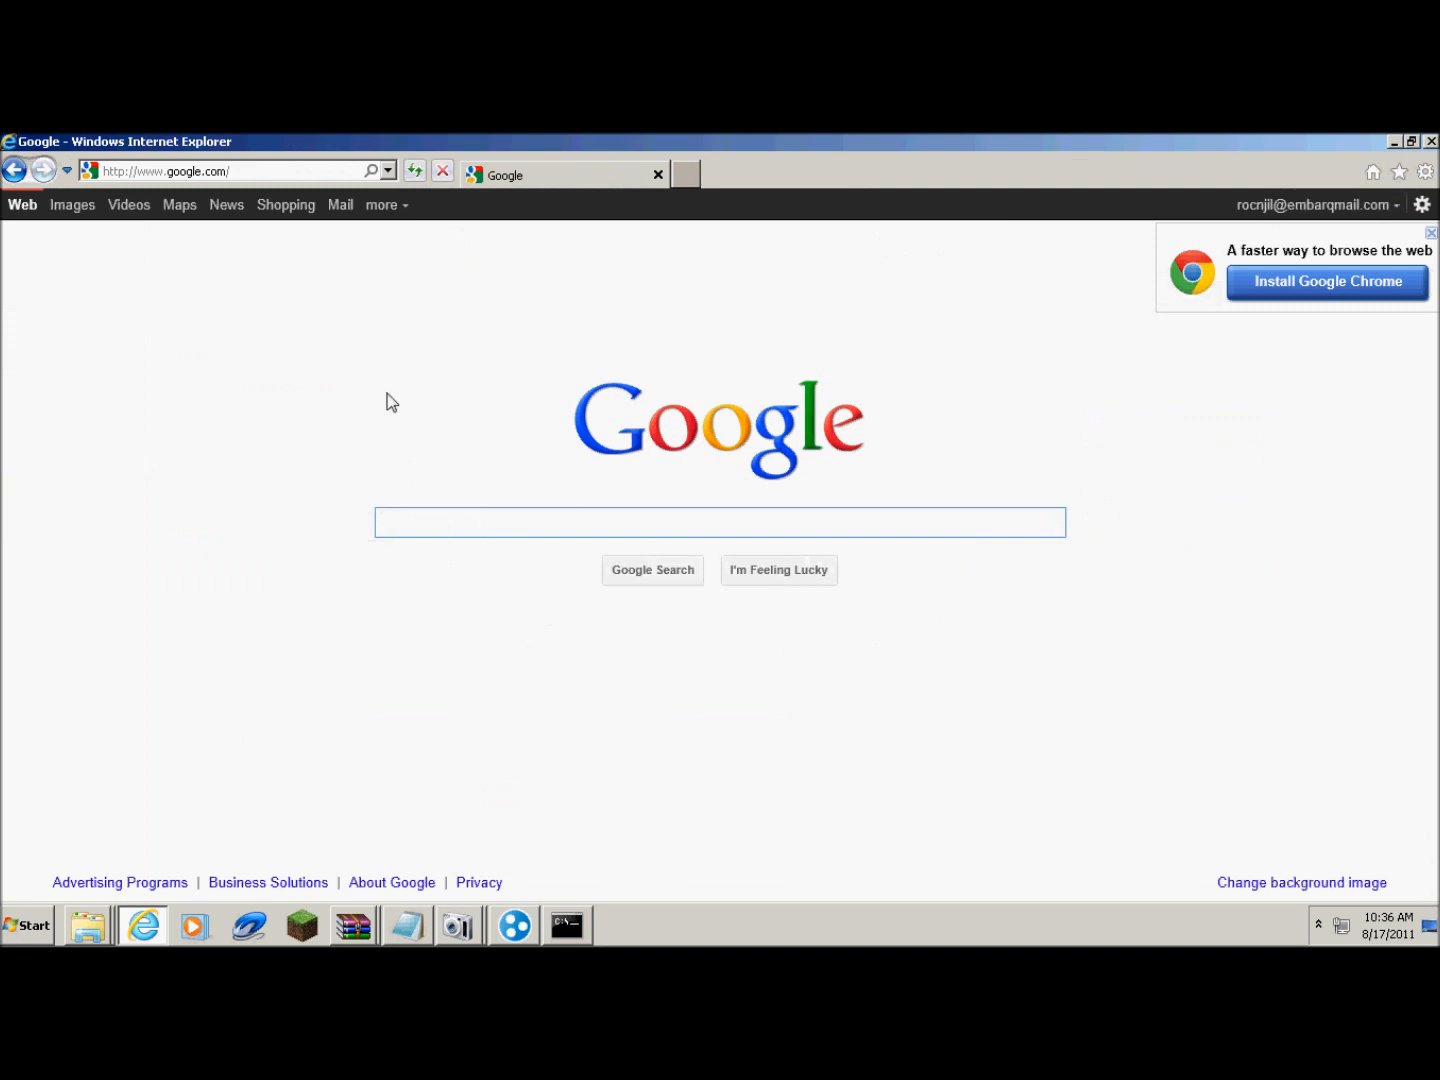
pyautogui.rightClick(230, 170)
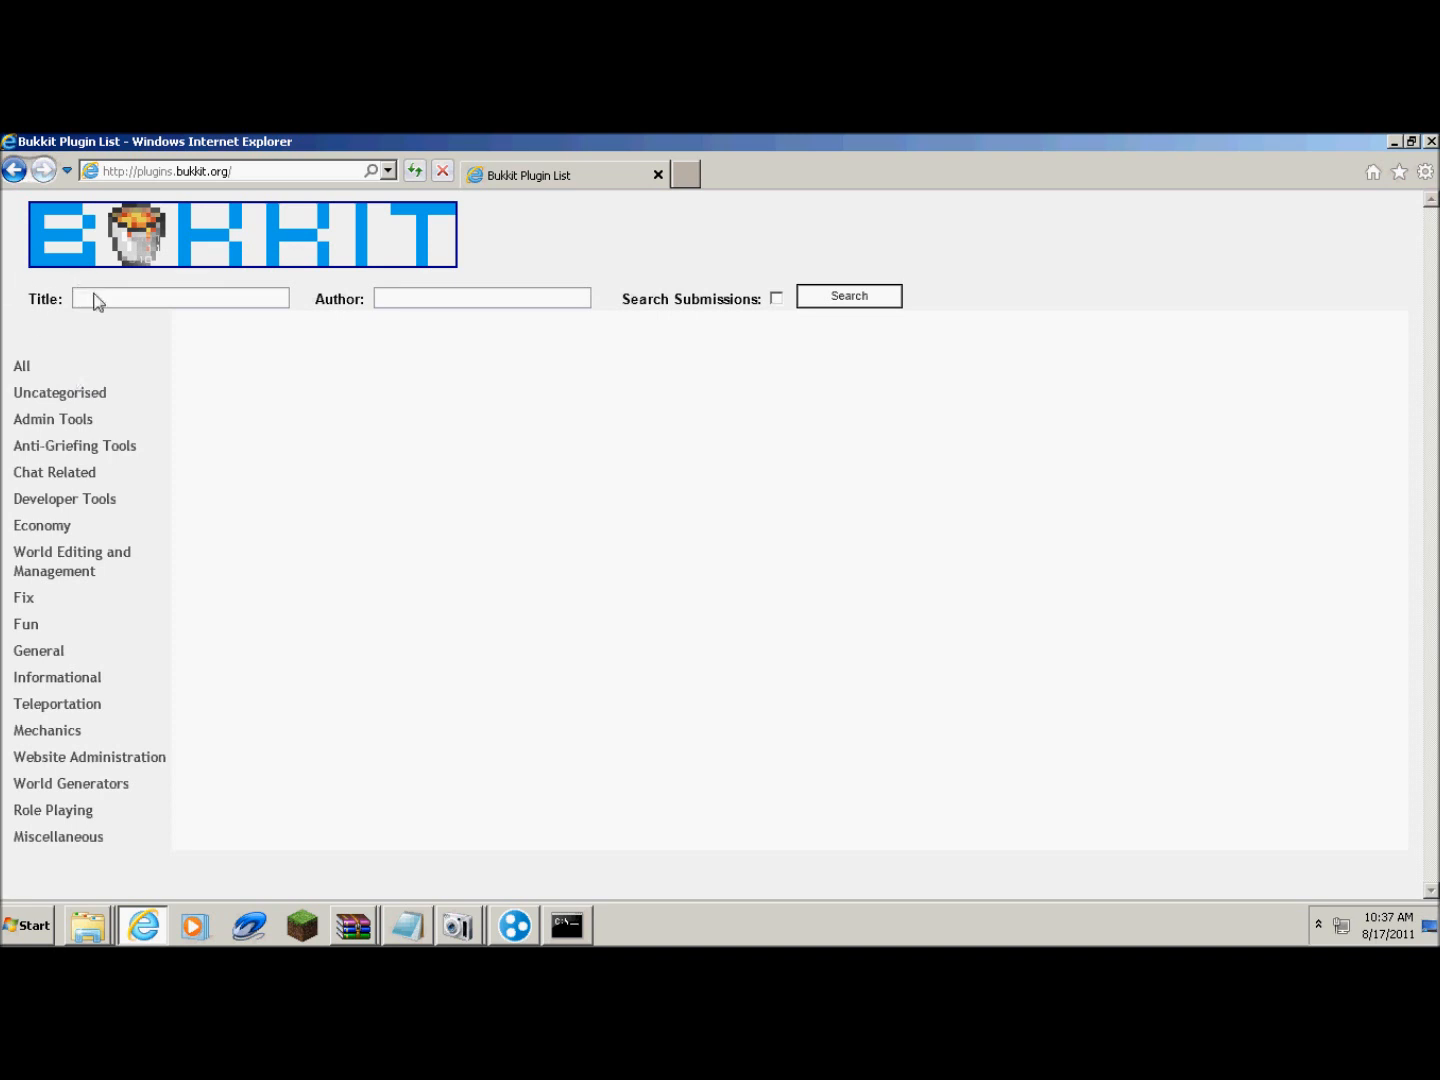
# Step: Search the Bukkit plugin list for the title 'essentials'
pyautogui.write('e')
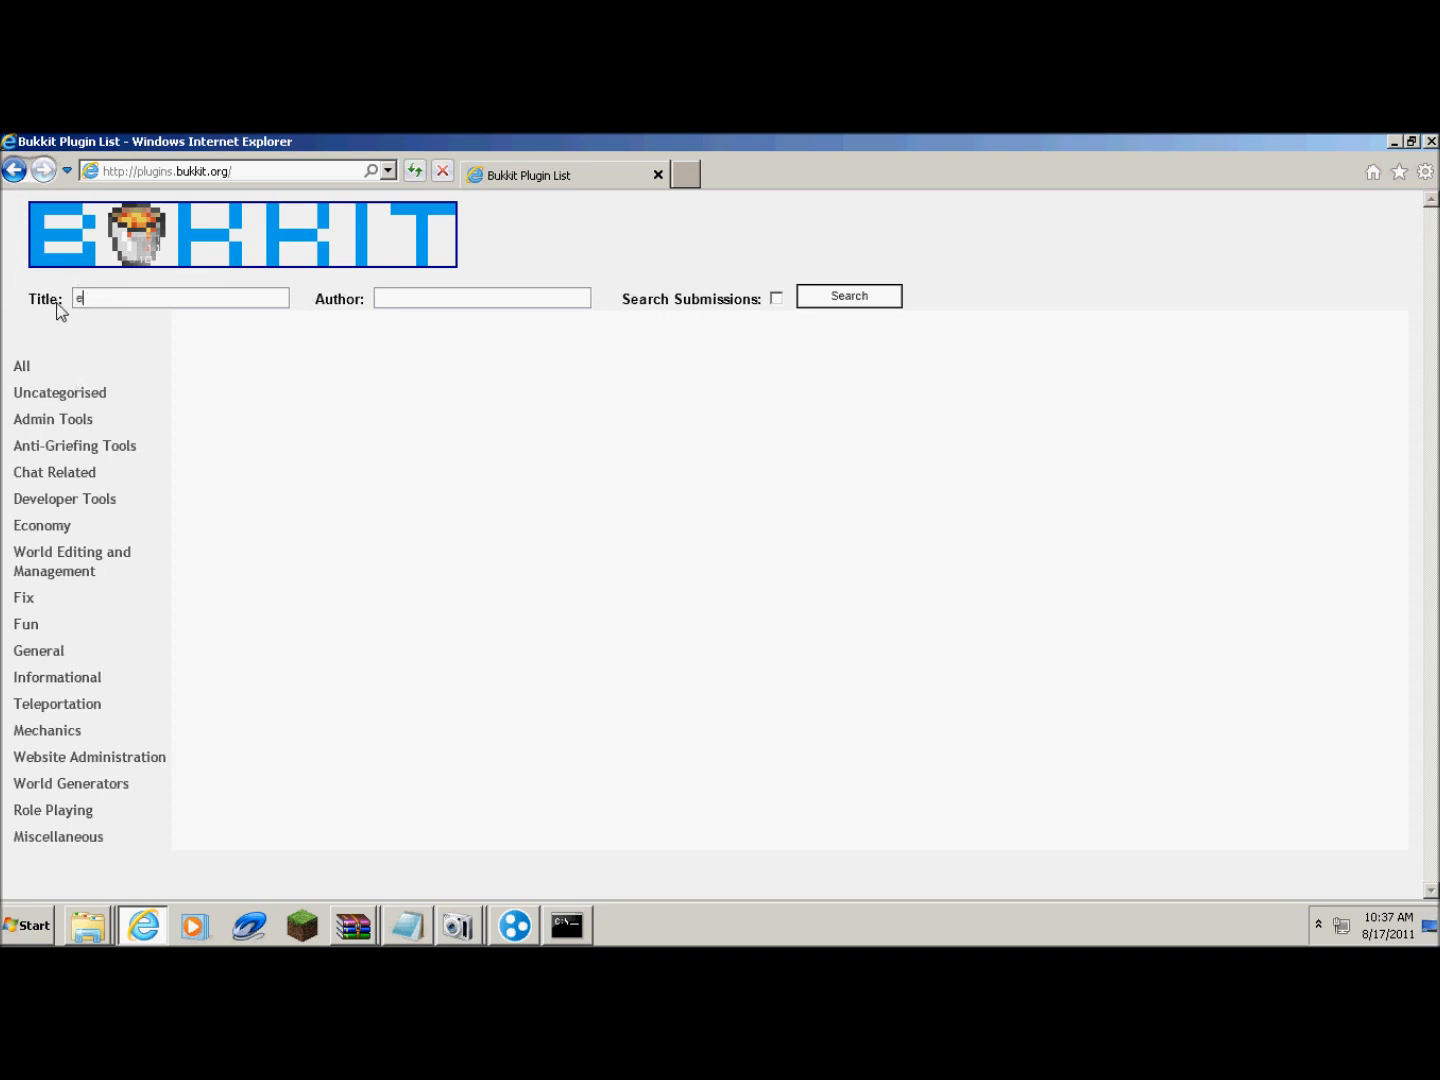
pyautogui.write('ssentials')
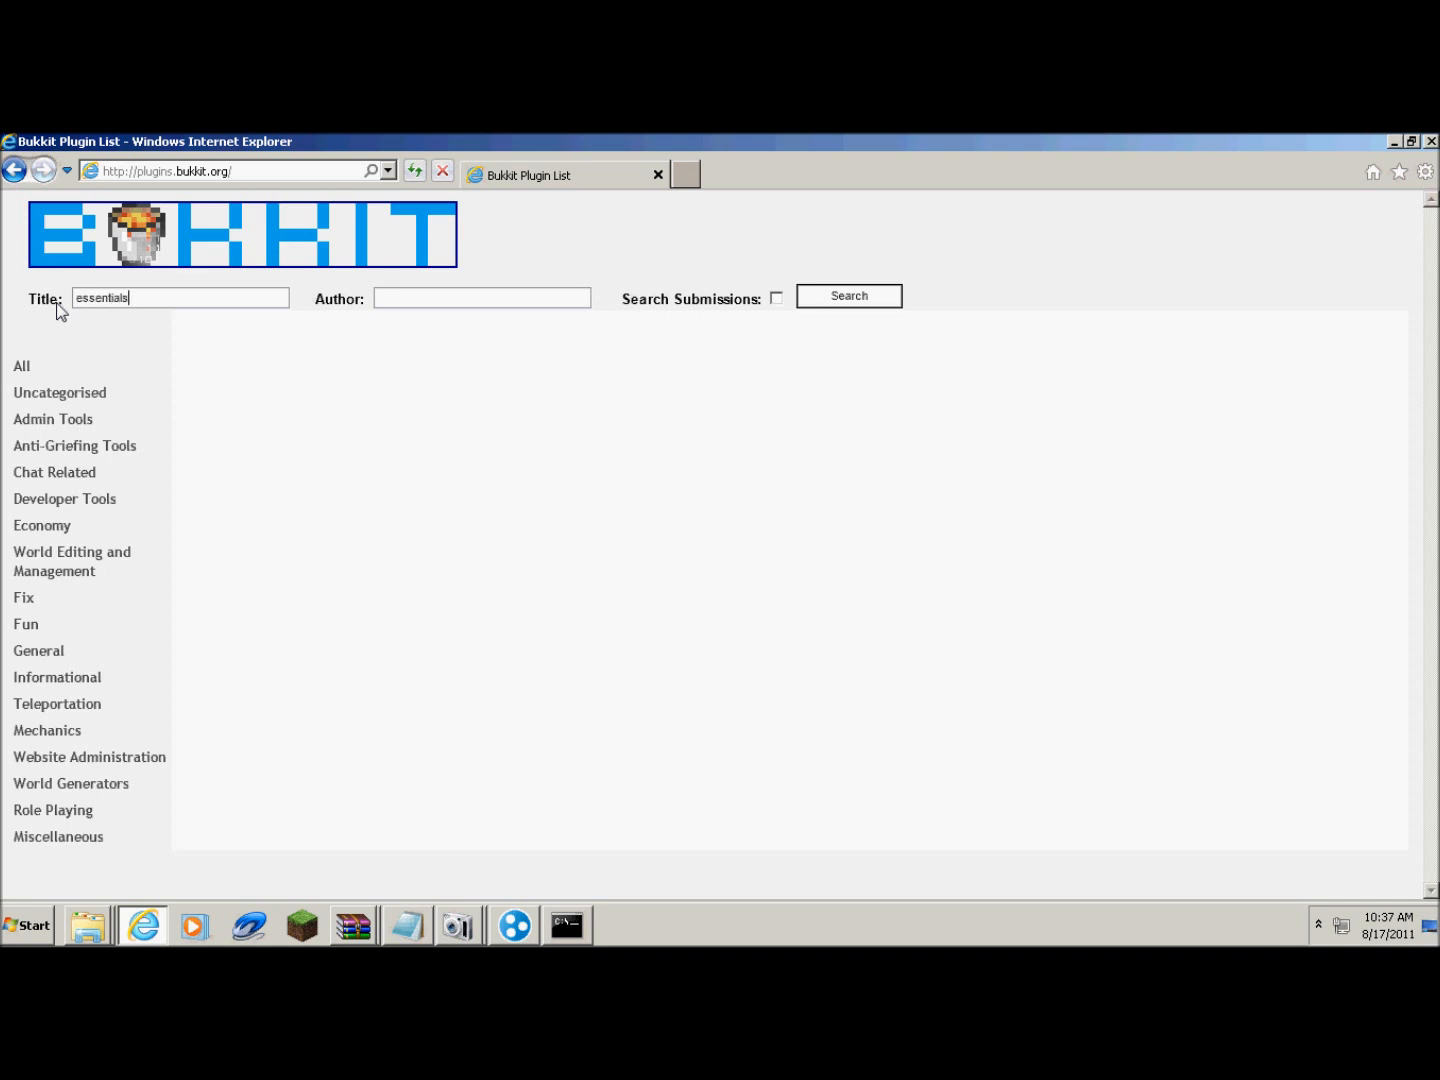
pyautogui.click(848, 295)
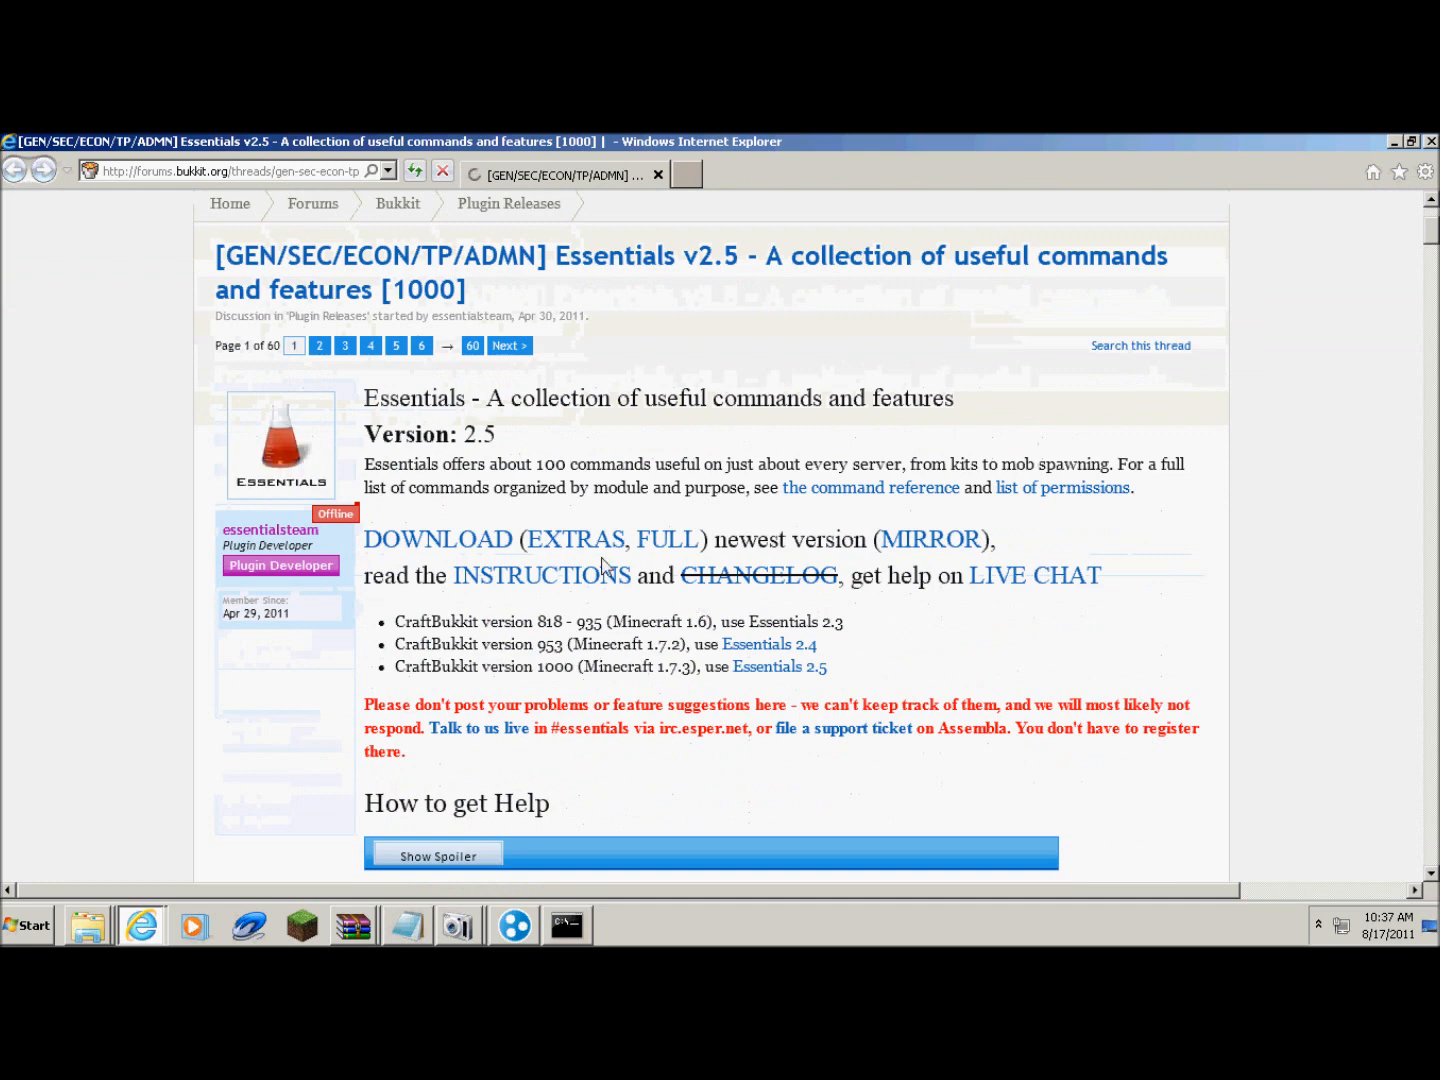
# Step: Download Essentials-2.5.6.zip, dismissing the extra pop-up, and choose Save and open
pyautogui.click(438, 538)
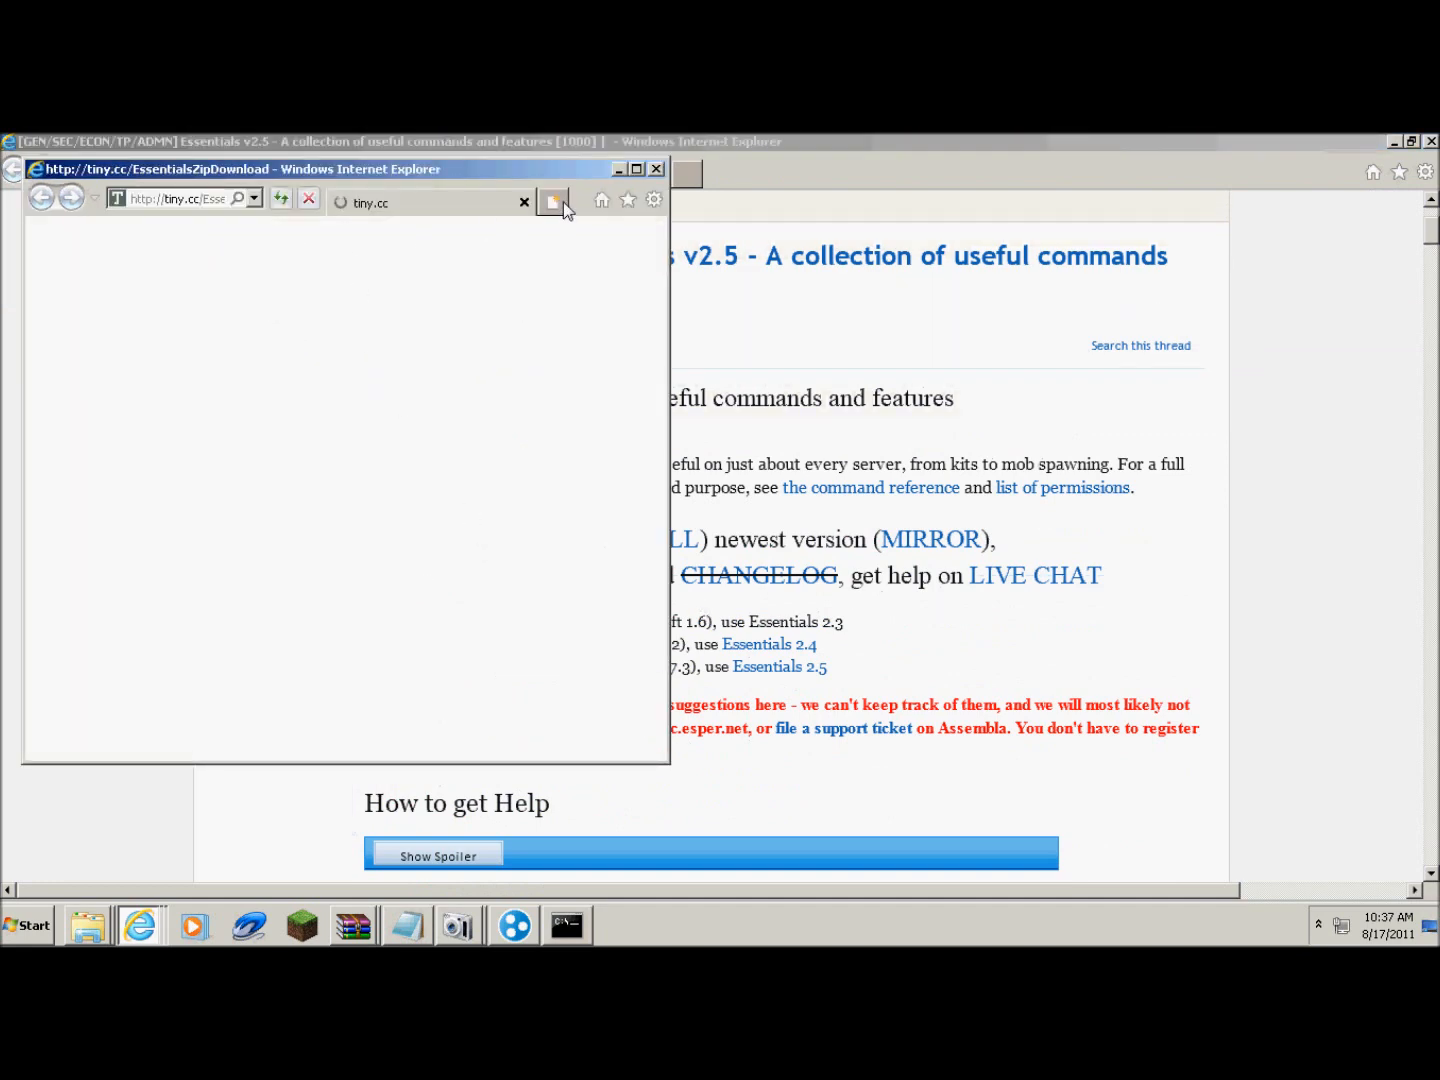
pyautogui.click(657, 168)
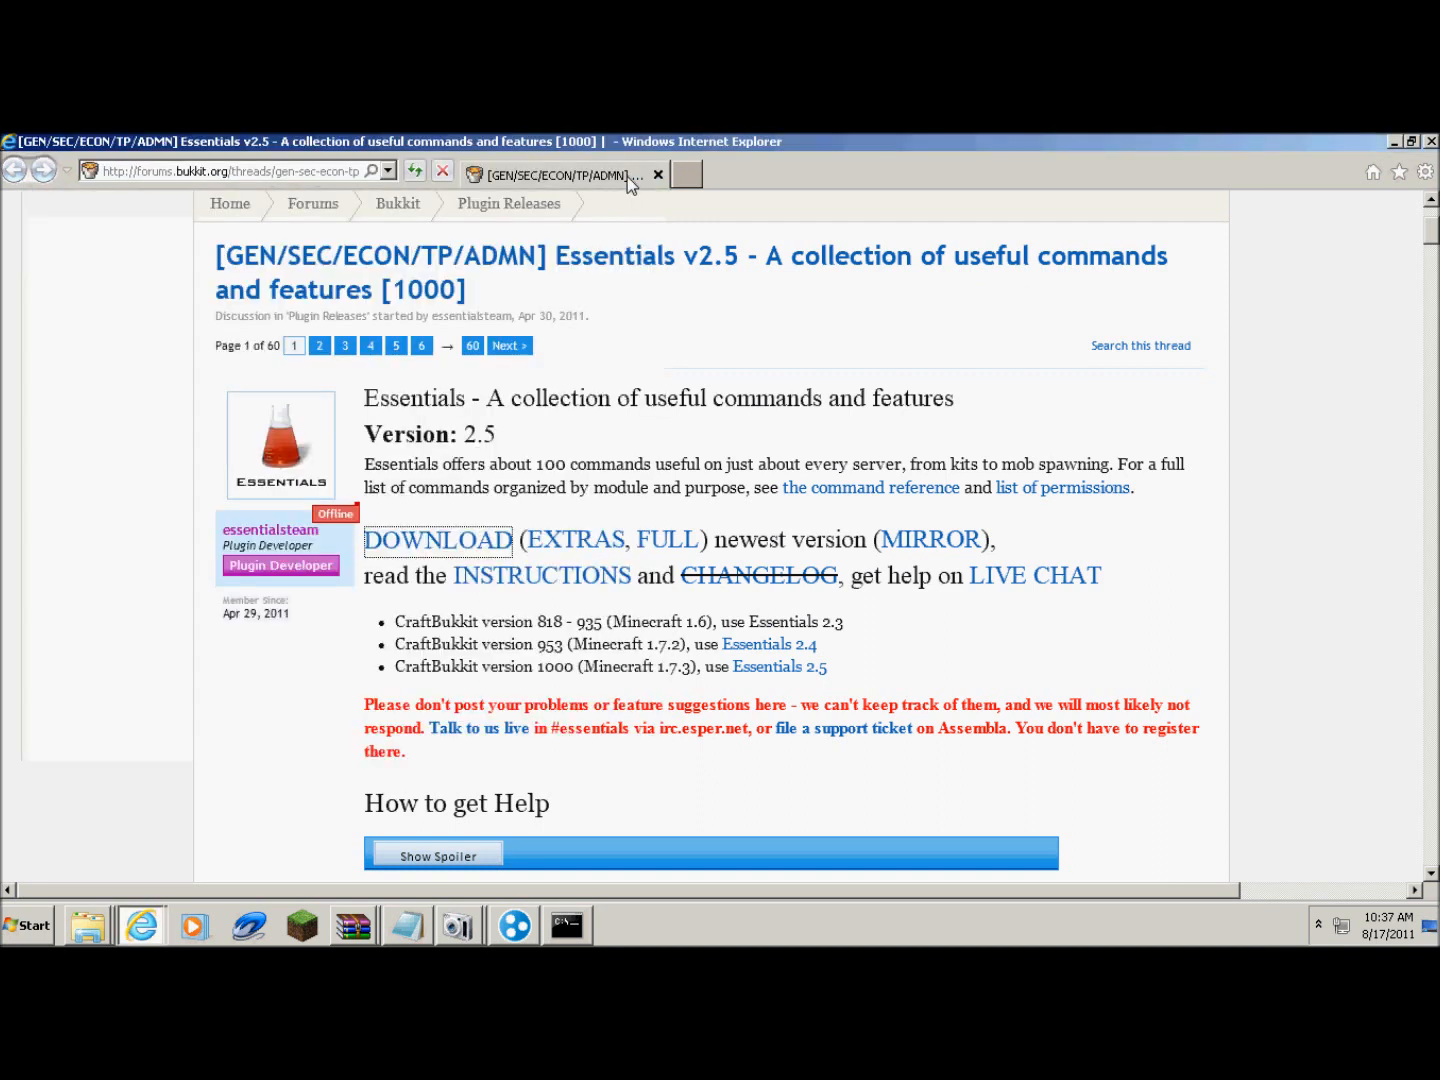
pyautogui.click(437, 540)
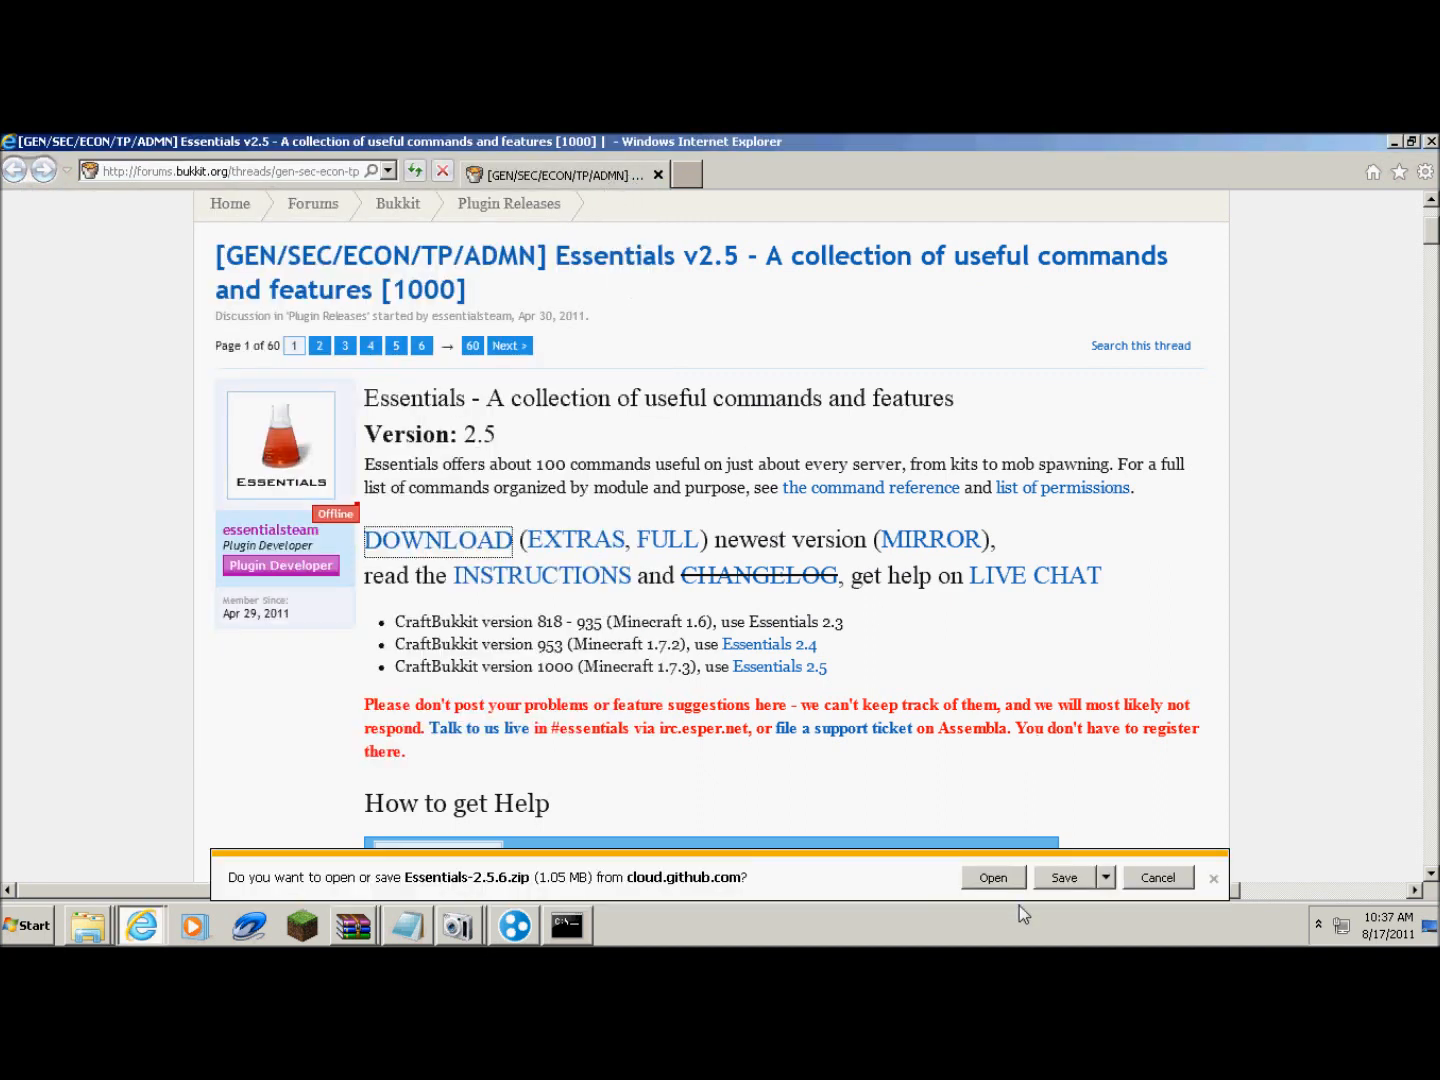
pyautogui.click(1106, 877)
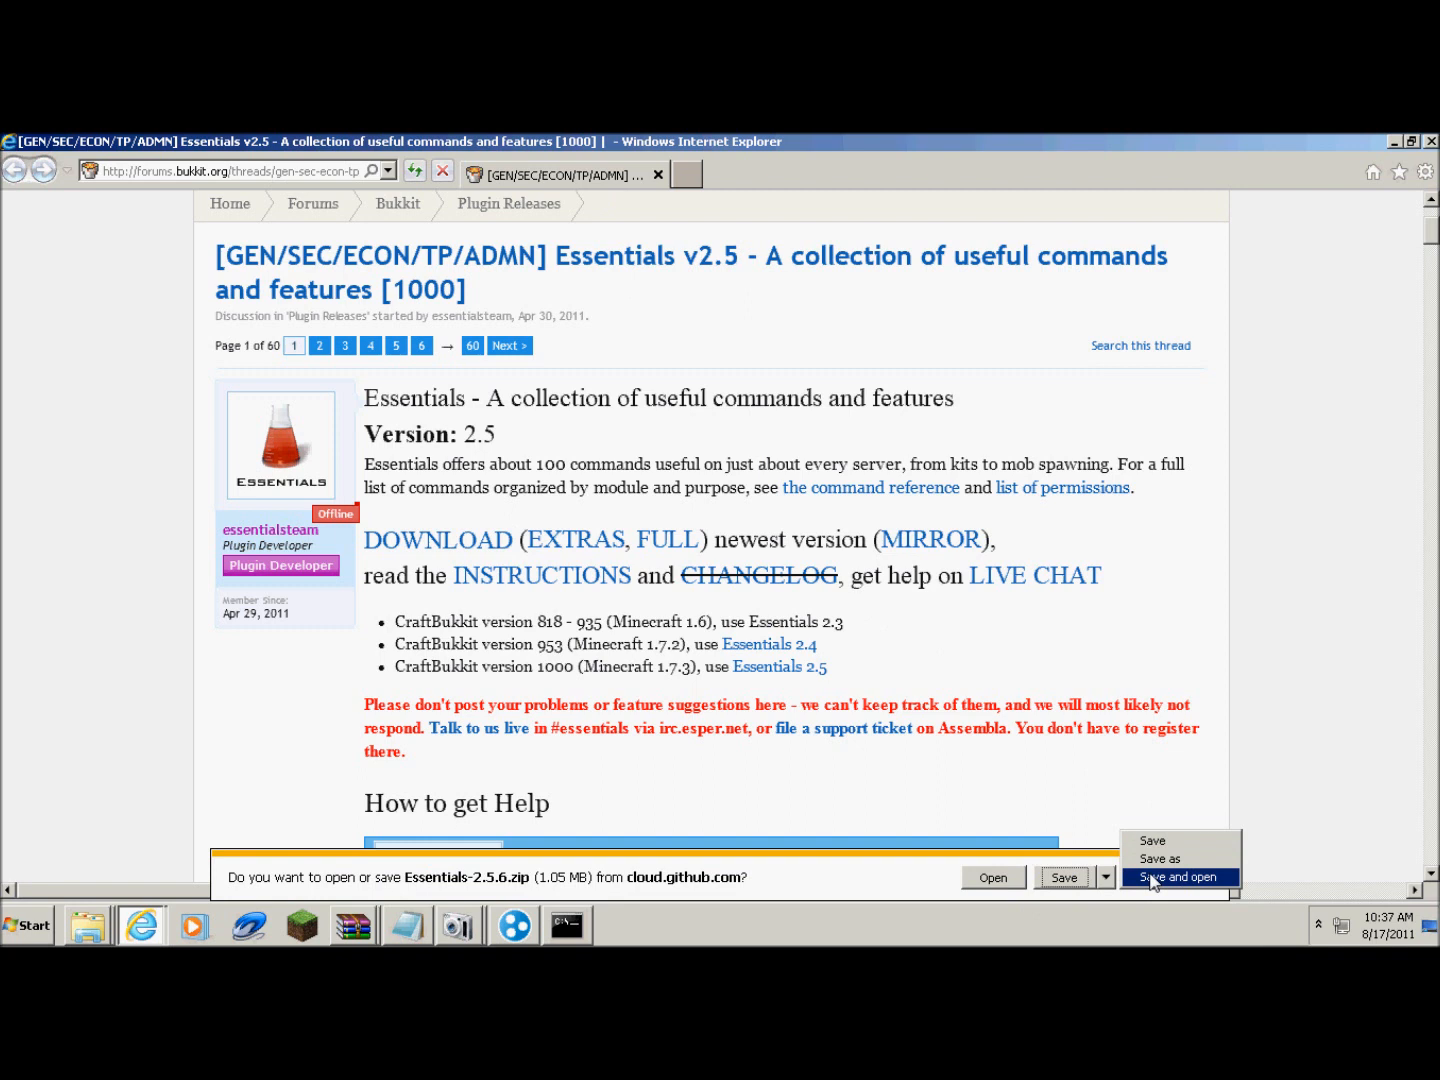
pyautogui.click(1178, 877)
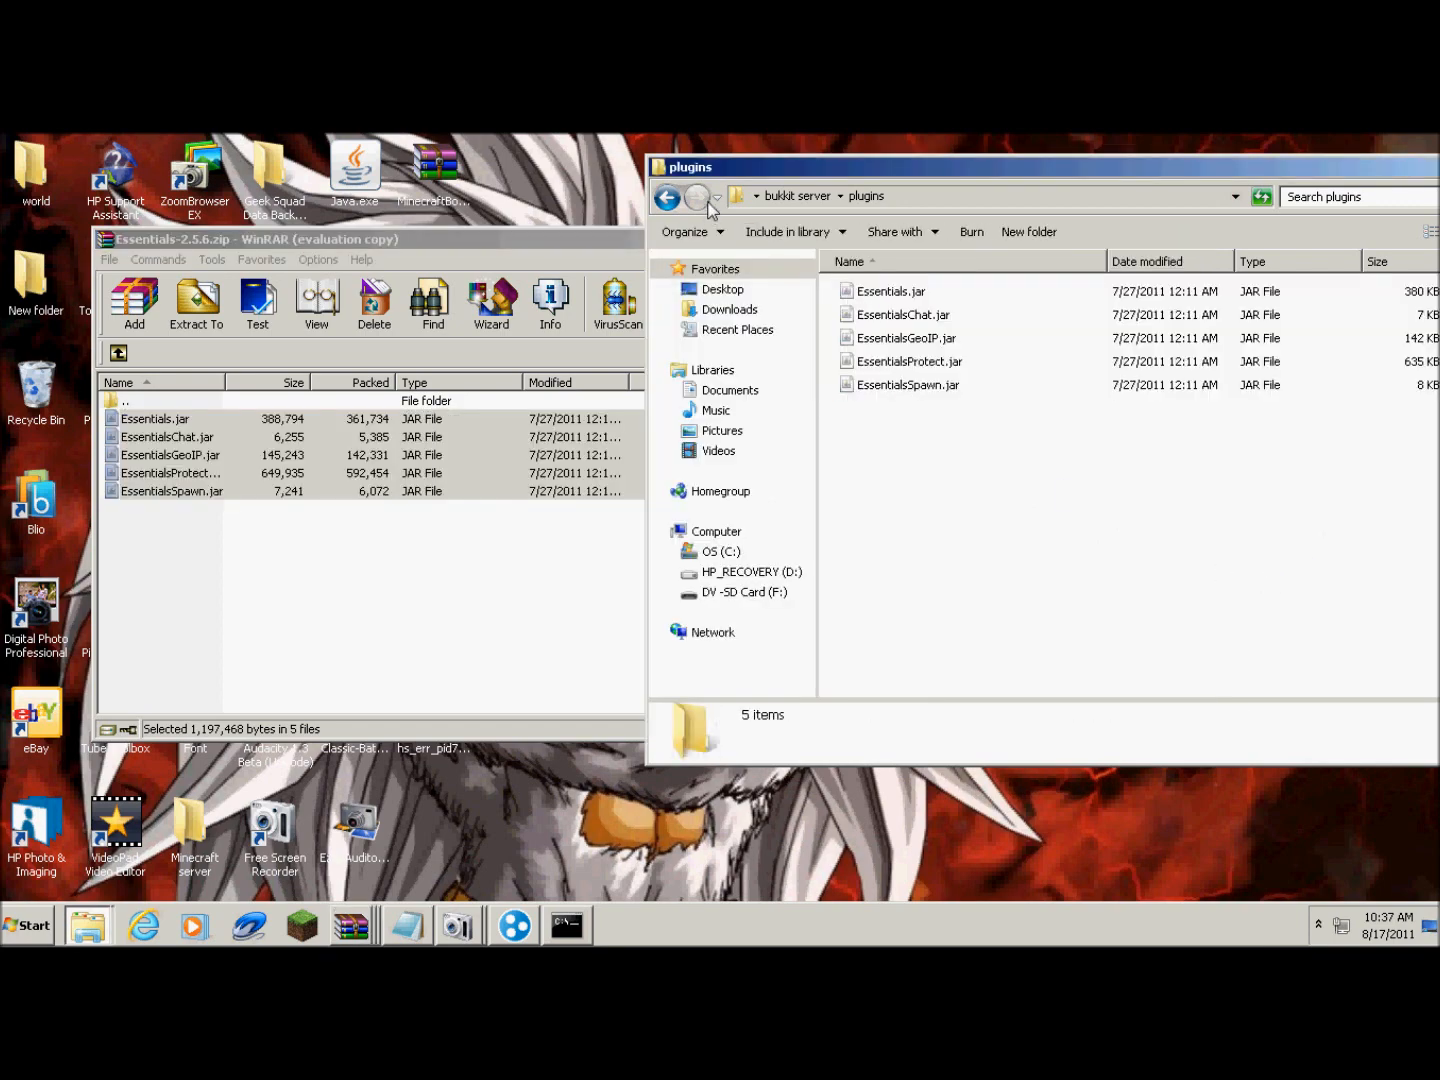
# Step: Go back up to the bukkit server folder in Explorer
pyautogui.click(667, 196)
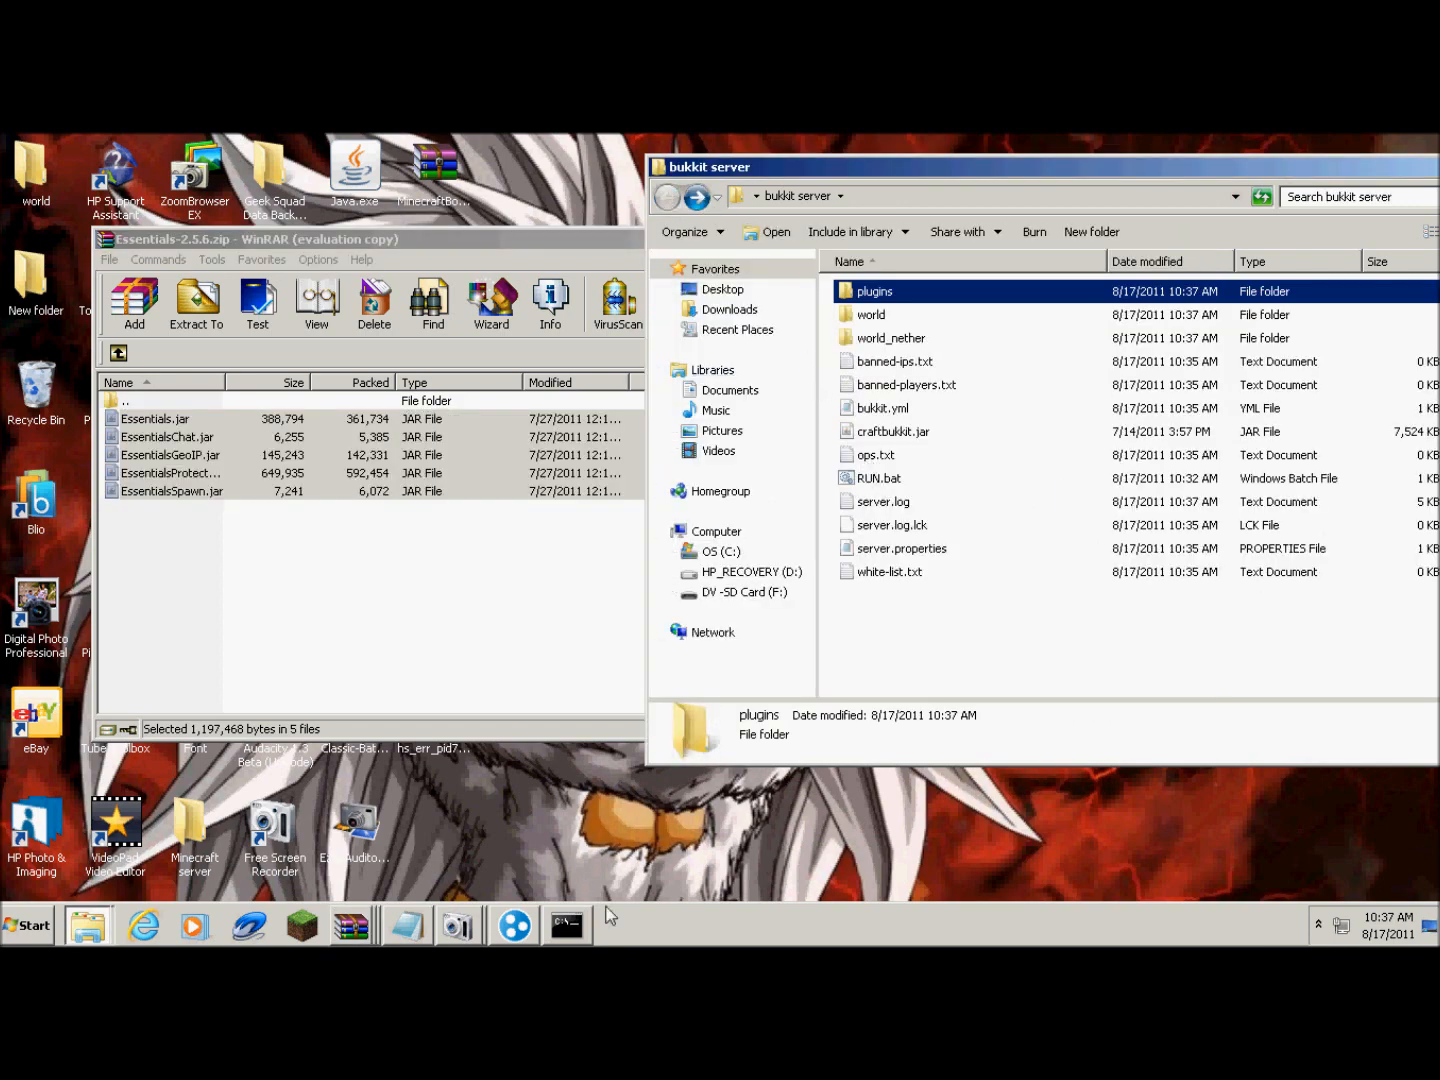
# Step: Enter 'restart' then 'reload' in the server console to load Essentials
pyautogui.click(567, 924)
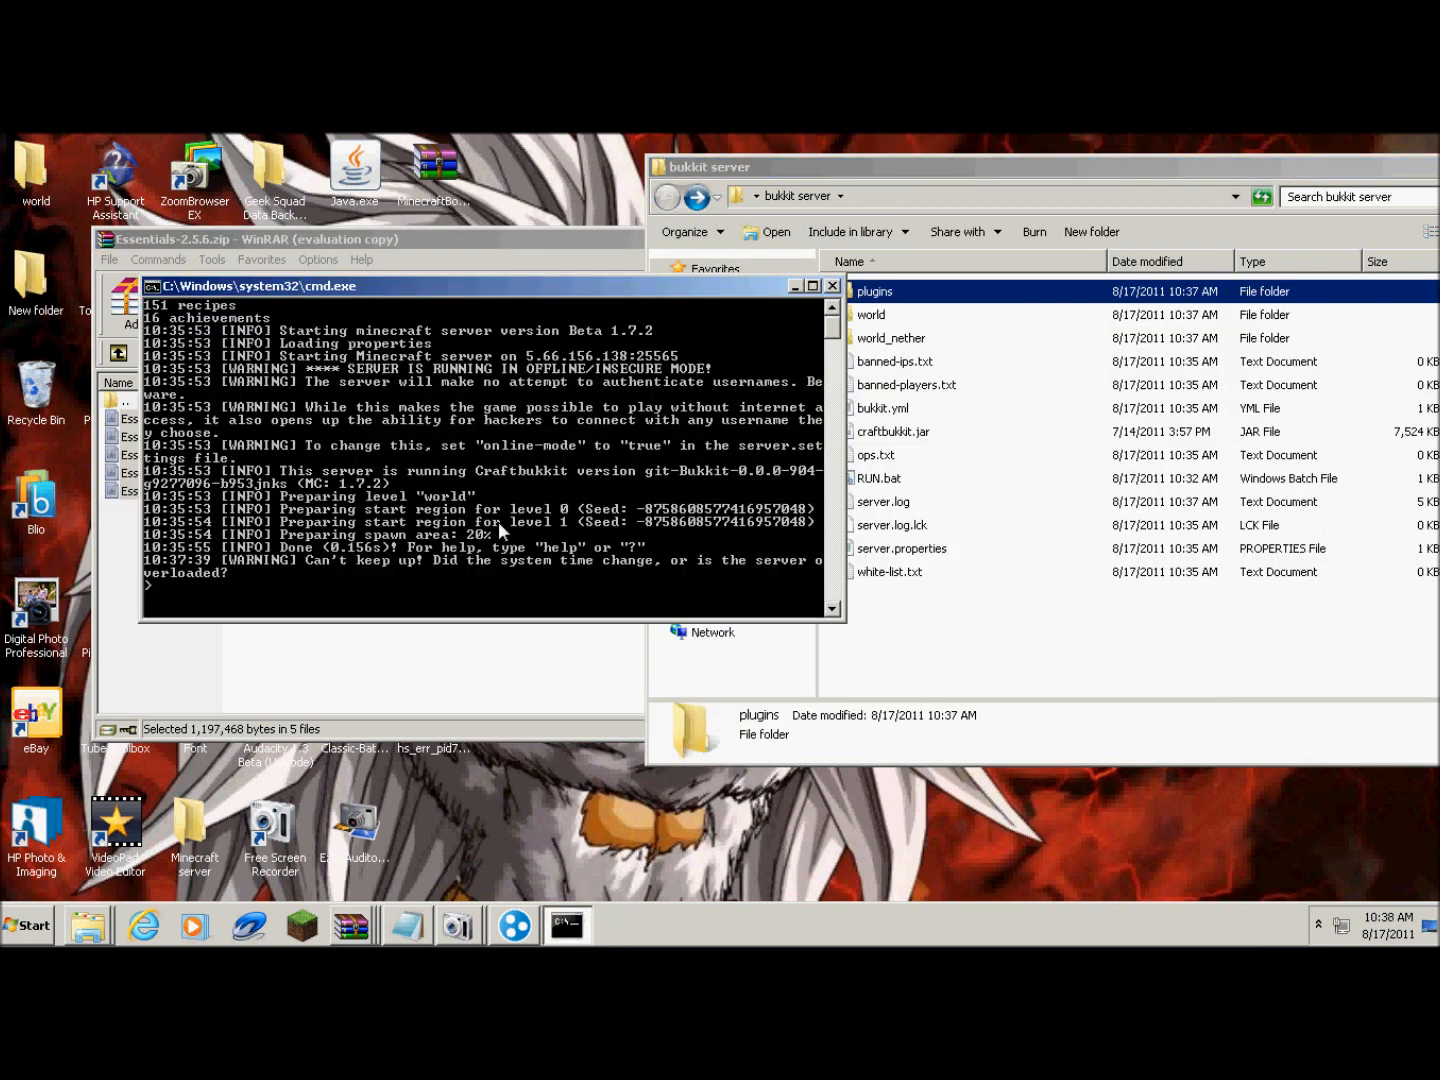
pyautogui.write('restar')
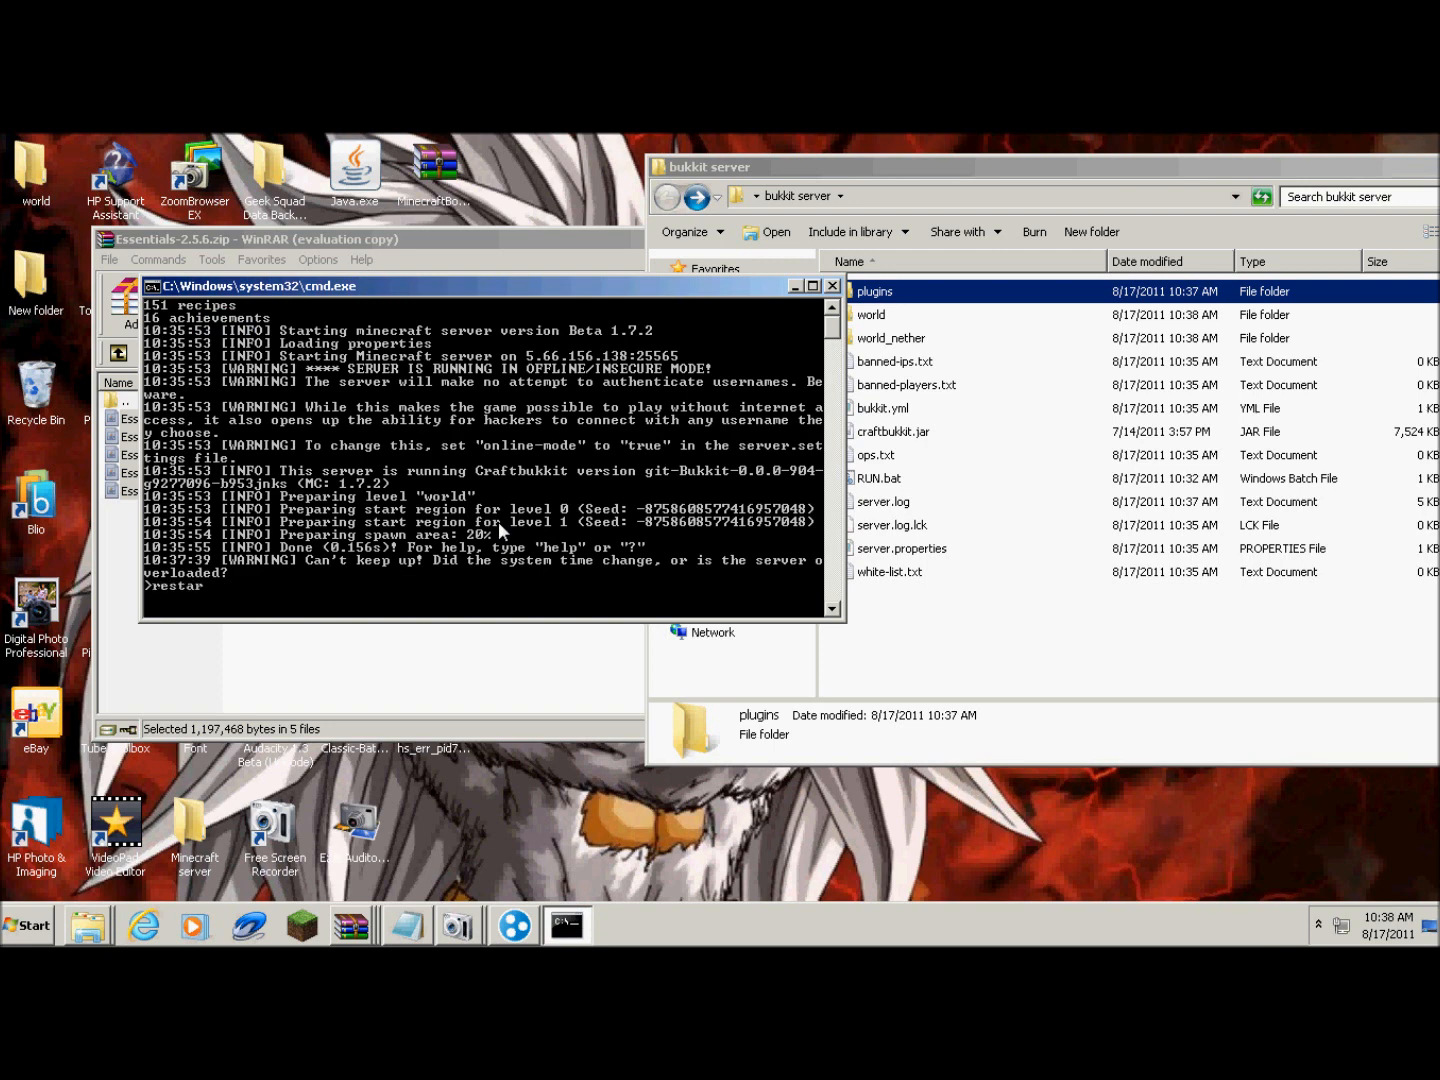
pyautogui.press('enter')
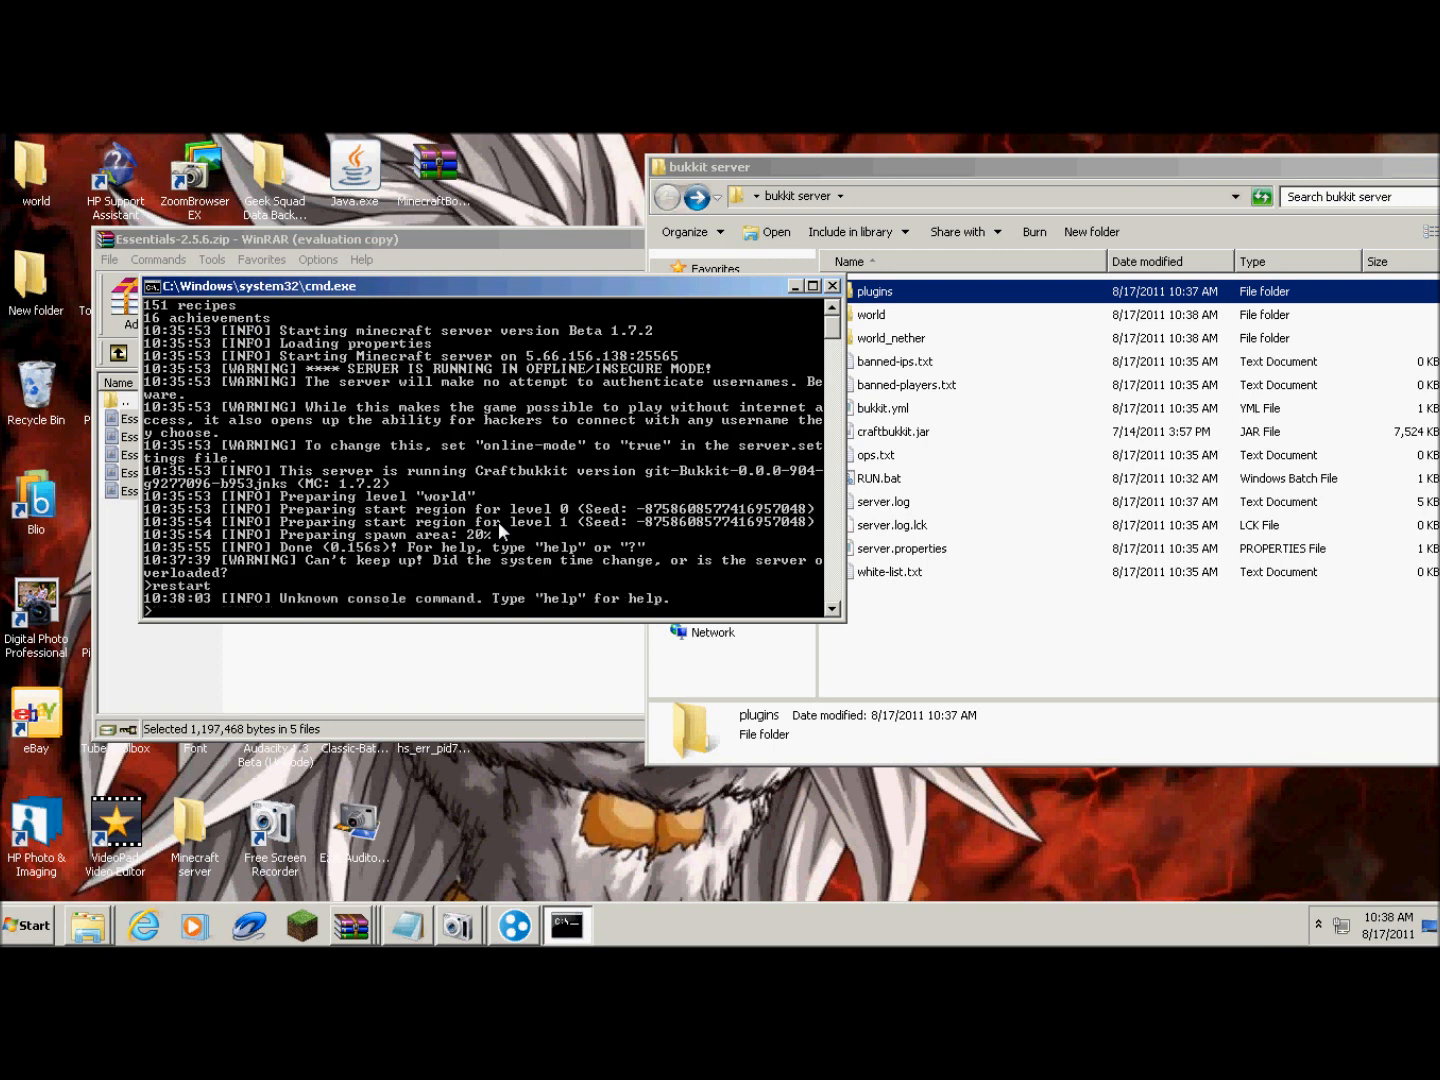
pyautogui.write('reload')
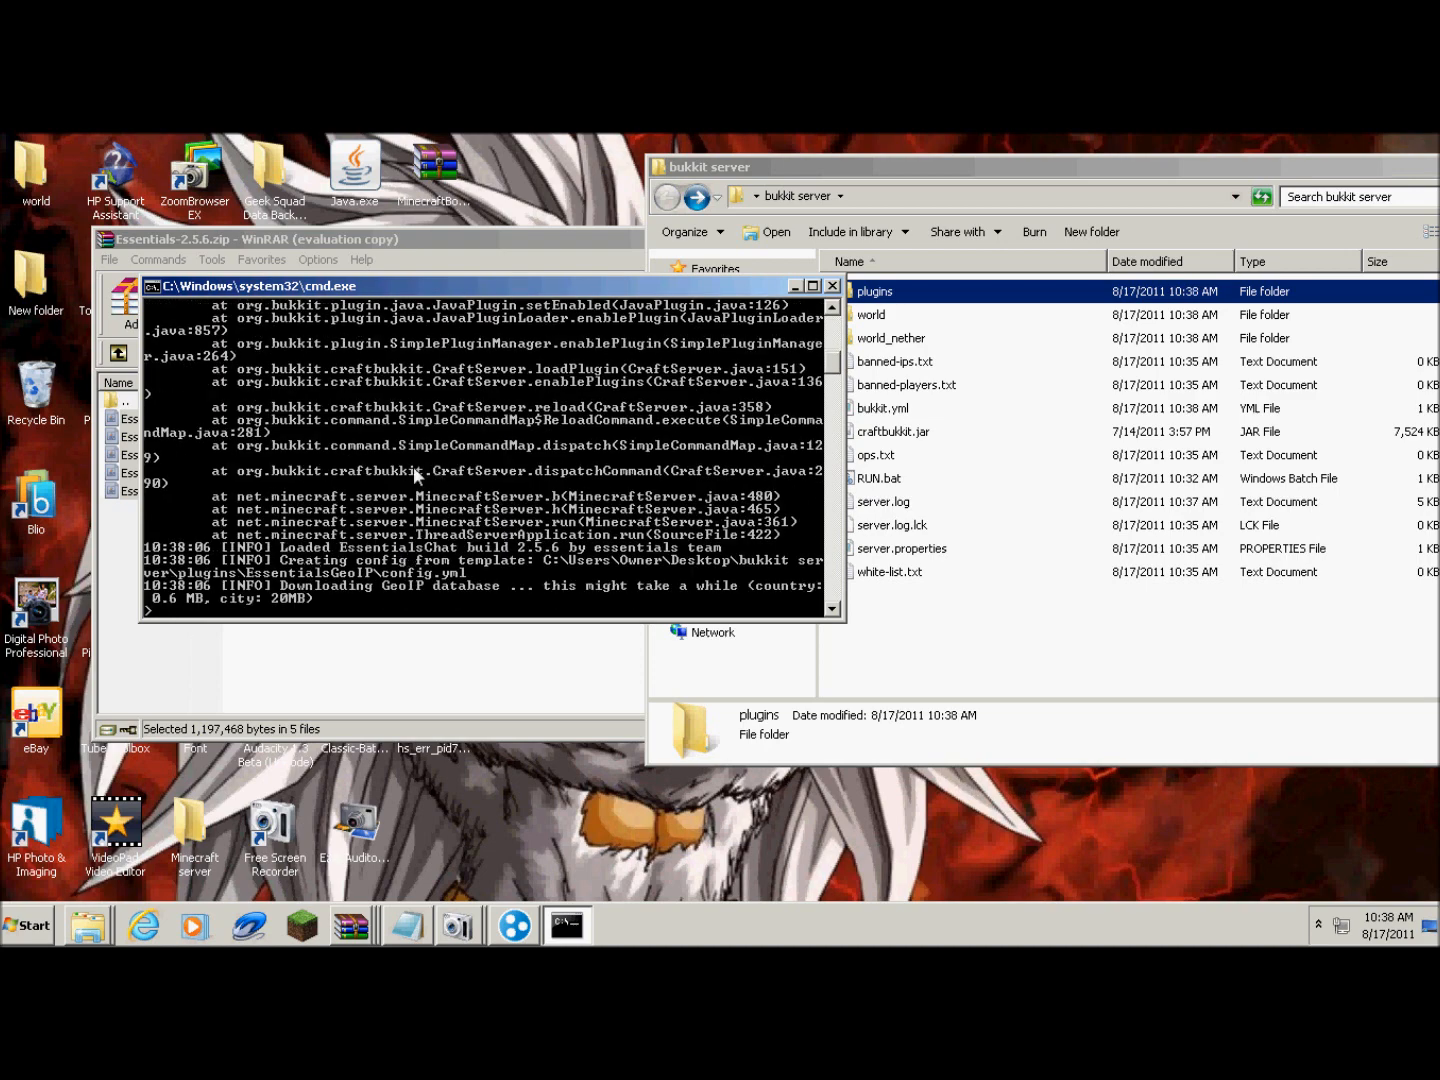
pyautogui.moveTo(645, 455)
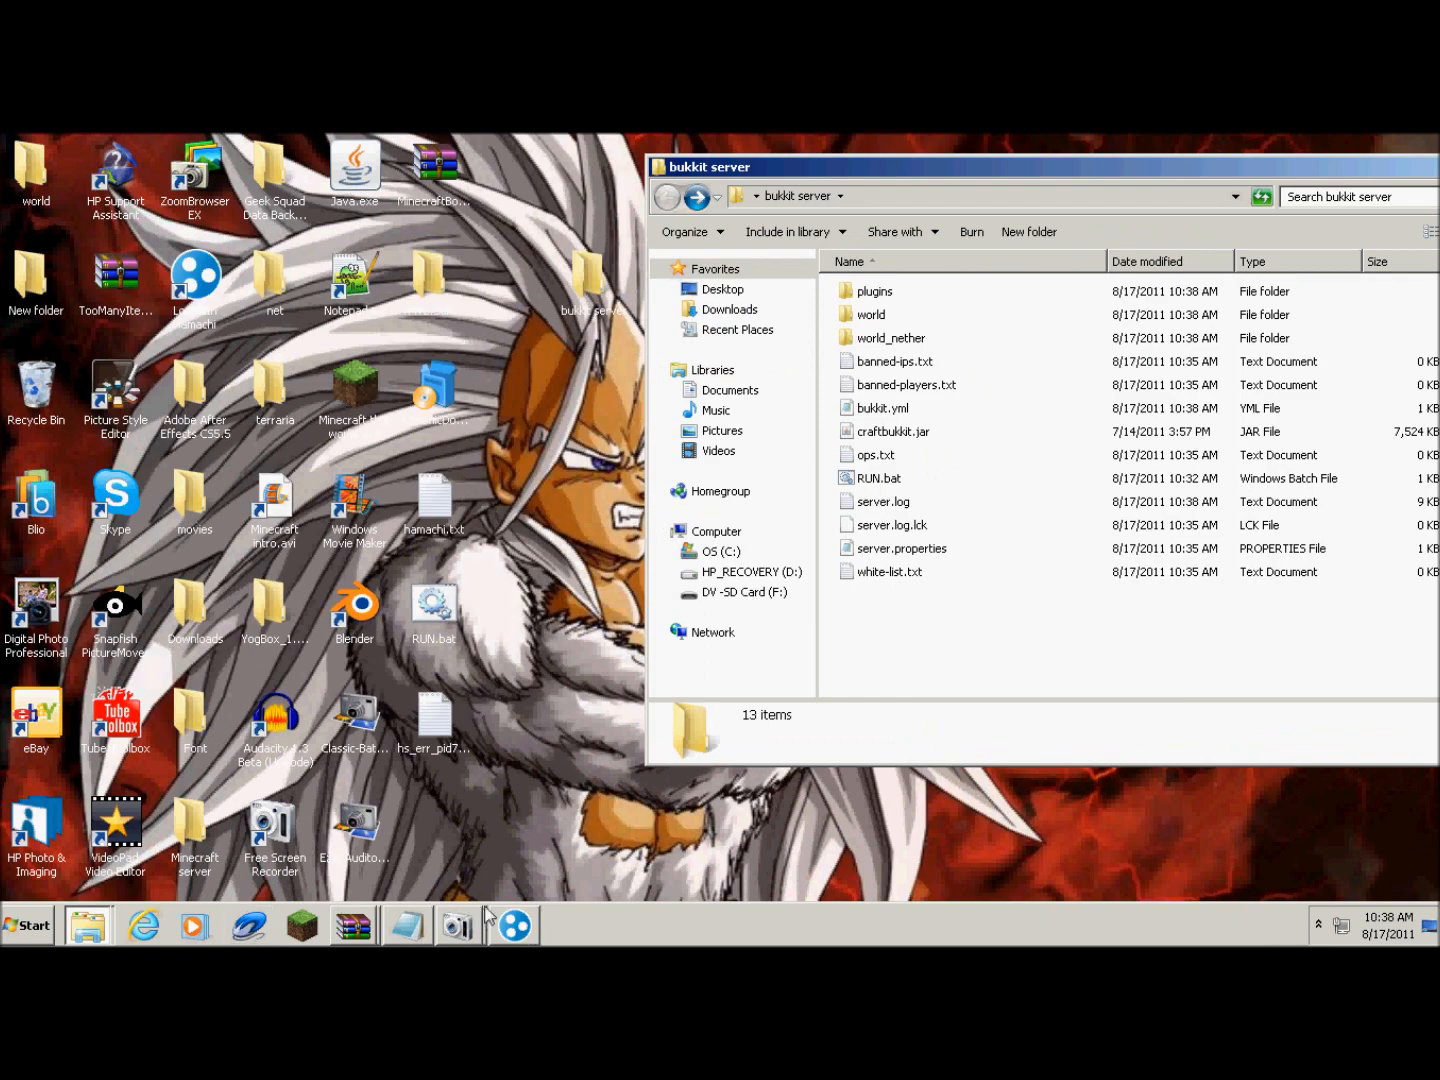
pyautogui.moveTo(500, 893)
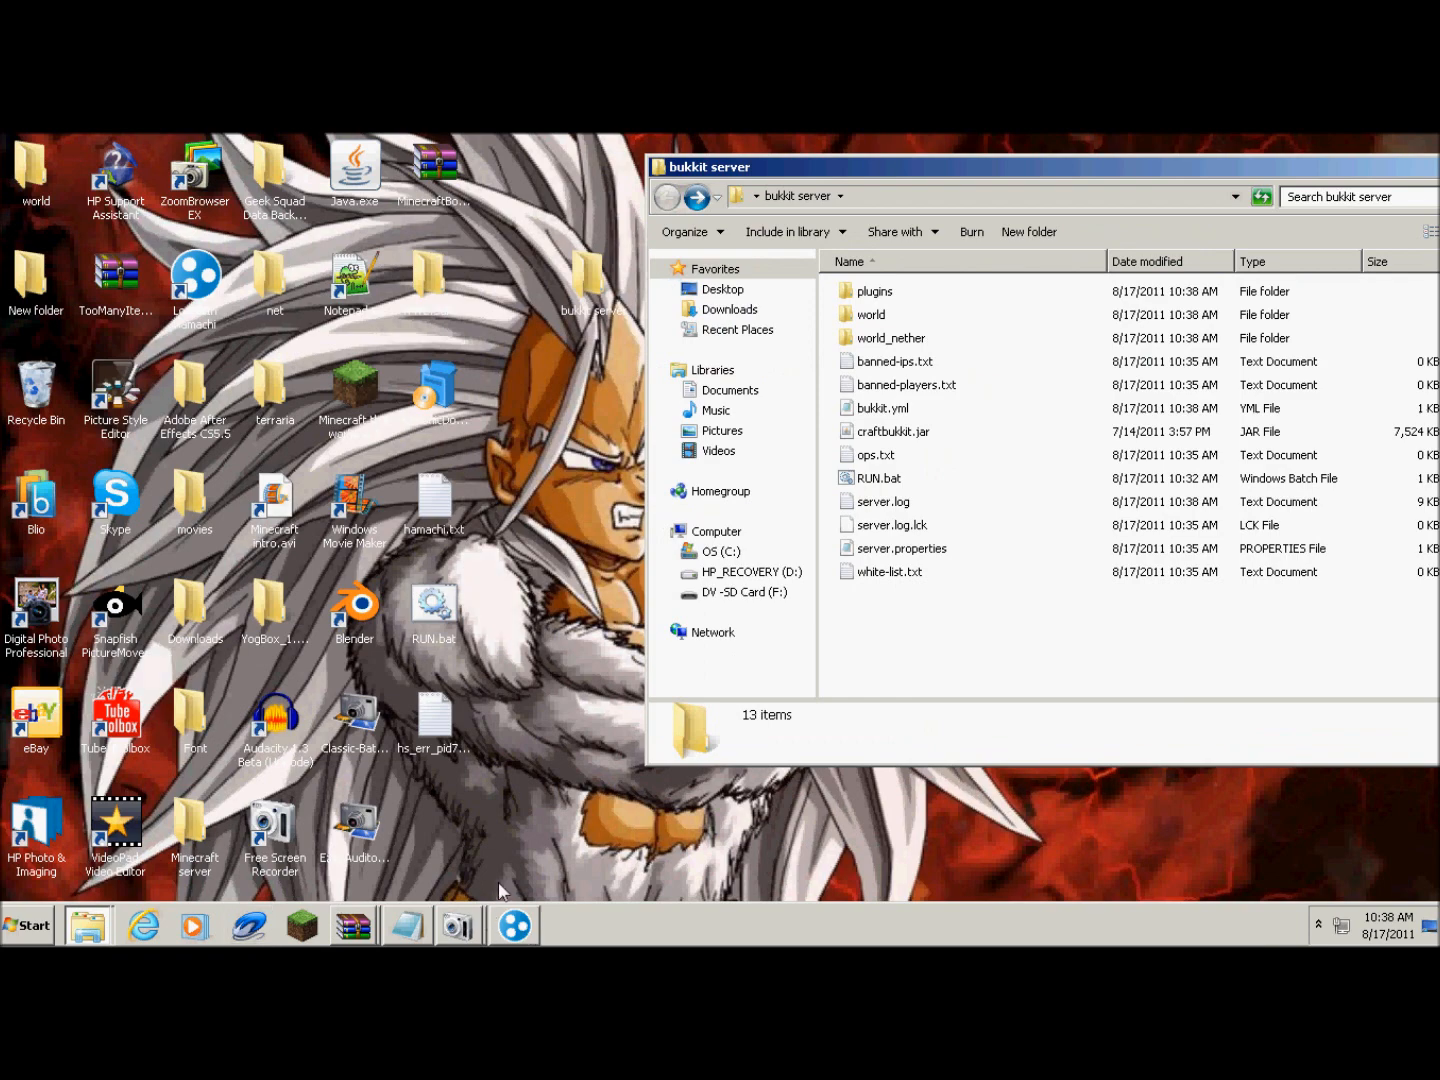
pyautogui.moveTo(205, 795)
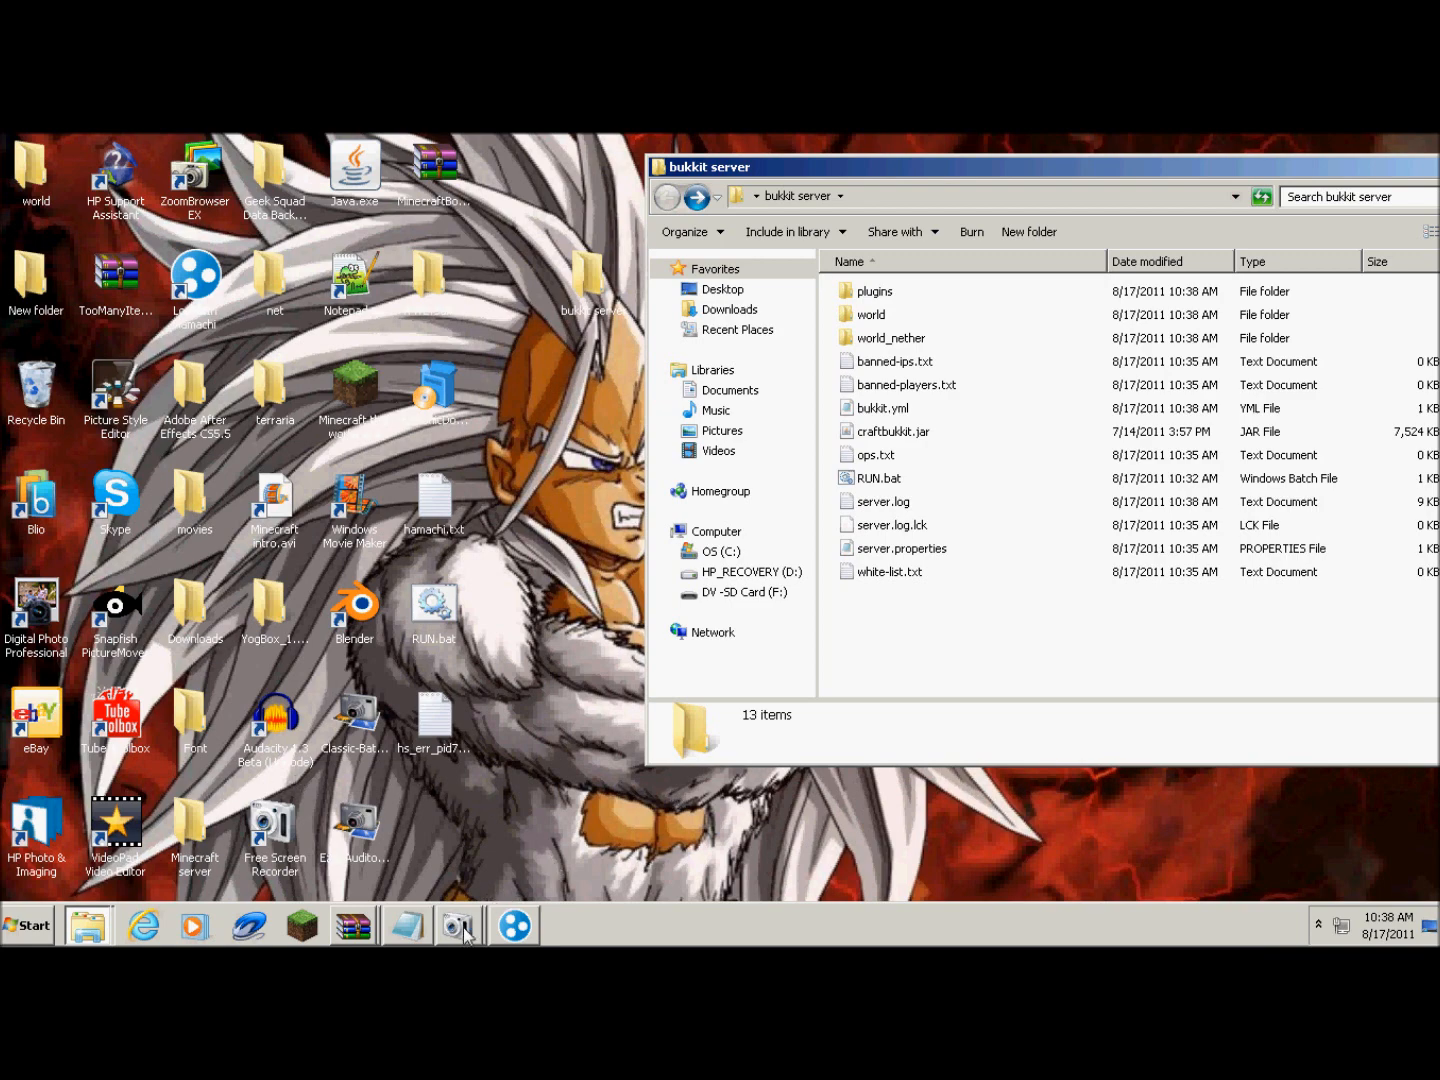
# Step: Restore the Free Screen Recorder window from the taskbar
pyautogui.click(459, 924)
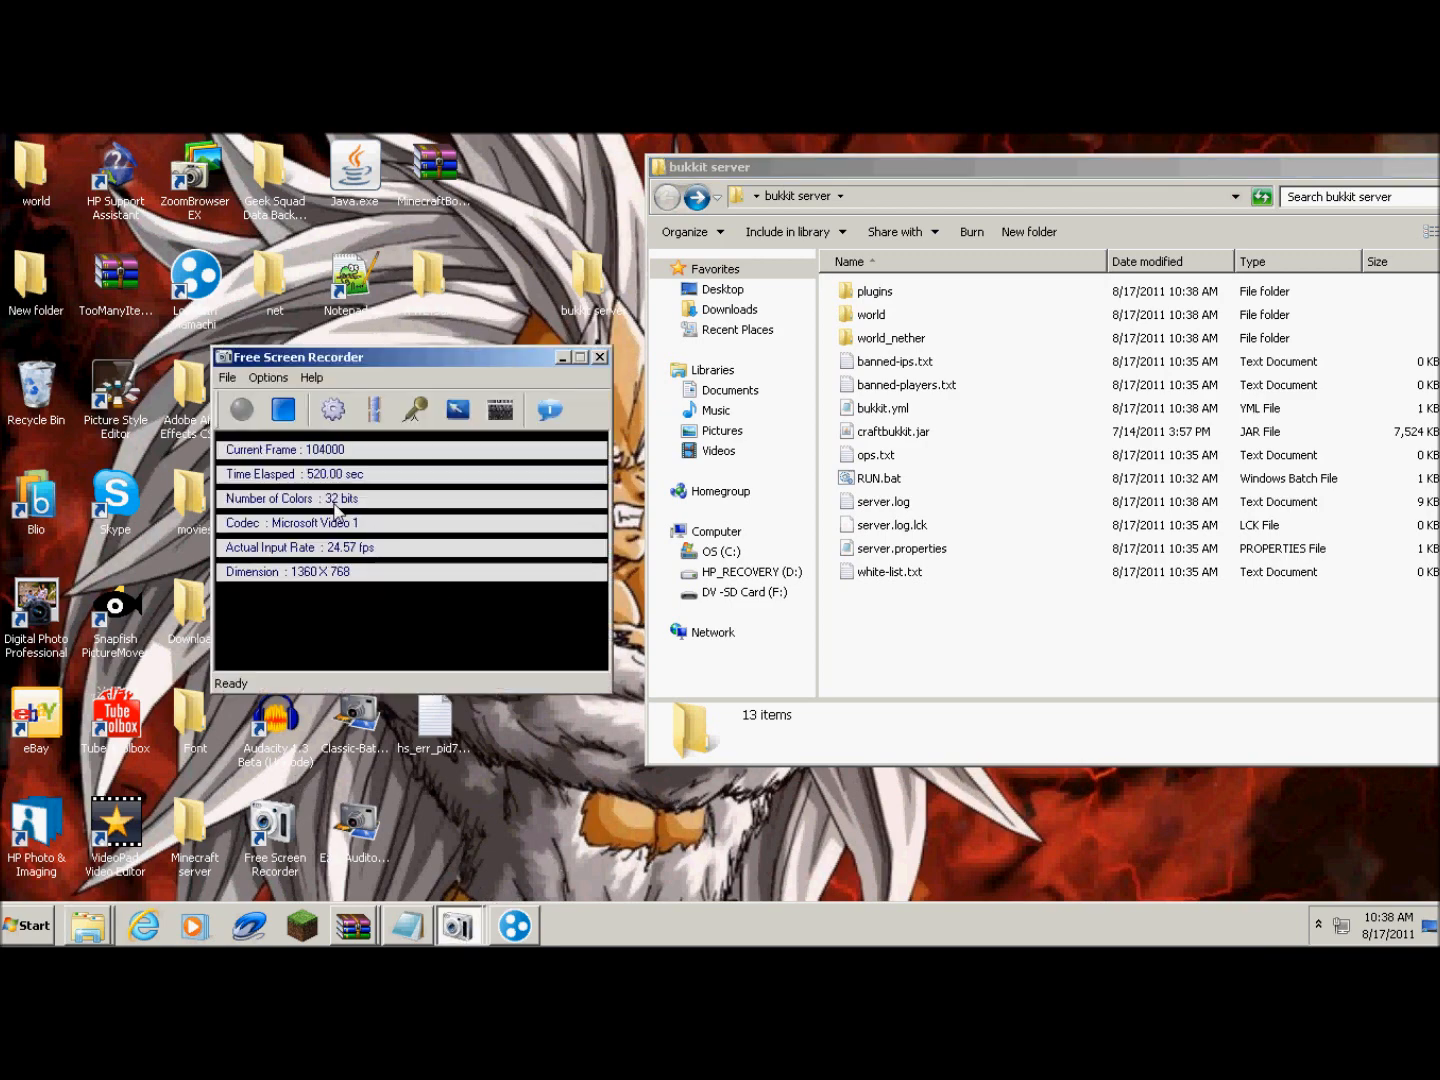